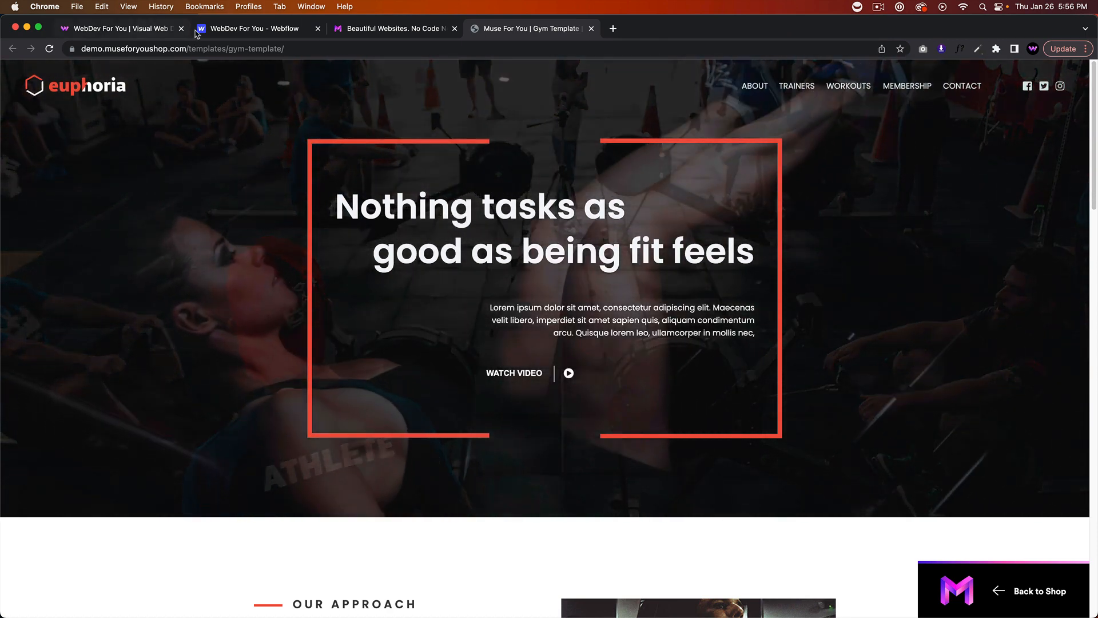
Open the WebDev For You Webflow showcase profile and scan its cloneable sites and projects.
click(119, 28)
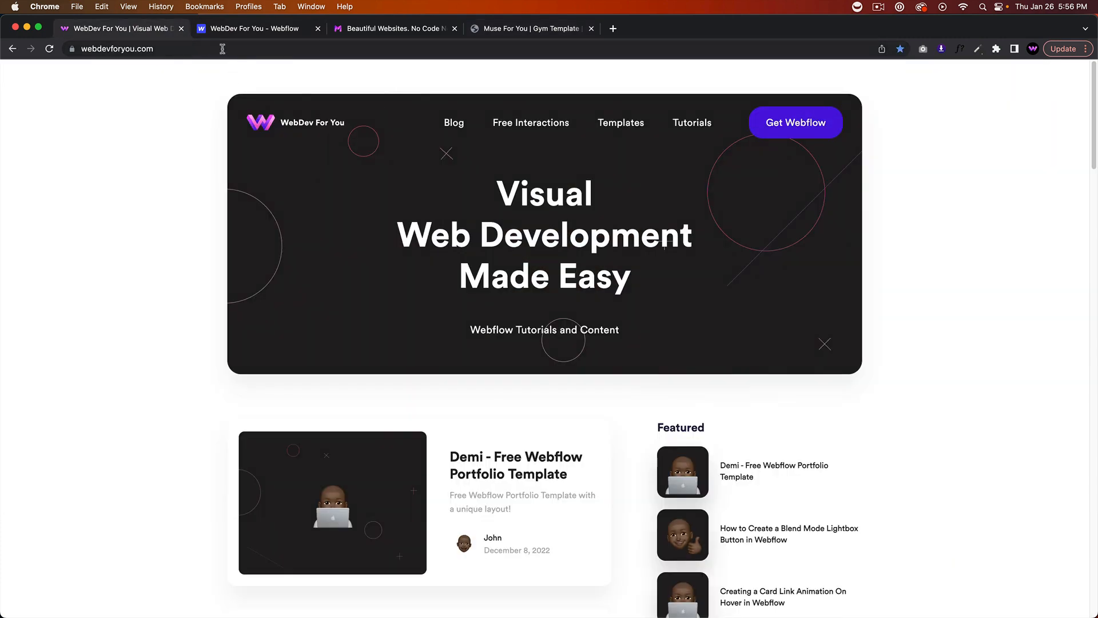
click(251, 27)
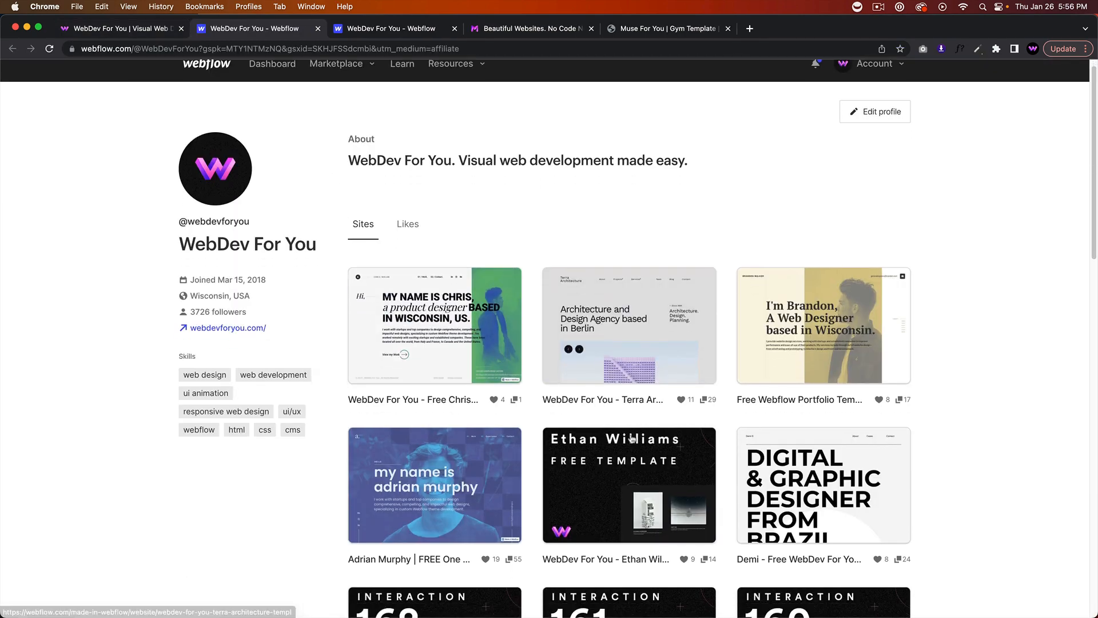
scroll(down, 3)
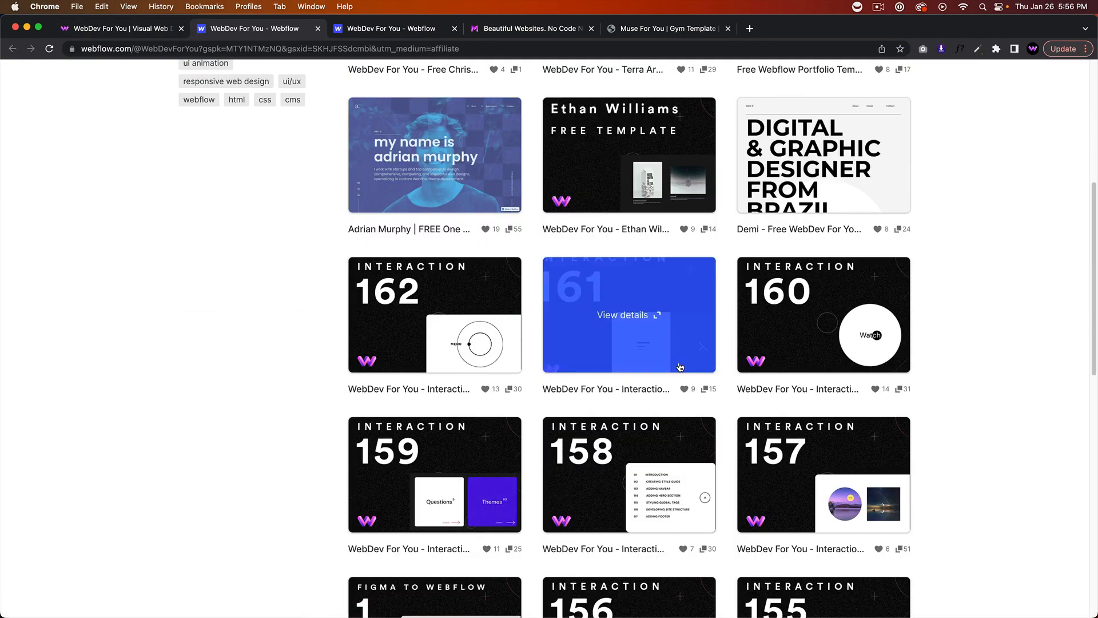
scroll(up, 3)
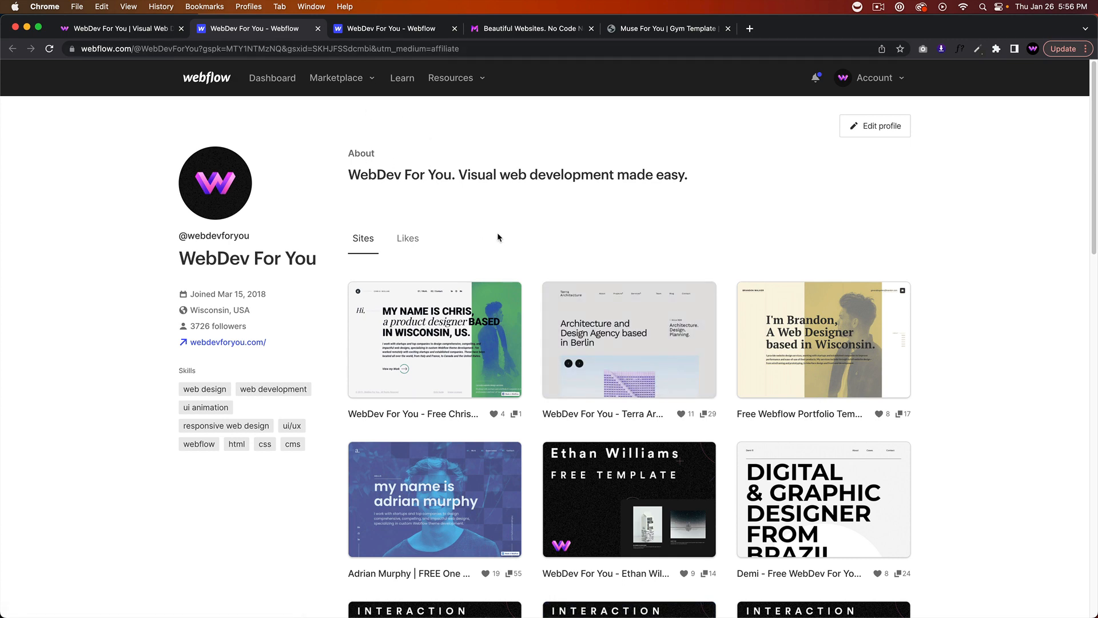
mouse_move(277, 197)
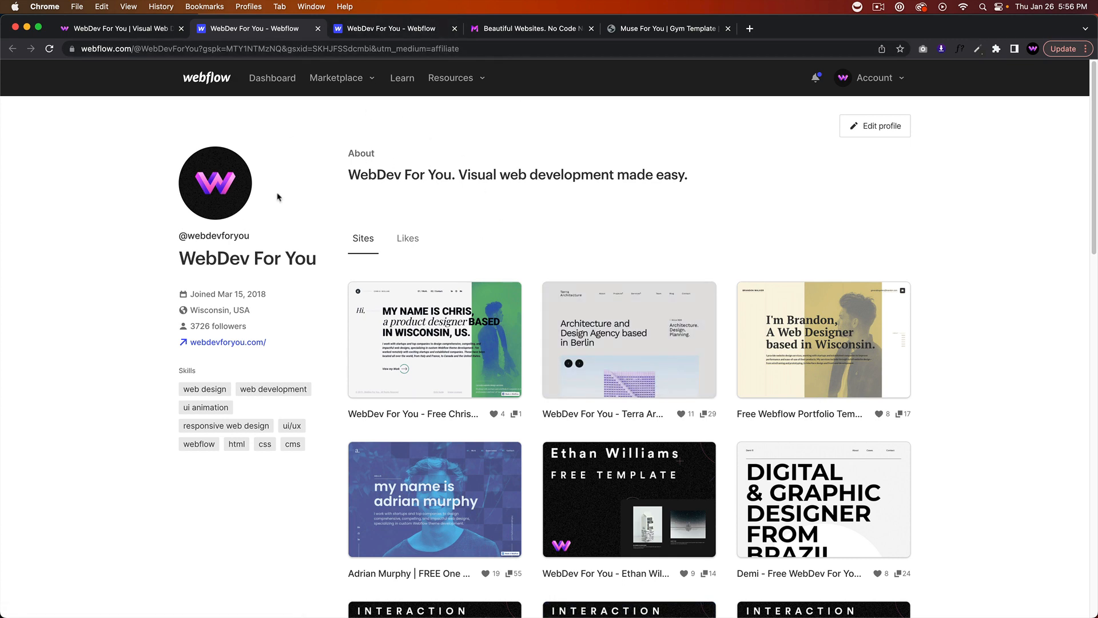
mouse_move(397, 29)
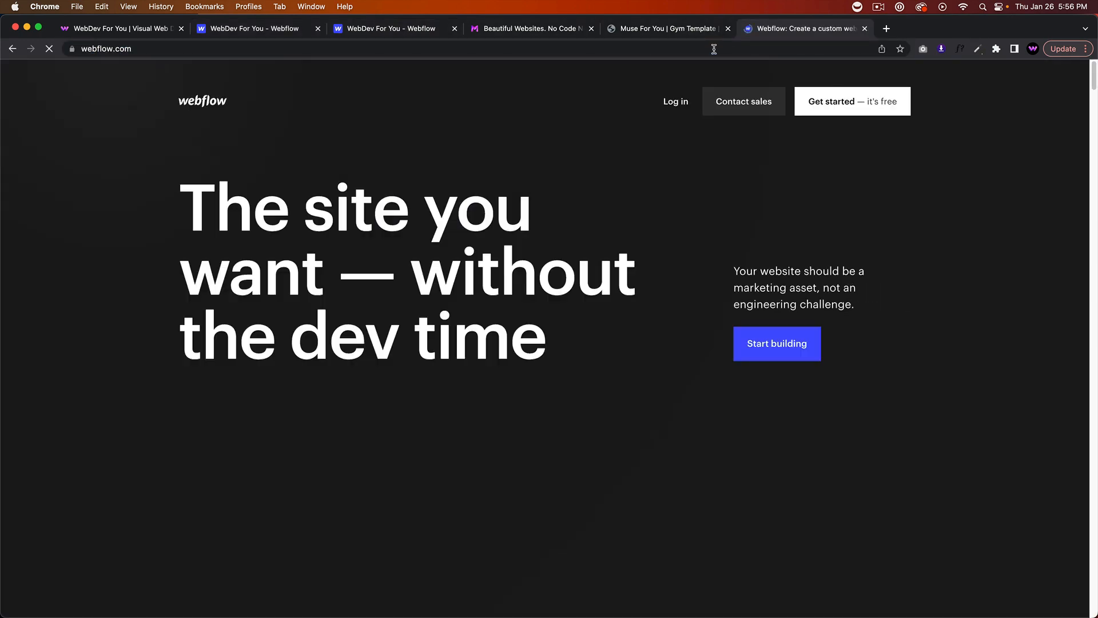
Close the Webflow dashboard tab and search for 'webflow university' in a new tab.
click(775, 345)
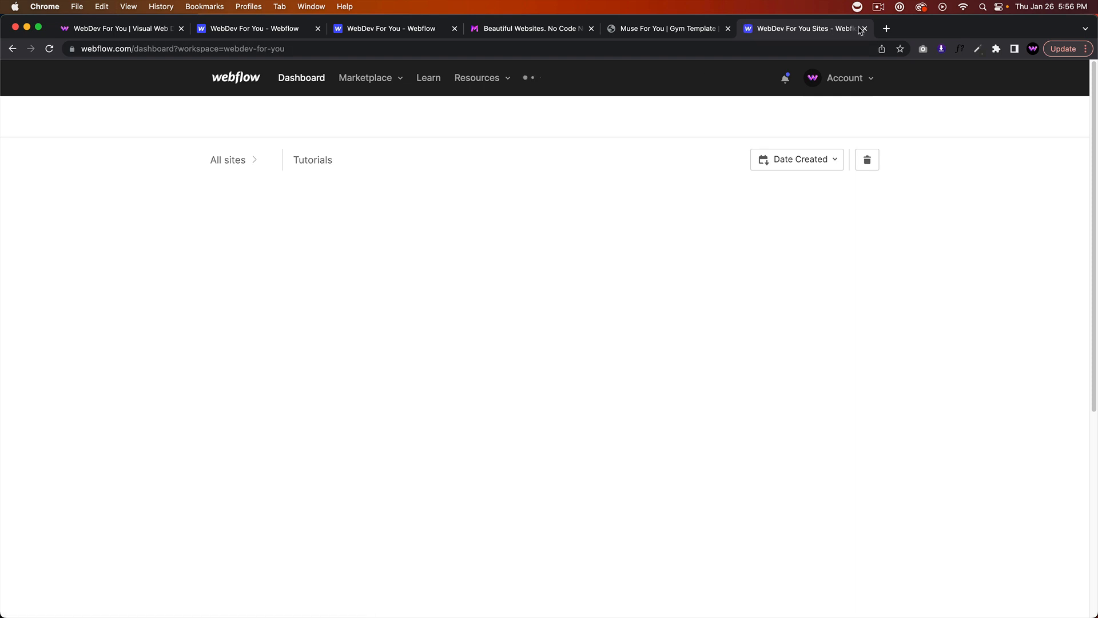
click(865, 28)
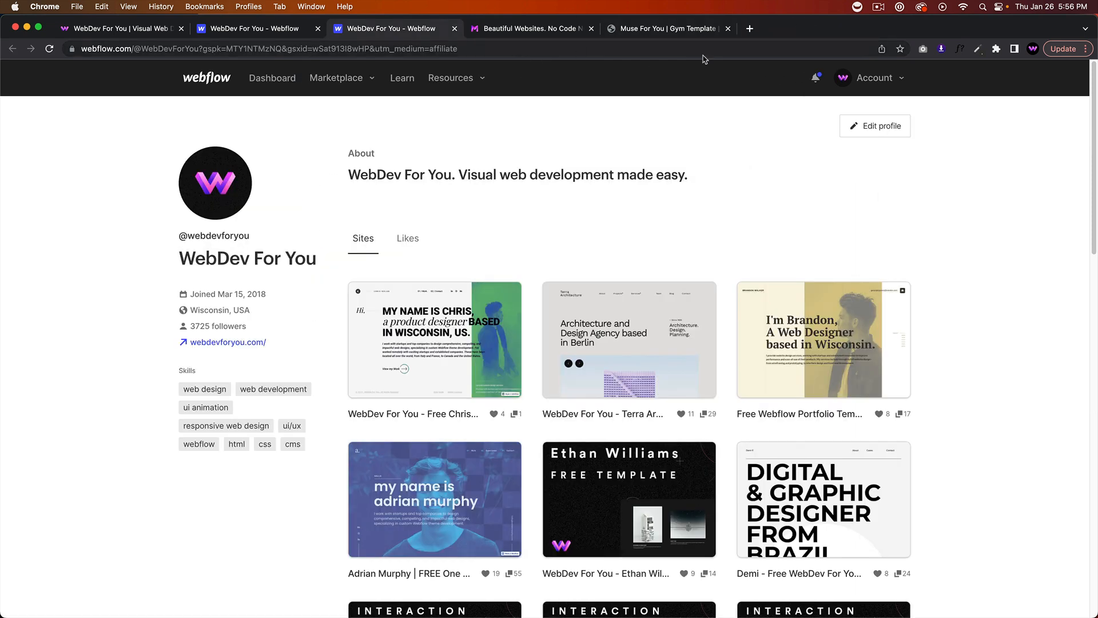
mouse_move(482, 117)
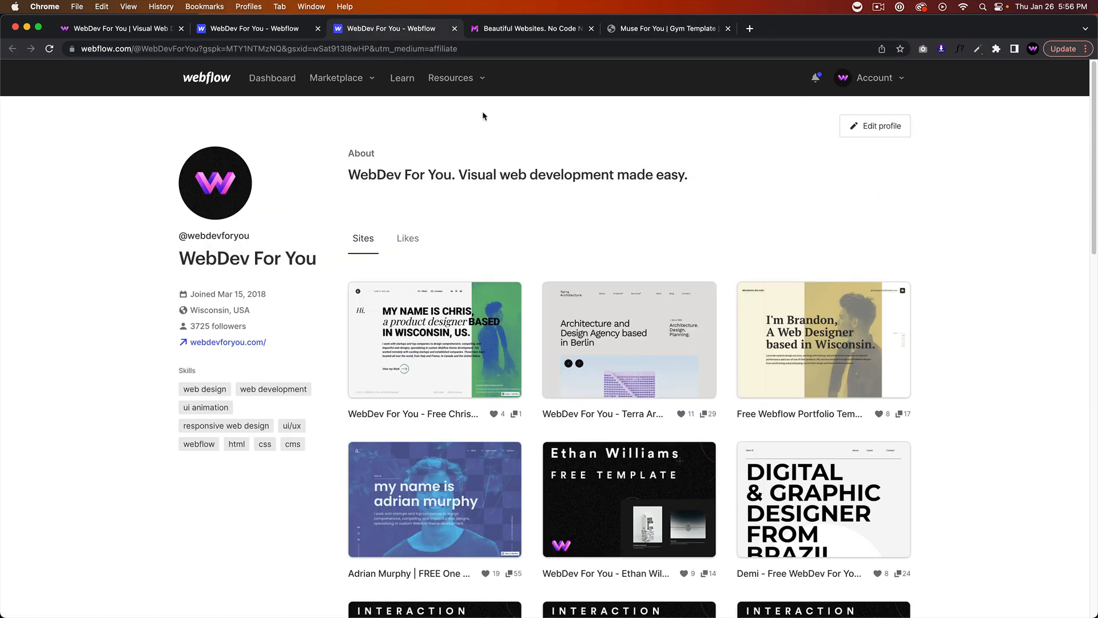
mouse_move(388, 66)
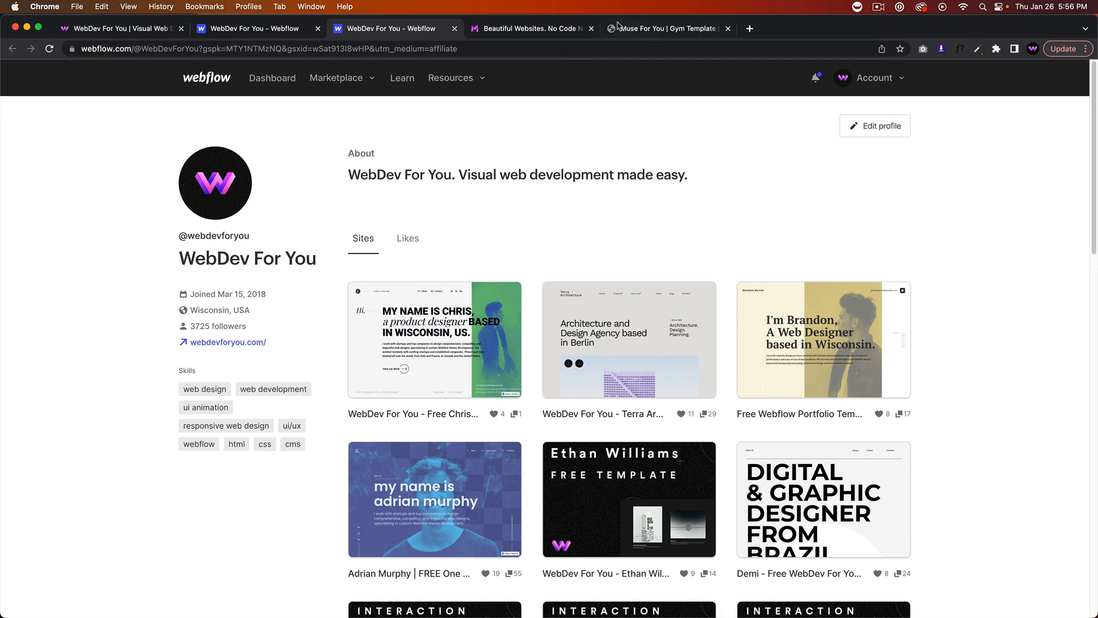
mouse_move(540, 115)
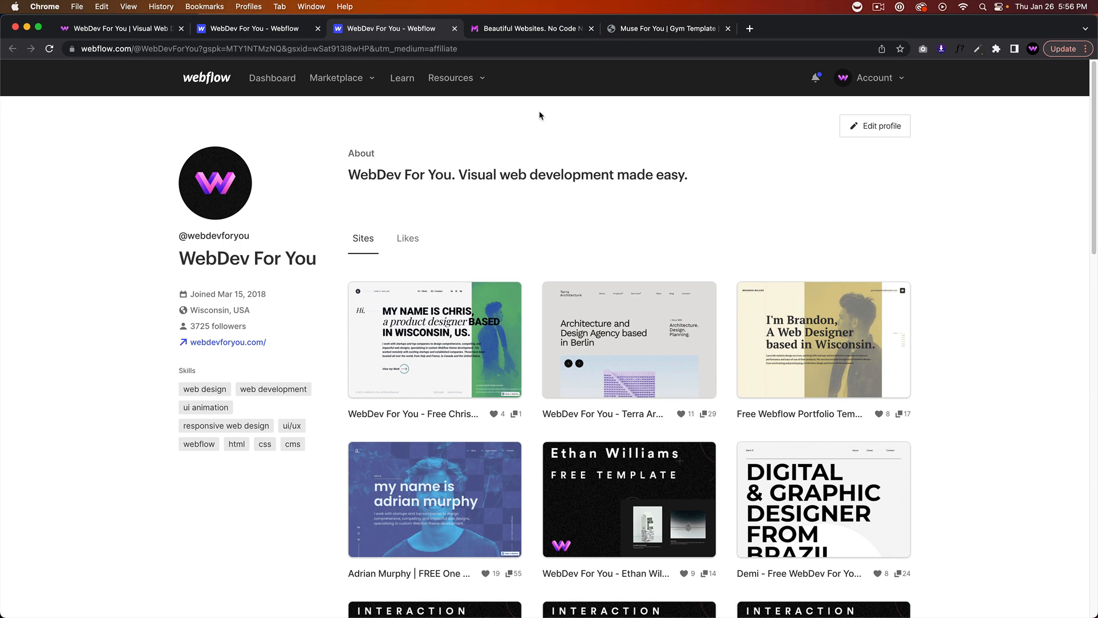
click(886, 29)
text(weblfow u)
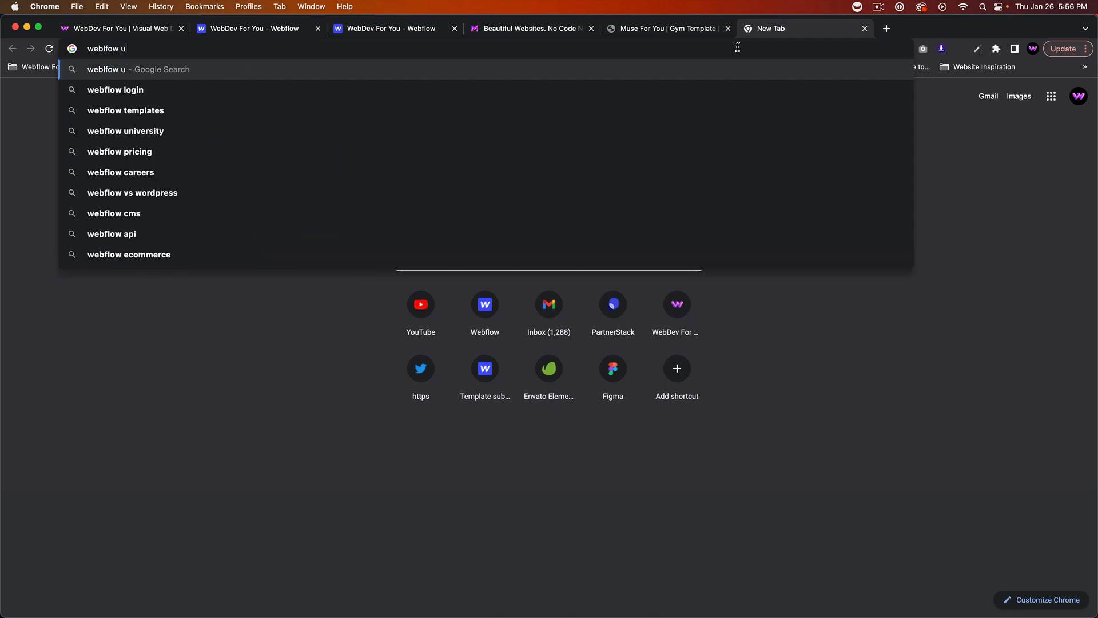
text(nivers)
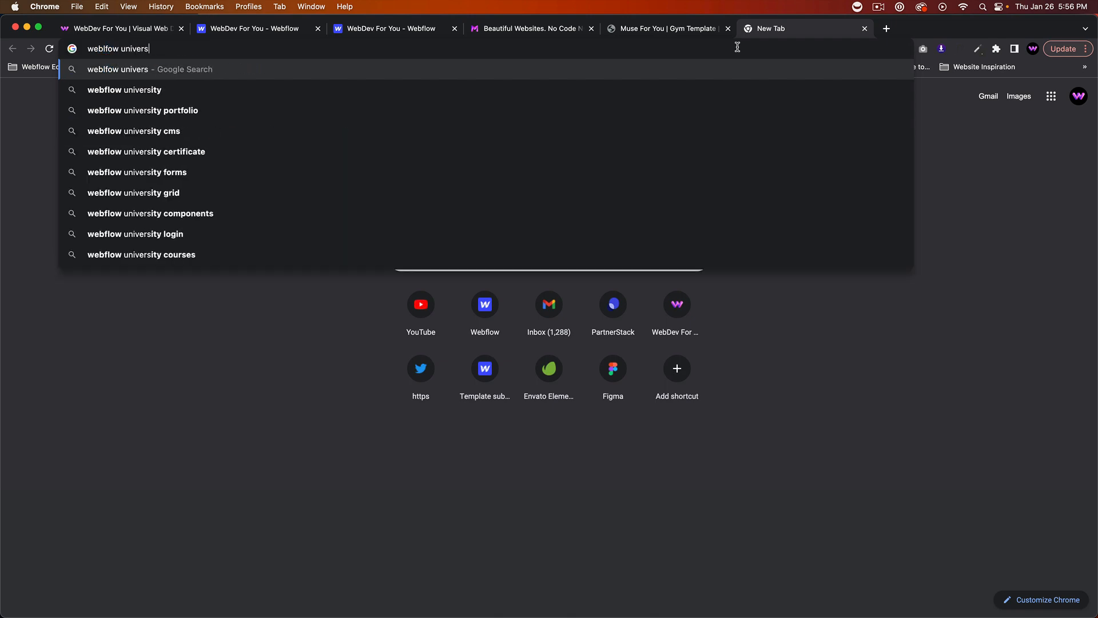
click(124, 89)
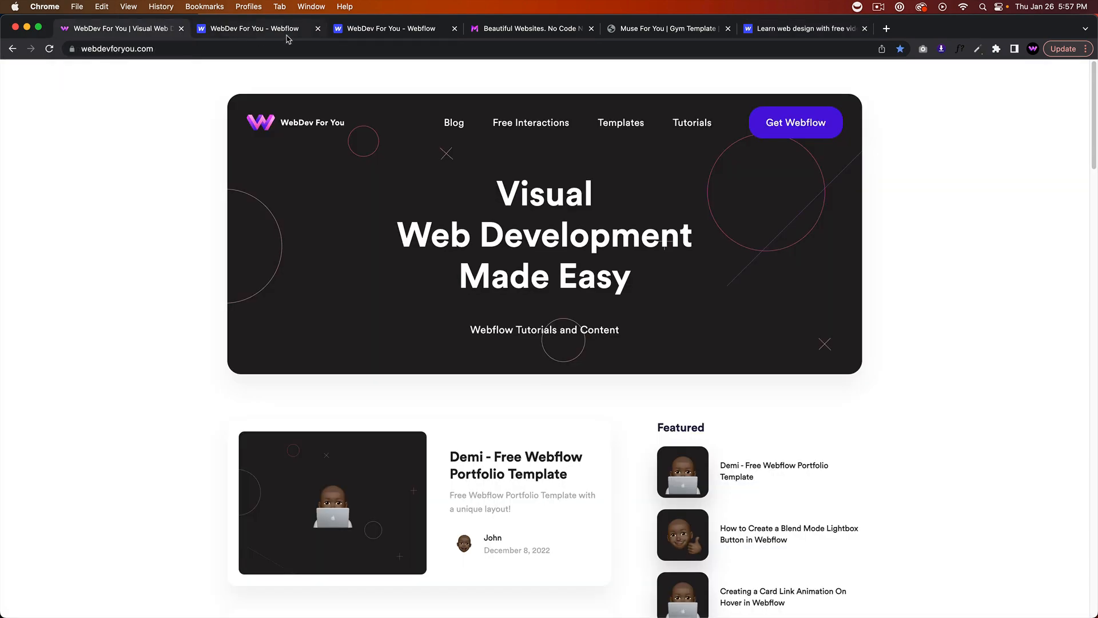
mouse_move(251, 28)
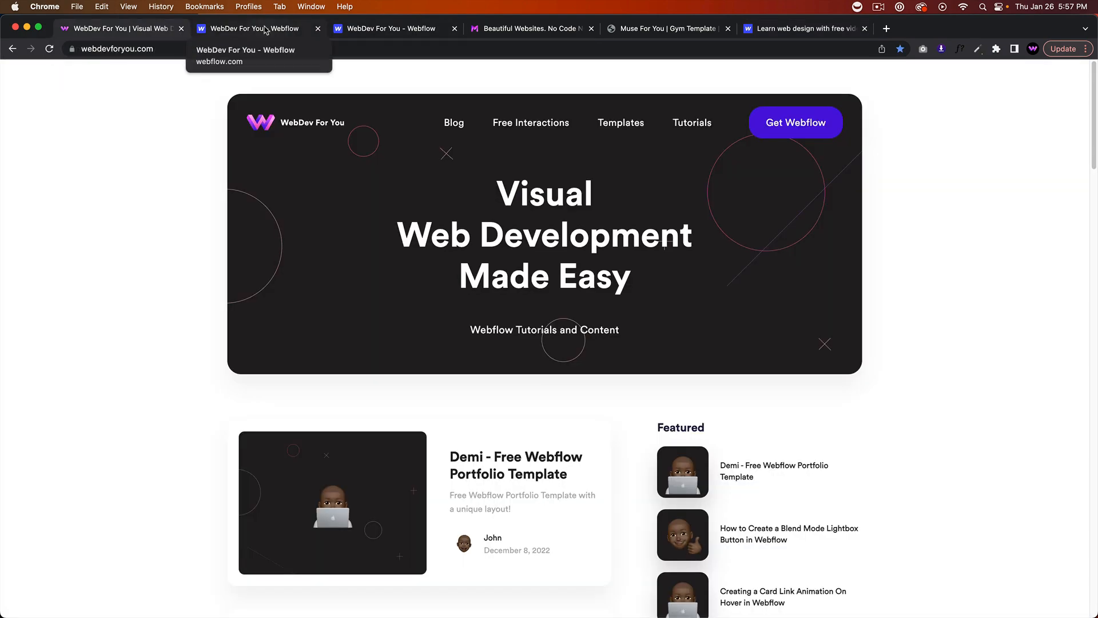
Open the Interaction #162 project page from the profile, then bring up the WebDev For You YouTube channel.
click(252, 29)
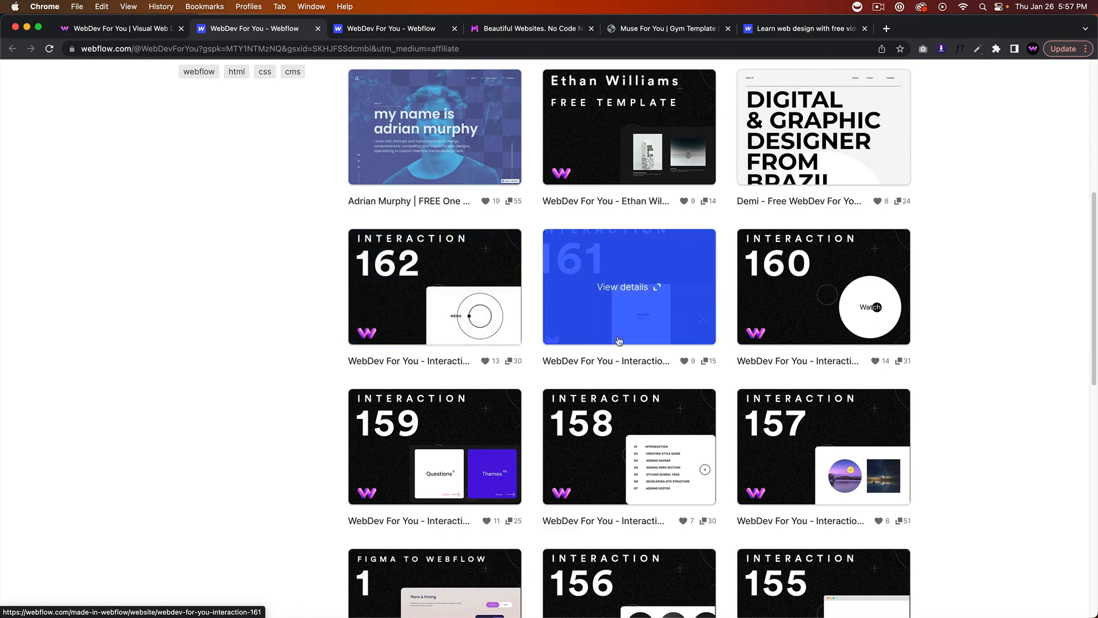
click(434, 287)
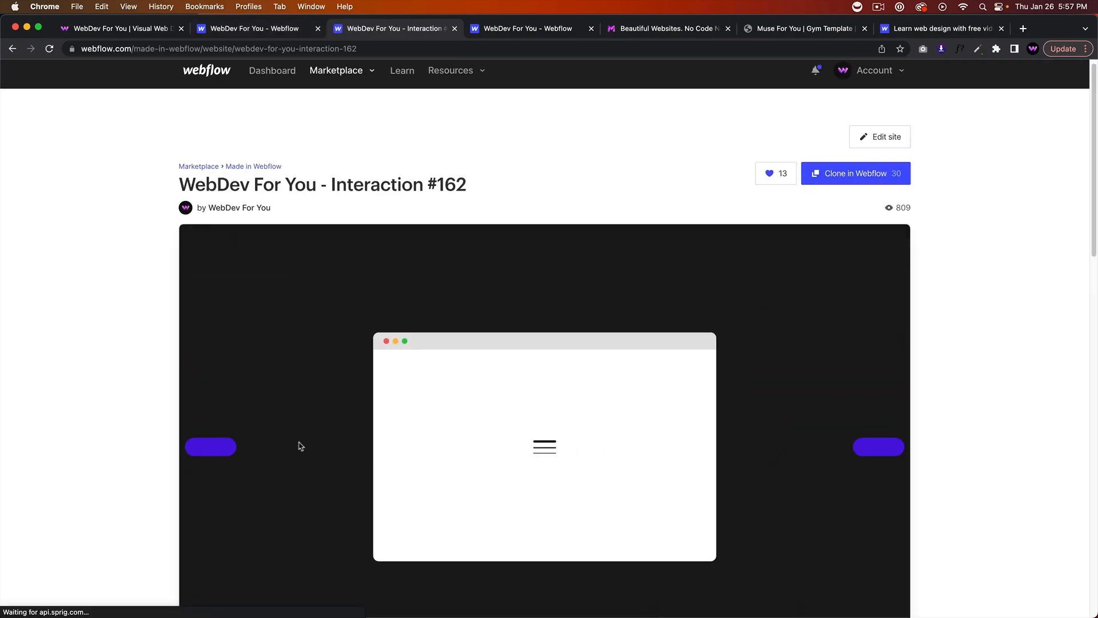
scroll(down, 3)
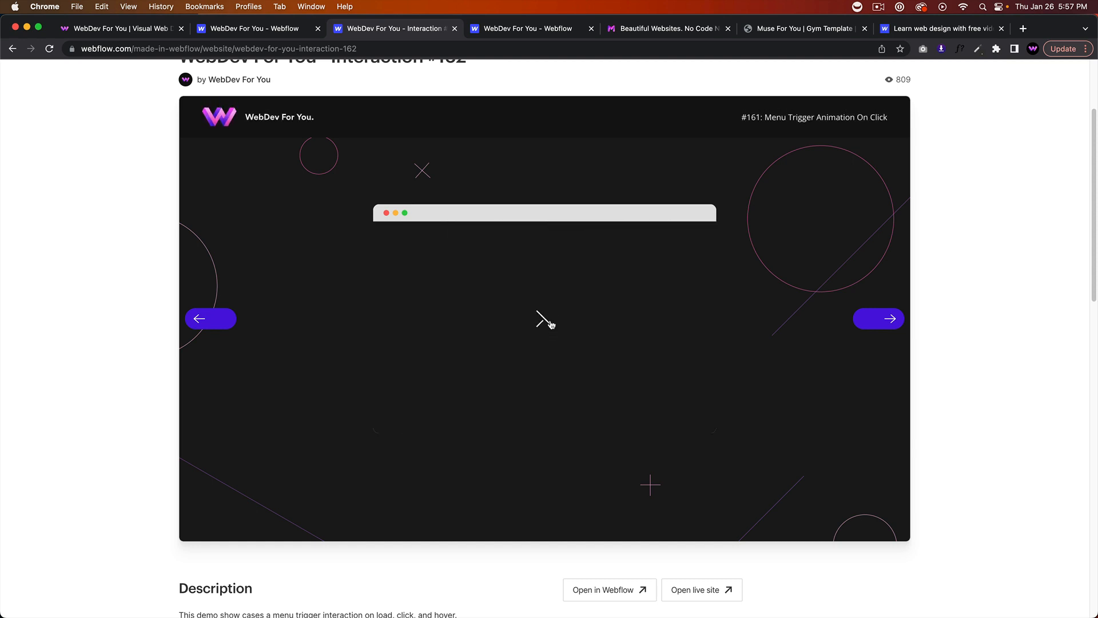
scroll(up, 3)
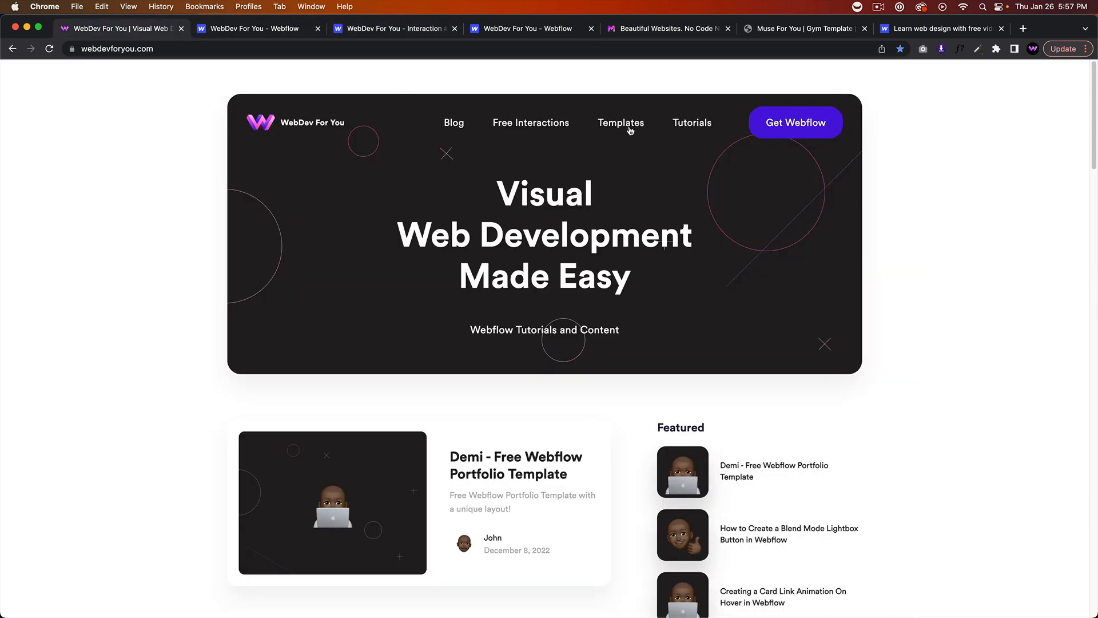
click(235, 28)
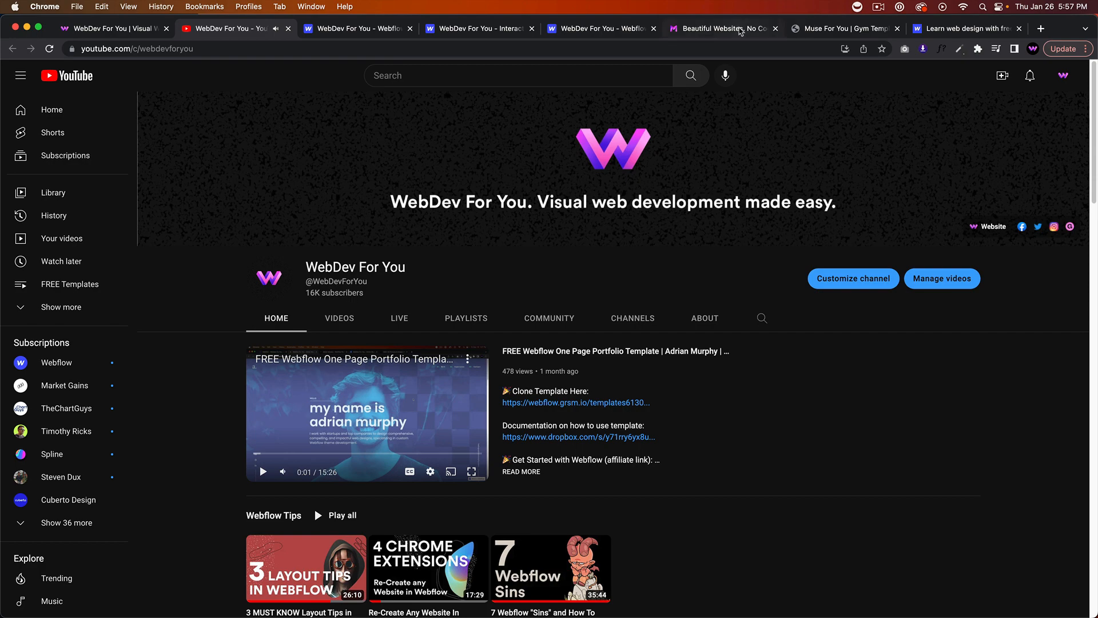
Browse the Muse For You shop's templates page and the Gym Template demo site.
click(721, 29)
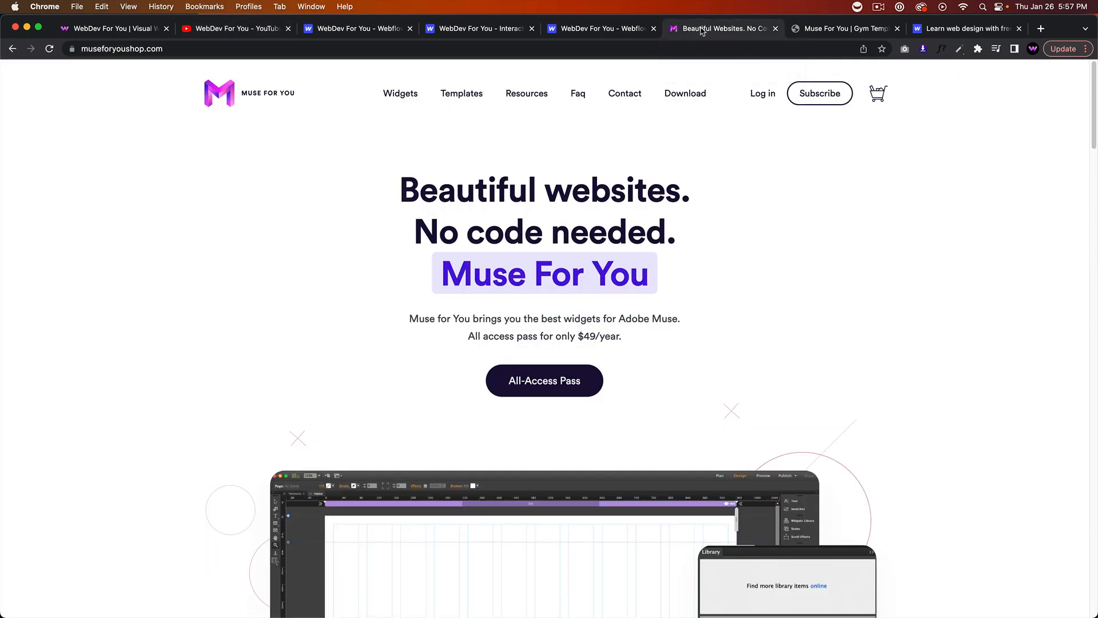
mouse_move(575, 152)
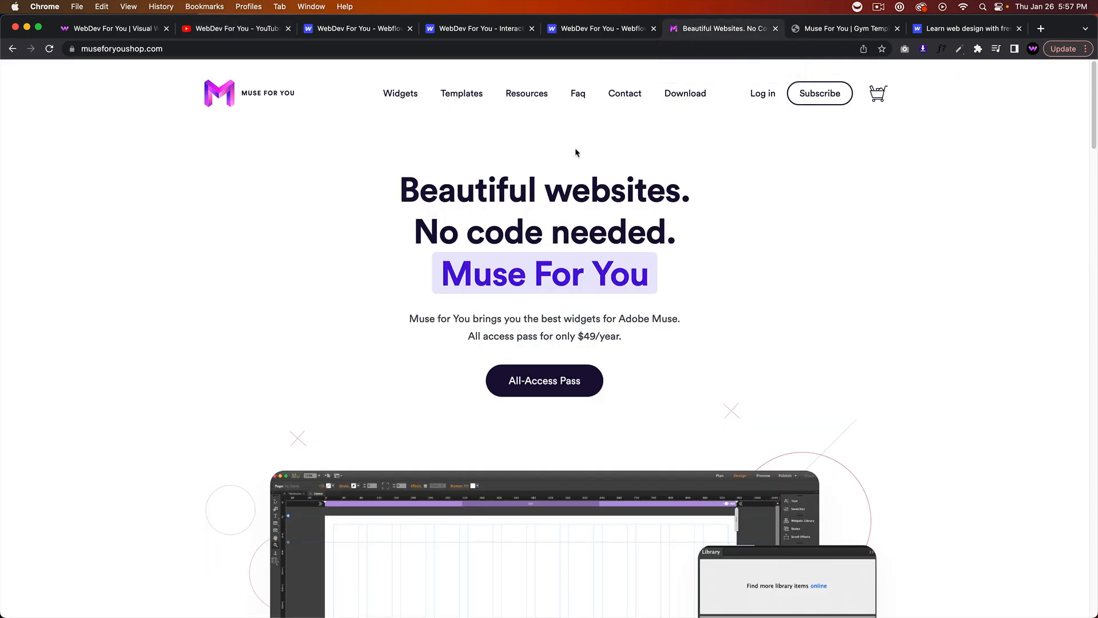
mouse_move(641, 133)
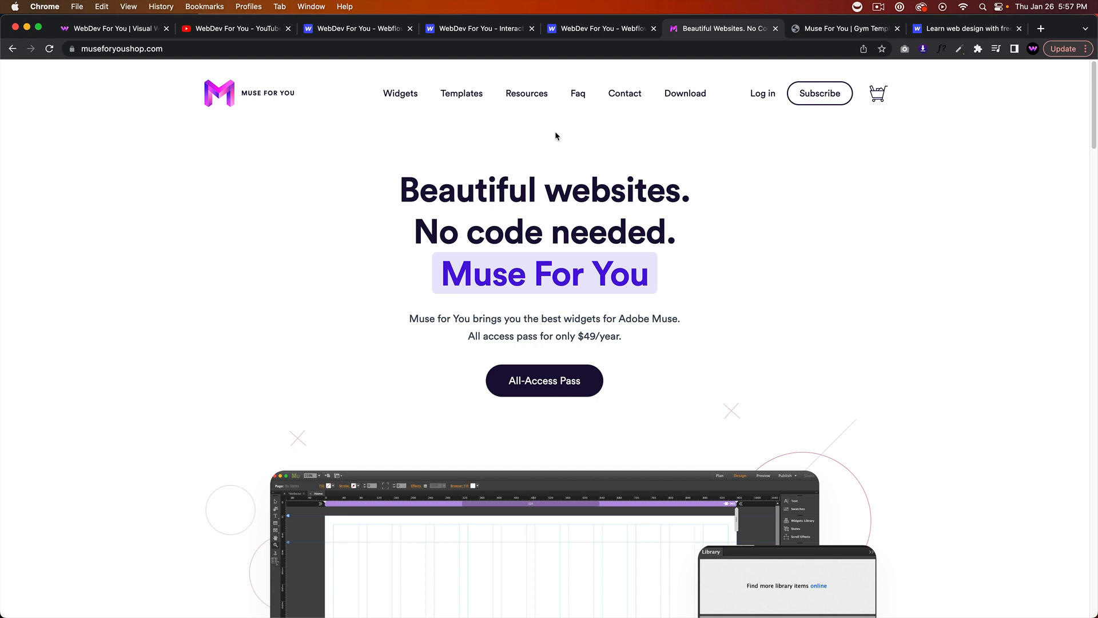
click(461, 92)
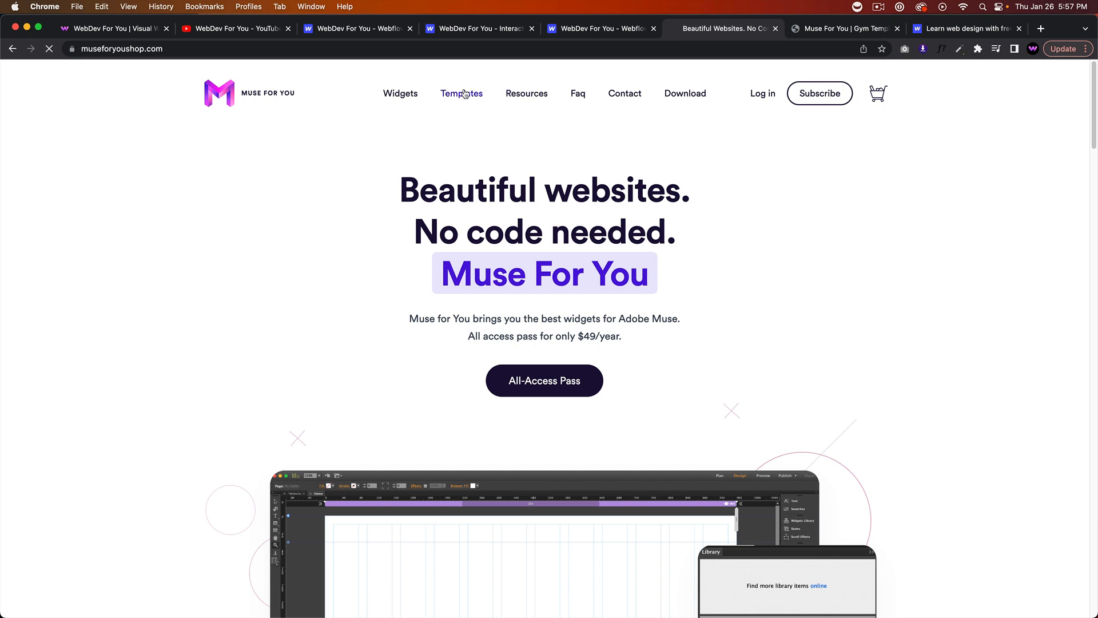
click(461, 92)
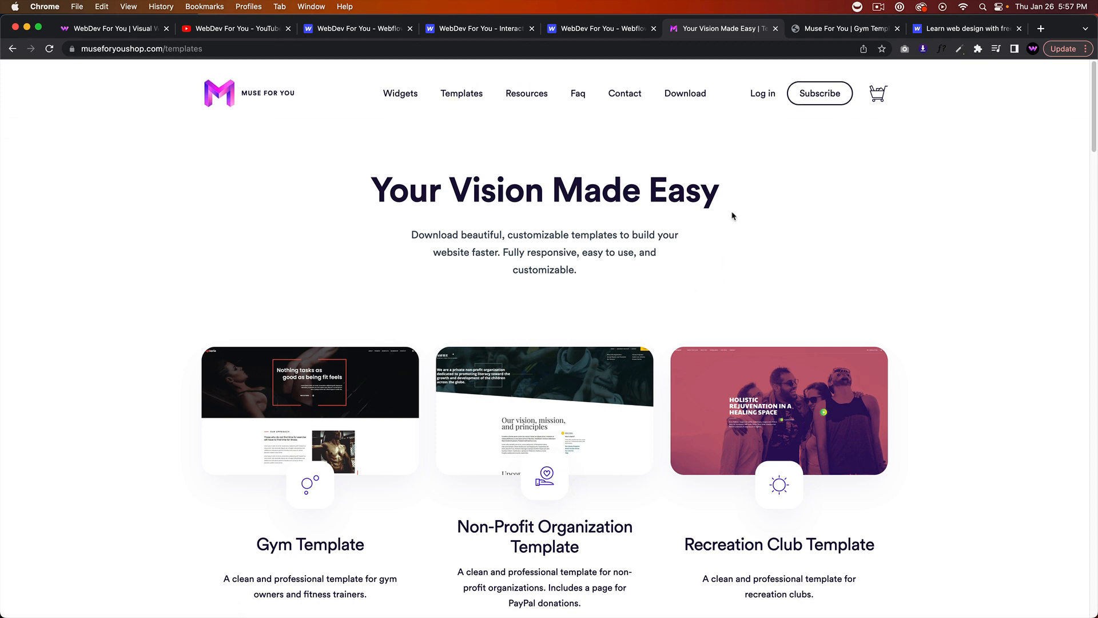
mouse_move(570, 326)
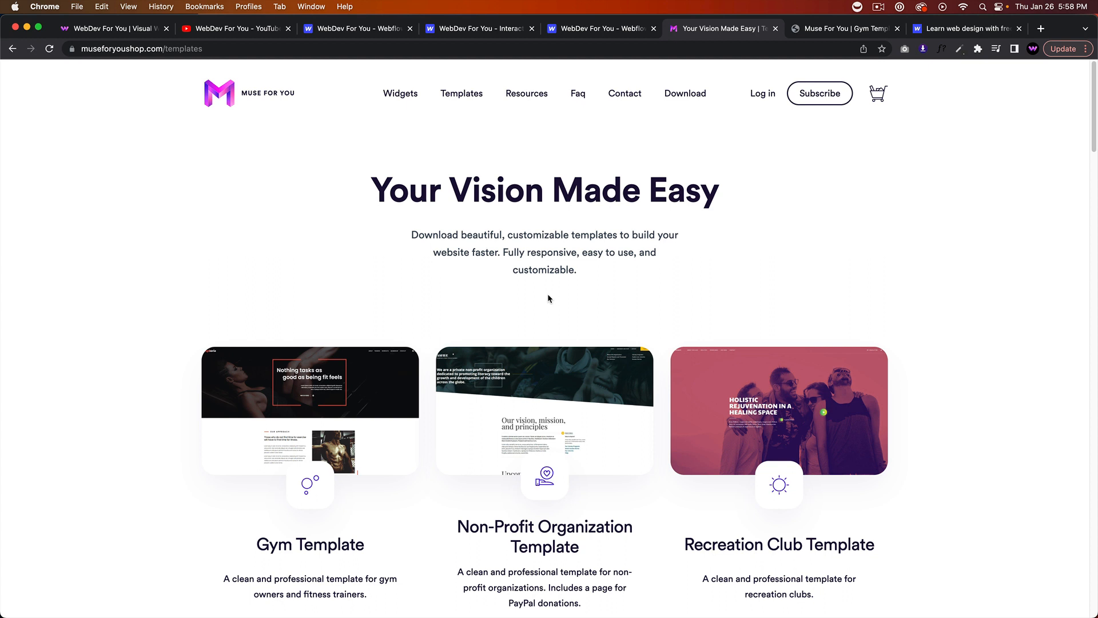
scroll(down, 3)
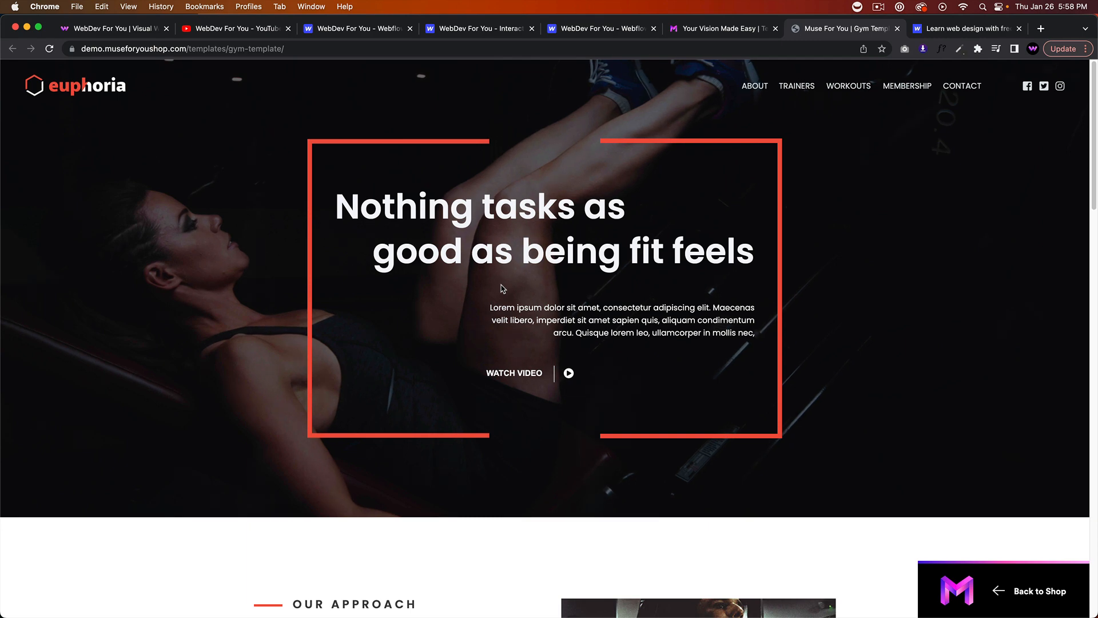
mouse_move(531, 278)
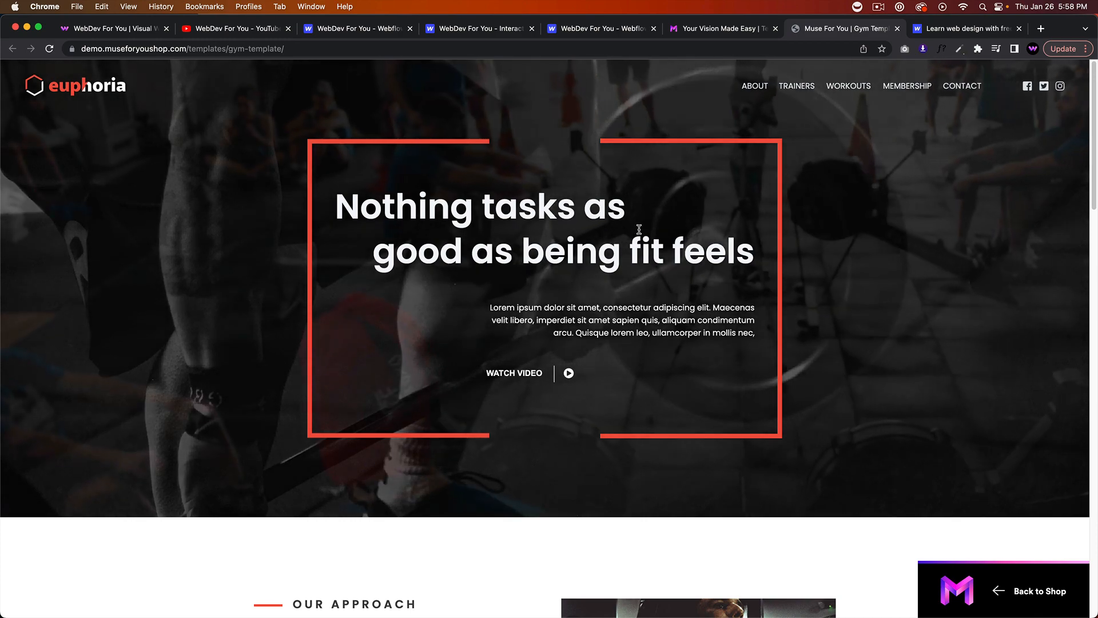
scroll(down, 3)
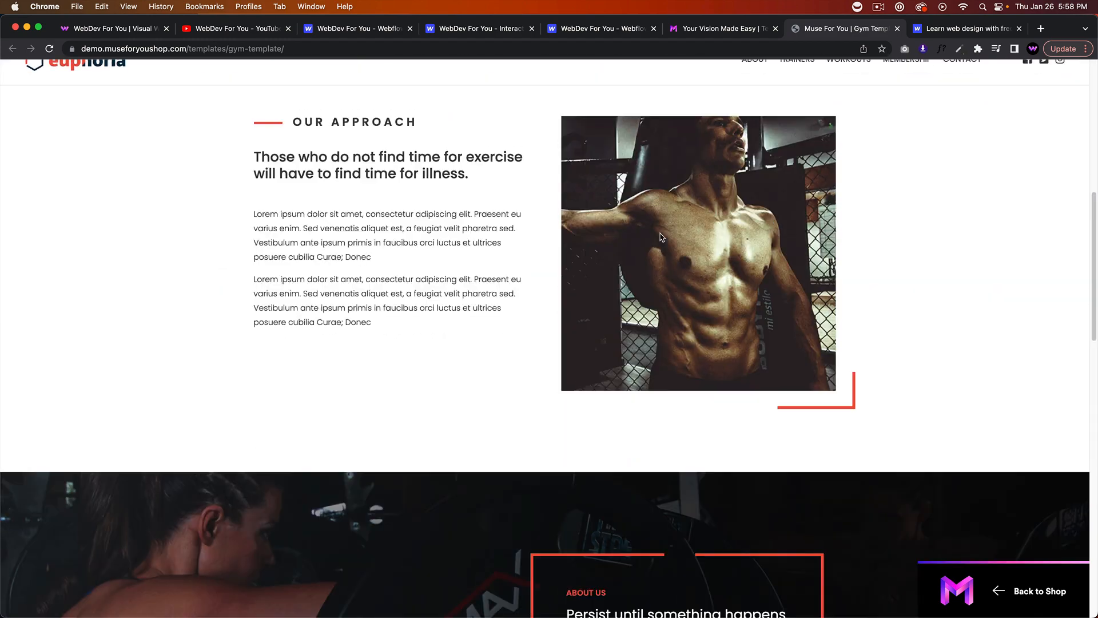
scroll(down, 3)
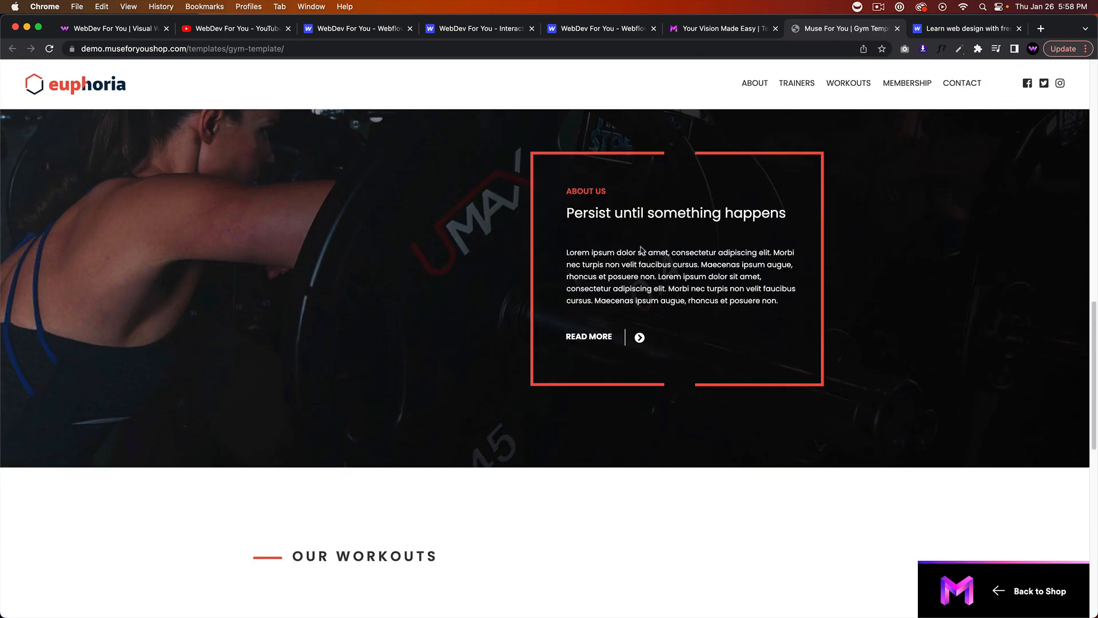
scroll(down, 3)
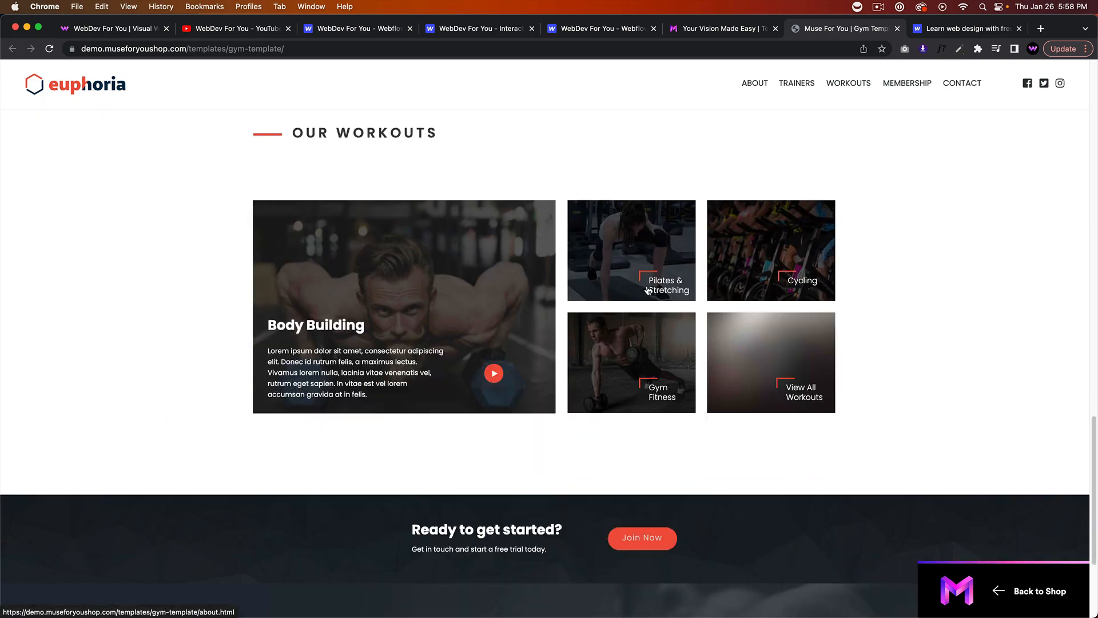
scroll(up, 3)
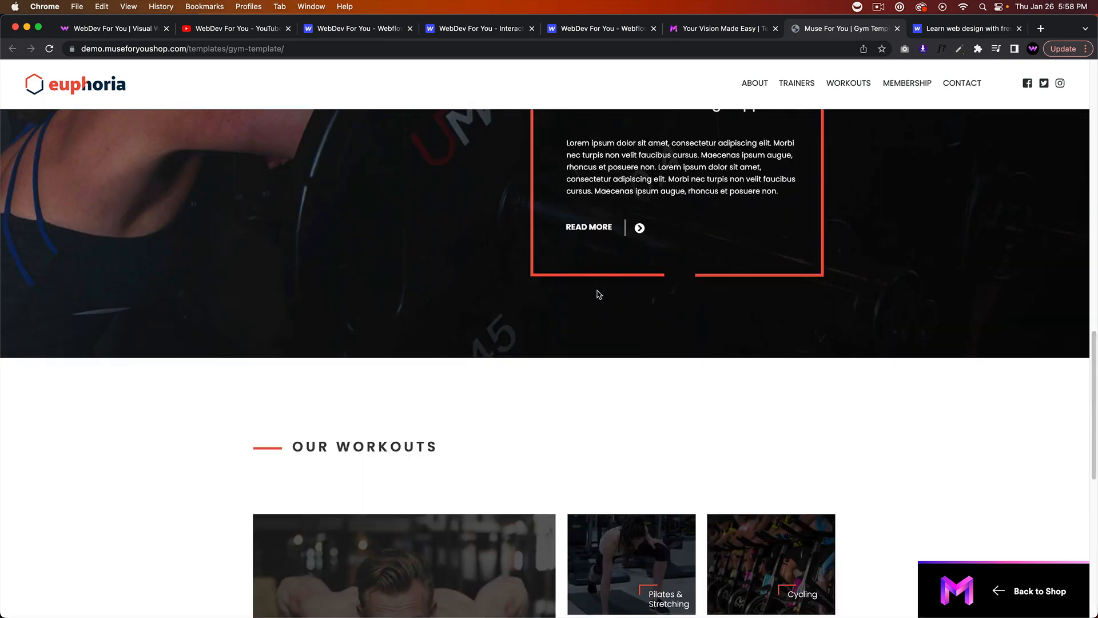
scroll(up, 3)
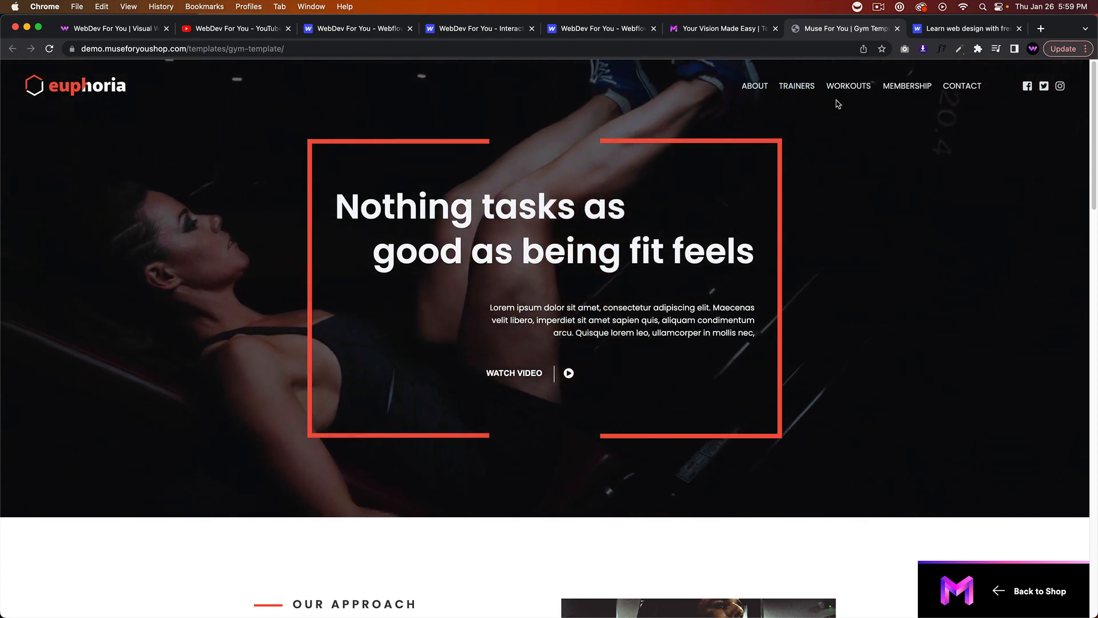
Look over the empty Euphoria gym project and the Interaction #162 page, then start a new blank tab.
click(879, 6)
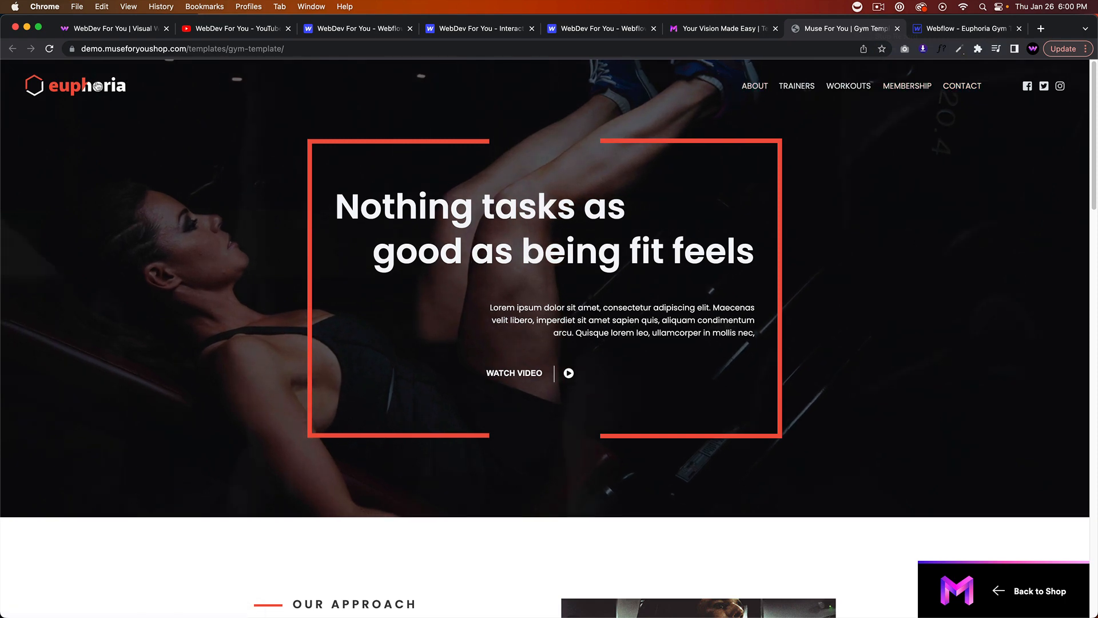
mouse_move(796, 85)
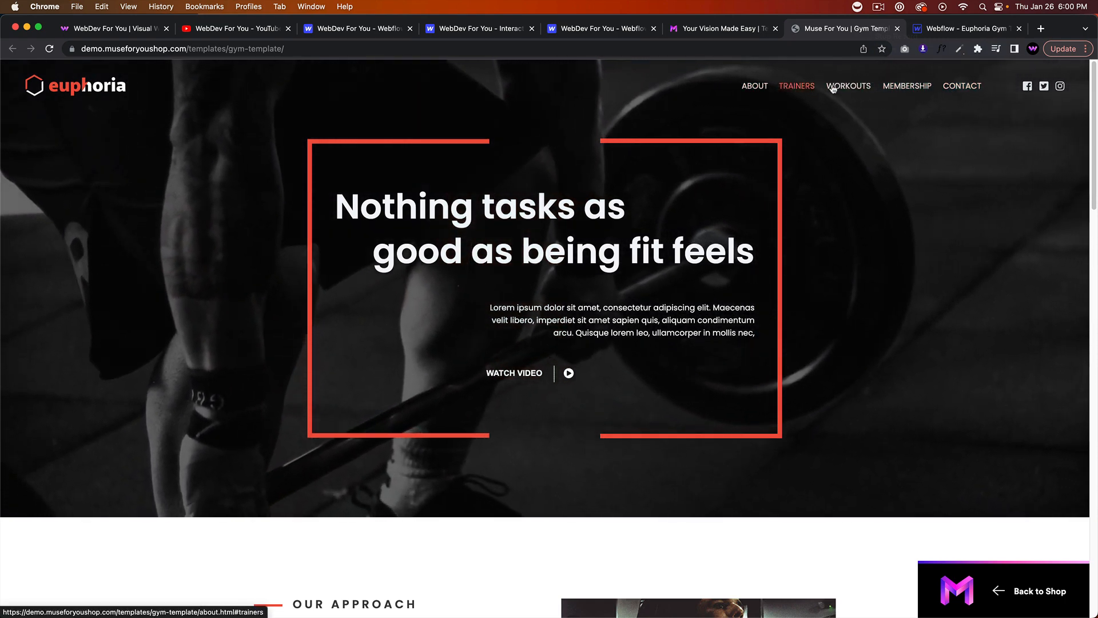
click(963, 29)
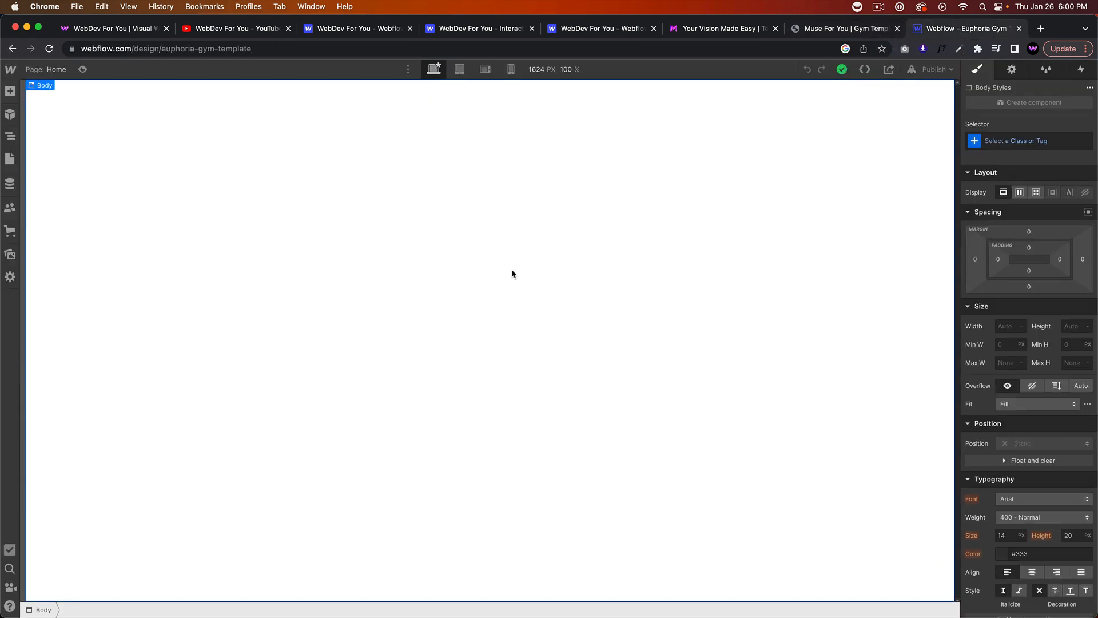
click(479, 28)
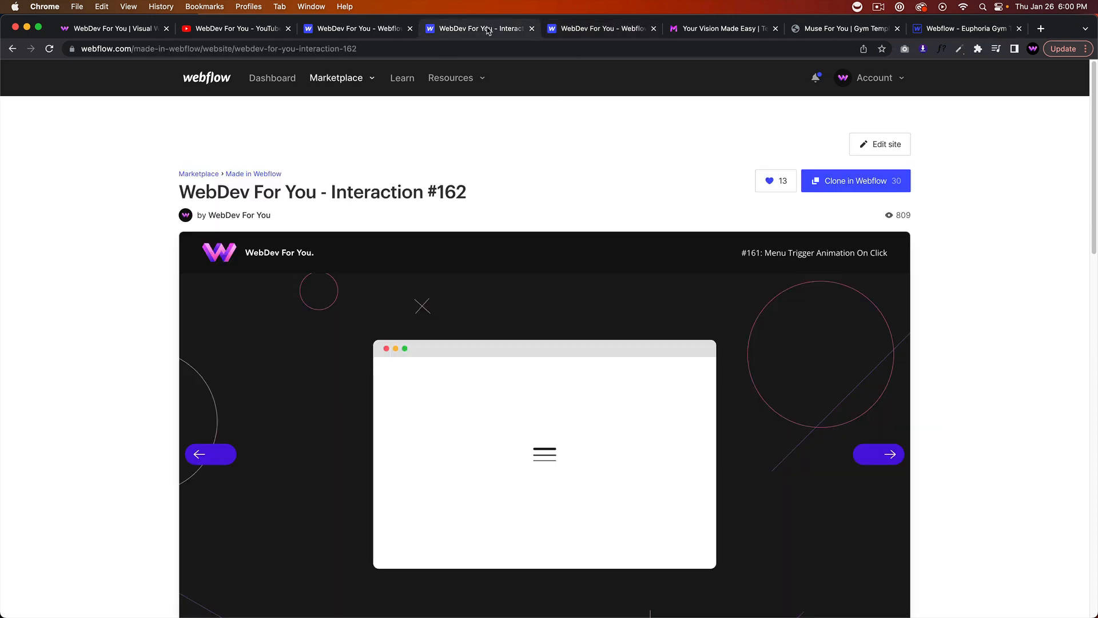
click(1040, 29)
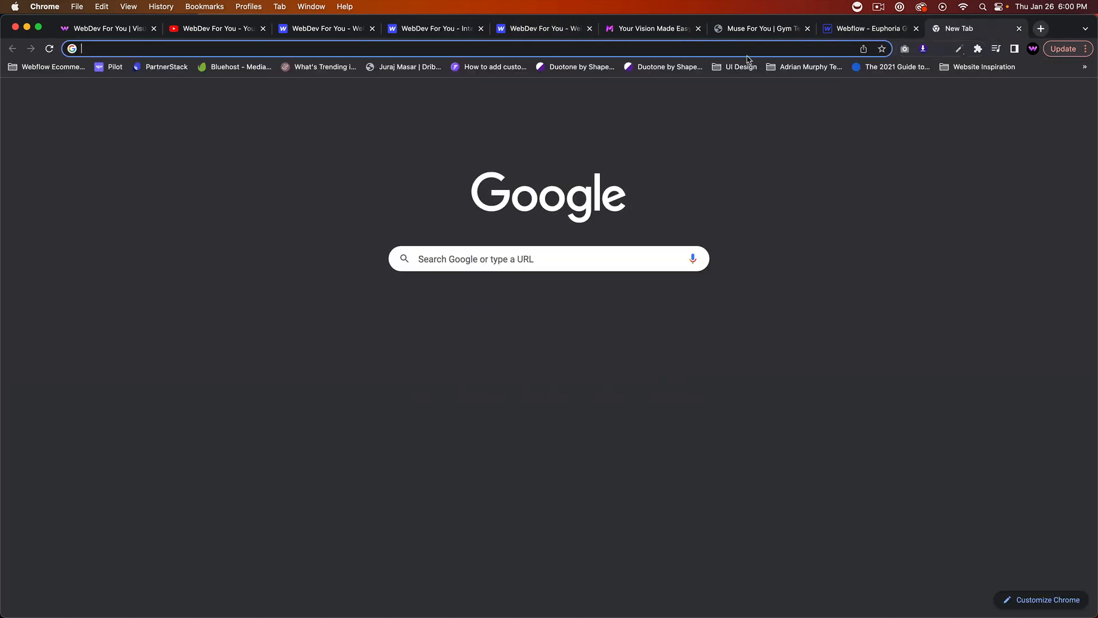
Go to Webflow University, browse its courses, and open the Webflow 101 crash course.
text(webflow university)
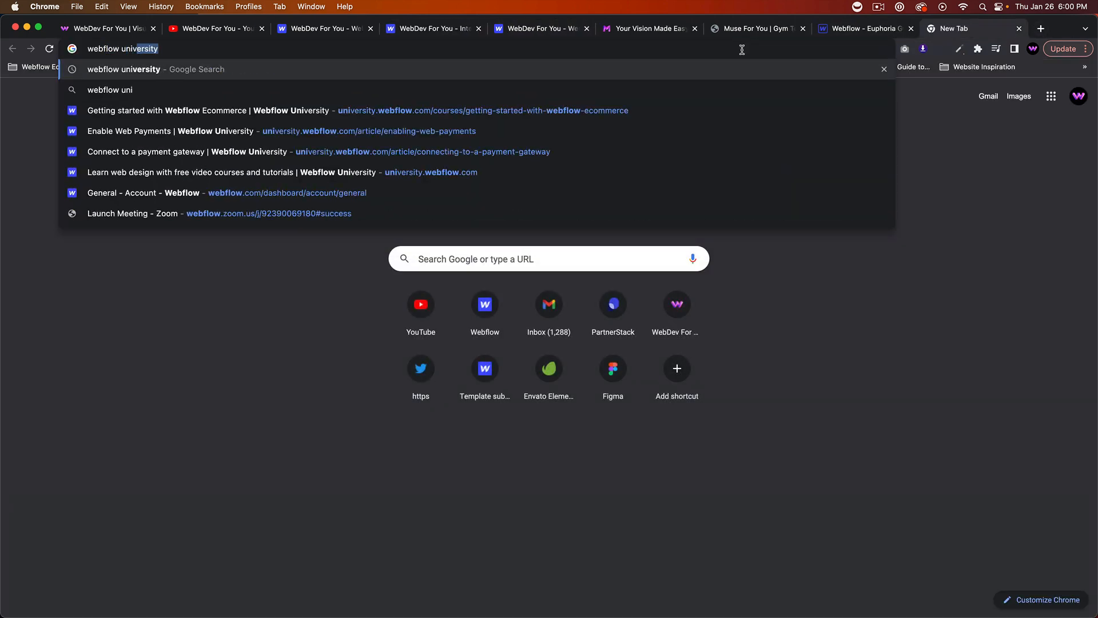
key(Return)
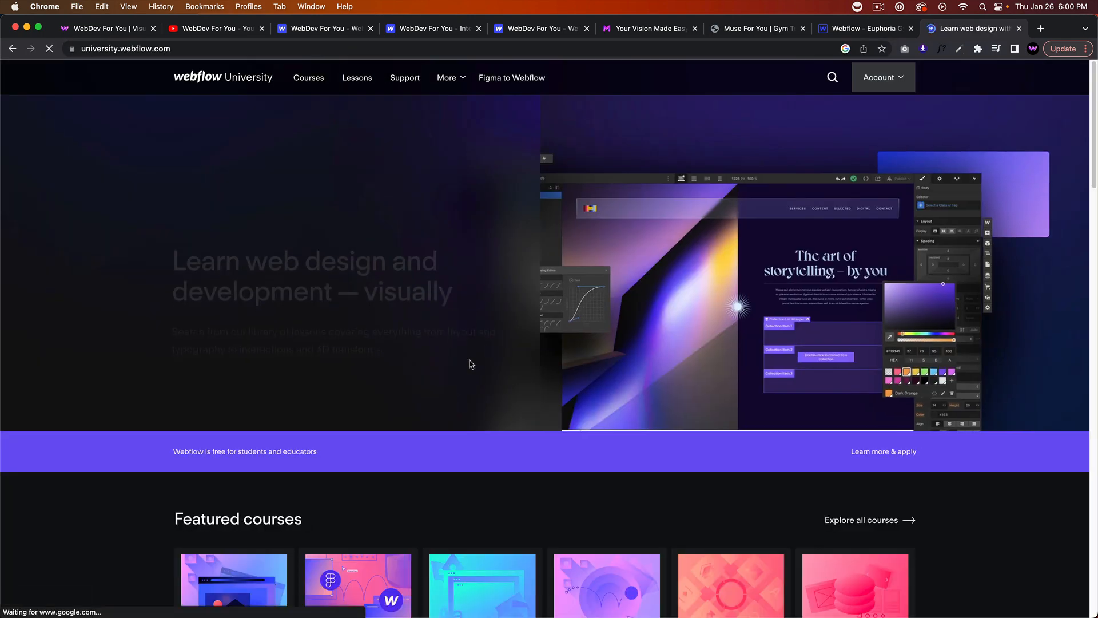
scroll(down, 3)
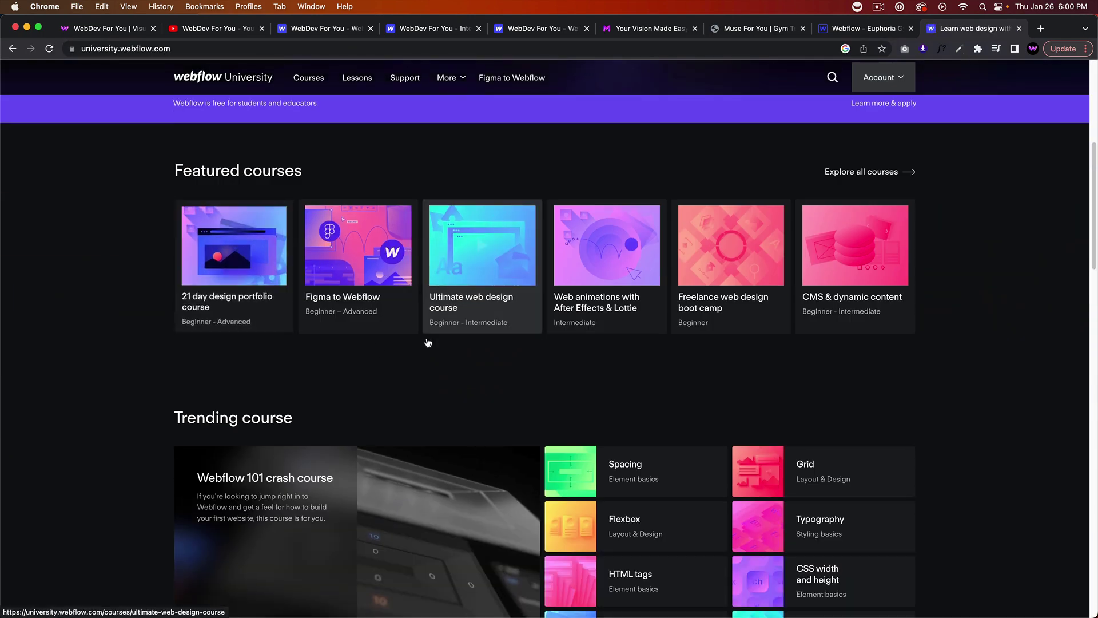
scroll(down, 3)
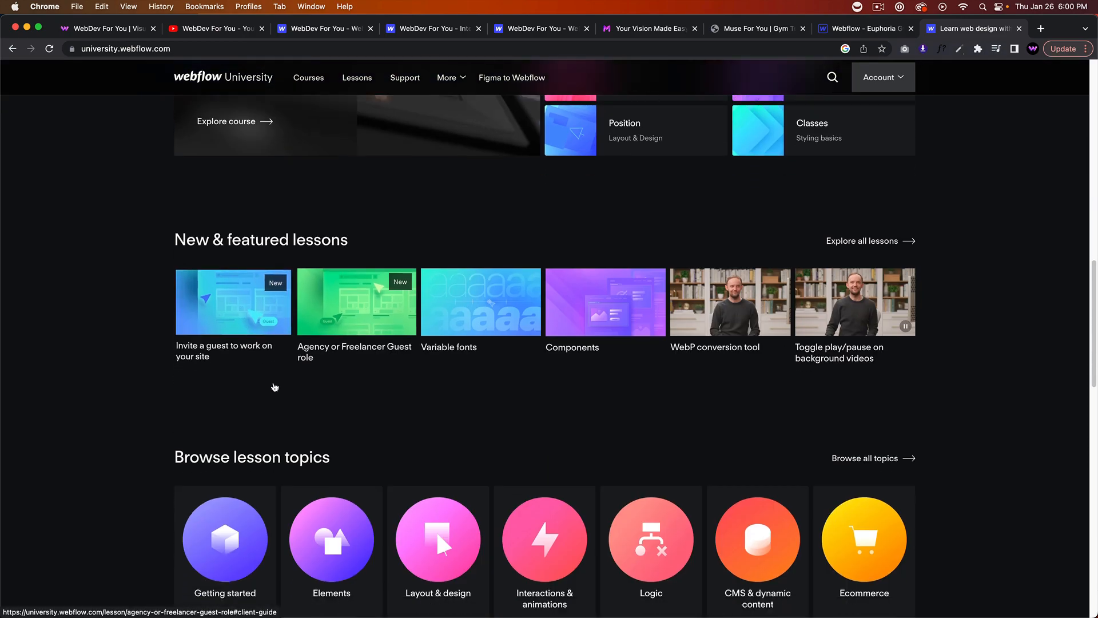
scroll(down, 3)
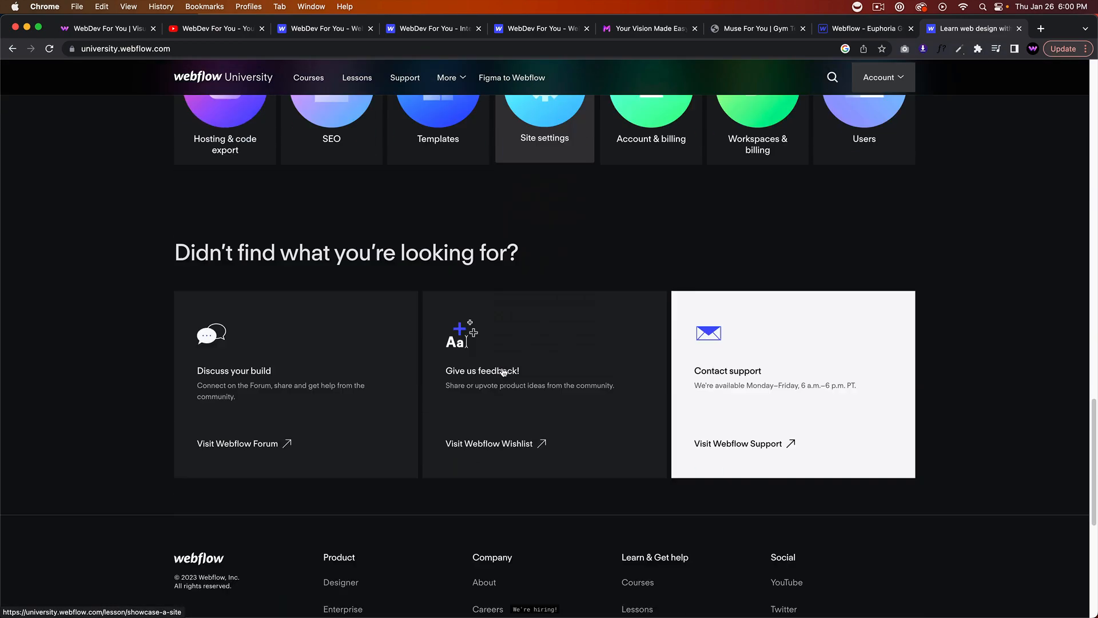
scroll(up, 3)
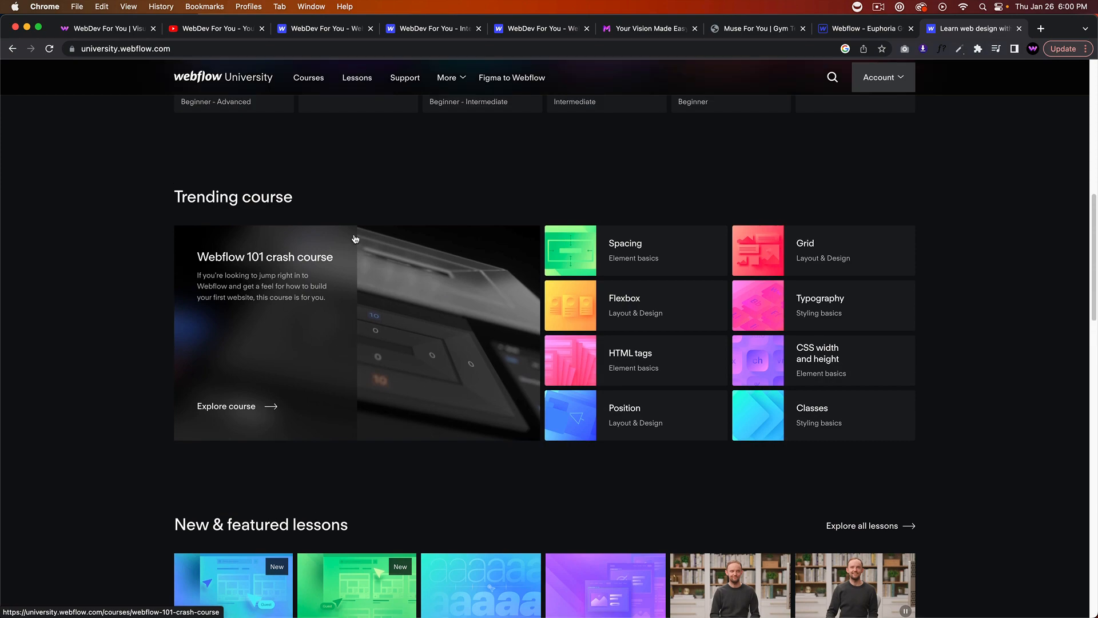
scroll(up, 3)
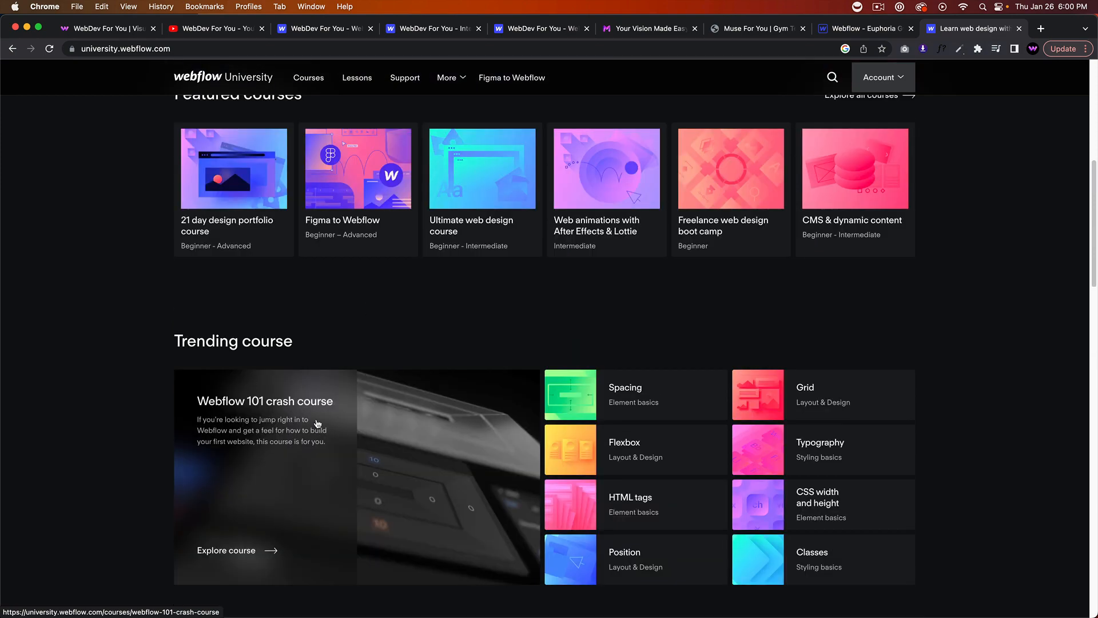
click(236, 550)
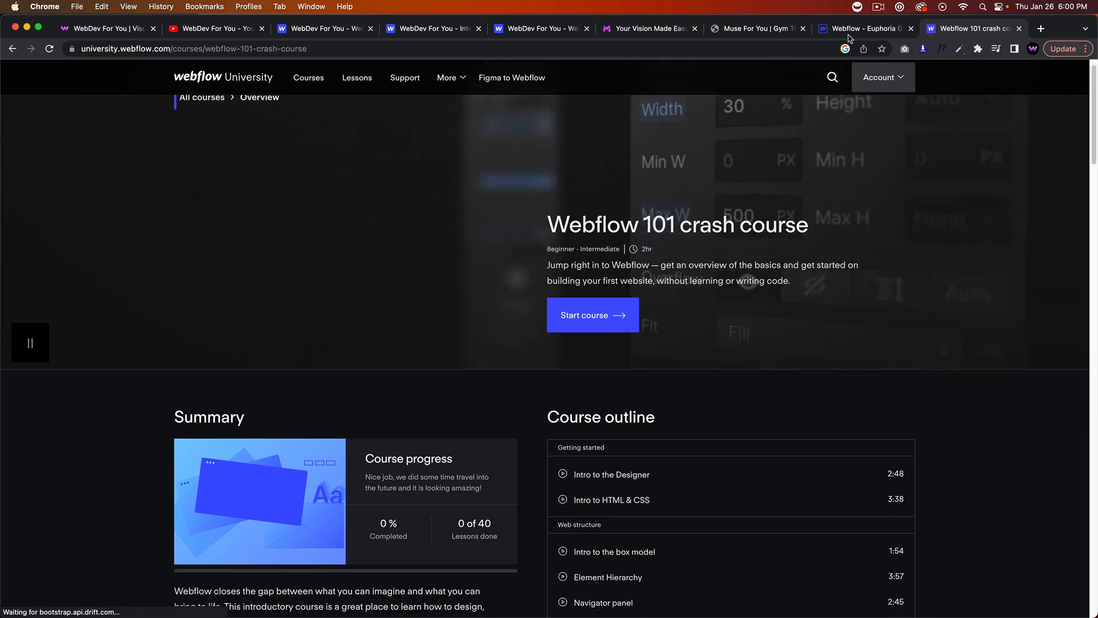
Look through the Designer's Add, Components, Navigator, Pages, CMS and Users panels for the blank project.
click(860, 27)
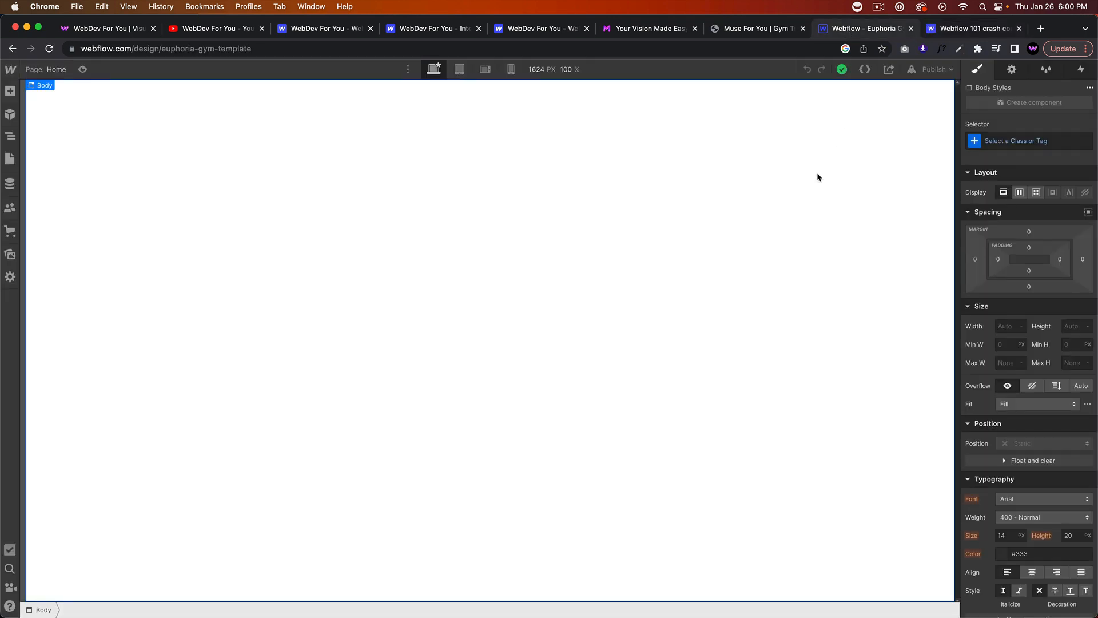
mouse_move(626, 219)
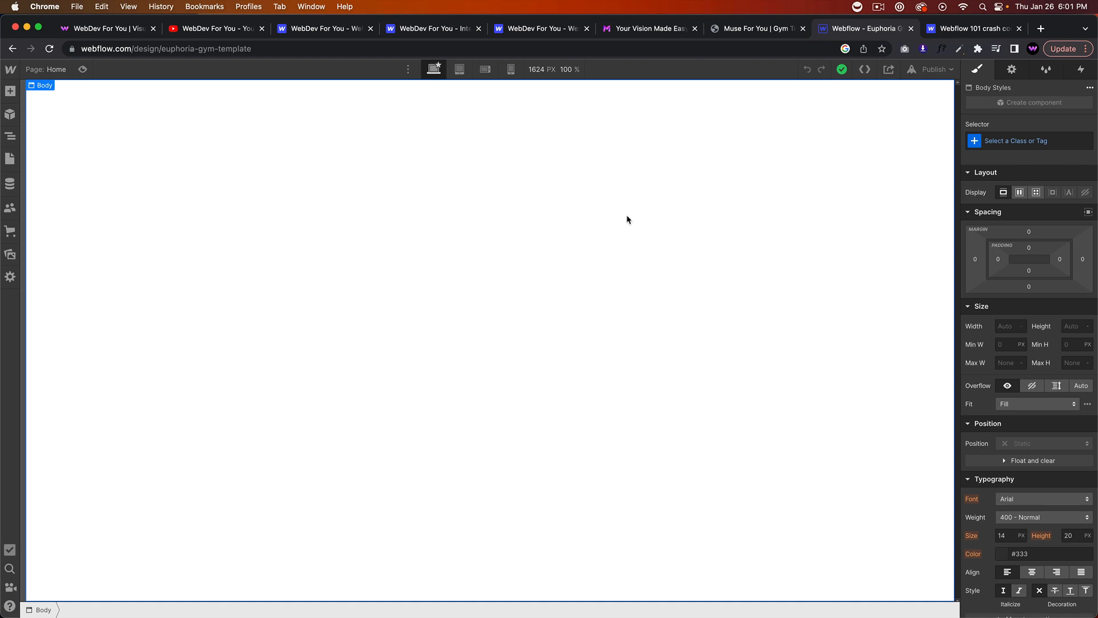
mouse_move(604, 191)
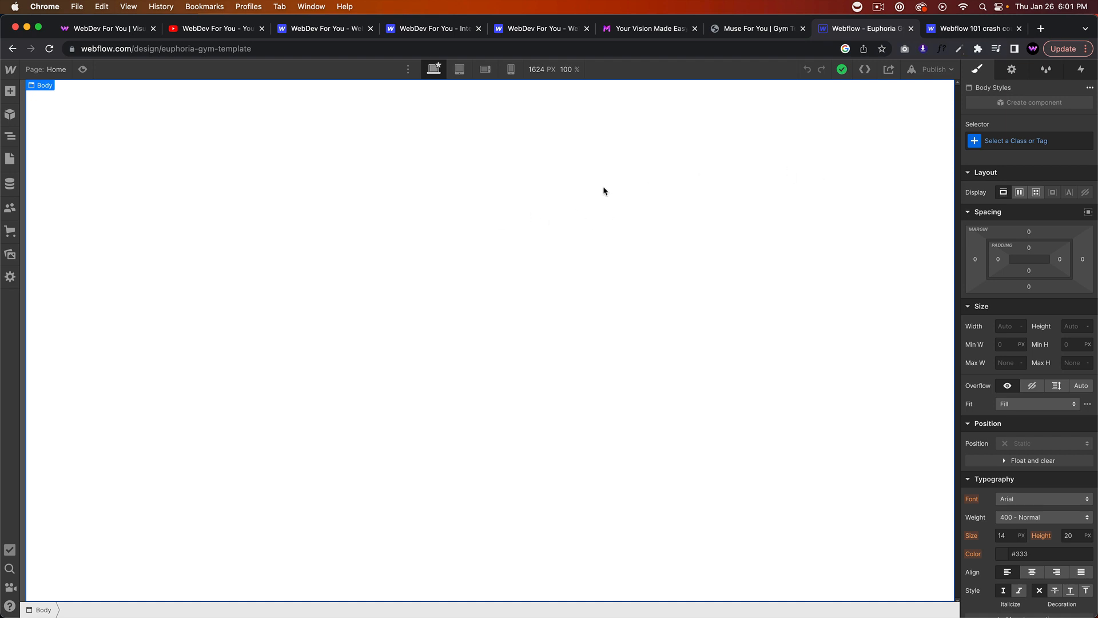
mouse_move(319, 228)
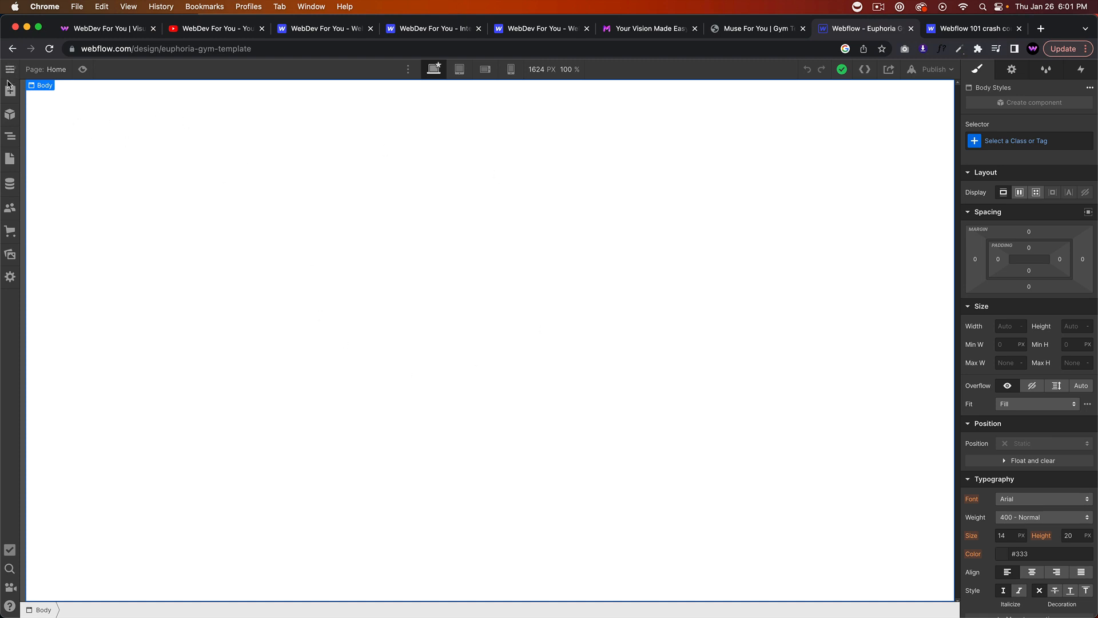
click(11, 90)
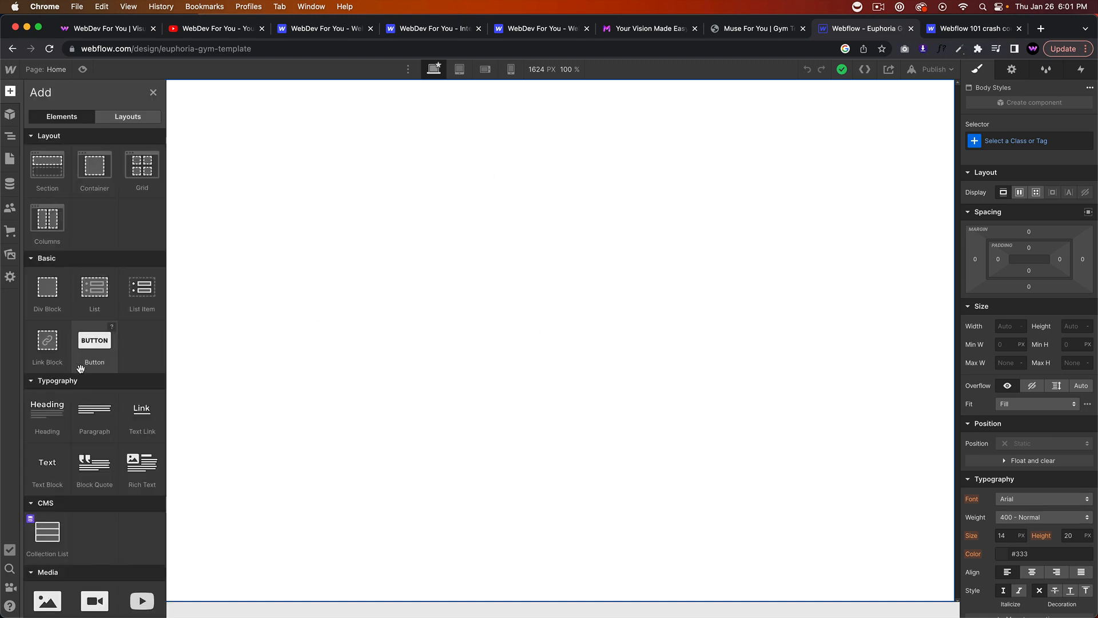
click(10, 115)
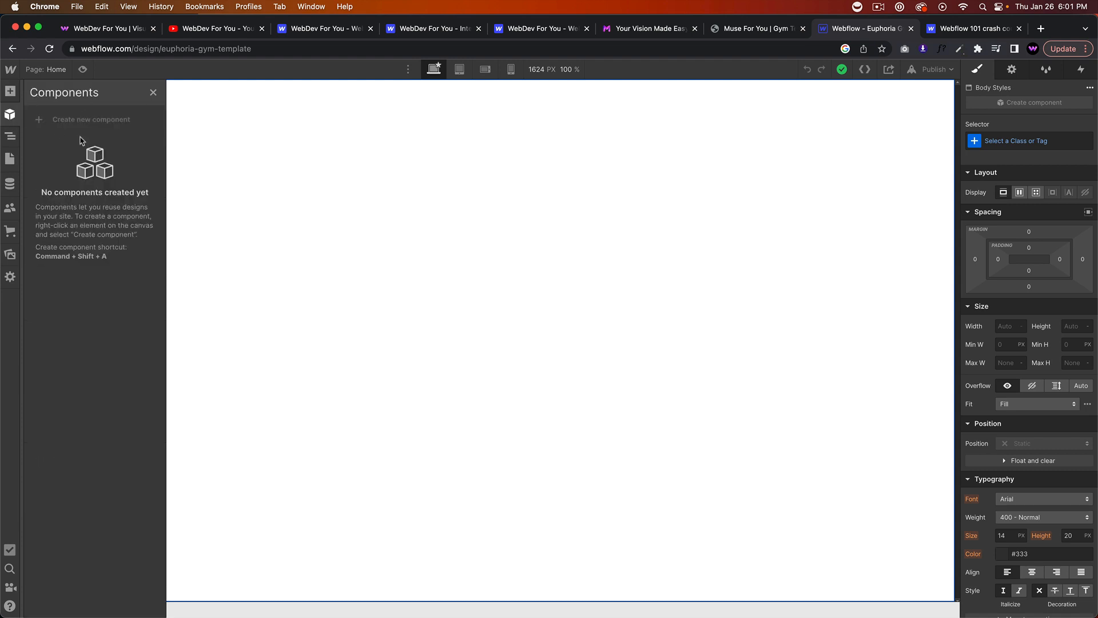
mouse_move(89, 136)
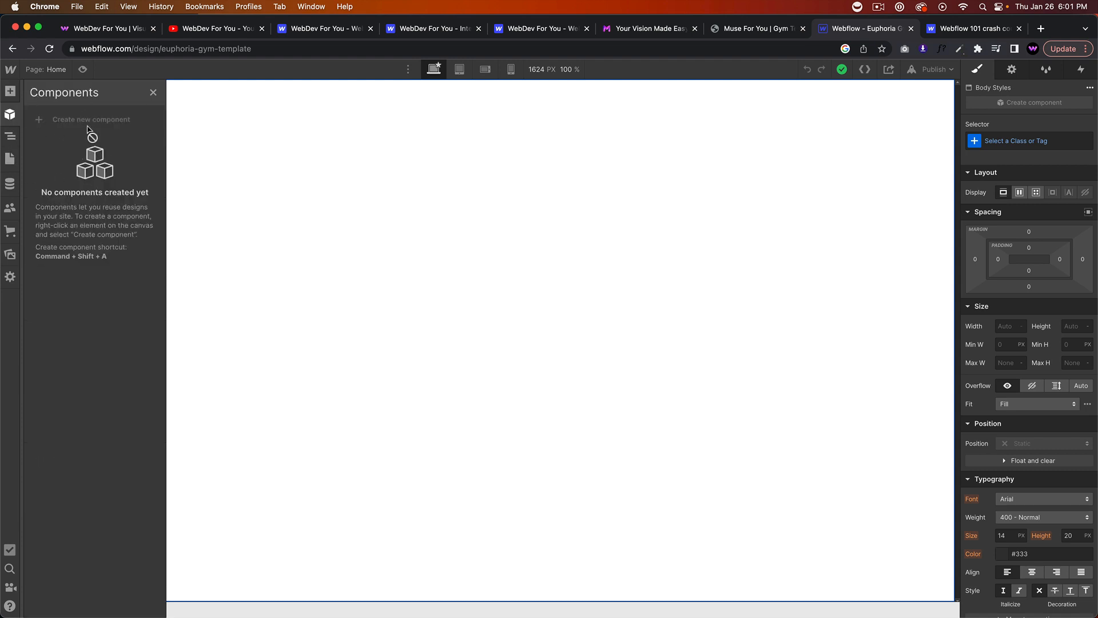
click(11, 136)
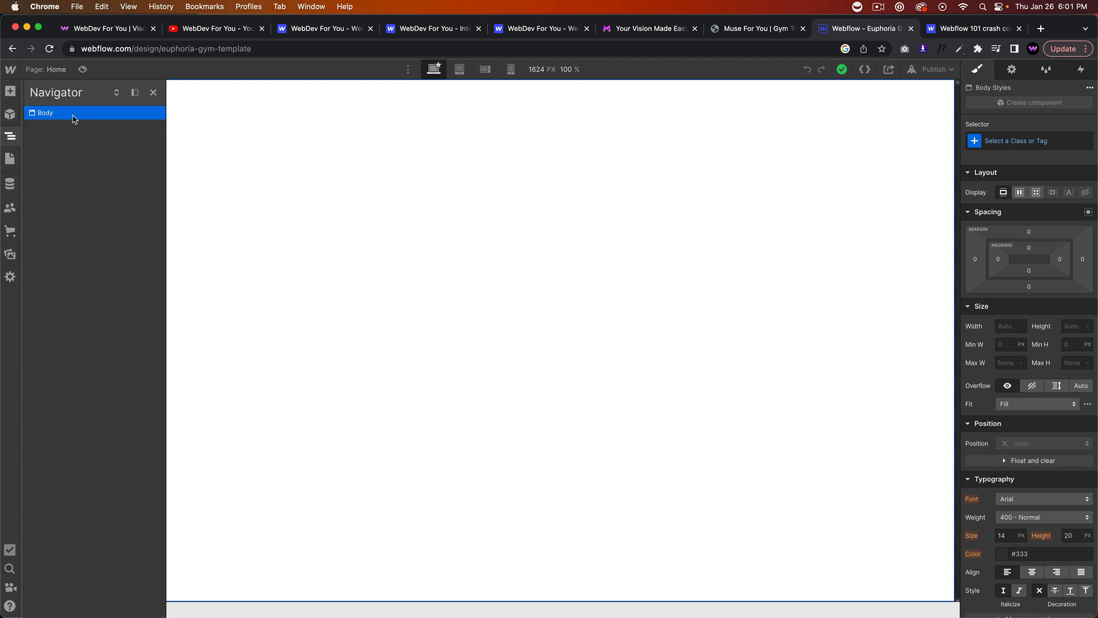
click(11, 159)
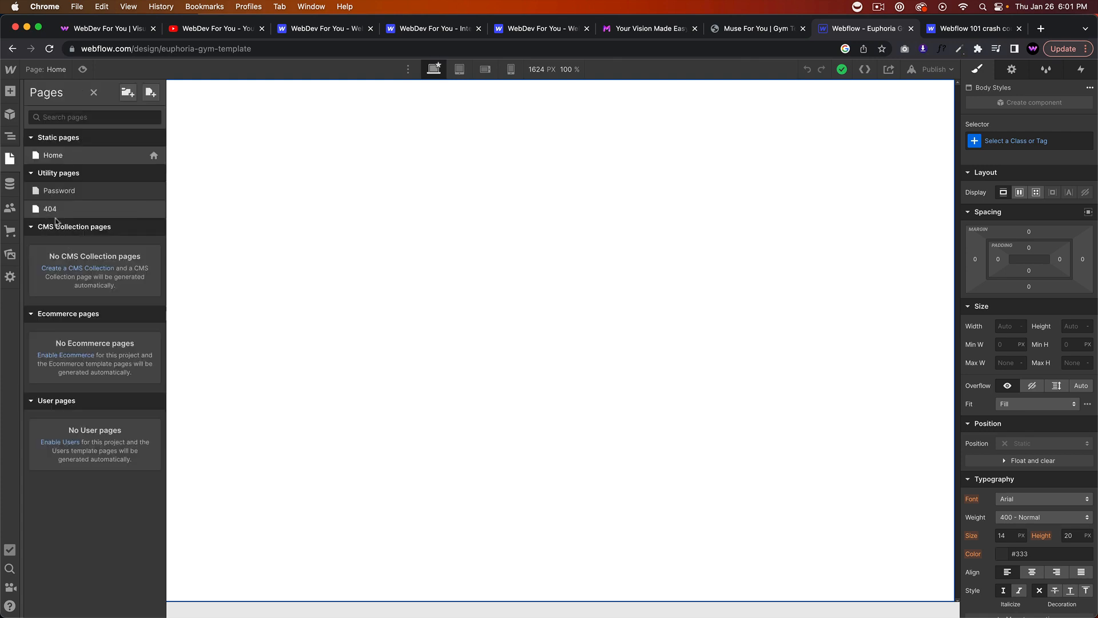
click(10, 183)
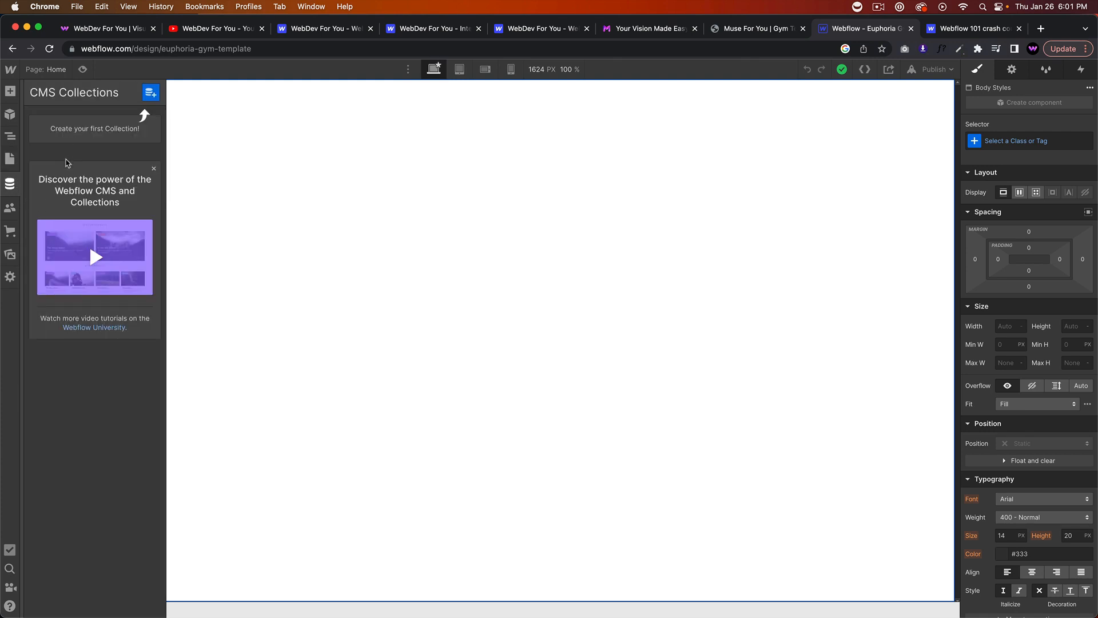
click(10, 208)
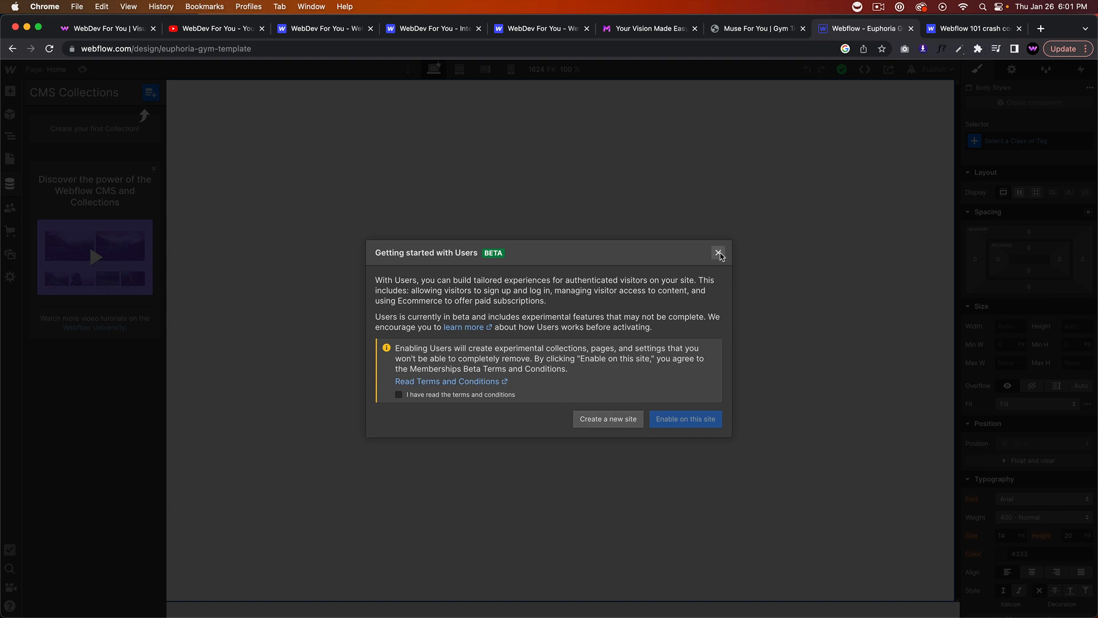
click(718, 251)
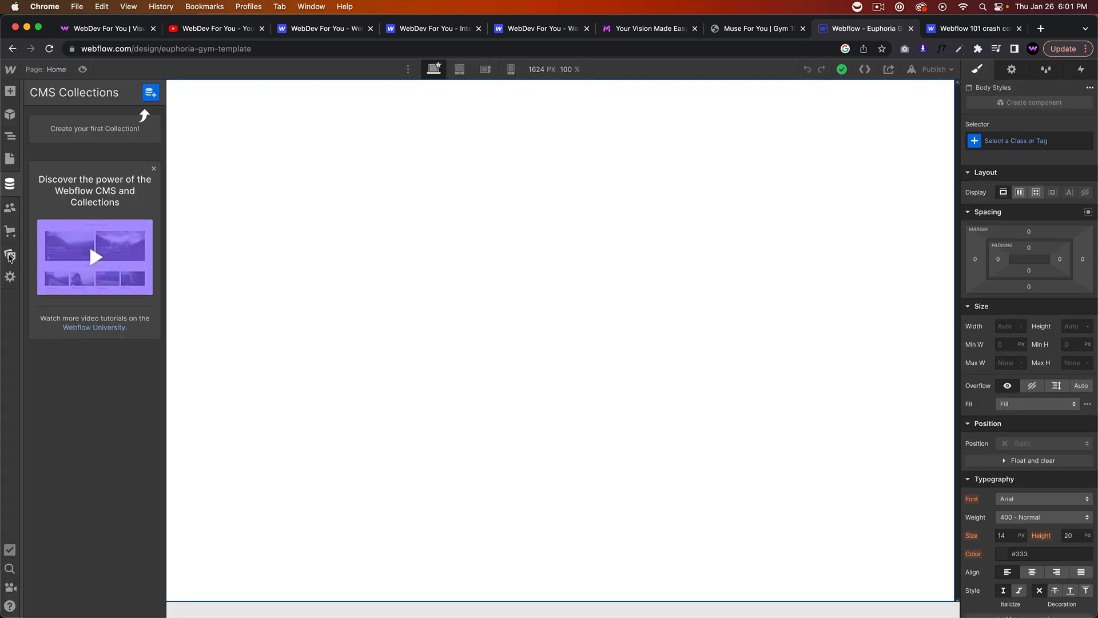
Upload all 13 files from the gym-template assets folder into the project's Assets panel.
click(10, 254)
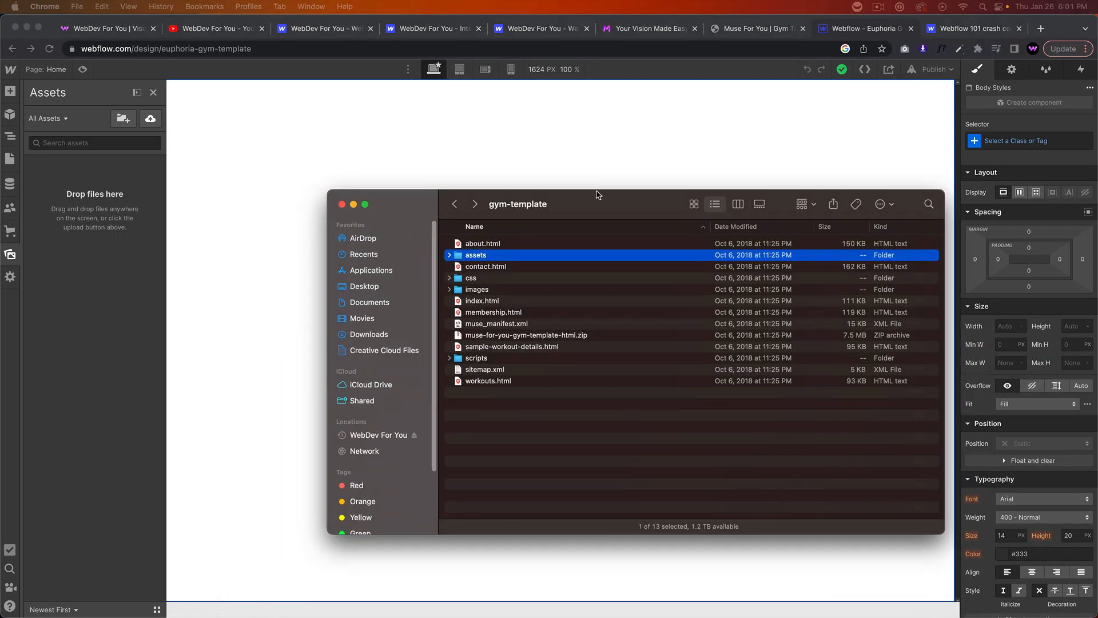
double_click(476, 253)
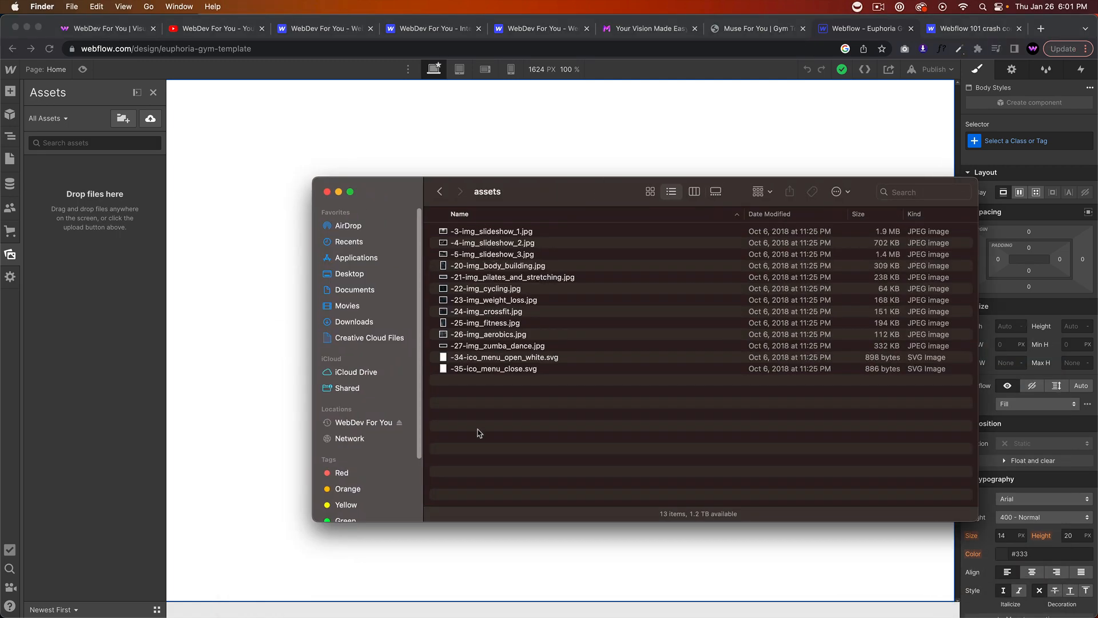
key(cmd+a)
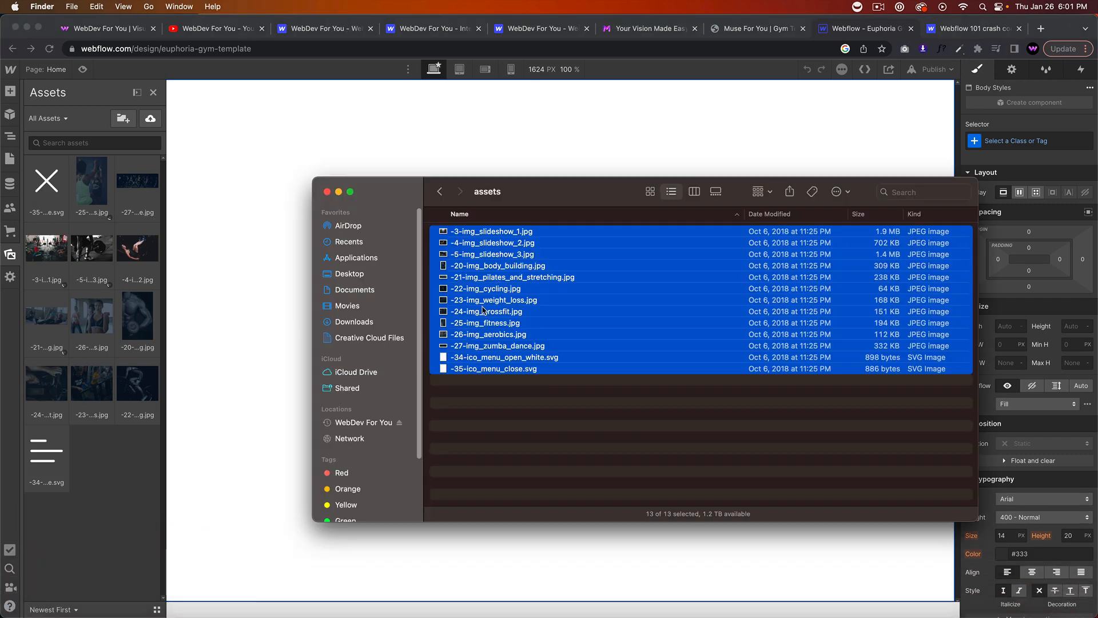
click(326, 191)
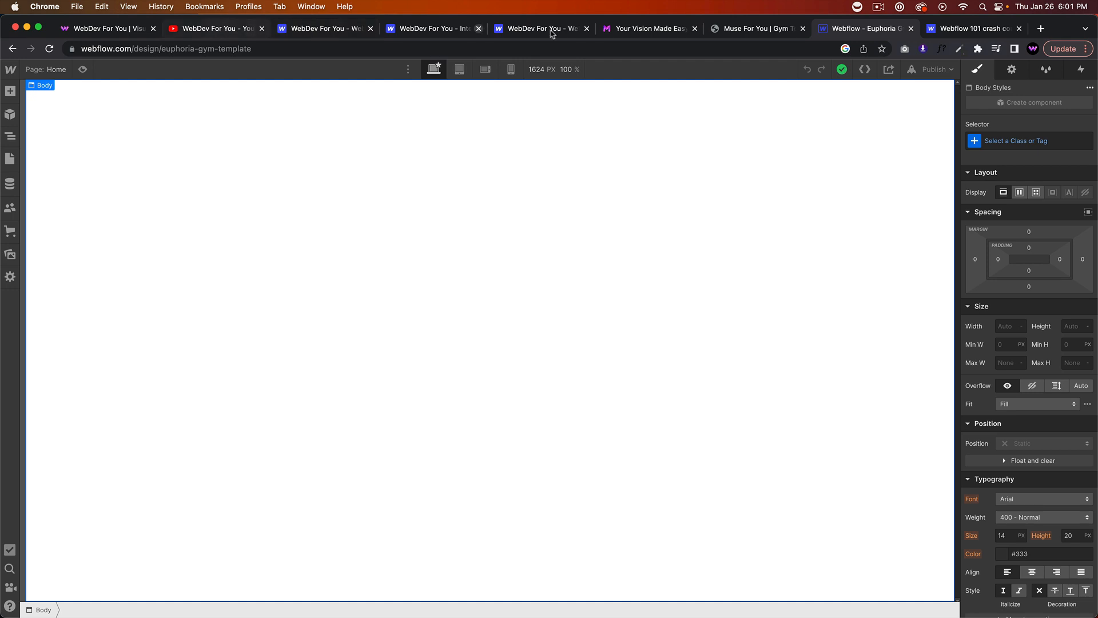
click(756, 27)
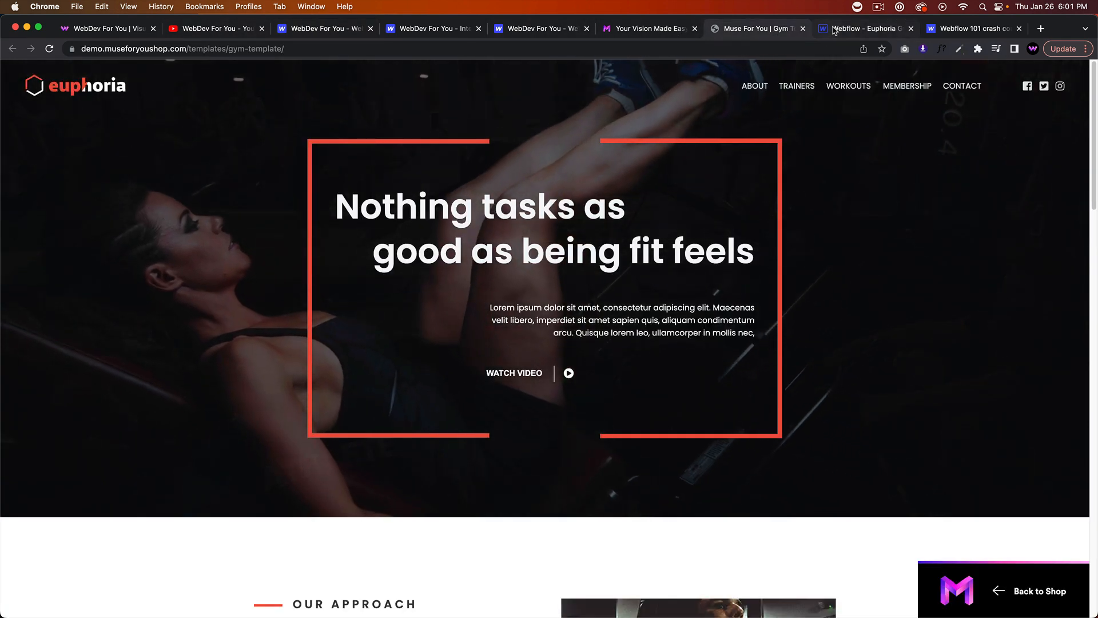
click(865, 29)
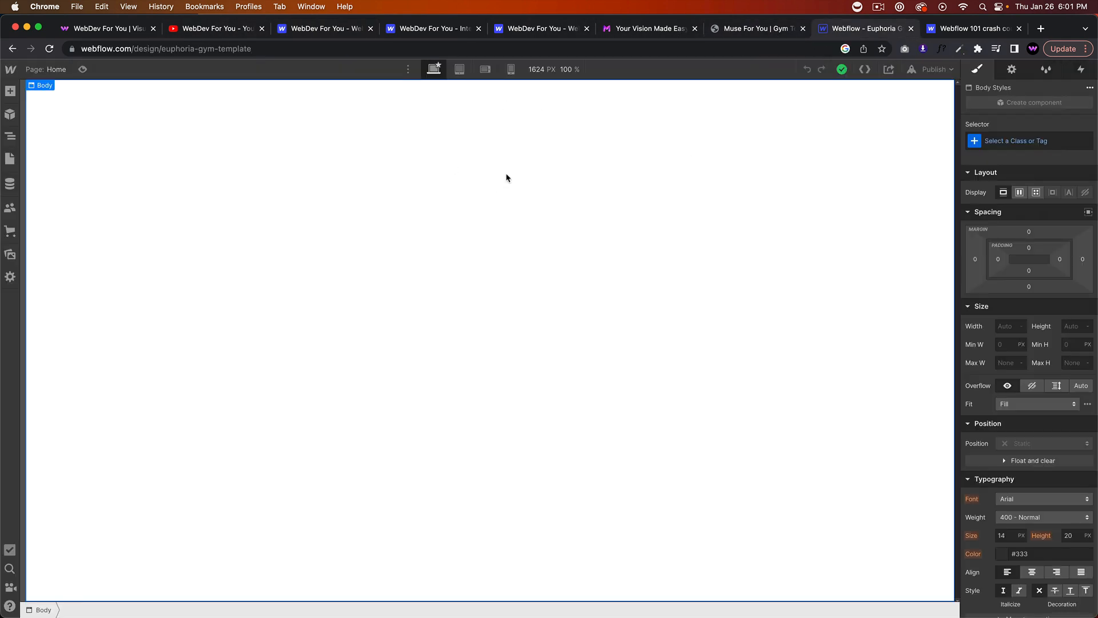
mouse_move(494, 172)
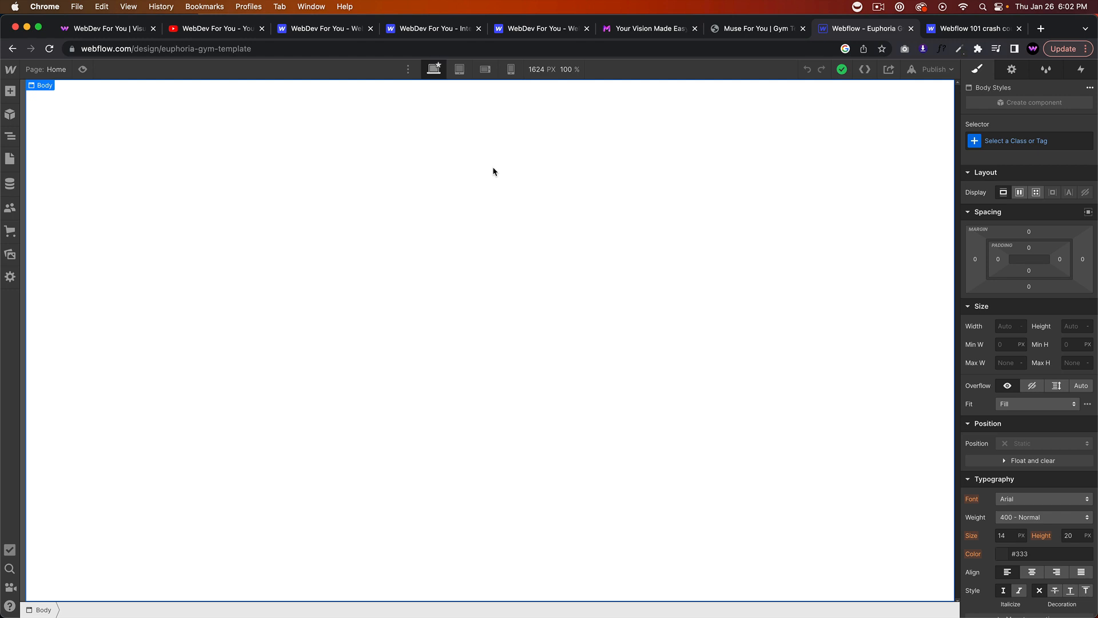
mouse_move(1003, 218)
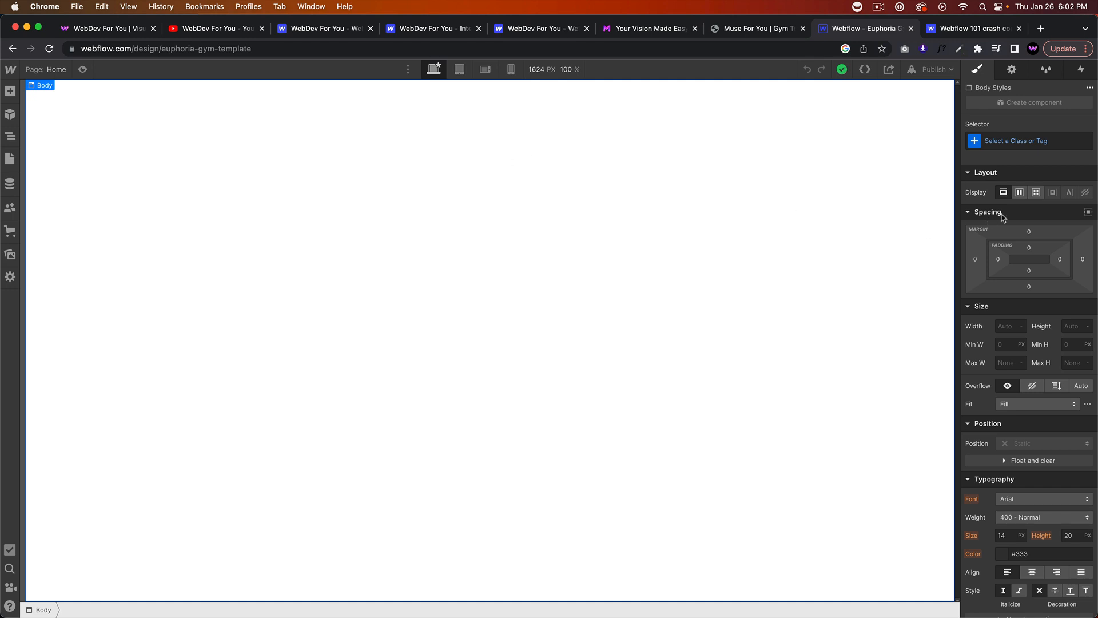
mouse_move(855, 227)
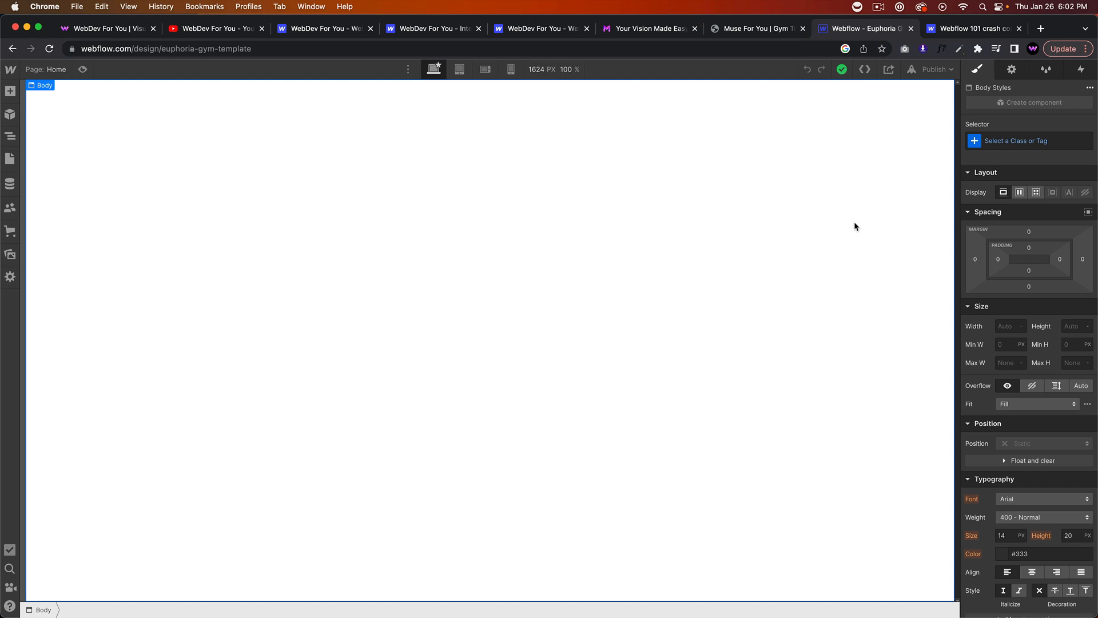
mouse_move(301, 204)
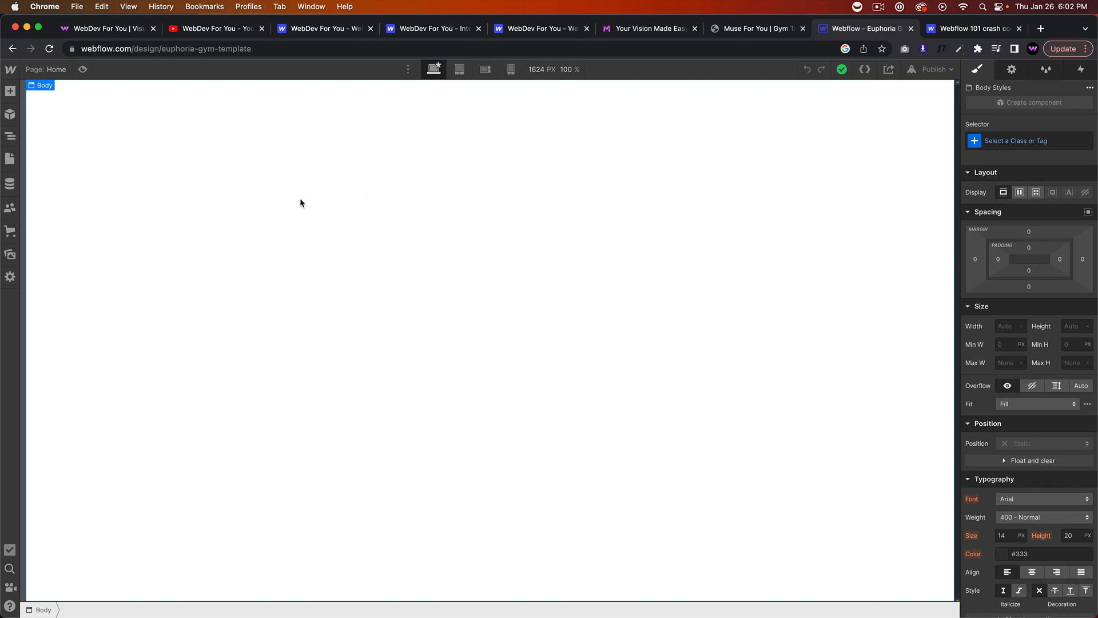
mouse_move(84, 147)
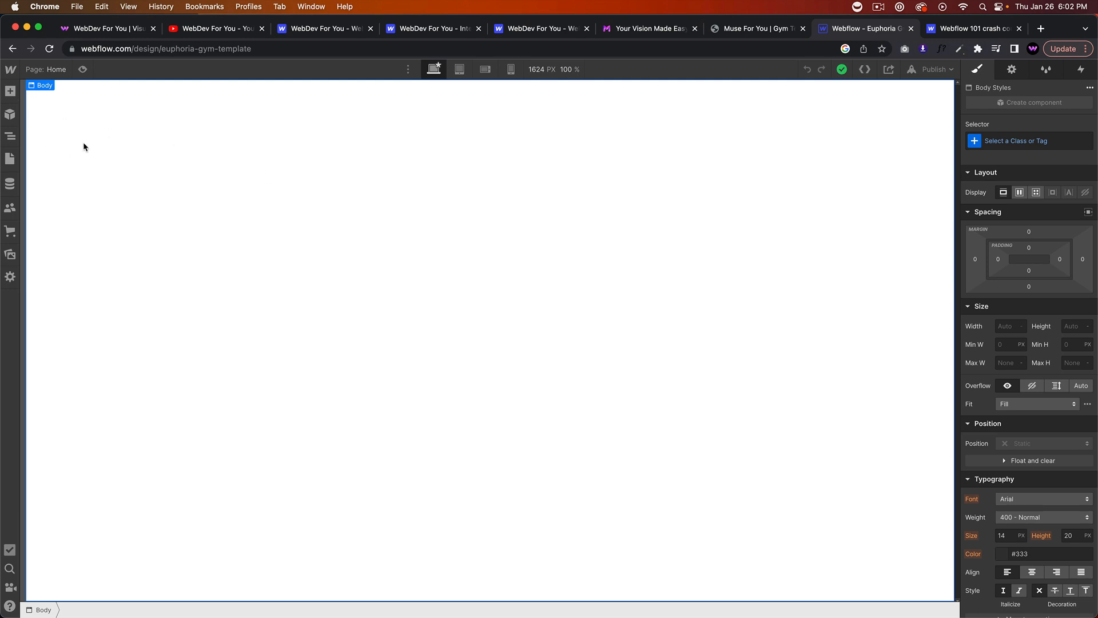
mouse_move(10, 91)
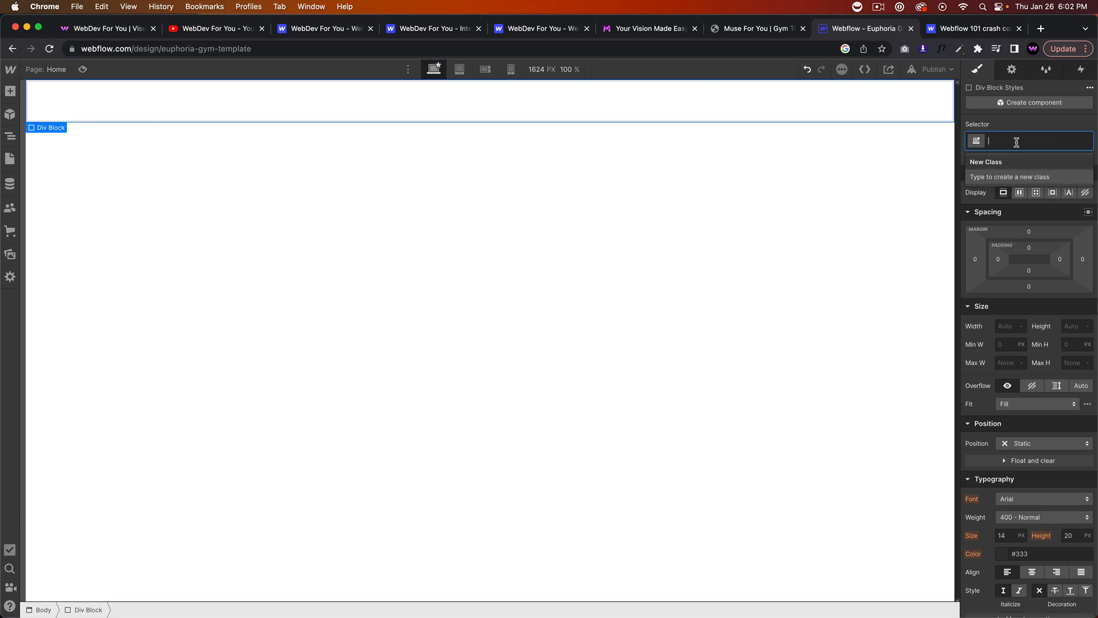
Name the div block's class page-wrapper and start adding another element.
text(page-wrapper)
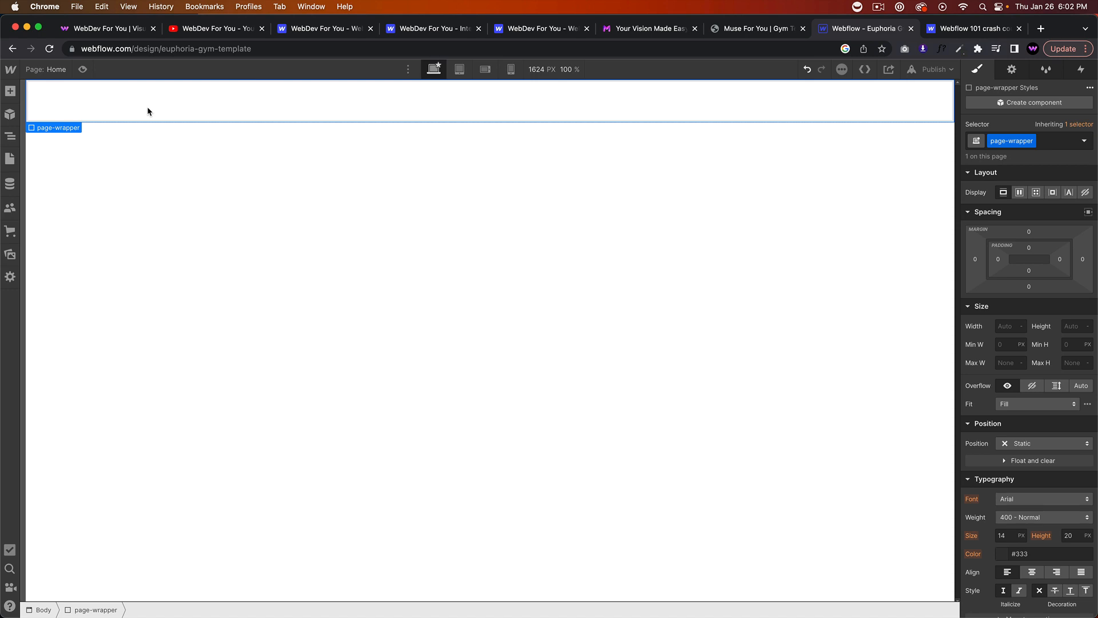
mouse_move(274, 64)
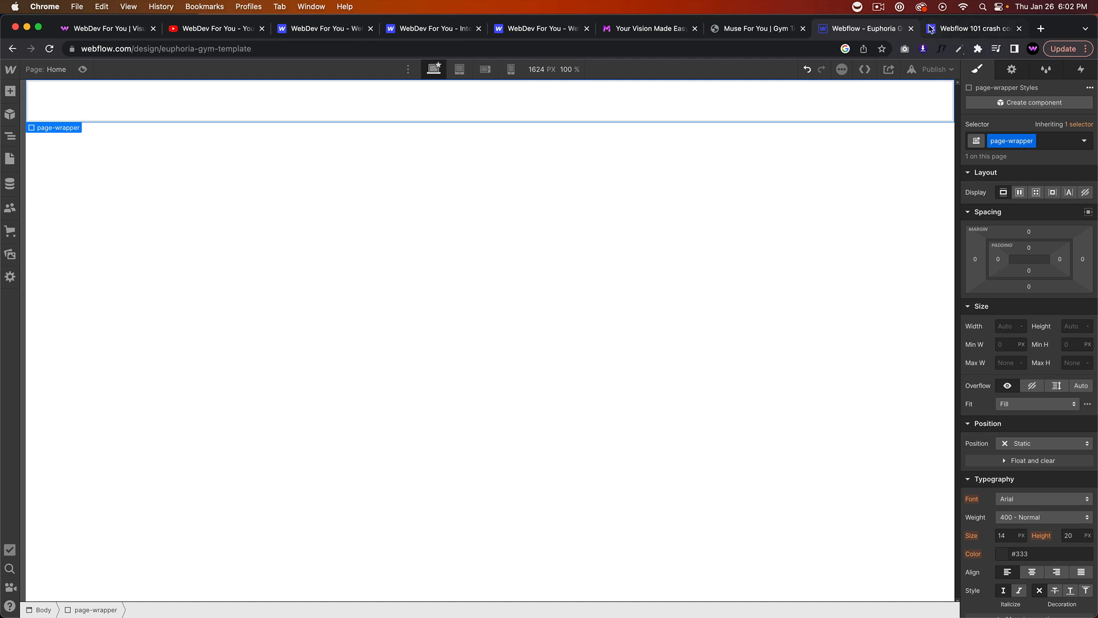
click(970, 27)
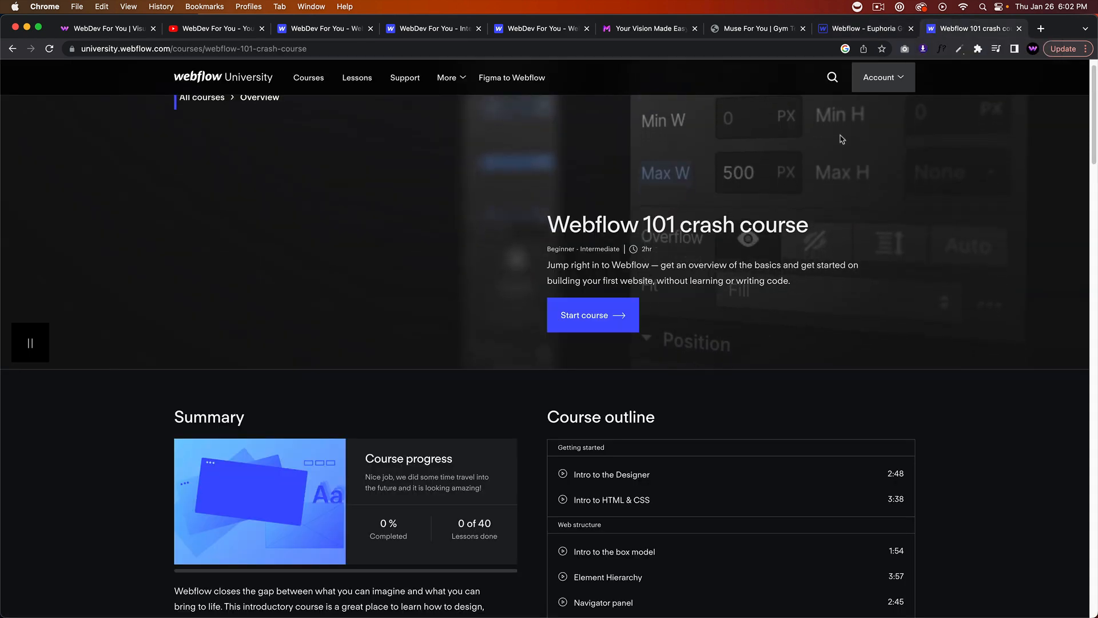
click(865, 28)
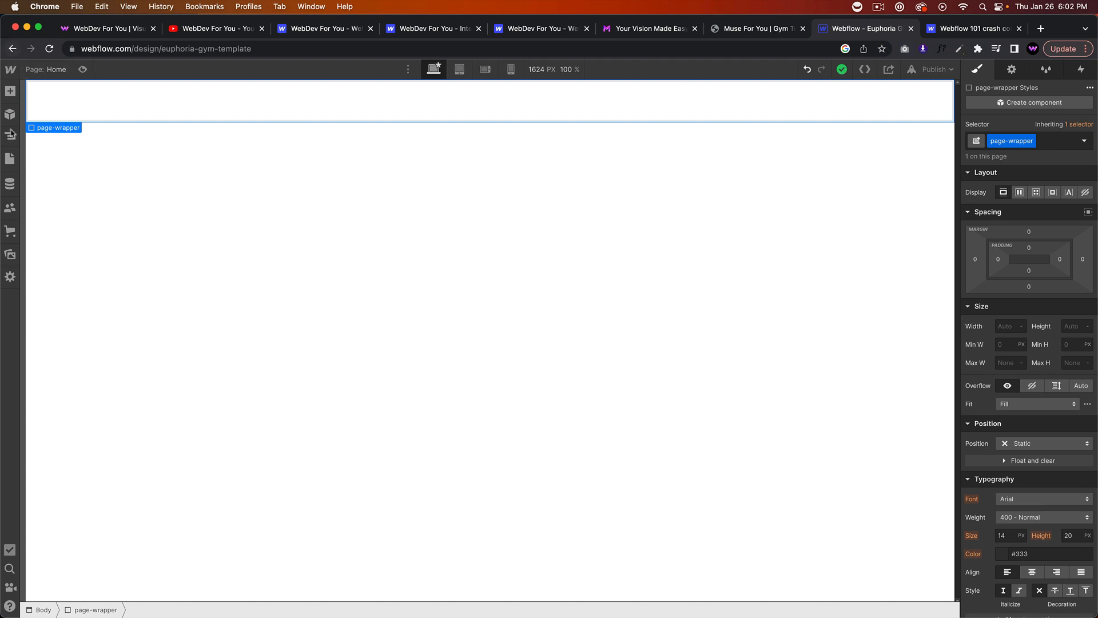
click(10, 136)
text(d)
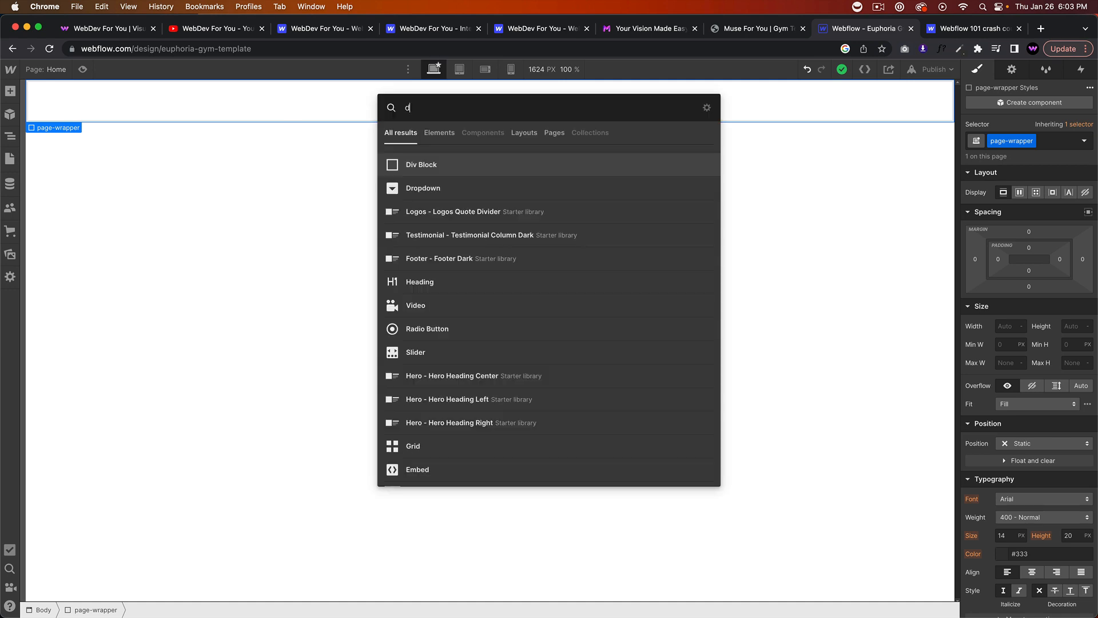
Add a section inside page-wrapper and class it navigation-section.
click(421, 164)
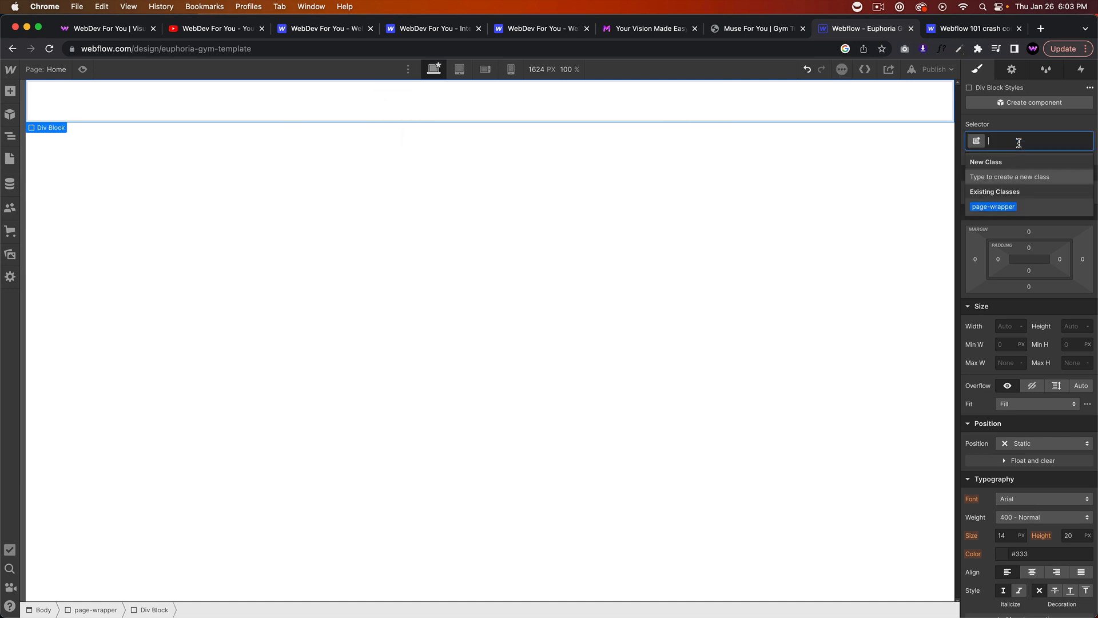
text(navigation)
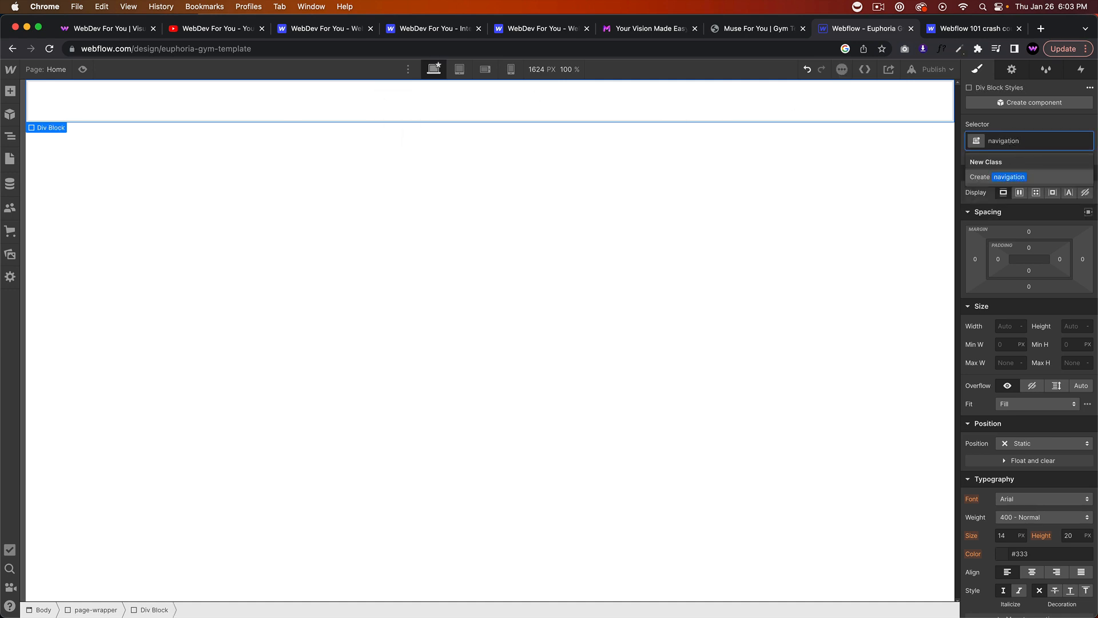
click(332, 107)
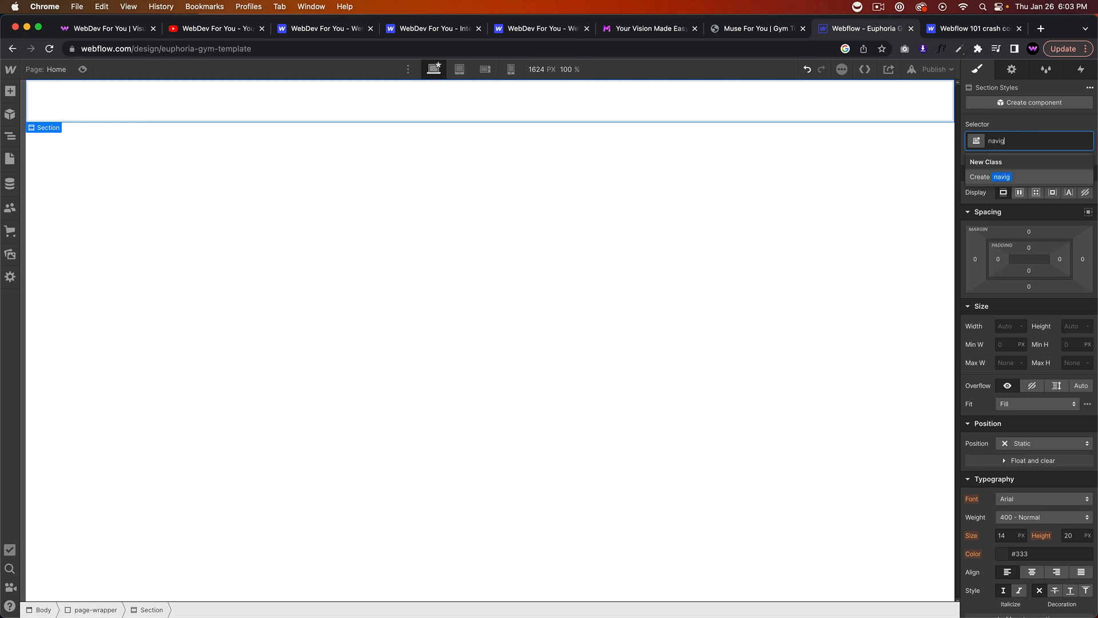
key(Return)
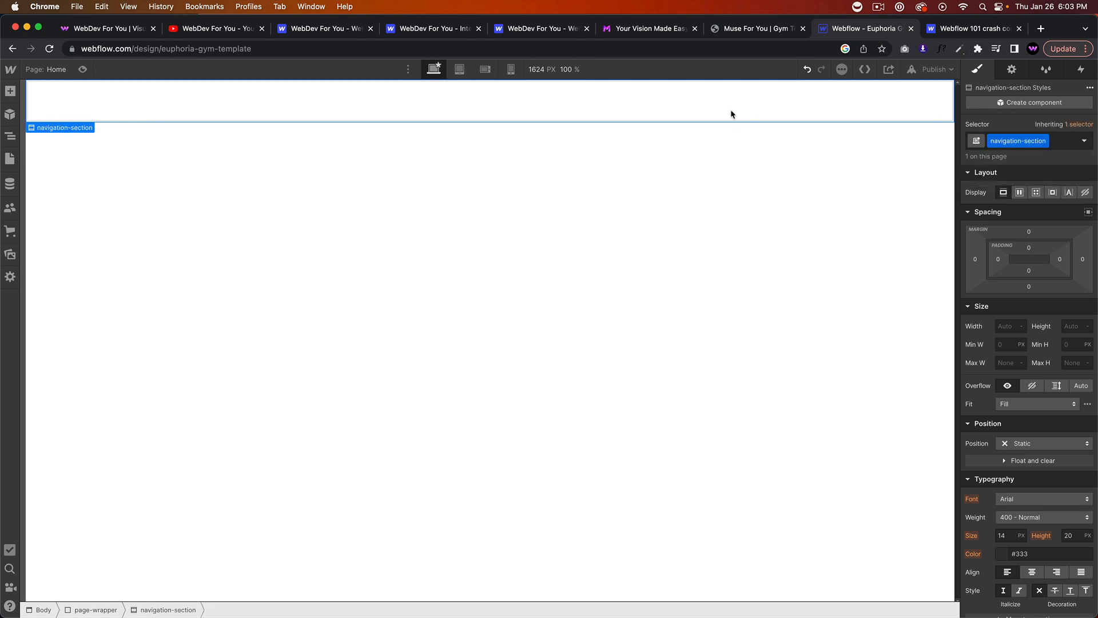
mouse_move(722, 115)
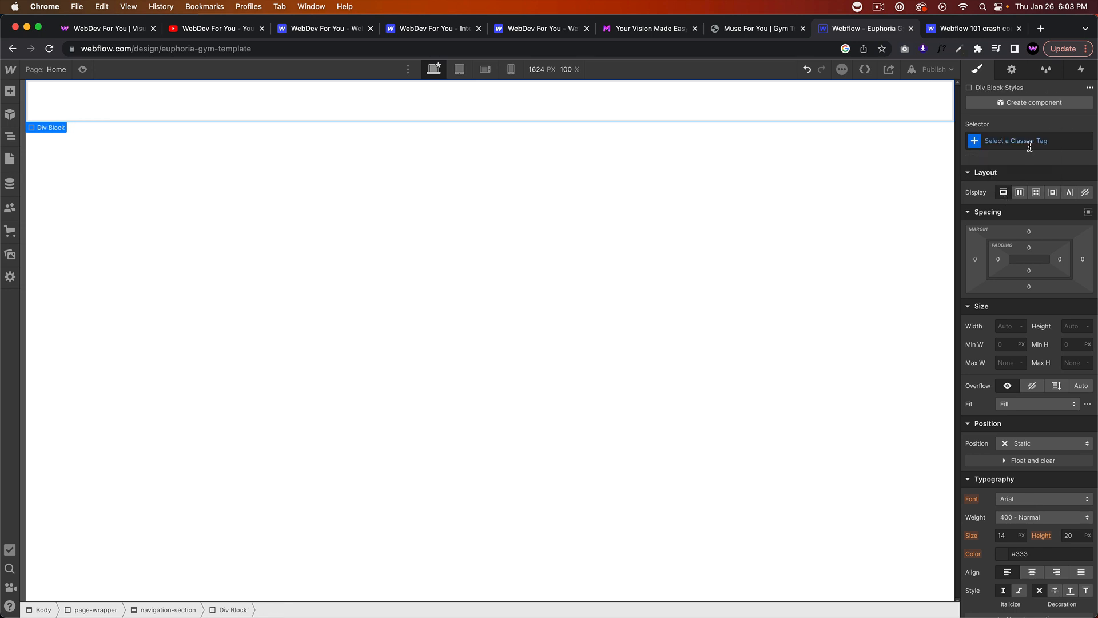
Class the inner block container with a 1170 px max width and auto side margins.
text(container)
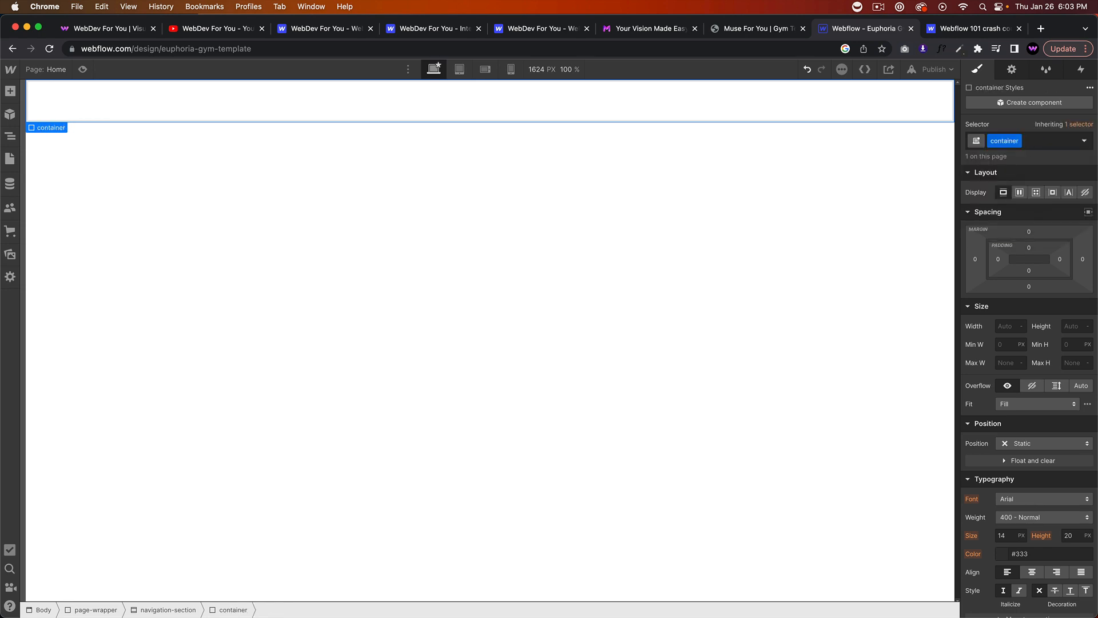
click(1009, 363)
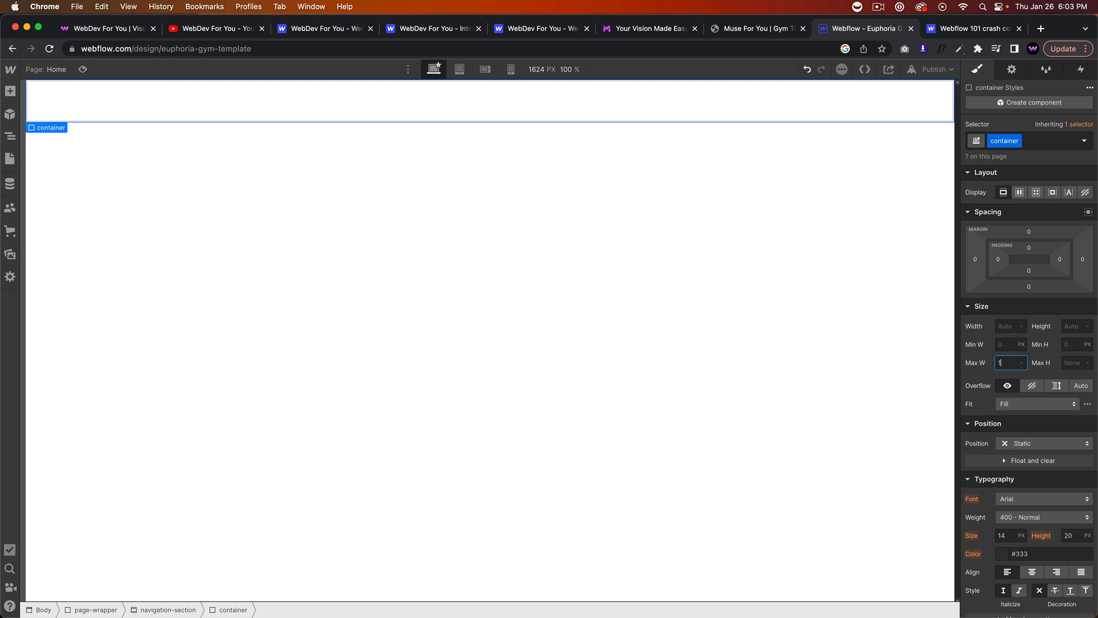
text(170)
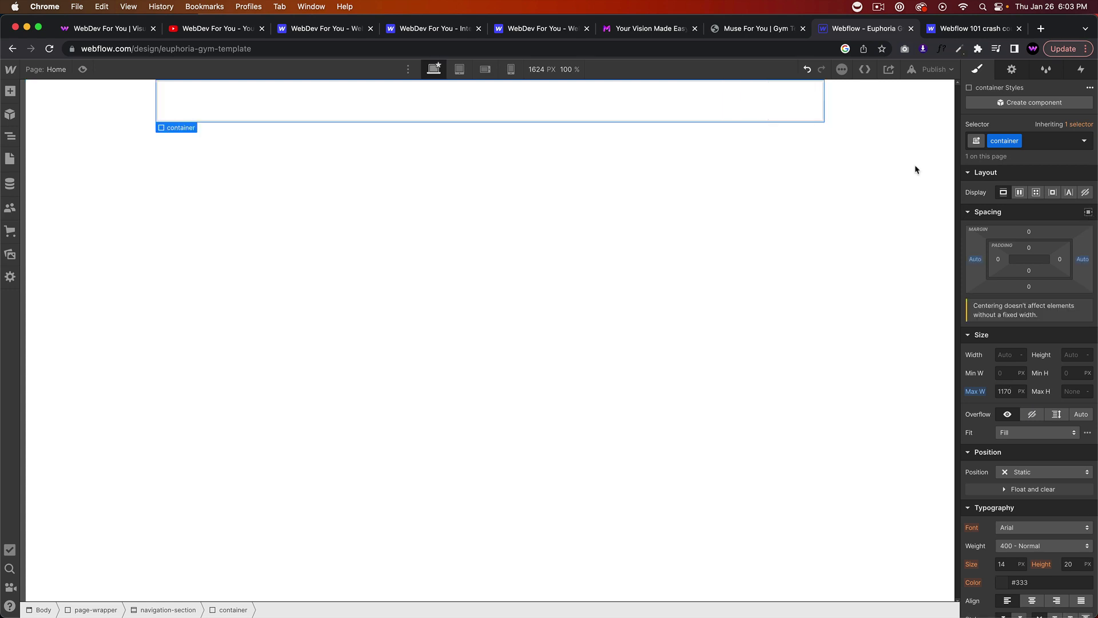
click(168, 610)
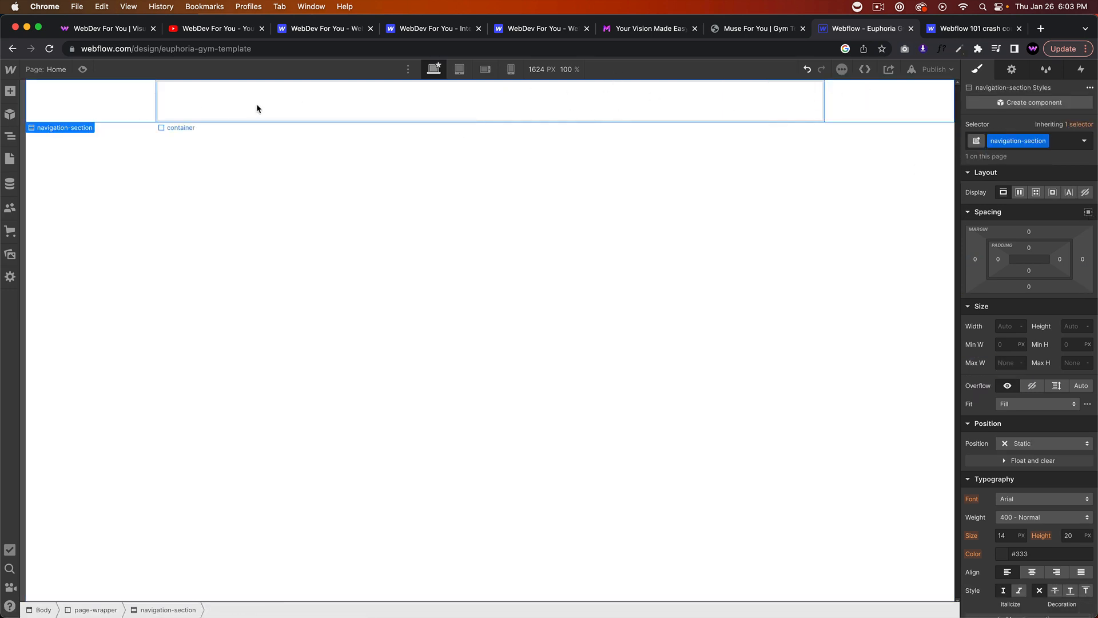
click(179, 127)
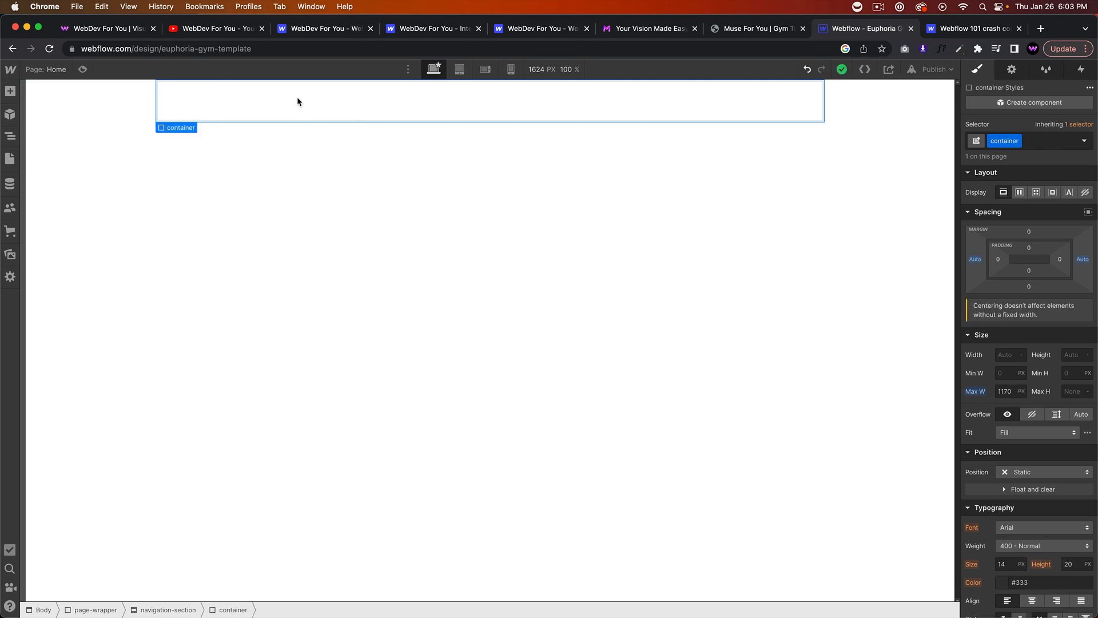
mouse_move(471, 66)
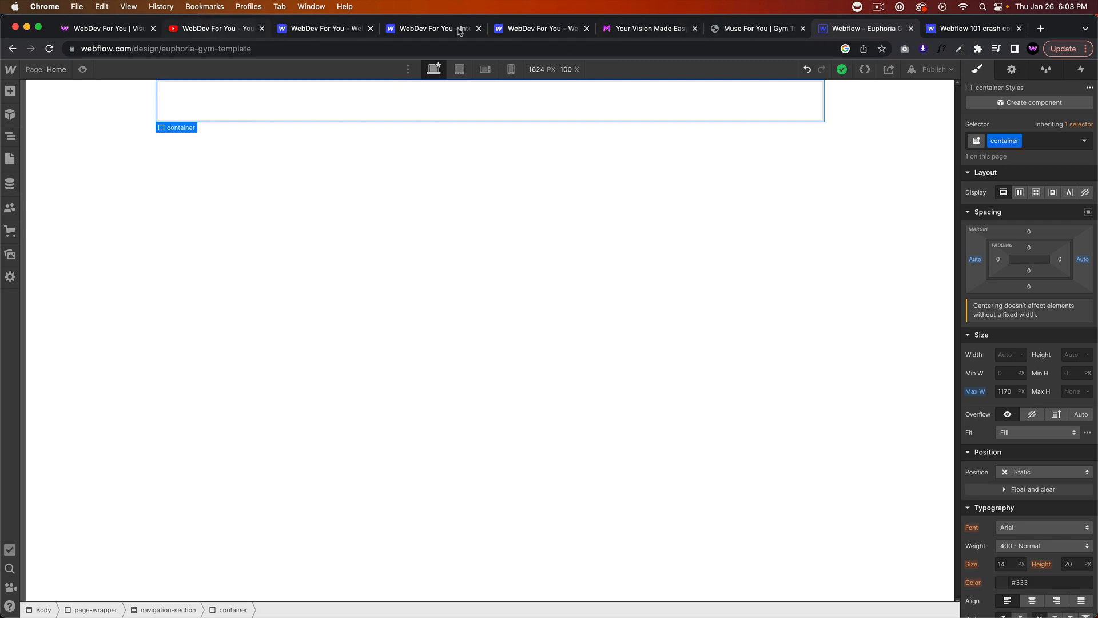
Reset the Euphoria demo page to 100% zoom, review its hero header, and return to Webflow.
click(758, 29)
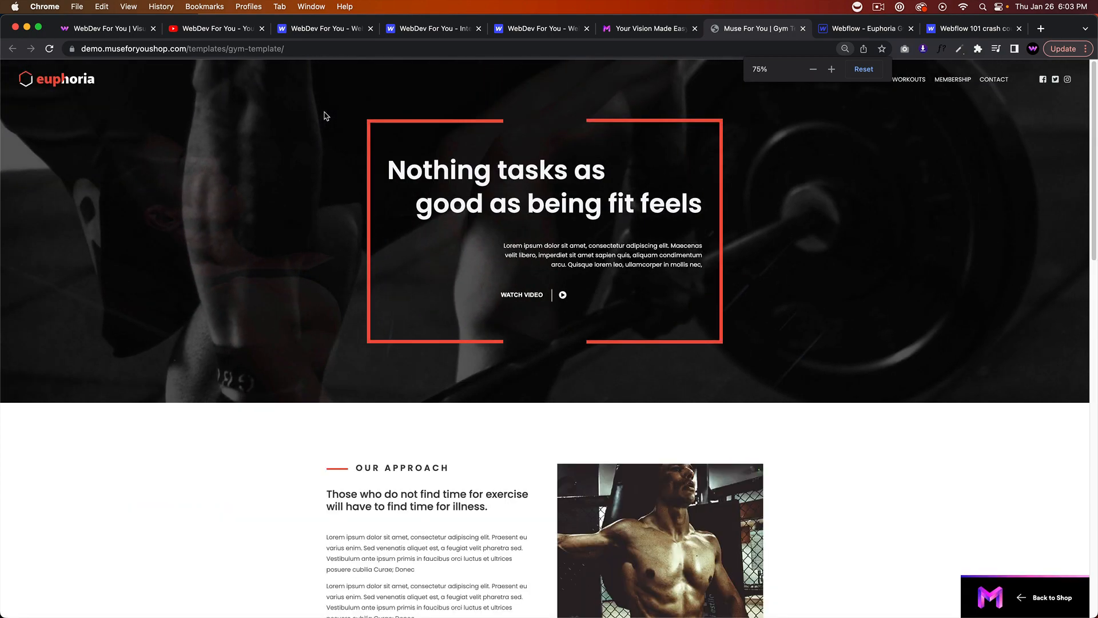
click(831, 68)
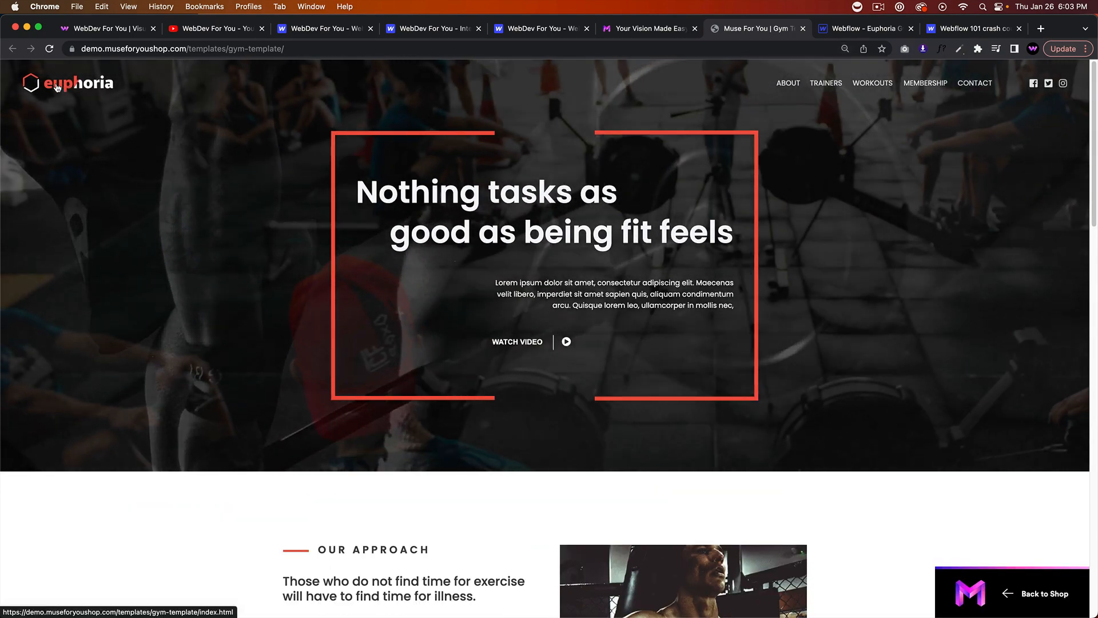
click(866, 29)
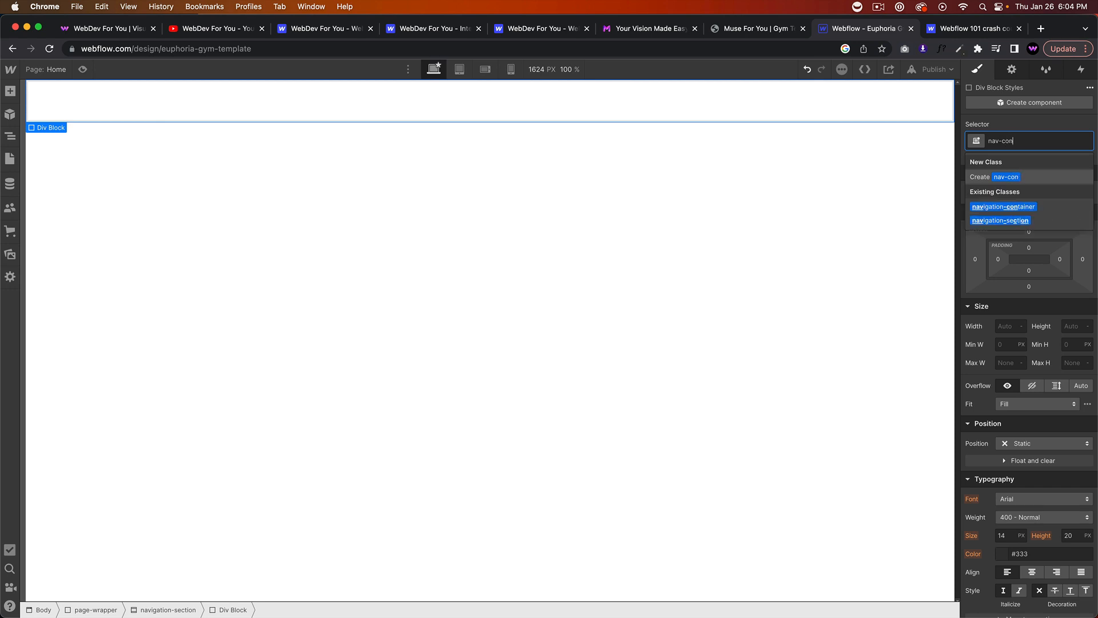
Apply the nav-container class to the div and show the Navigator page structure.
click(1003, 207)
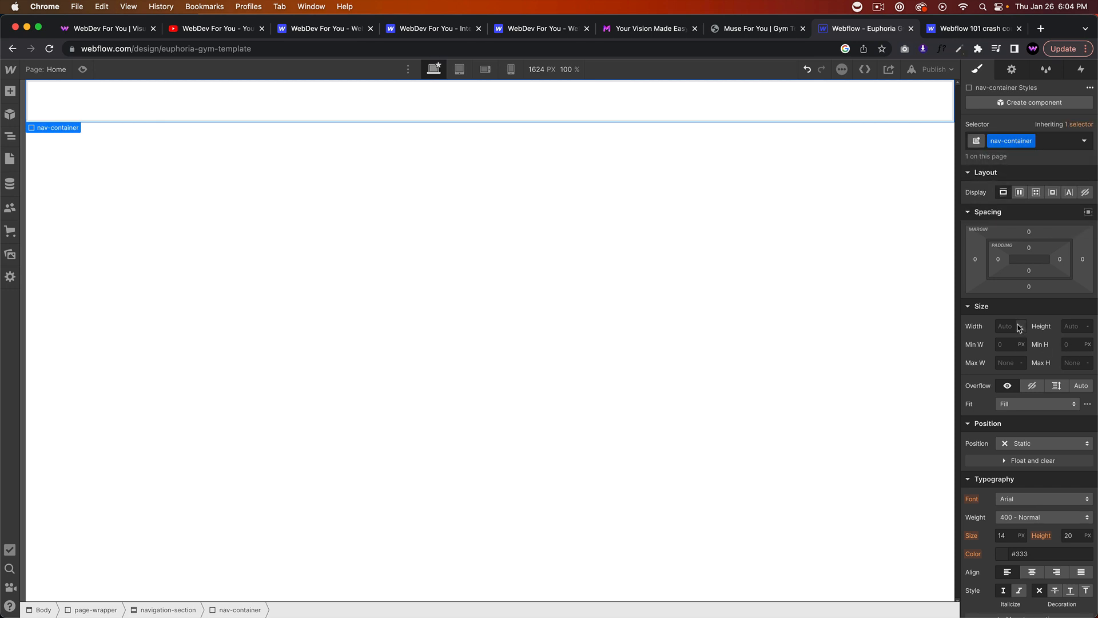
click(11, 136)
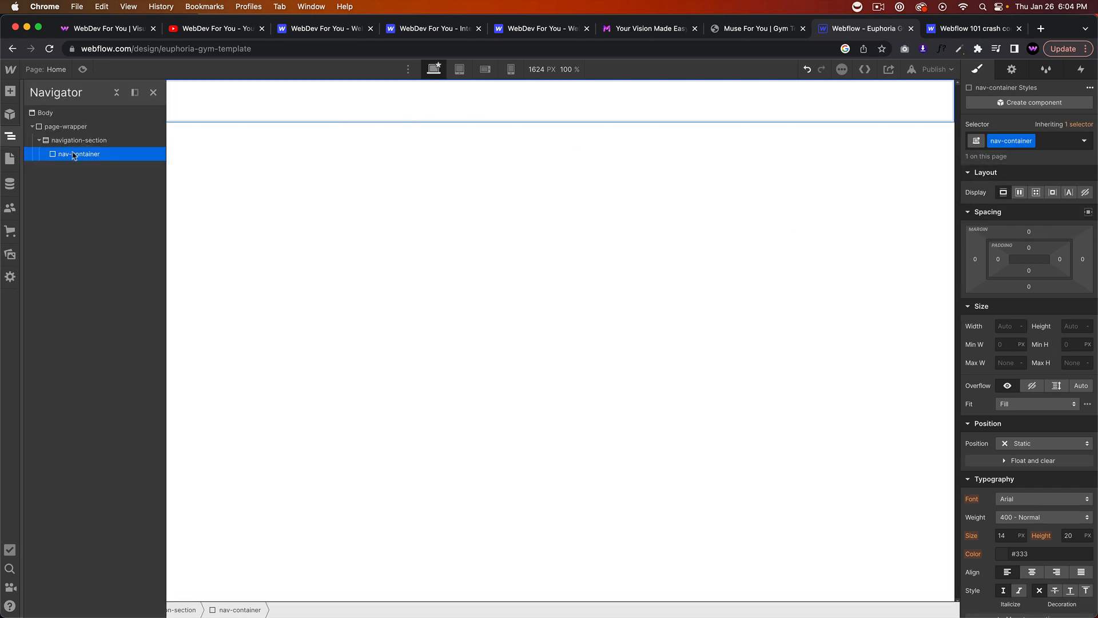
click(79, 139)
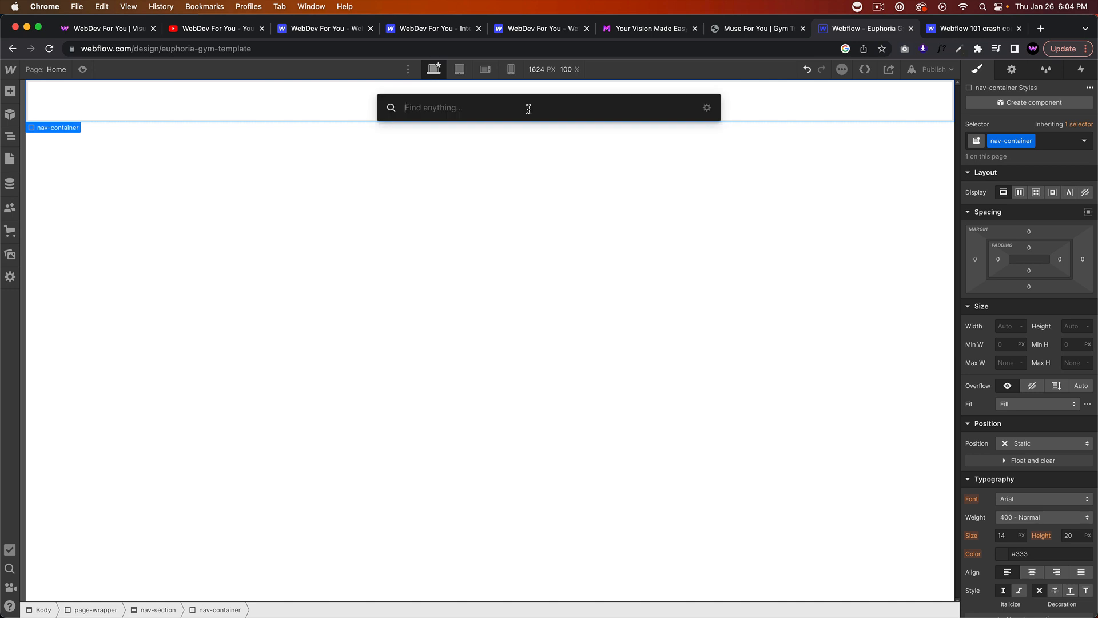
Add a Link Block inside nav-container classed nav-brand-link-block.
text(link block)
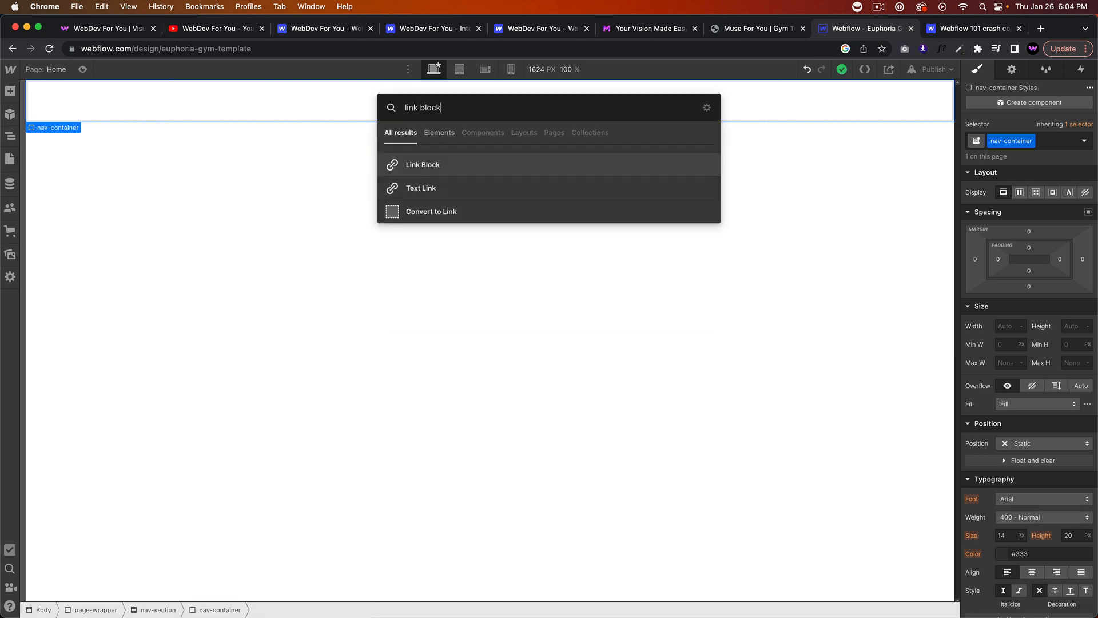
click(422, 163)
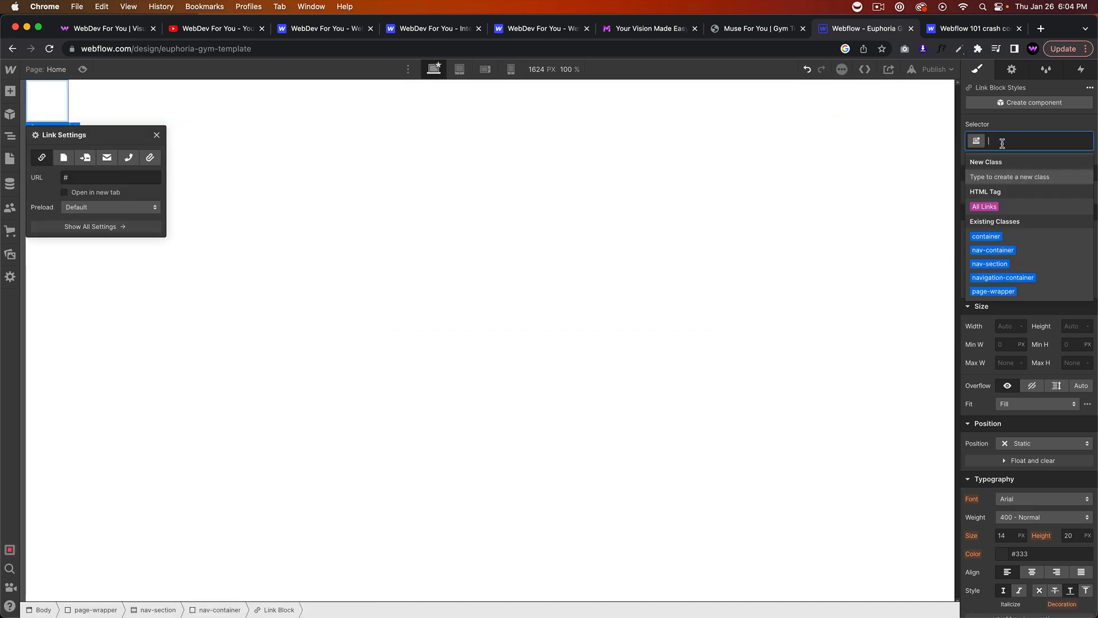
text(nav-brand-l)
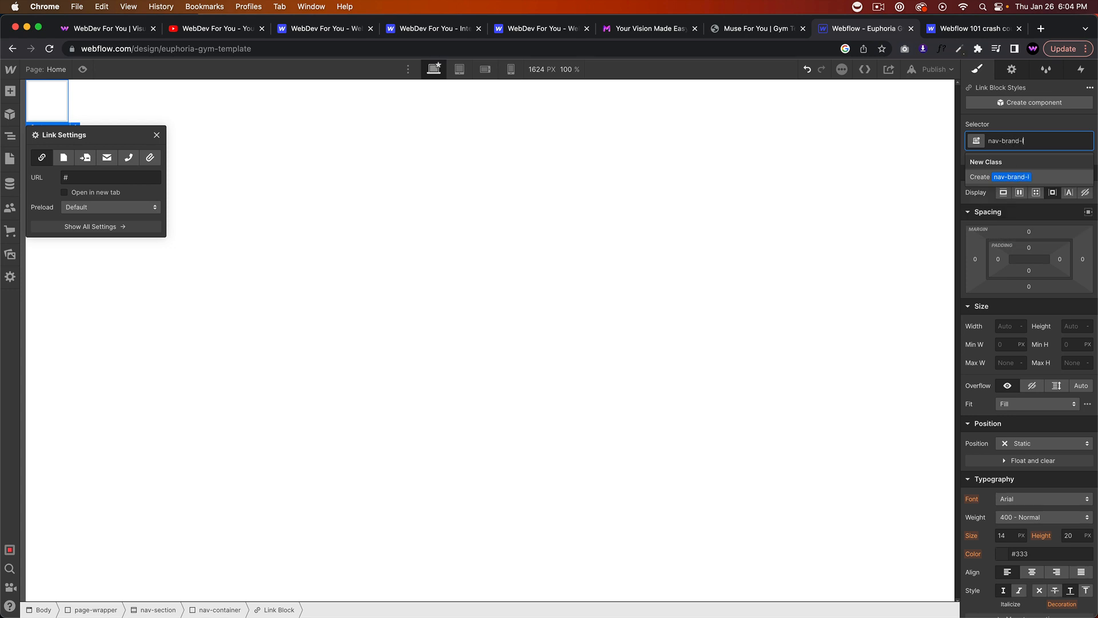
key(Return)
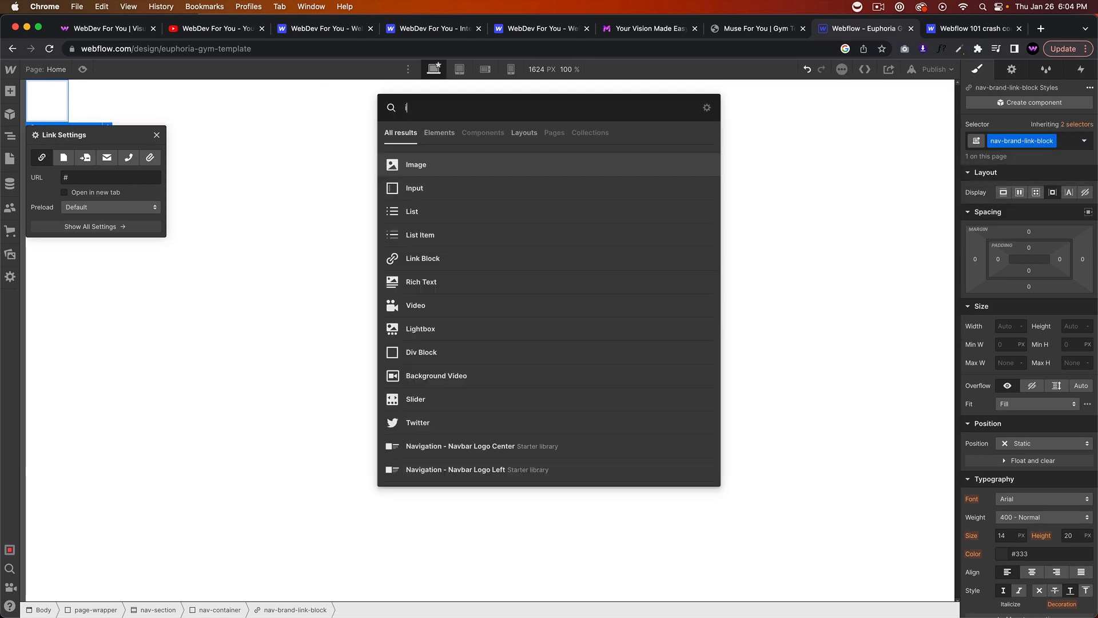
Nest an Image in the link block using the euphoria logo asset.
click(415, 164)
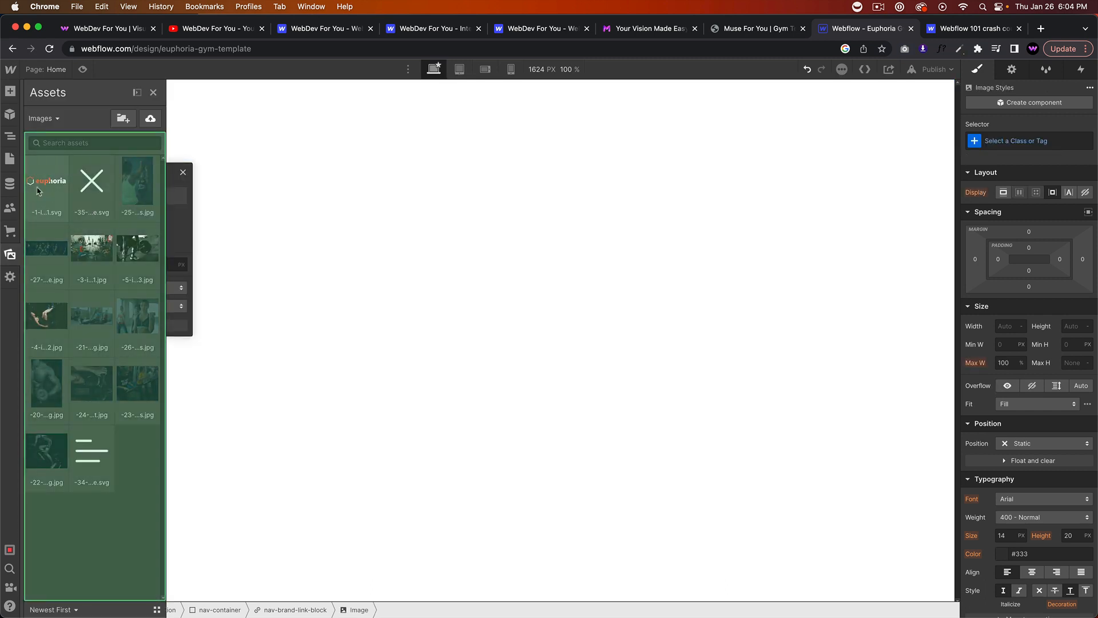
click(152, 92)
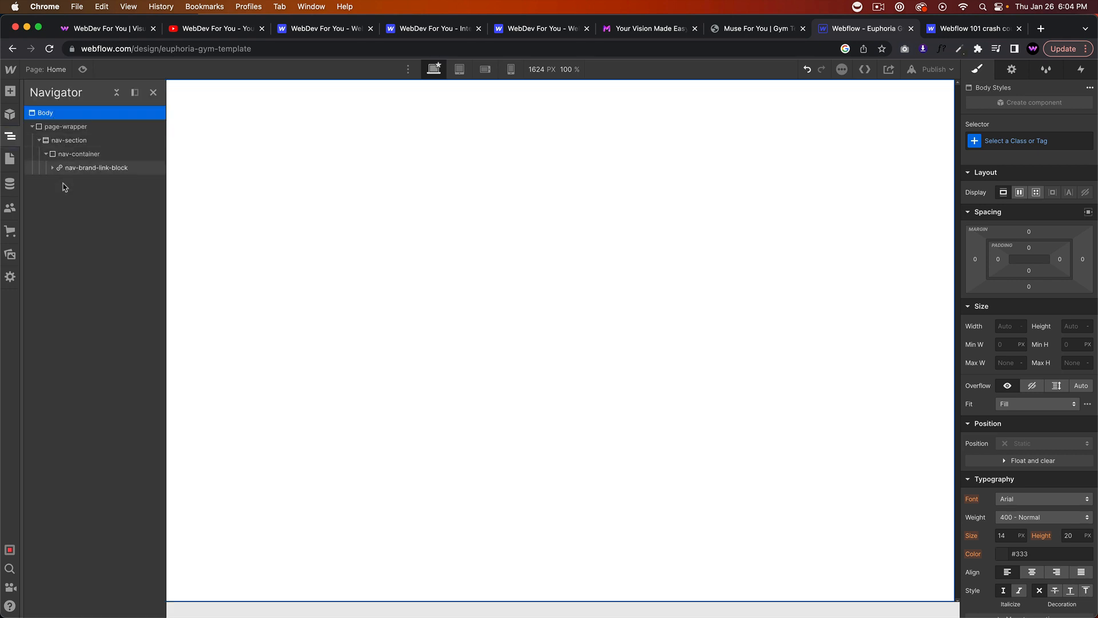
click(54, 167)
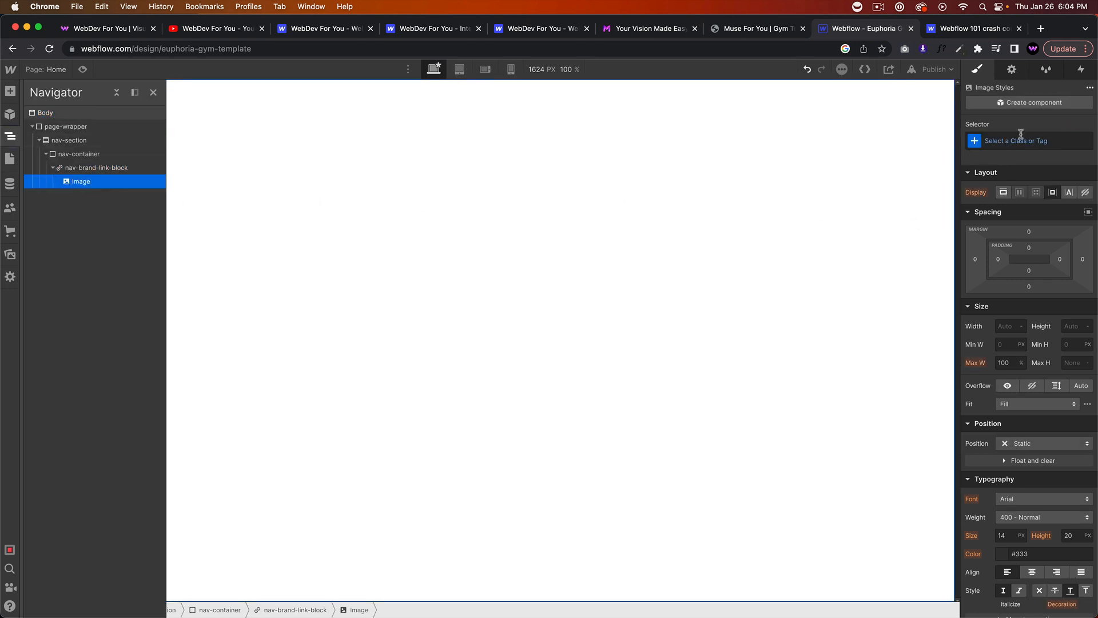
mouse_move(1027, 91)
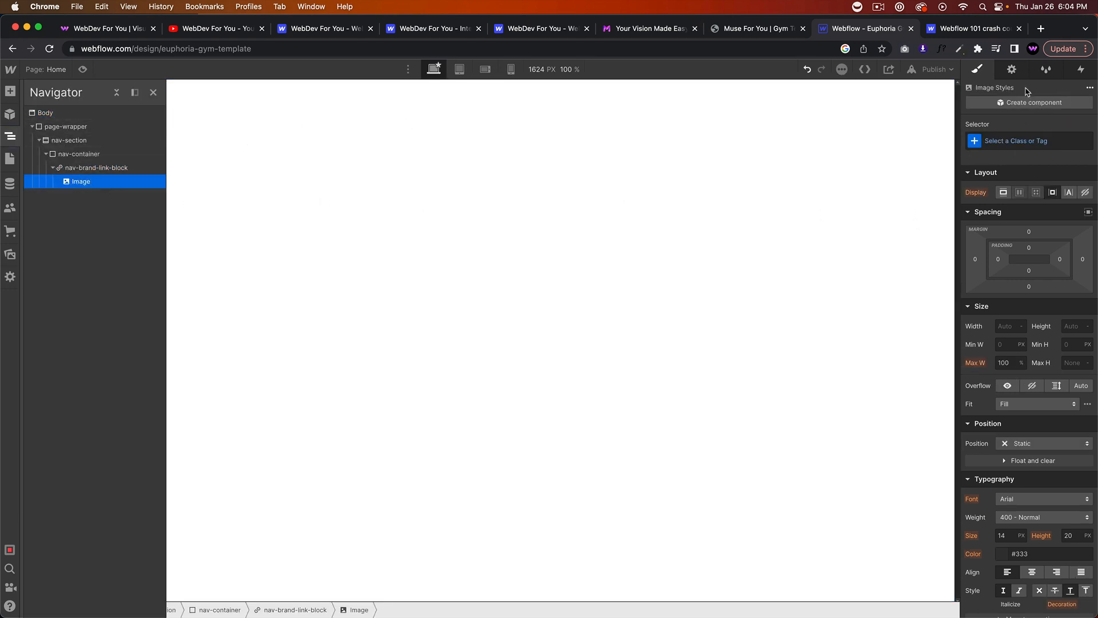
click(1011, 69)
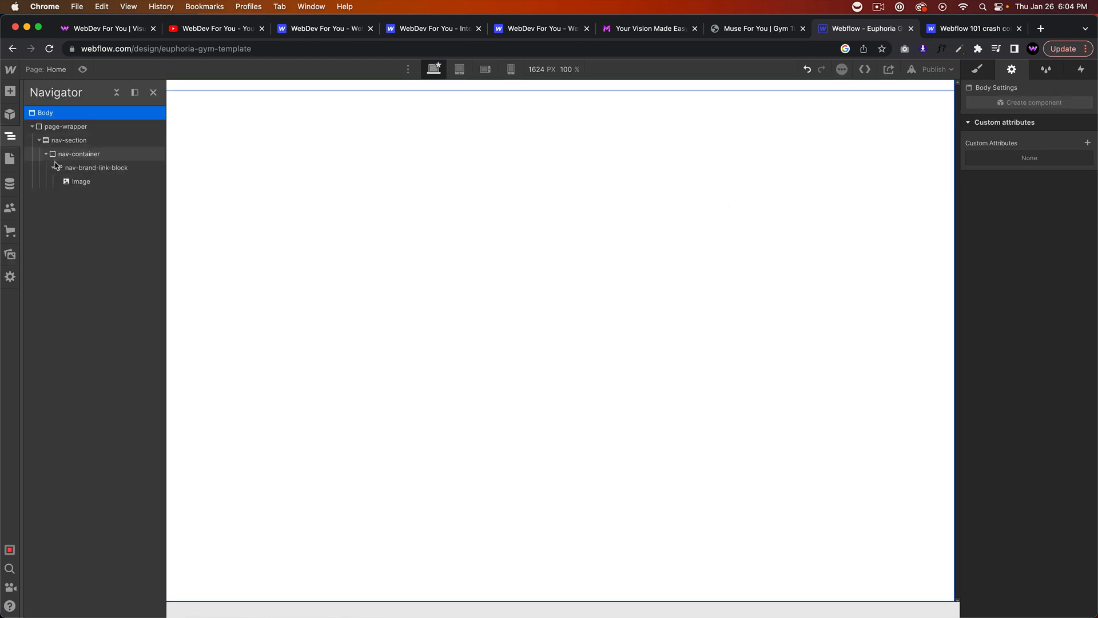
Make nav-brand-link-block 200 px wide and give the logo image the brand-image class.
click(80, 182)
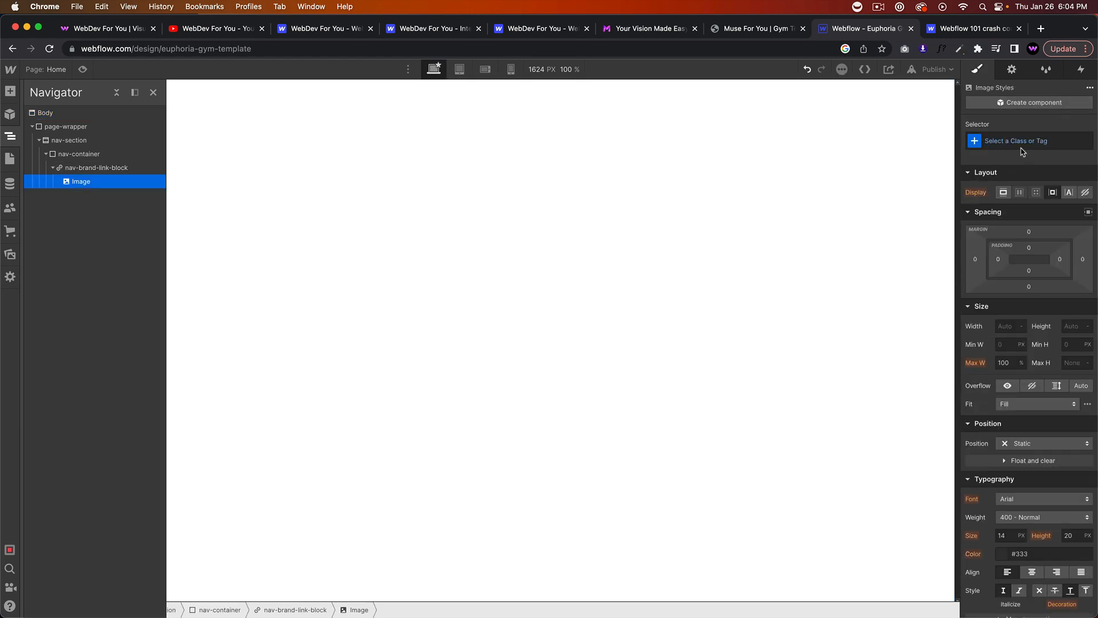
click(97, 167)
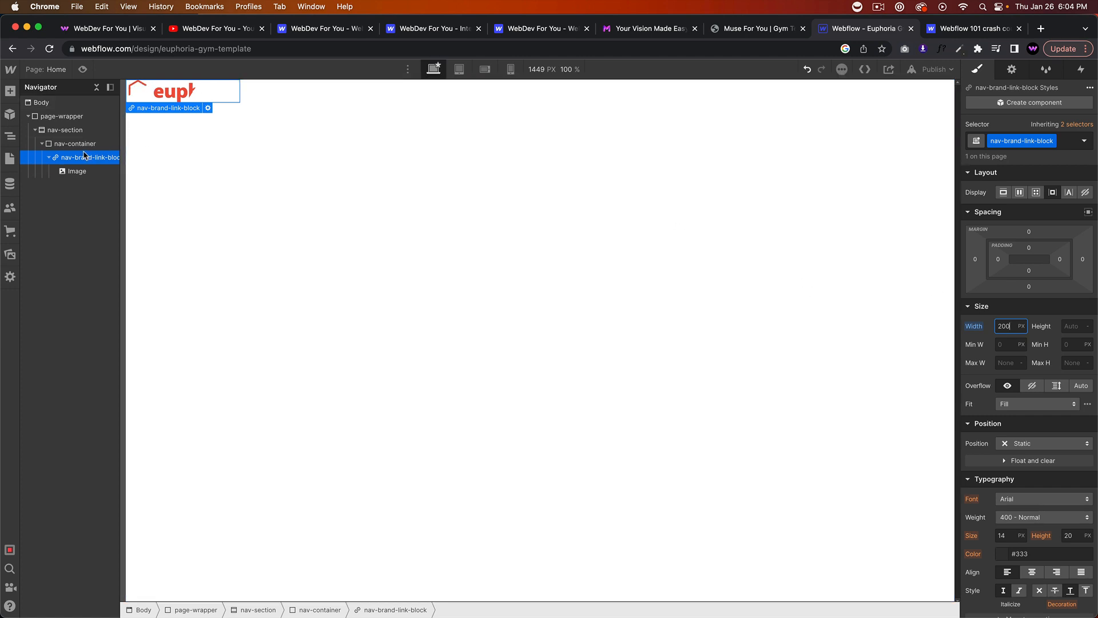
click(77, 171)
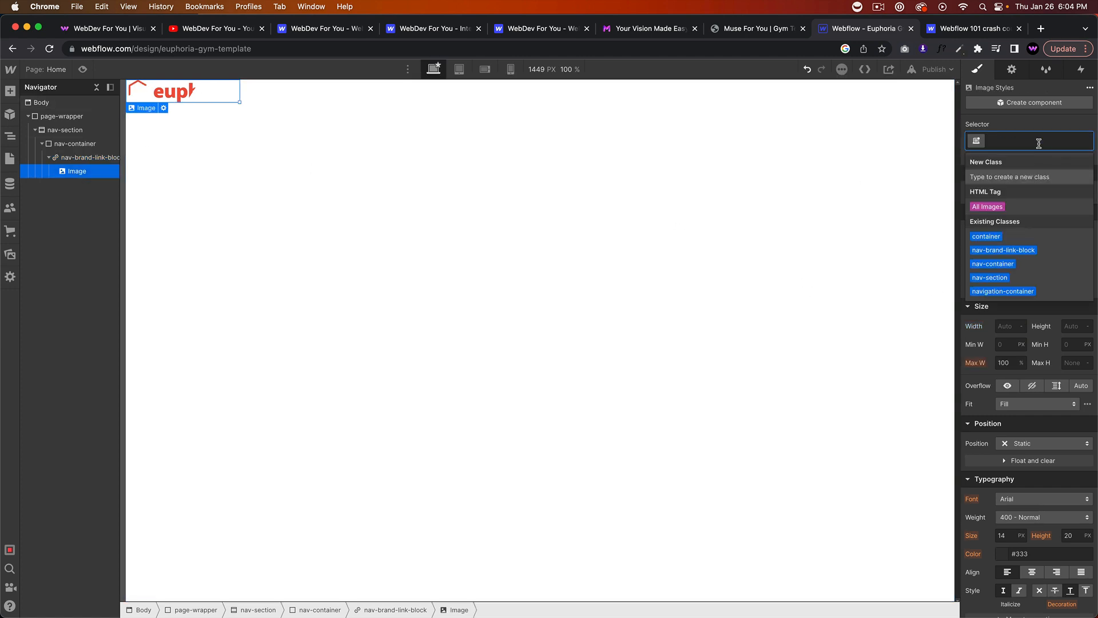
text(brand-image)
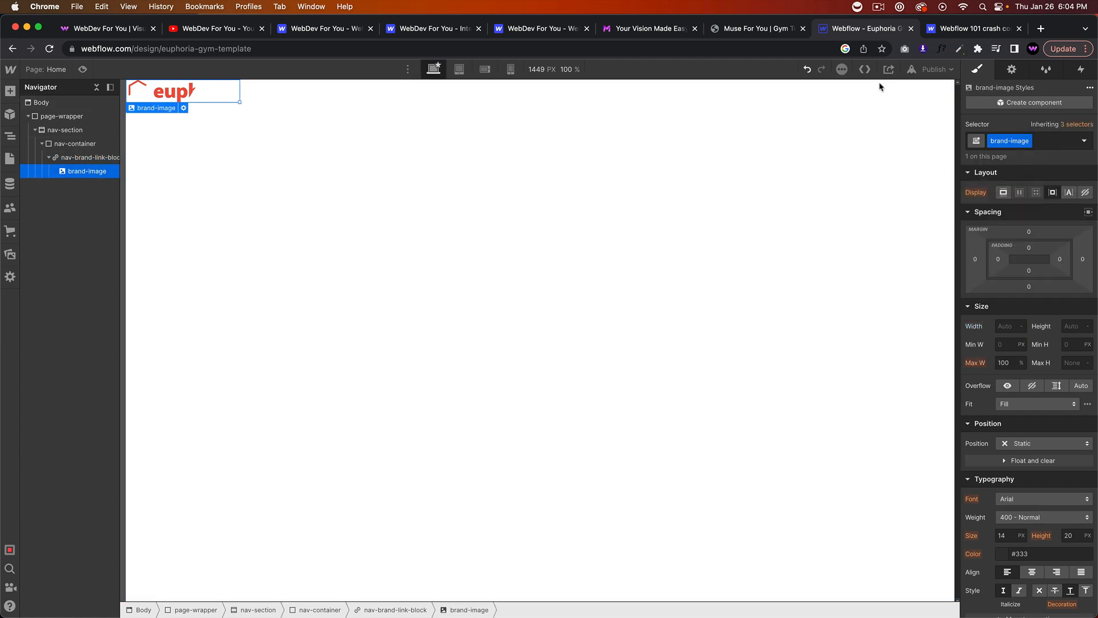
click(41, 102)
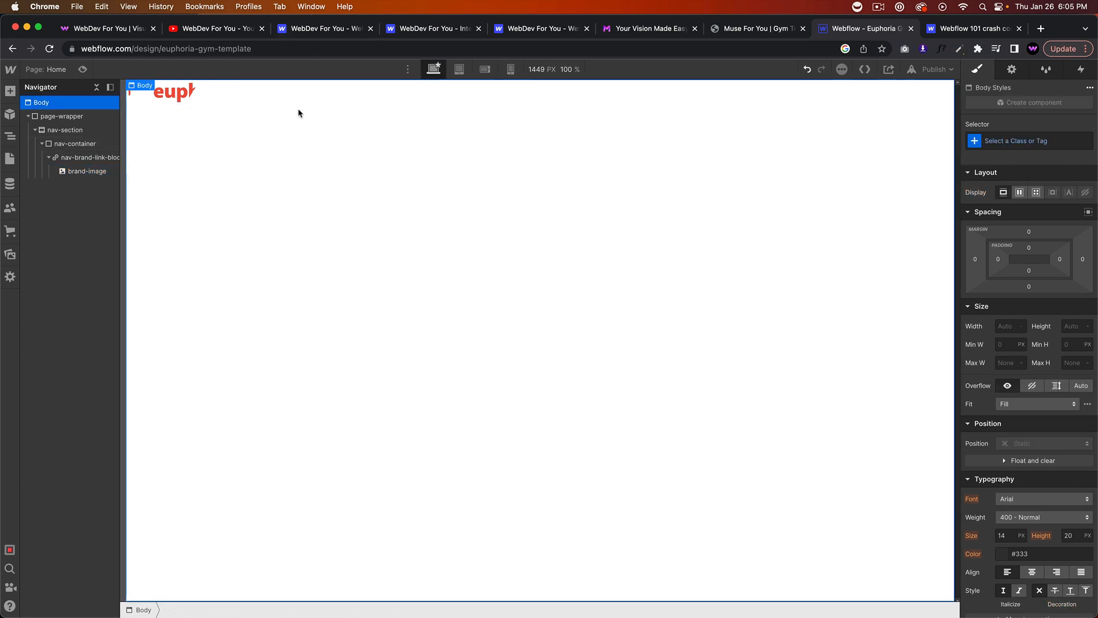
mouse_move(755, 29)
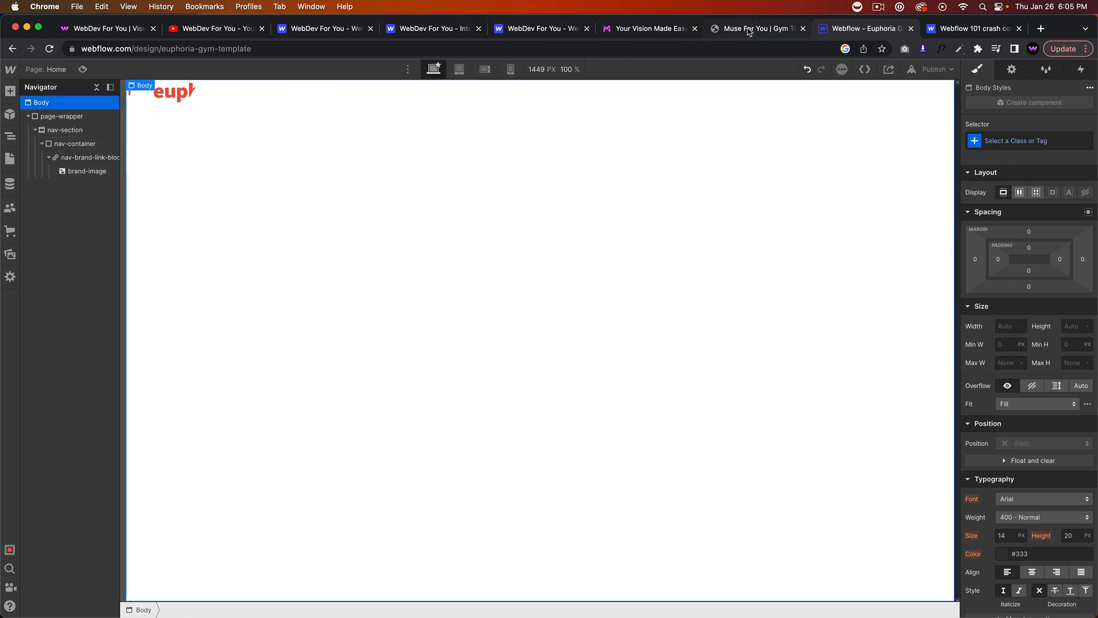
mouse_move(756, 27)
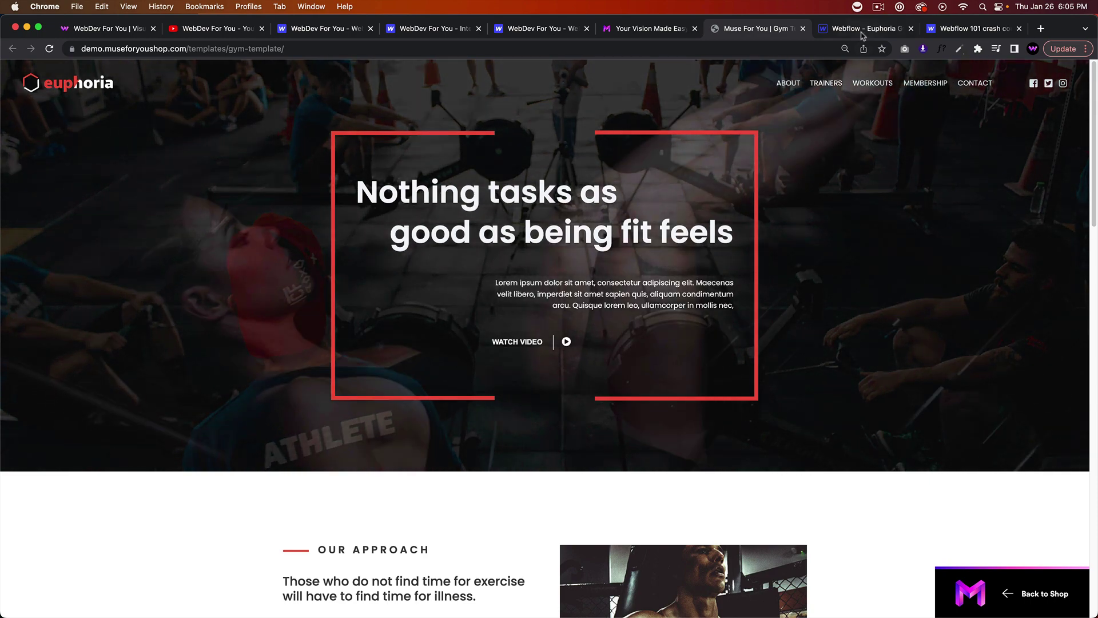
click(865, 28)
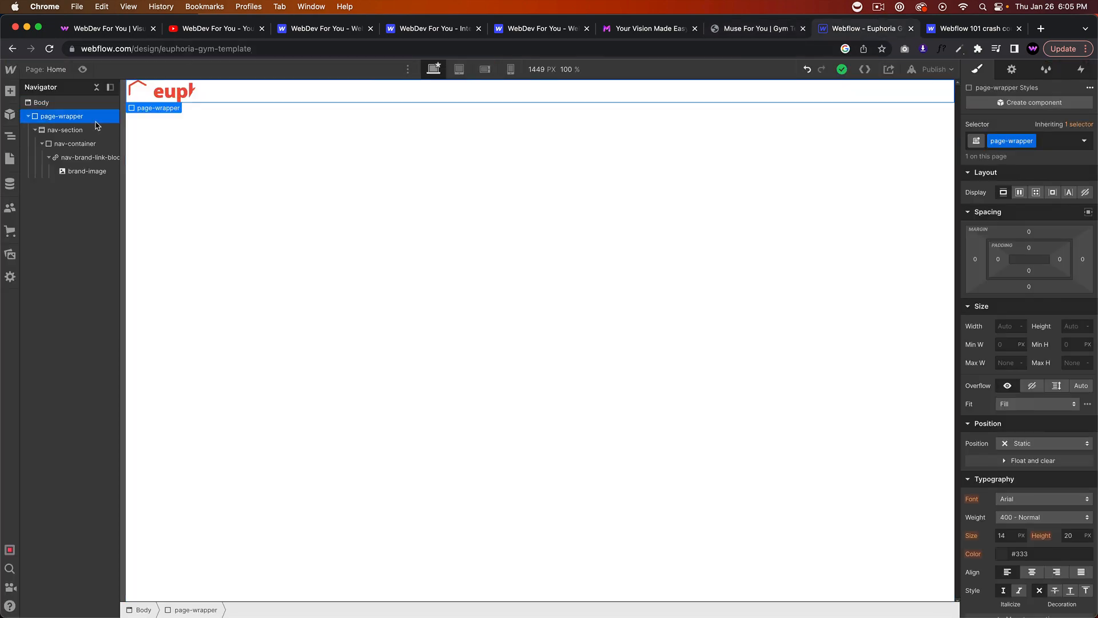
text(her)
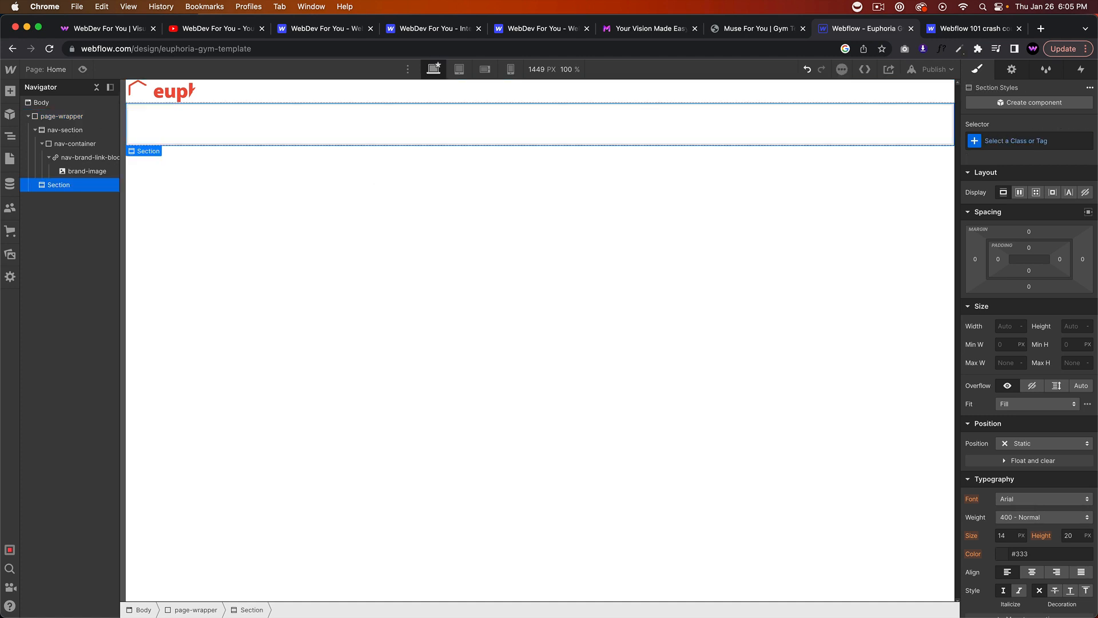
text(hero-secti)
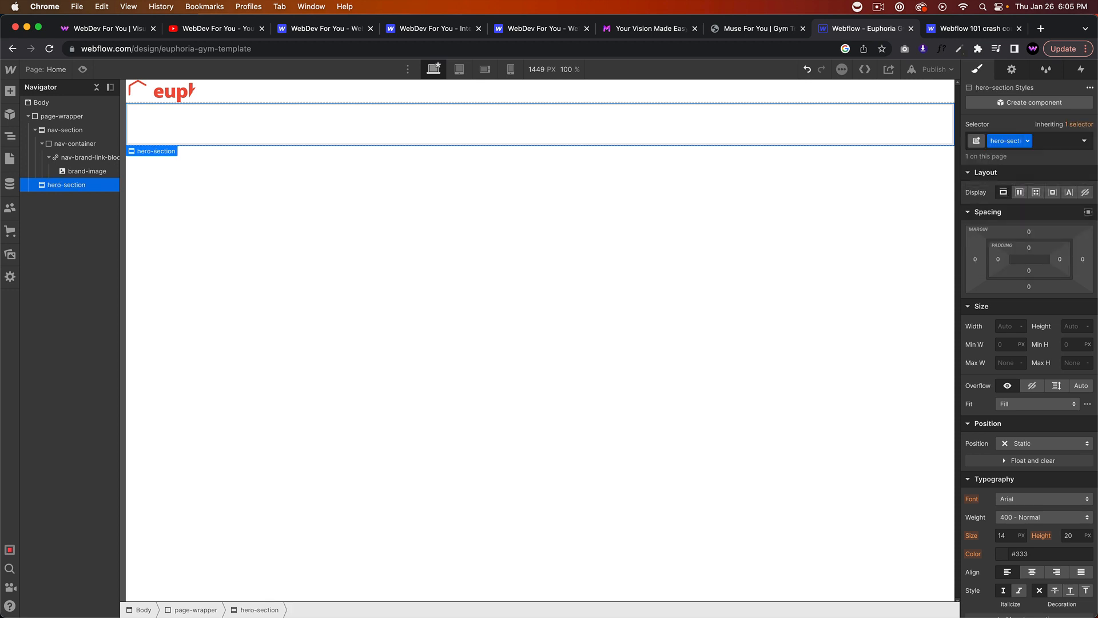
drag(66, 184, 67, 130)
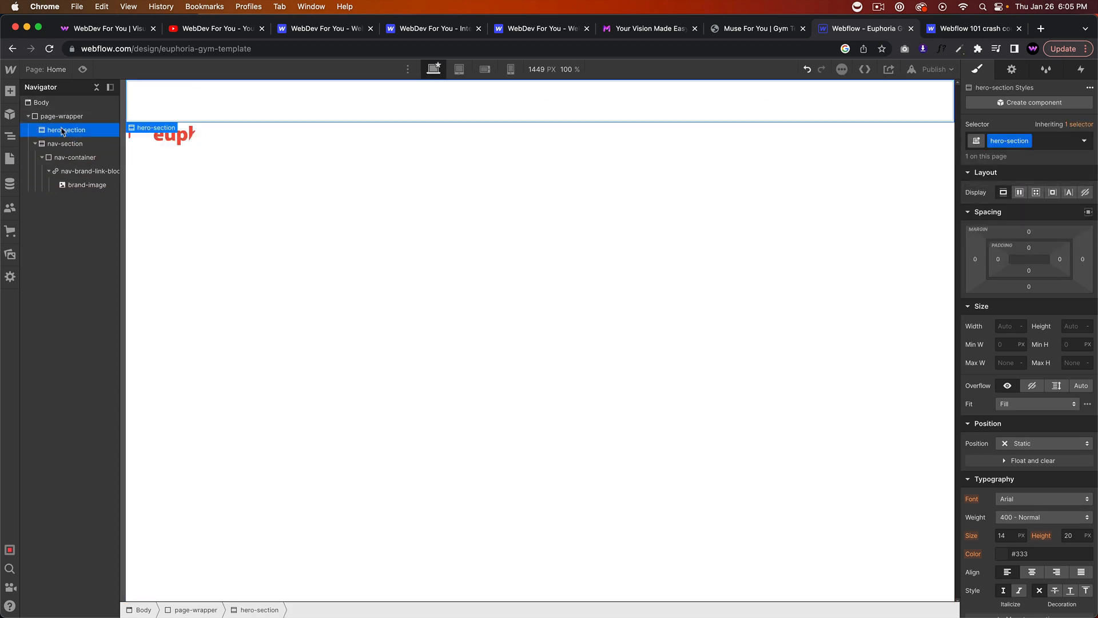
click(75, 156)
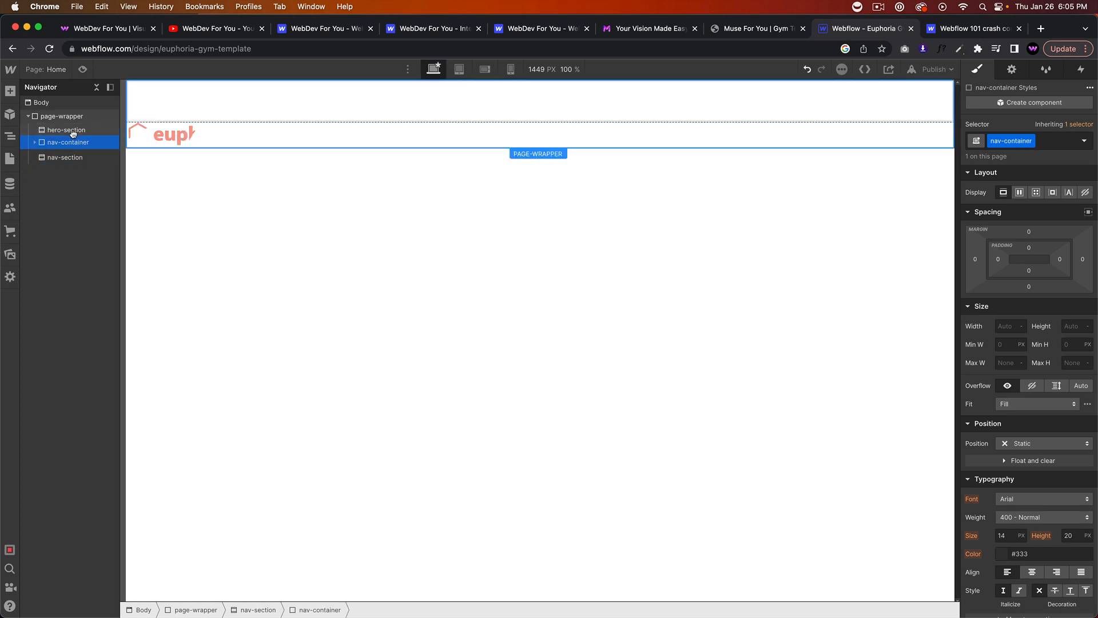
click(28, 129)
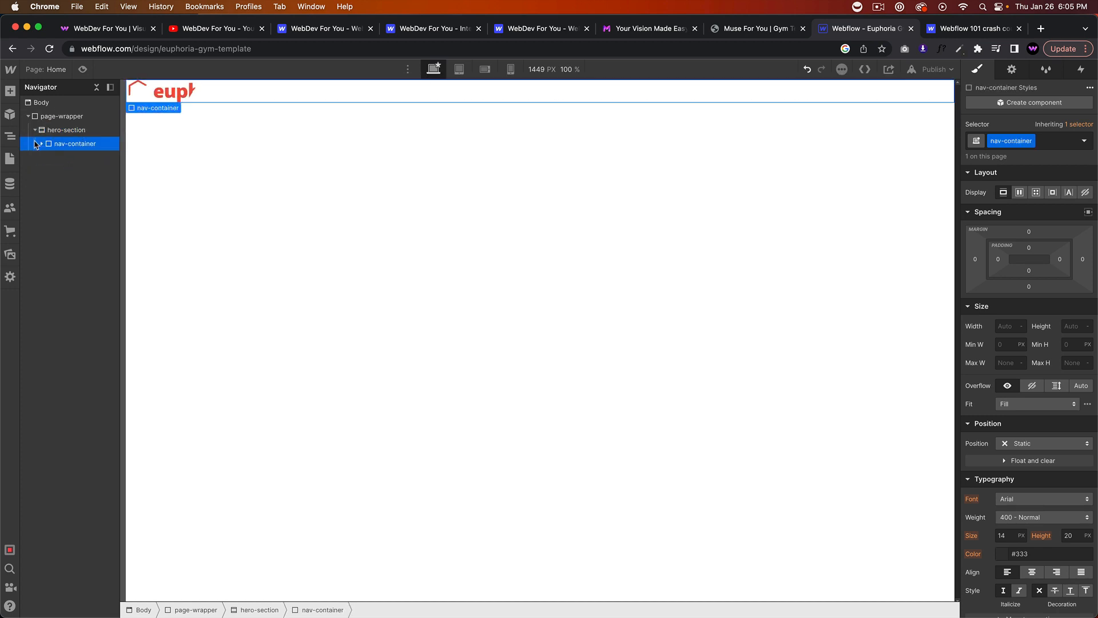
click(42, 145)
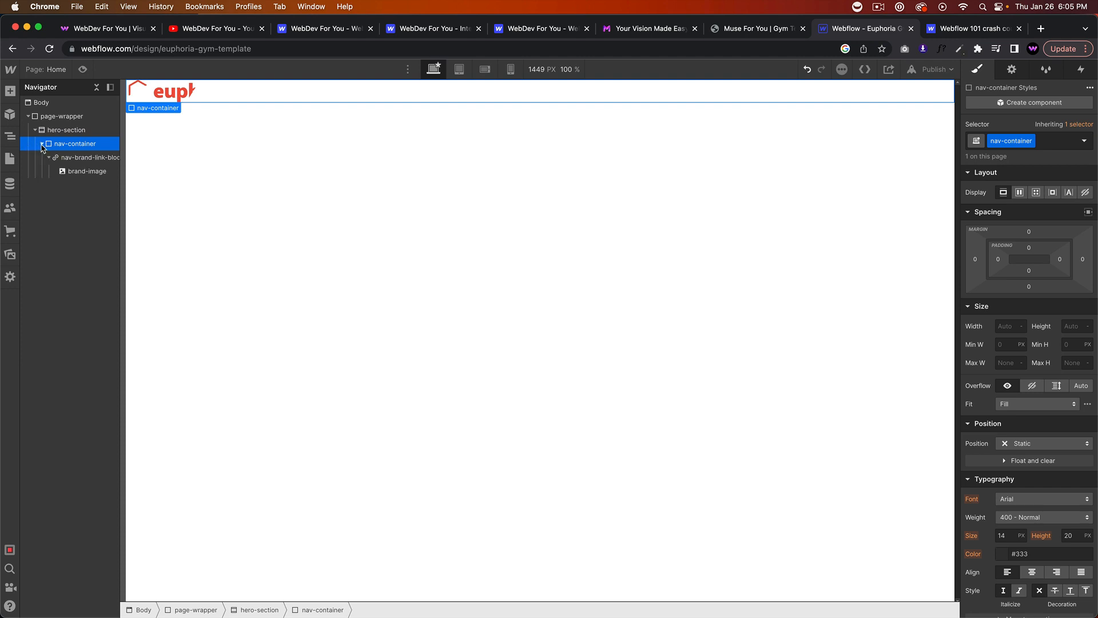
click(42, 145)
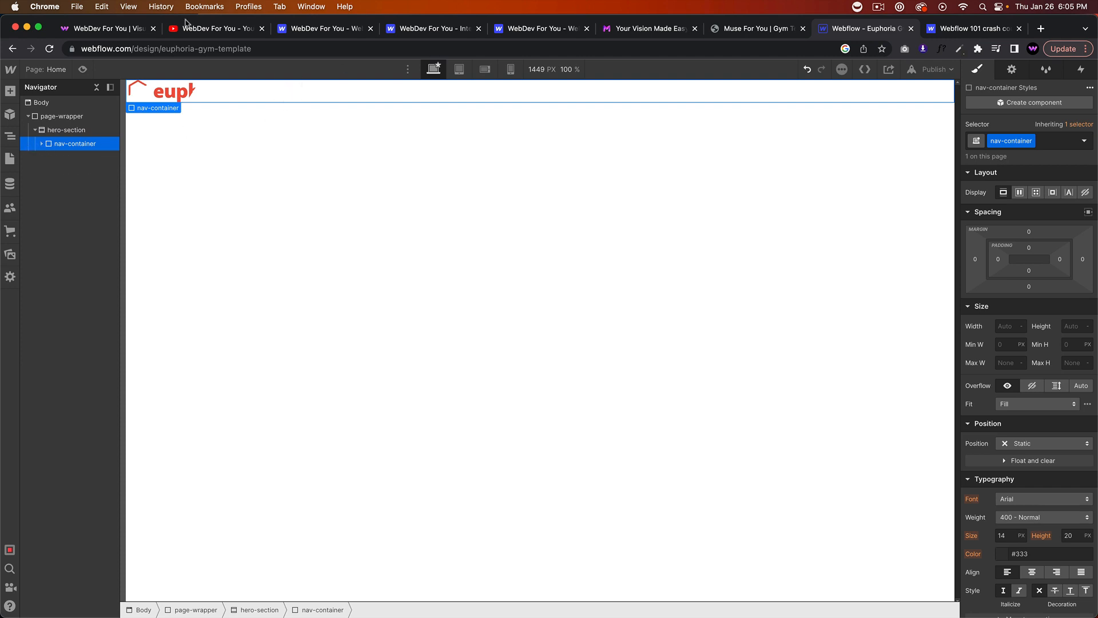
mouse_move(290, 91)
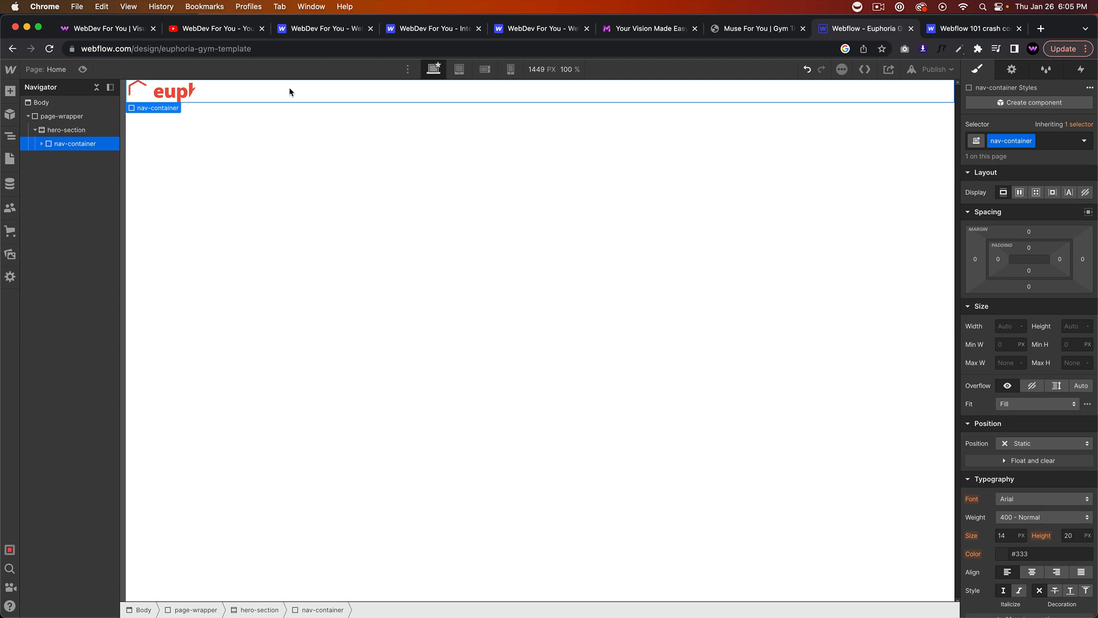
mouse_move(58, 131)
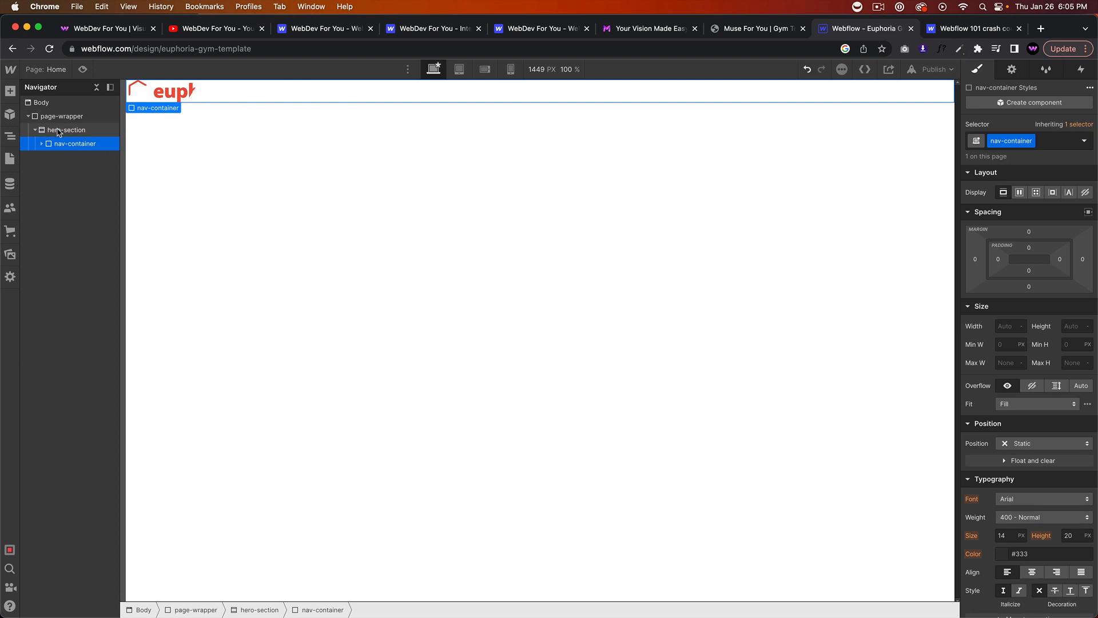
click(67, 131)
text(10vw)
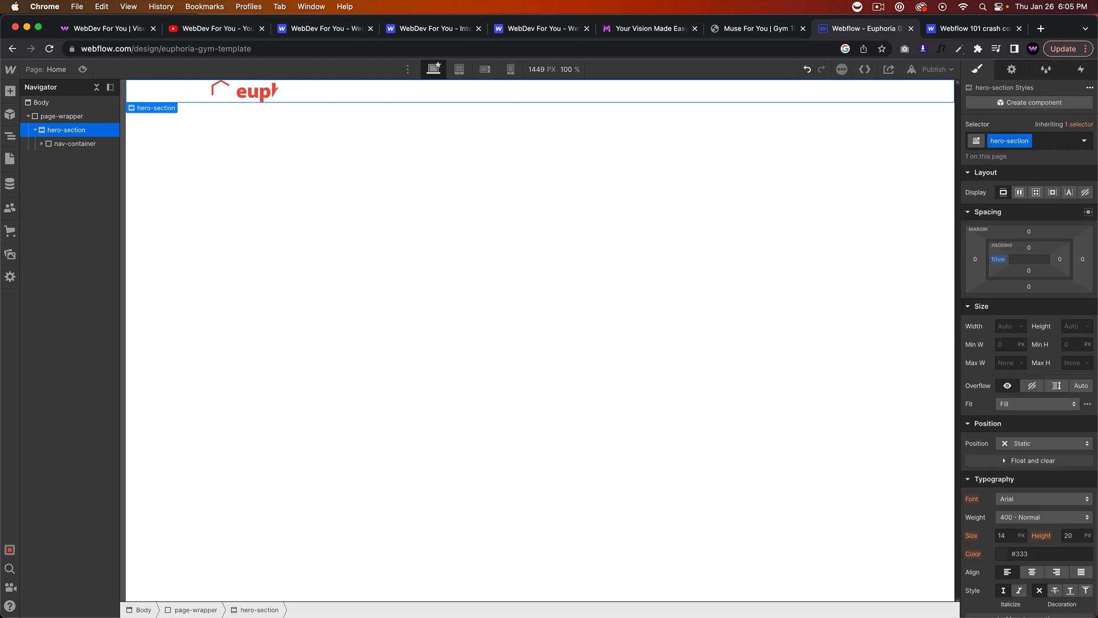
Set hero-section left and right padding to 10vw and glance at the demo site.
click(997, 258)
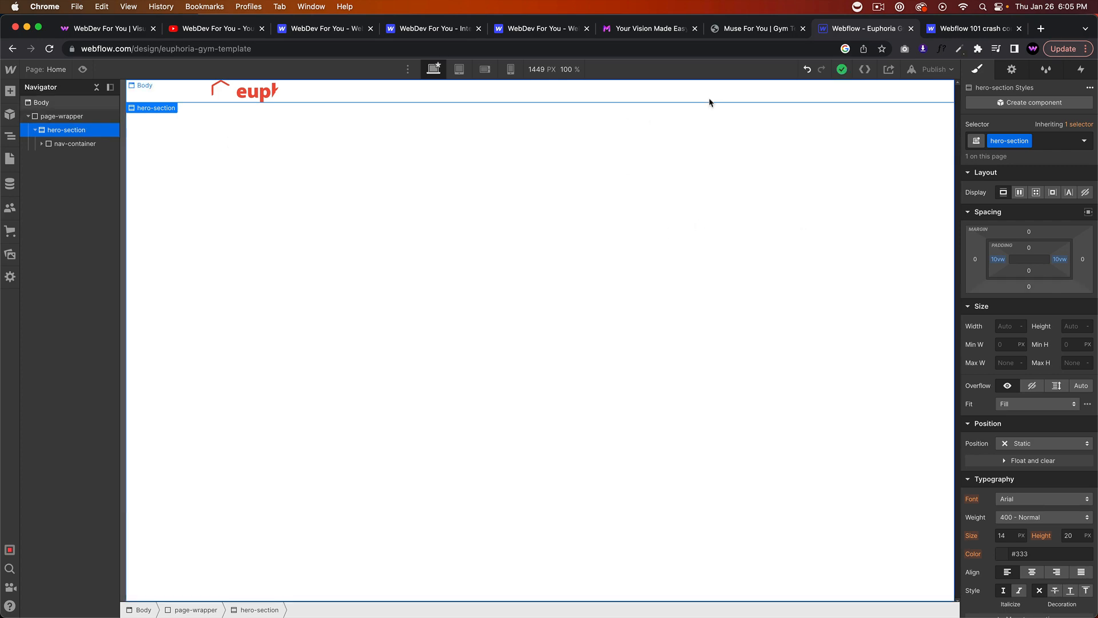
click(756, 27)
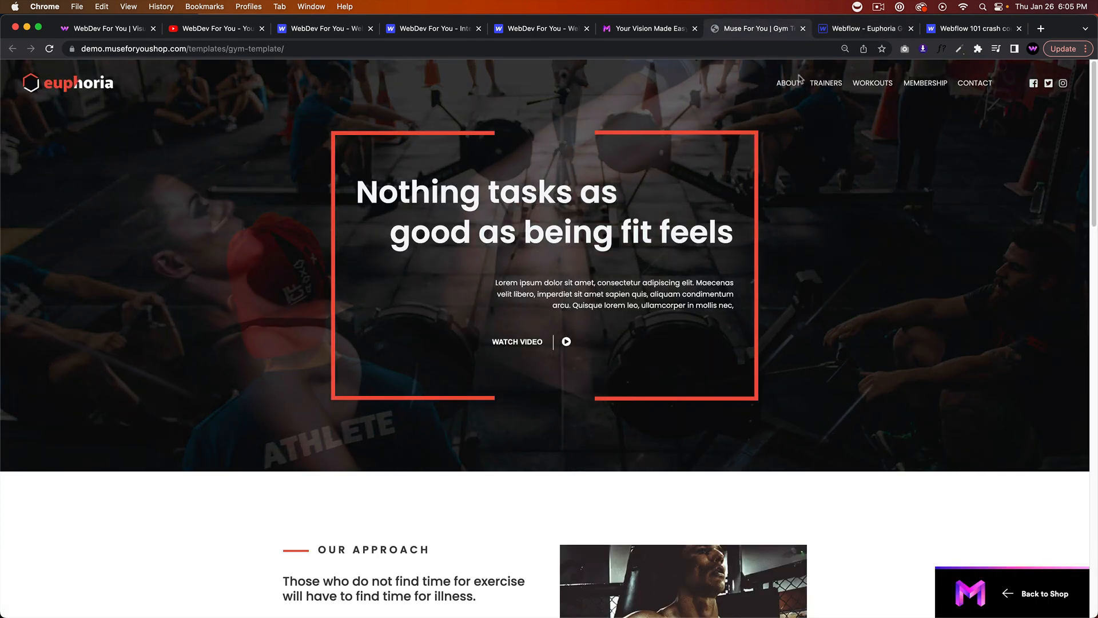
mouse_move(865, 29)
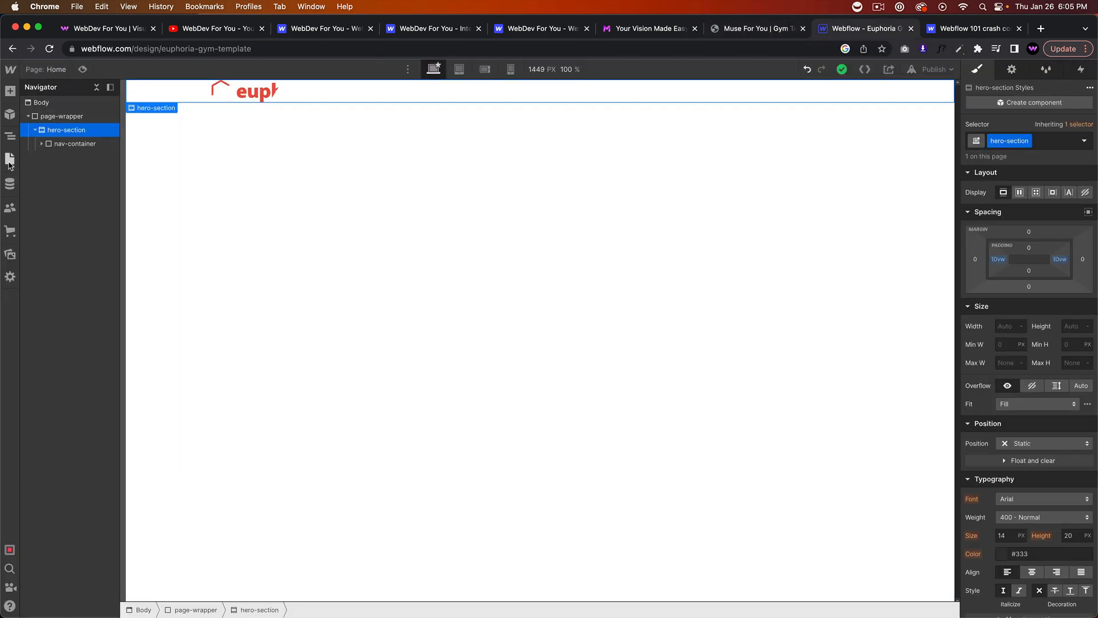
Set hero-section height to 500 px with the gym photo as a Cover background image.
click(1076, 326)
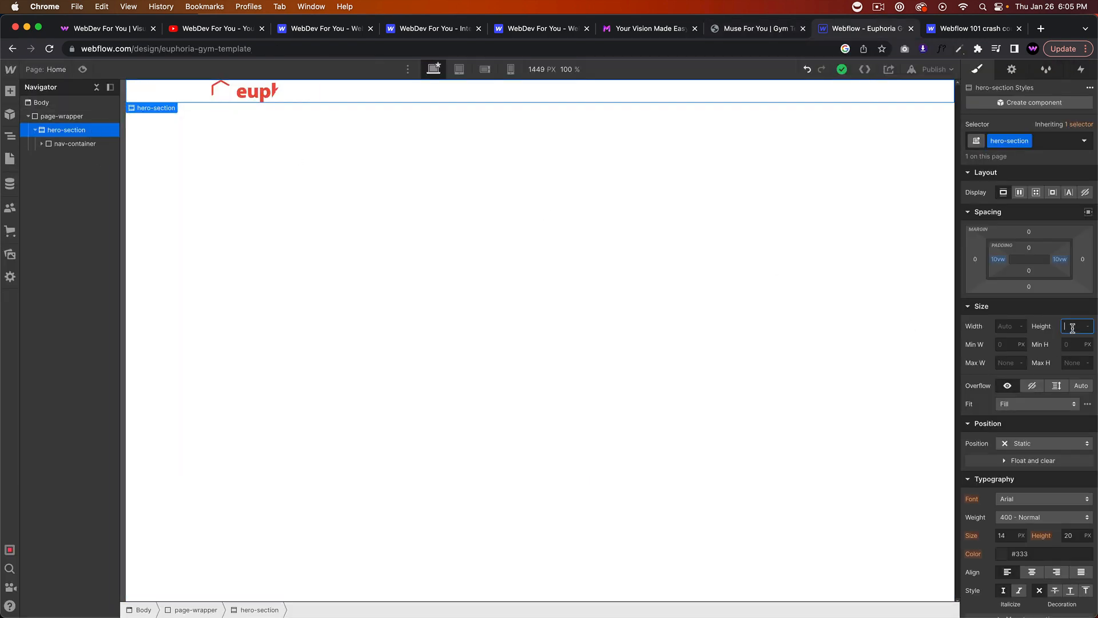
text(500)
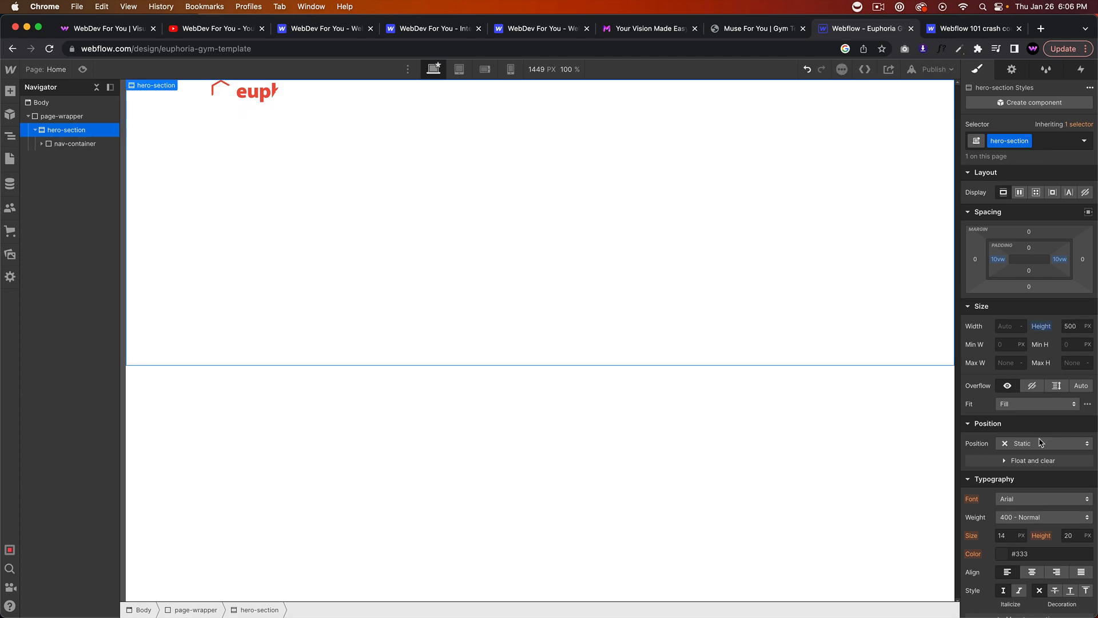
scroll(down, 3)
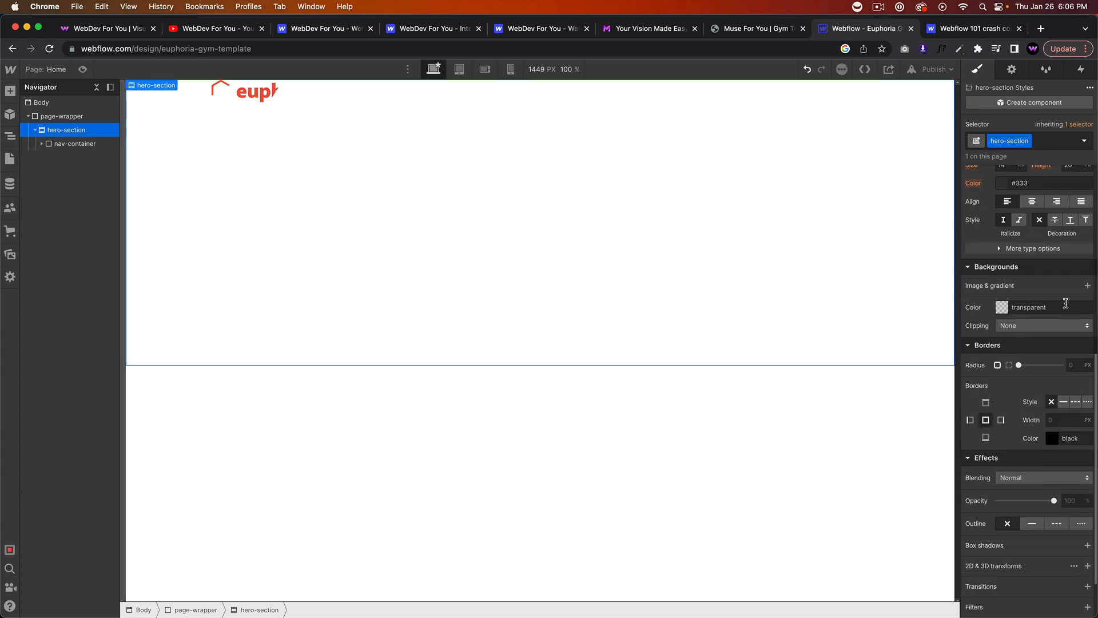
click(1088, 284)
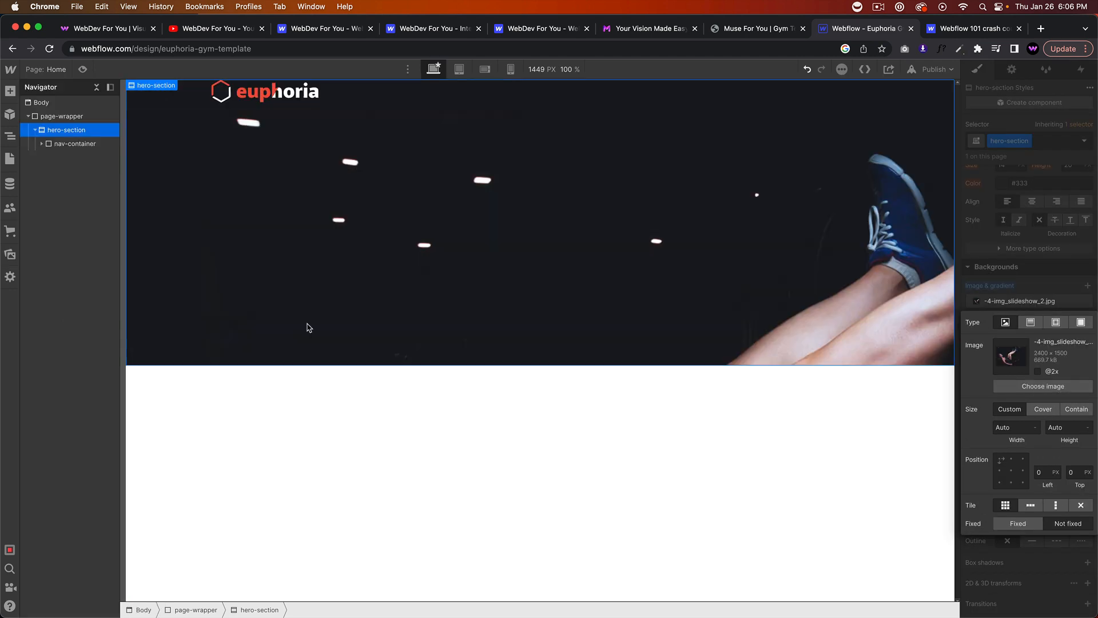
click(1043, 409)
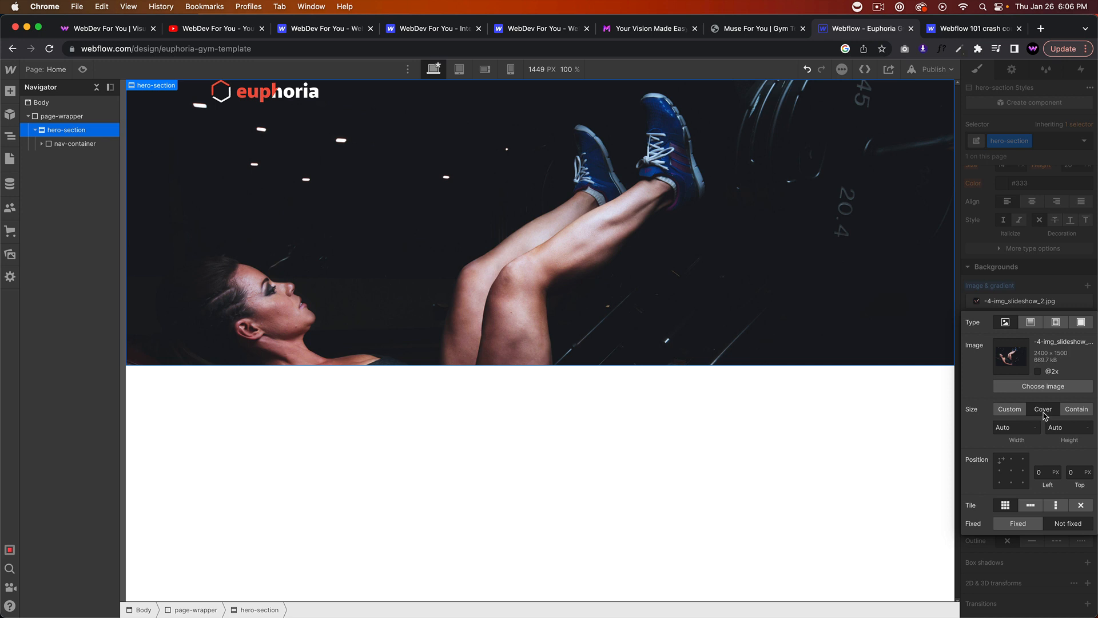
click(1010, 471)
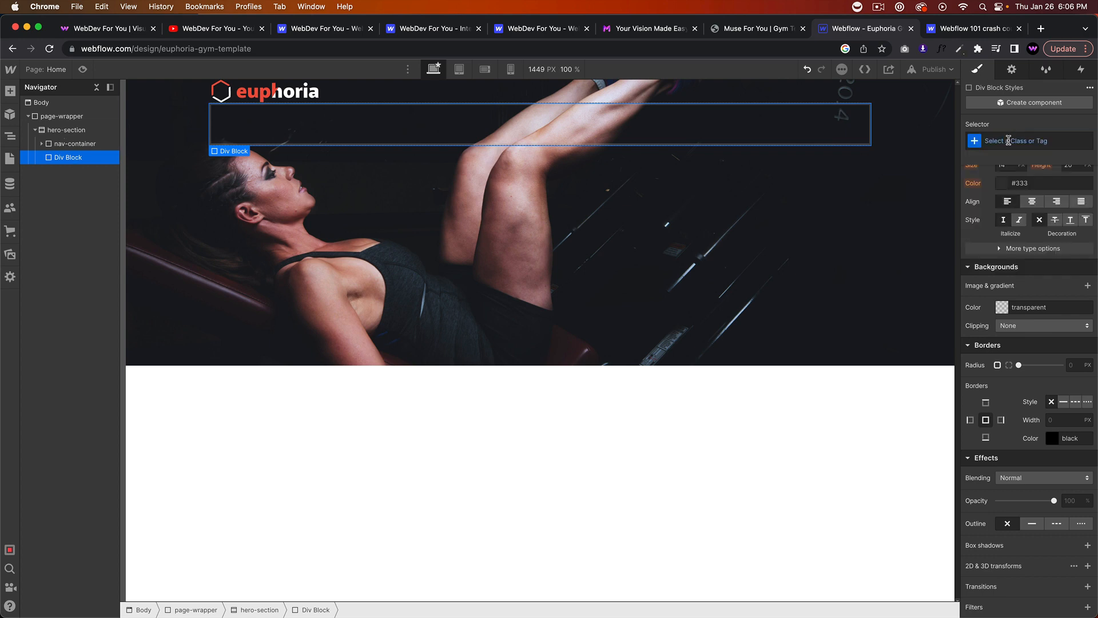
Class the new div hero-overlay, absolutely positioned to fill the now-relative hero-section.
click(1028, 140)
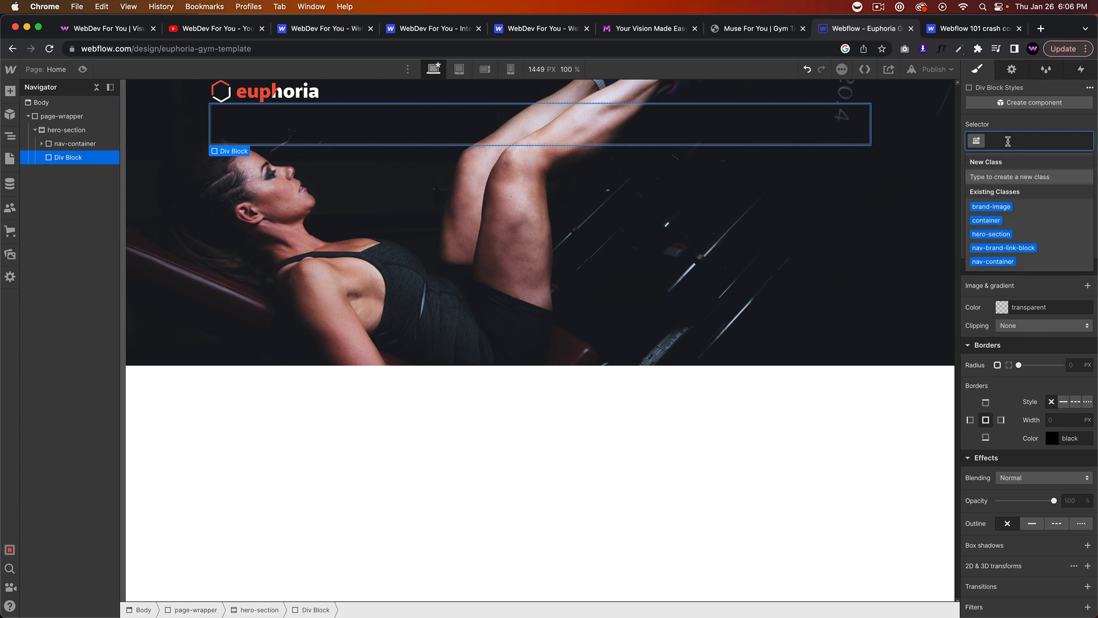
text(hero-overlay)
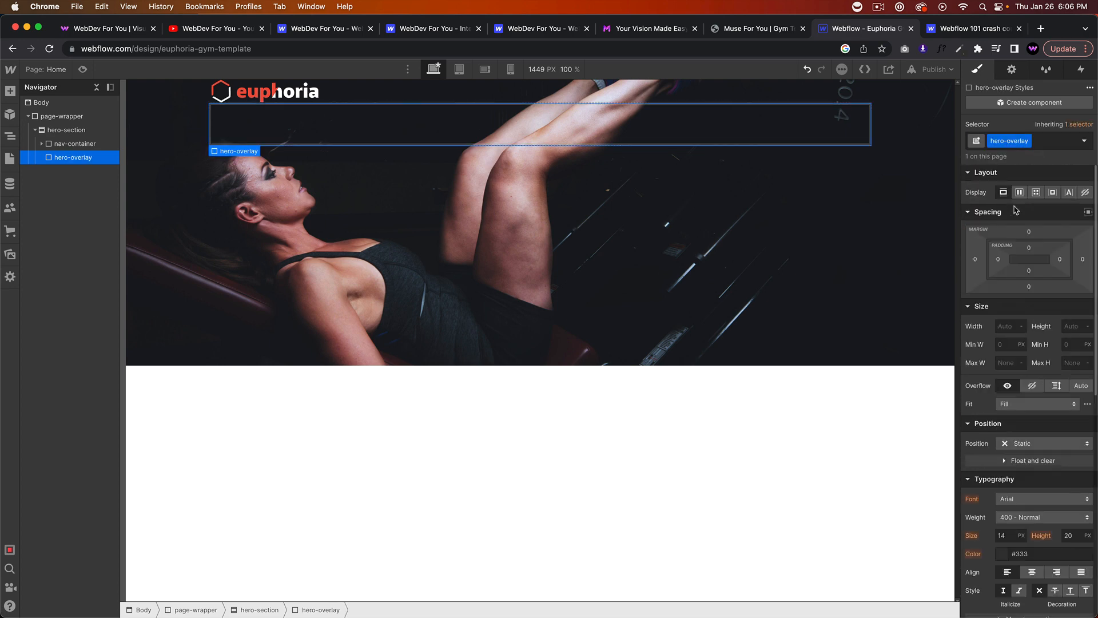
click(1043, 442)
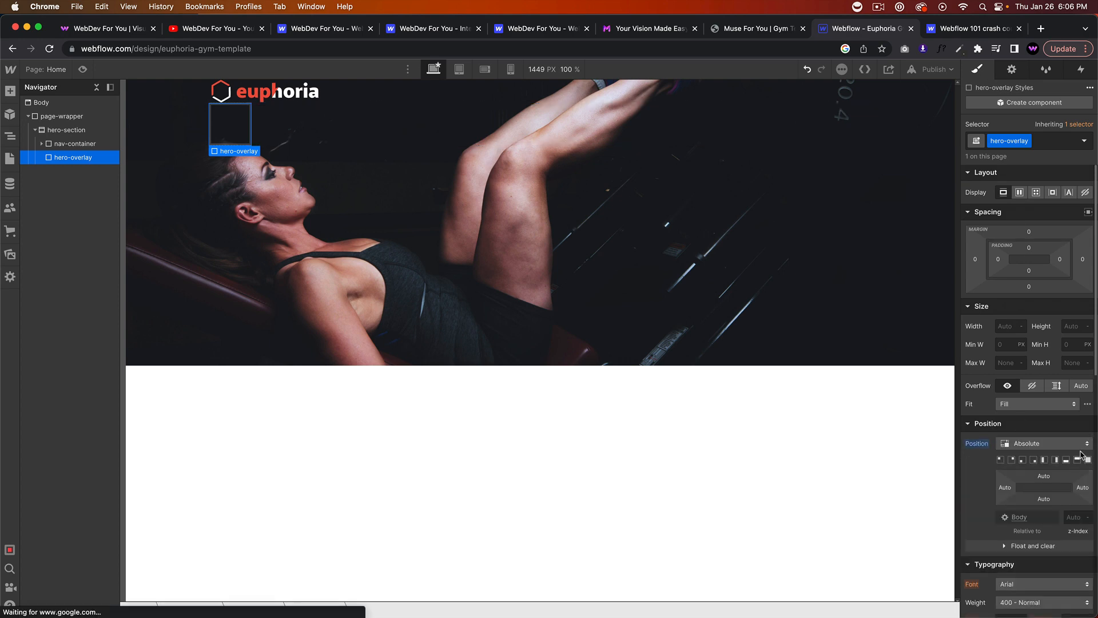
click(66, 130)
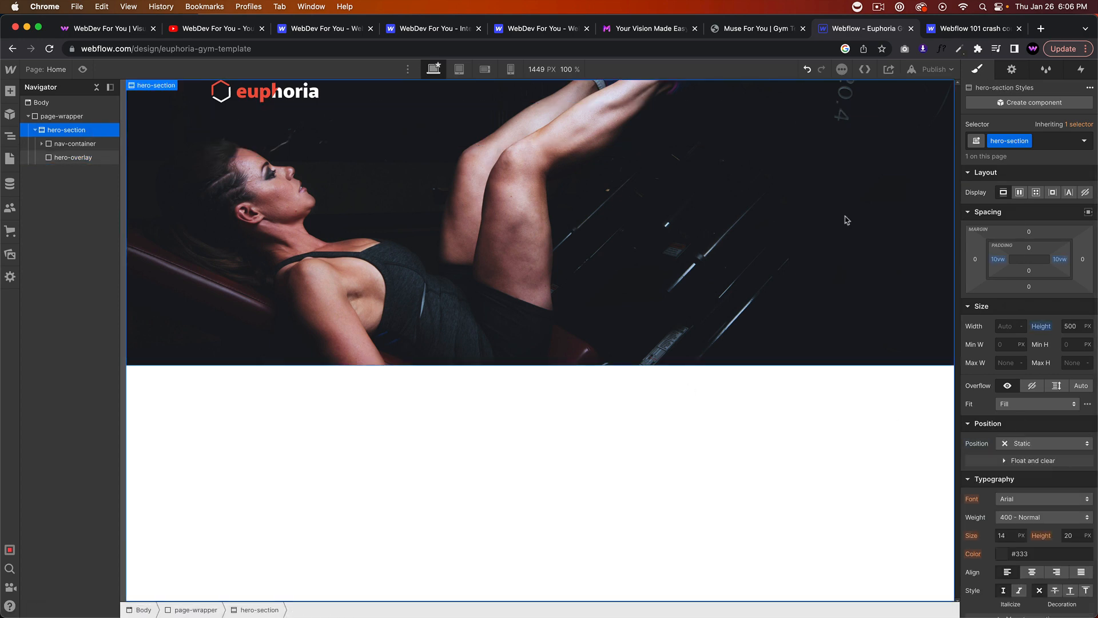
click(1043, 443)
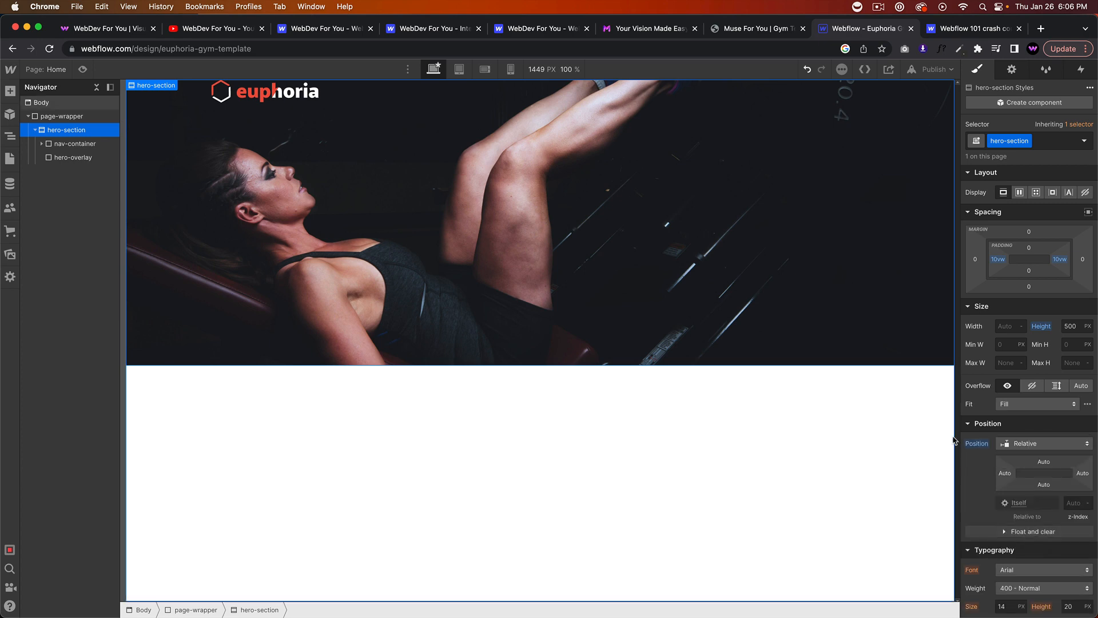
click(73, 157)
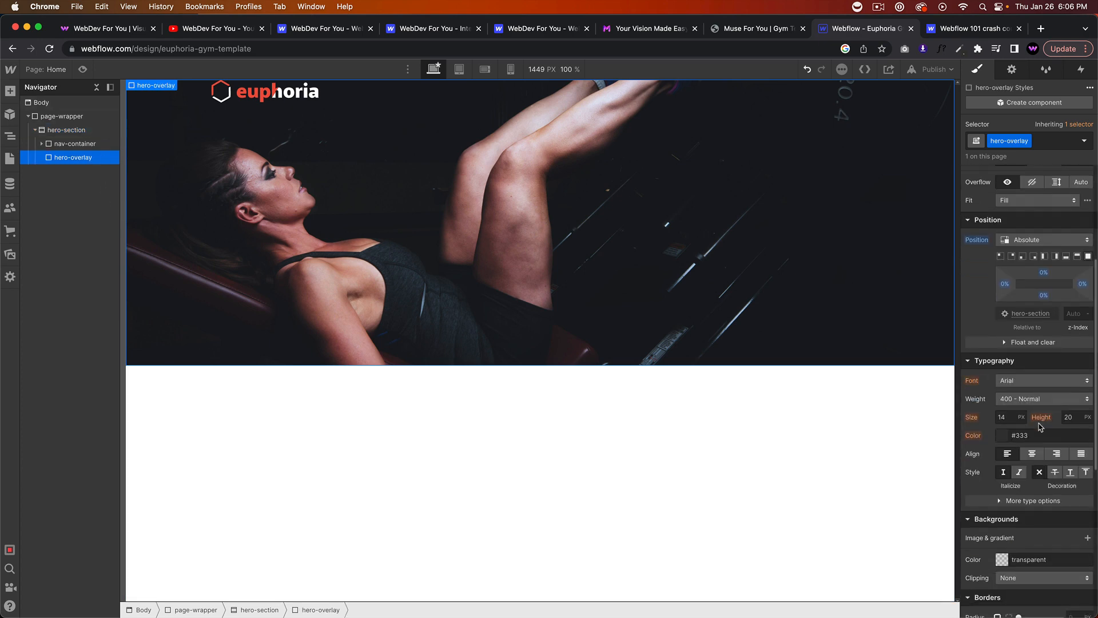
scroll(down, 3)
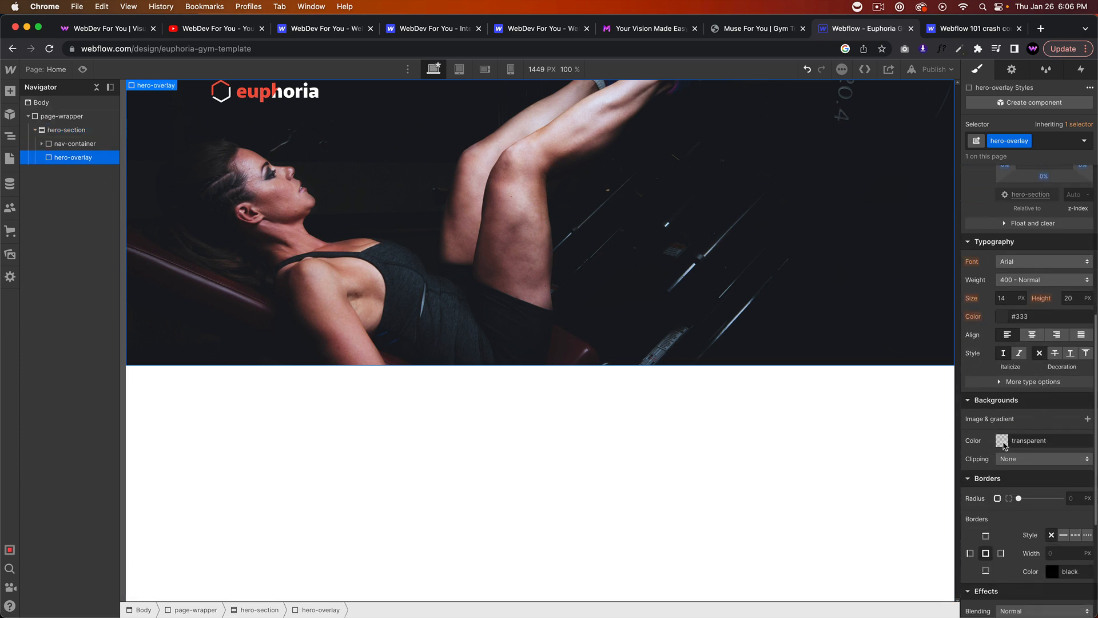
Give hero-overlay a 40% black background so it dims the hero photo.
click(1003, 439)
text(40)
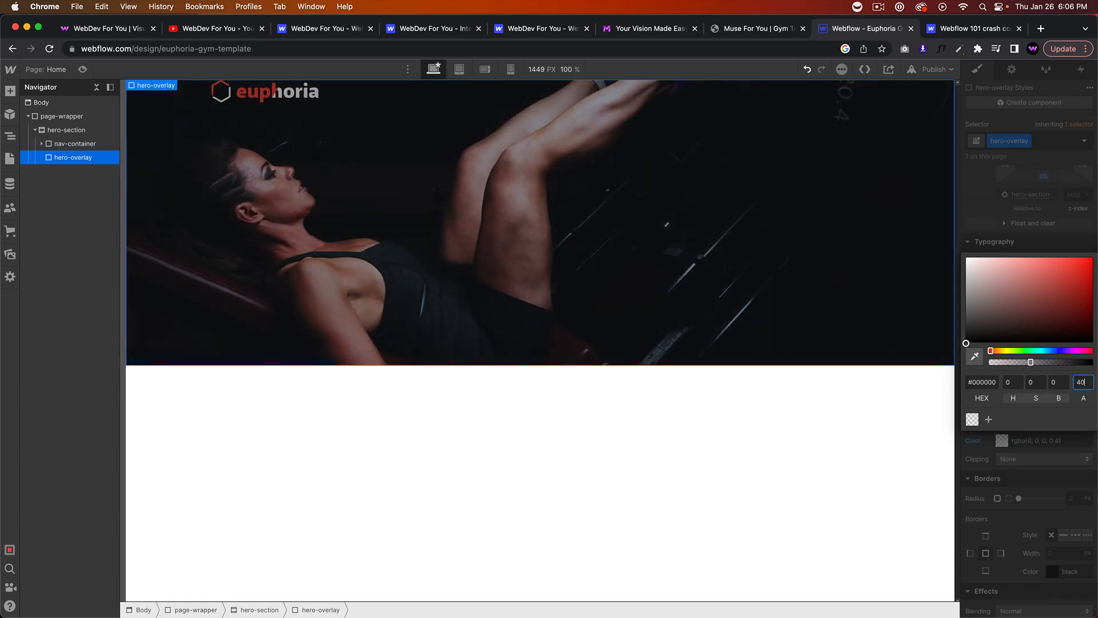
click(73, 144)
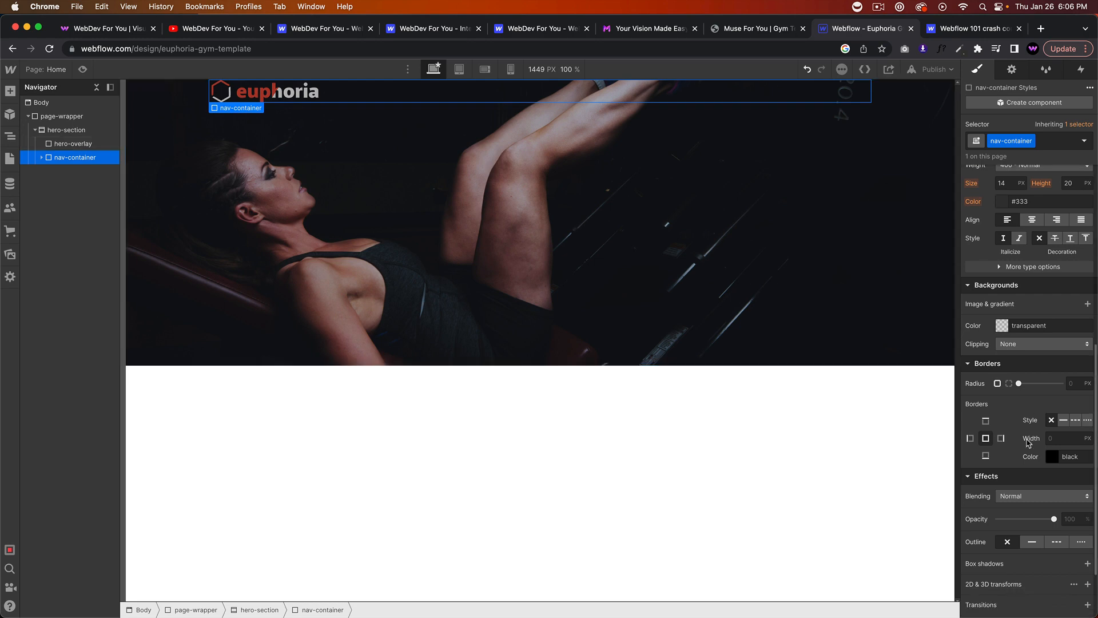
scroll(up, 3)
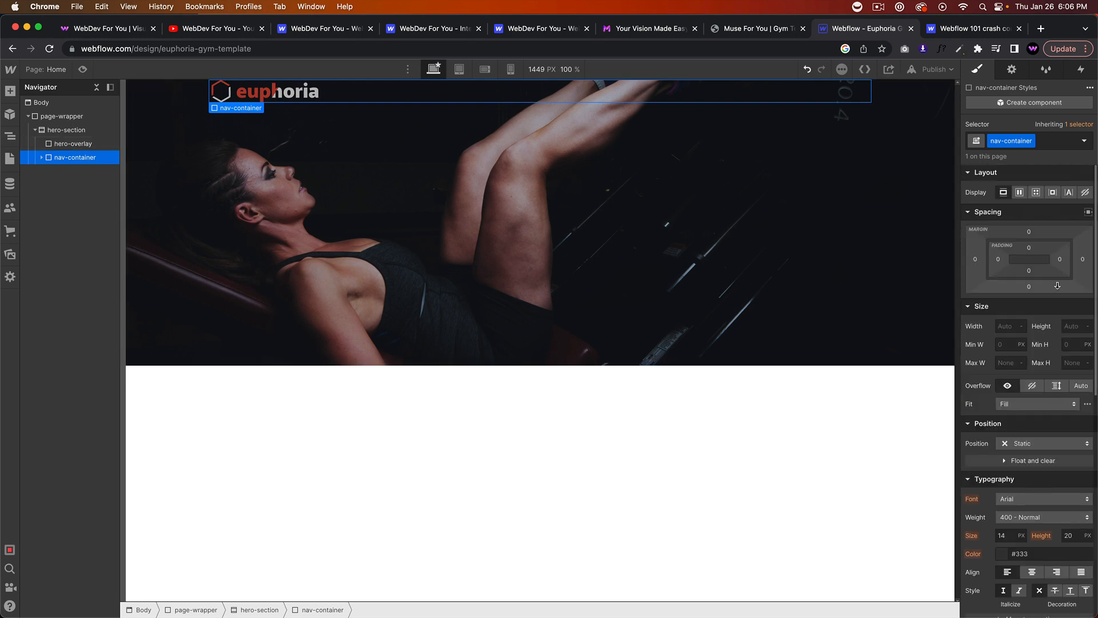
scroll(down, 3)
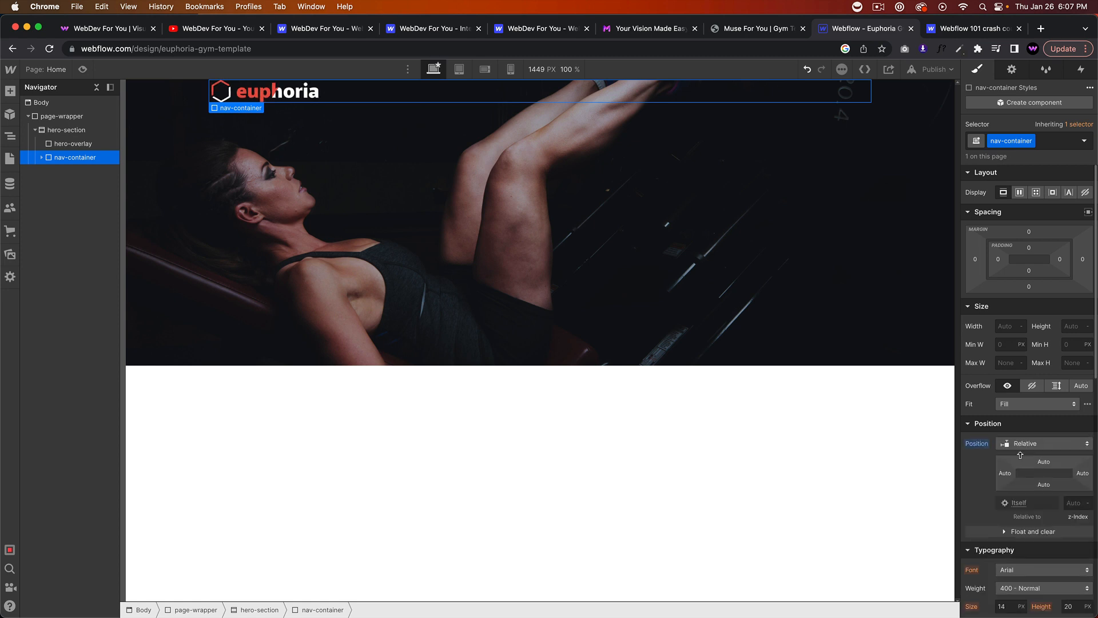
click(73, 144)
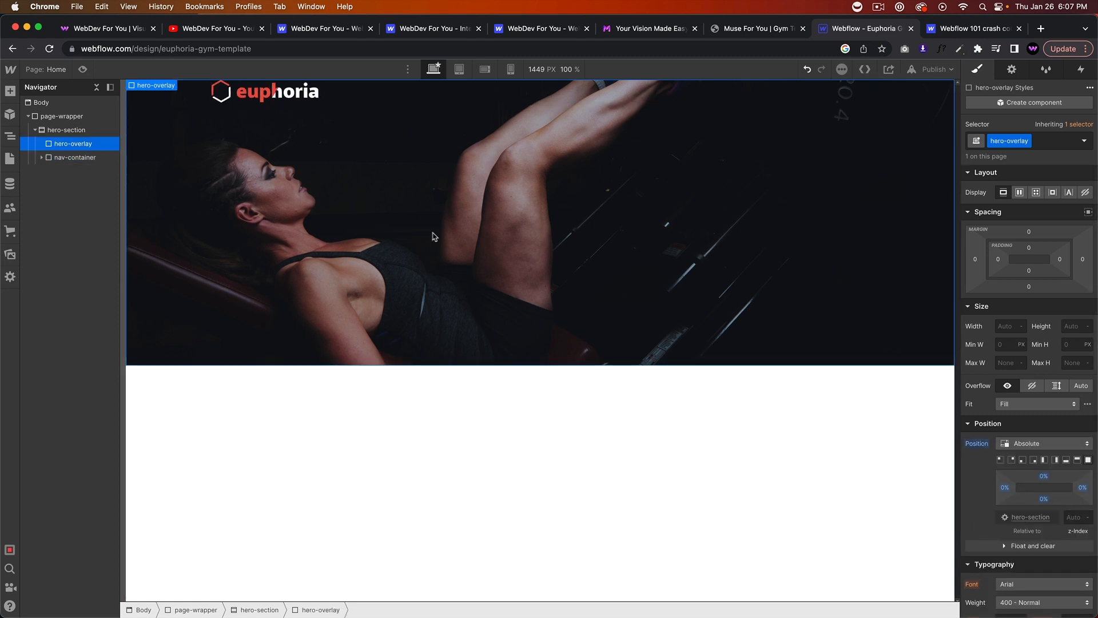
click(67, 129)
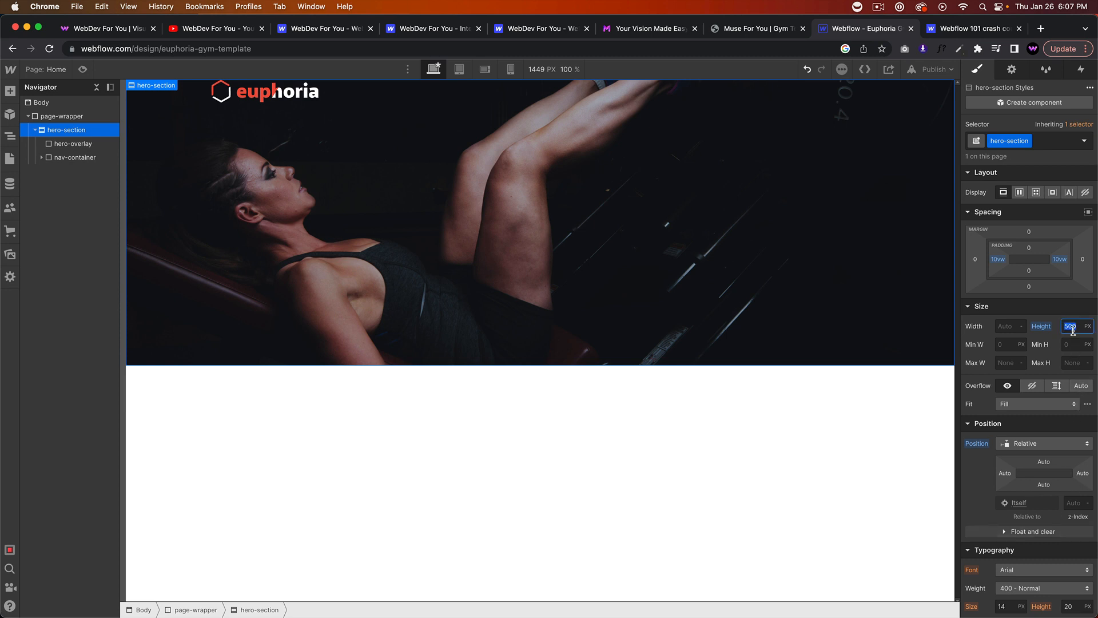
Set hero-section height to 600 px and compare with the Euphoria demo site.
text(700)
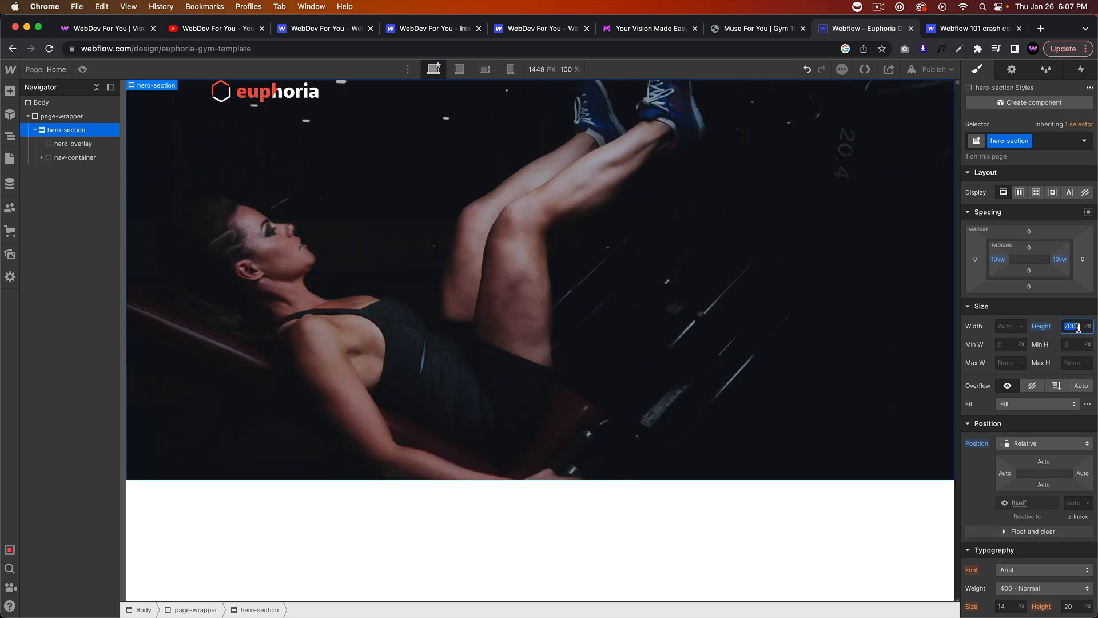
text(600)
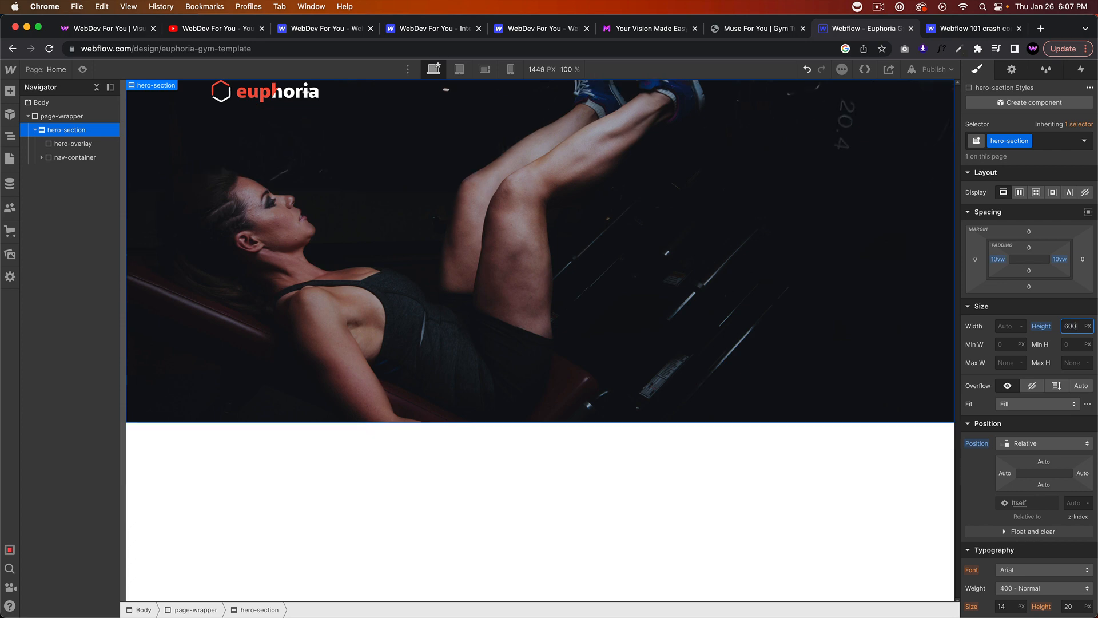
click(76, 157)
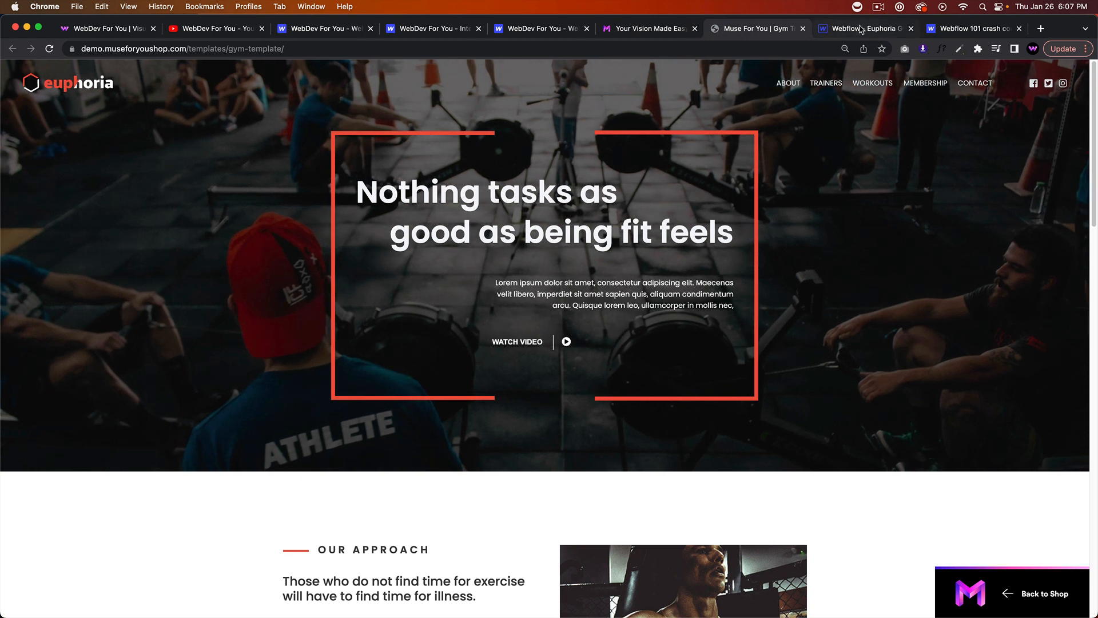
Make nav-container a flex layout with its logo and menu spread apart by Space Between.
click(866, 28)
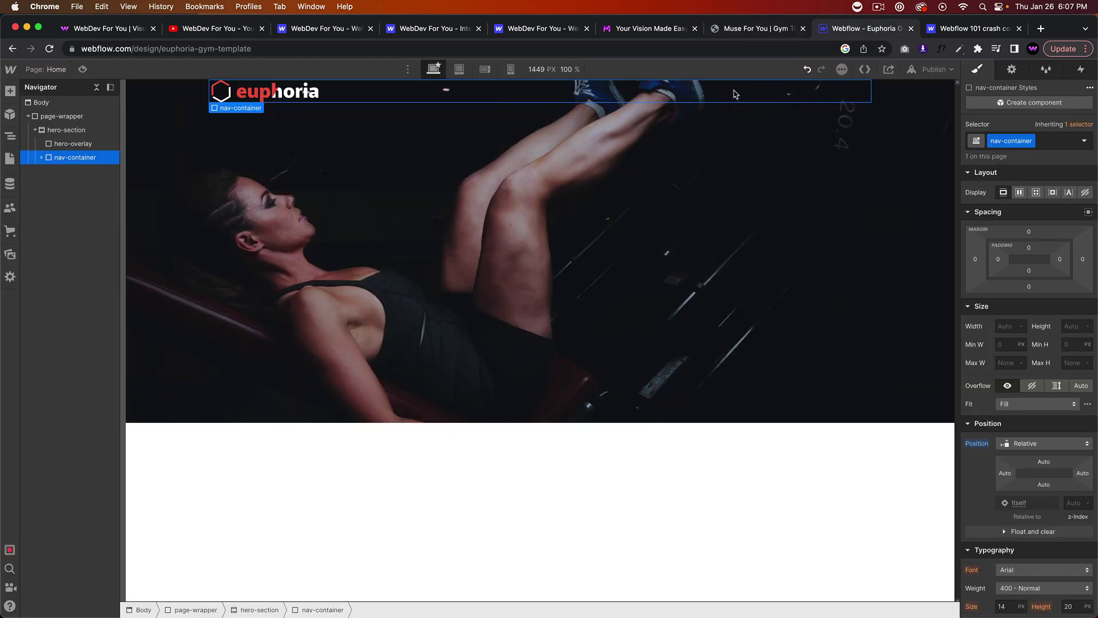
click(41, 156)
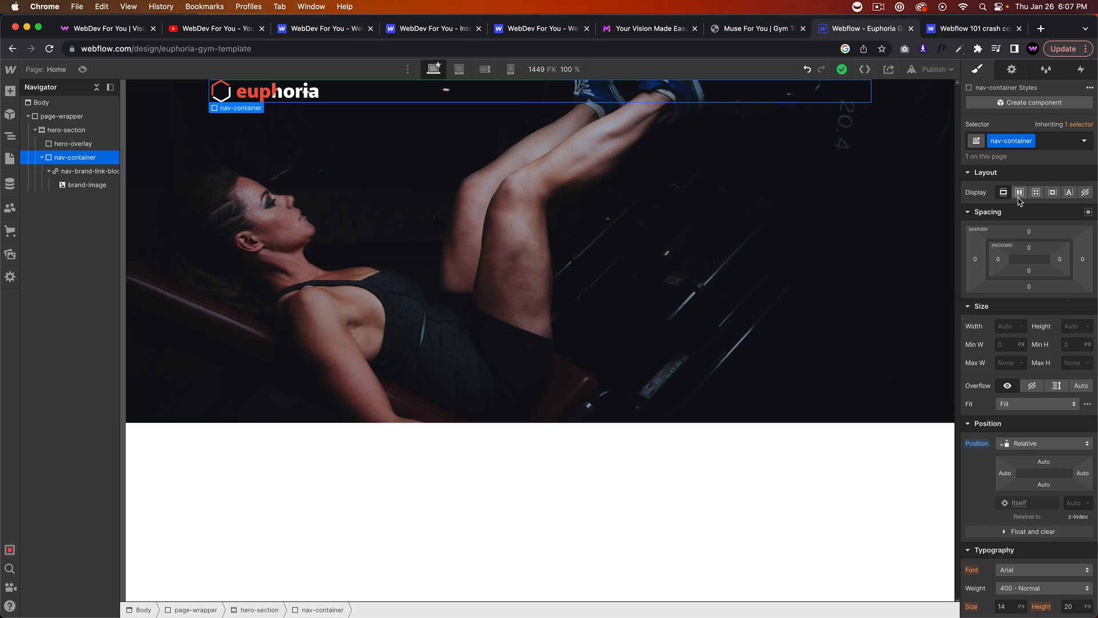
click(1020, 192)
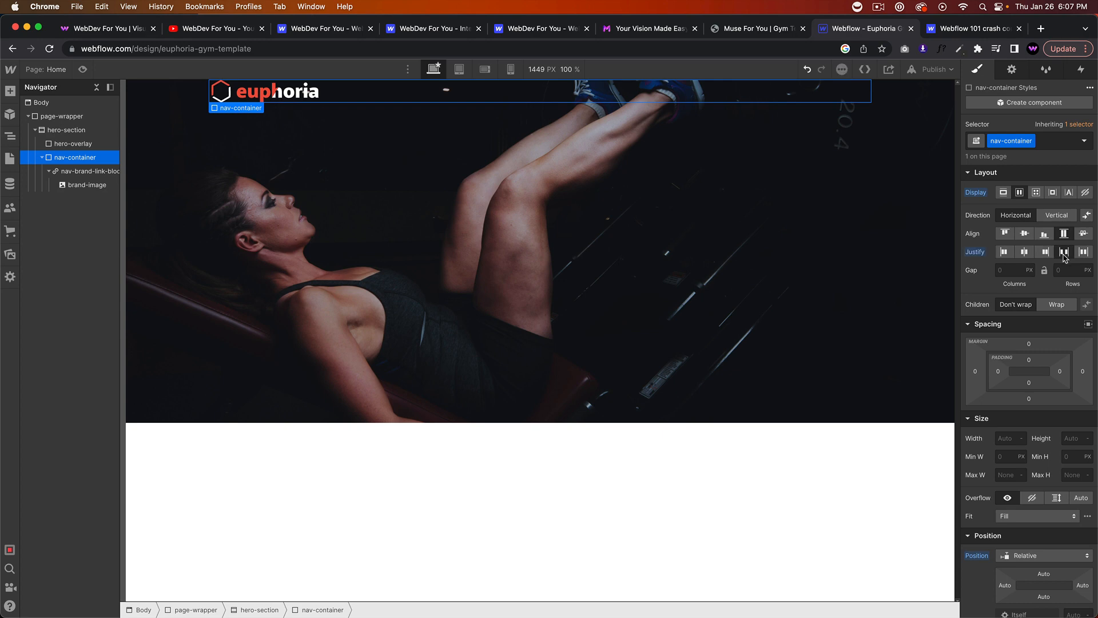
mouse_move(742, 98)
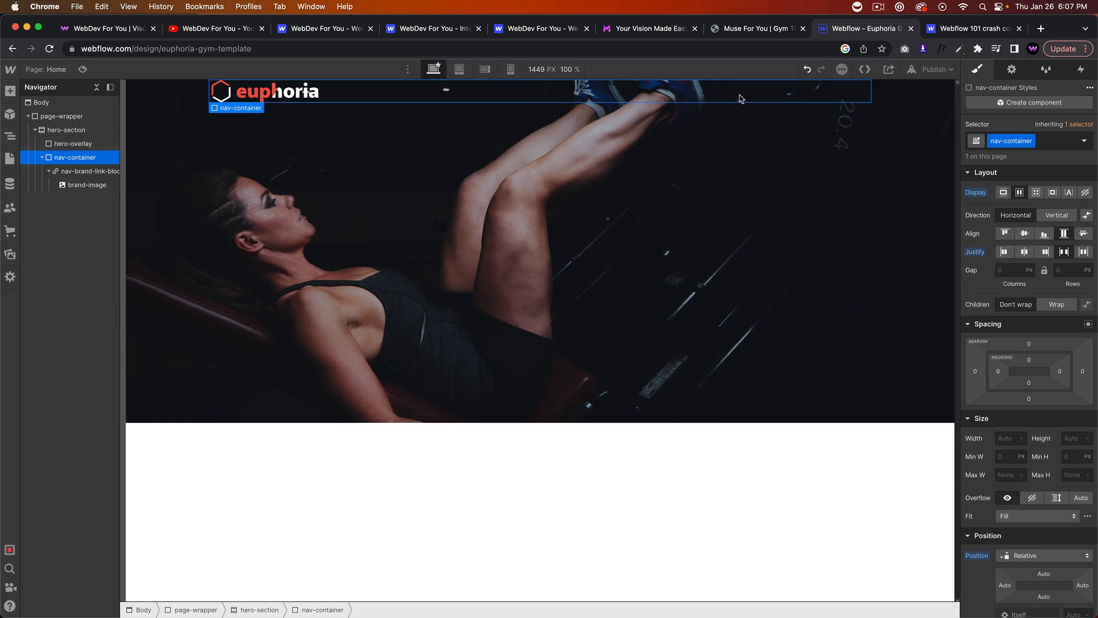
Add a Div Block classed nav-item-wrapper holding a Link Block classed nav-item-link-block.
text(d)
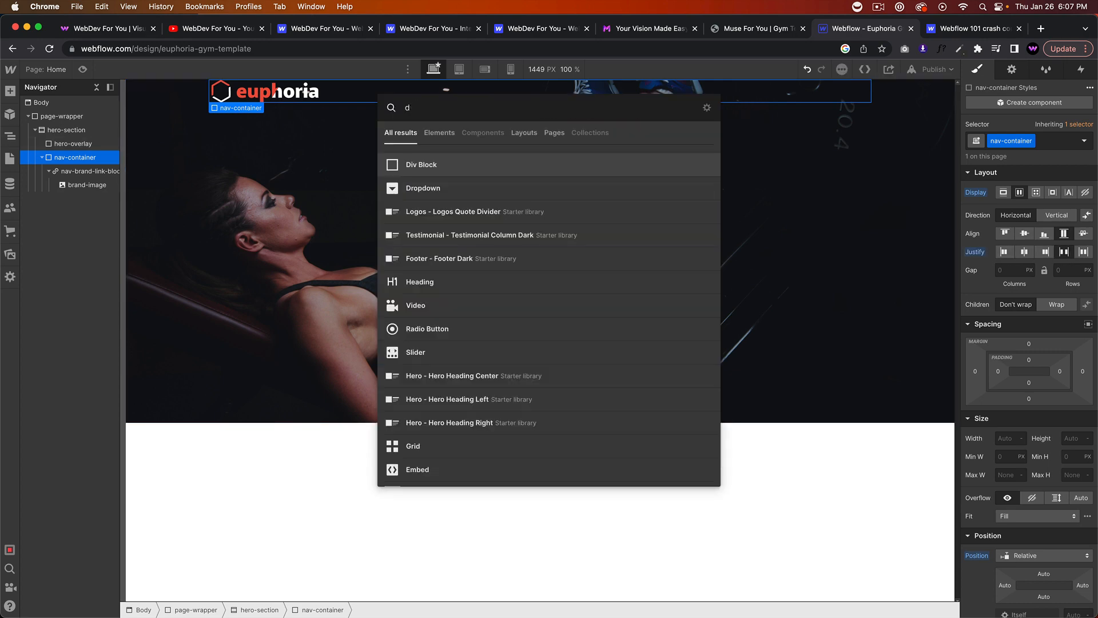
click(421, 164)
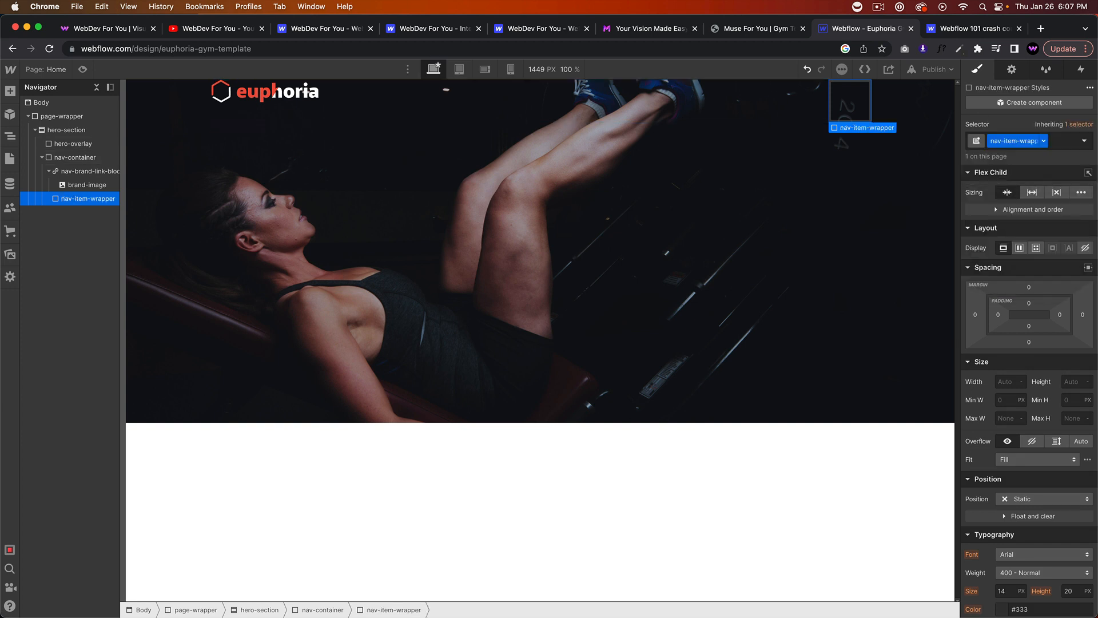
mouse_move(834, 116)
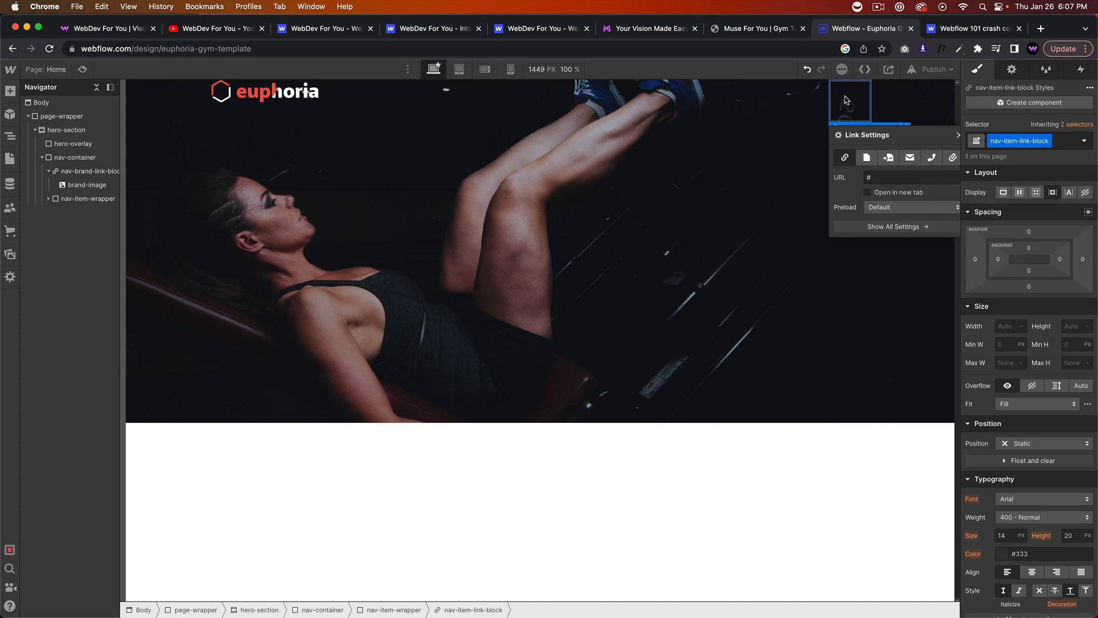
click(1019, 191)
text(text bl)
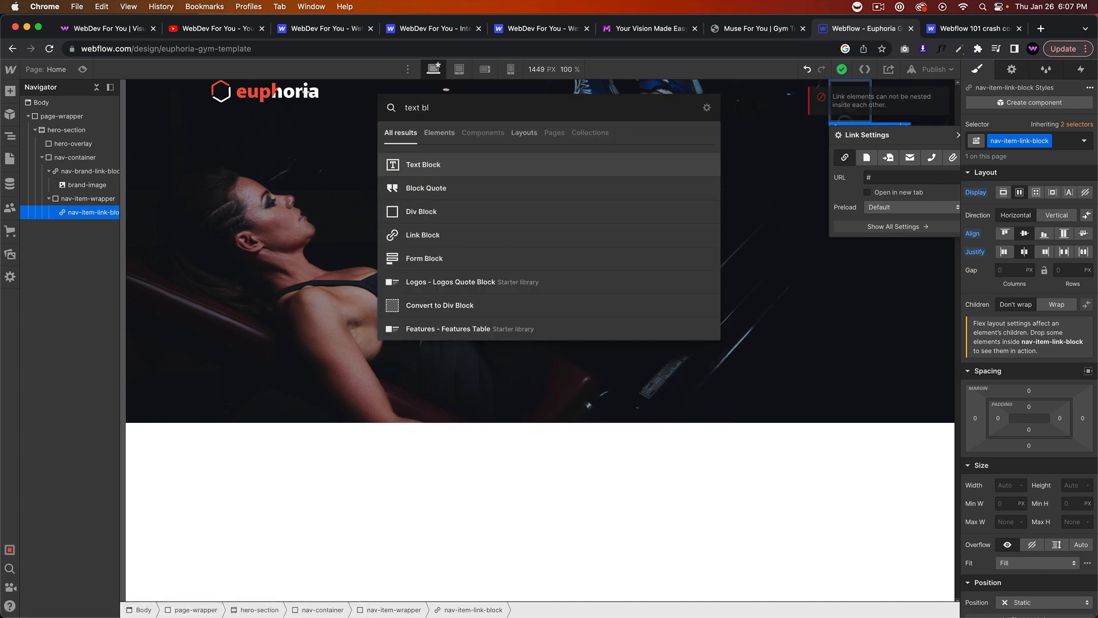
Add a Text Block inside nav-item-link-block and set its typography colour to white.
click(422, 163)
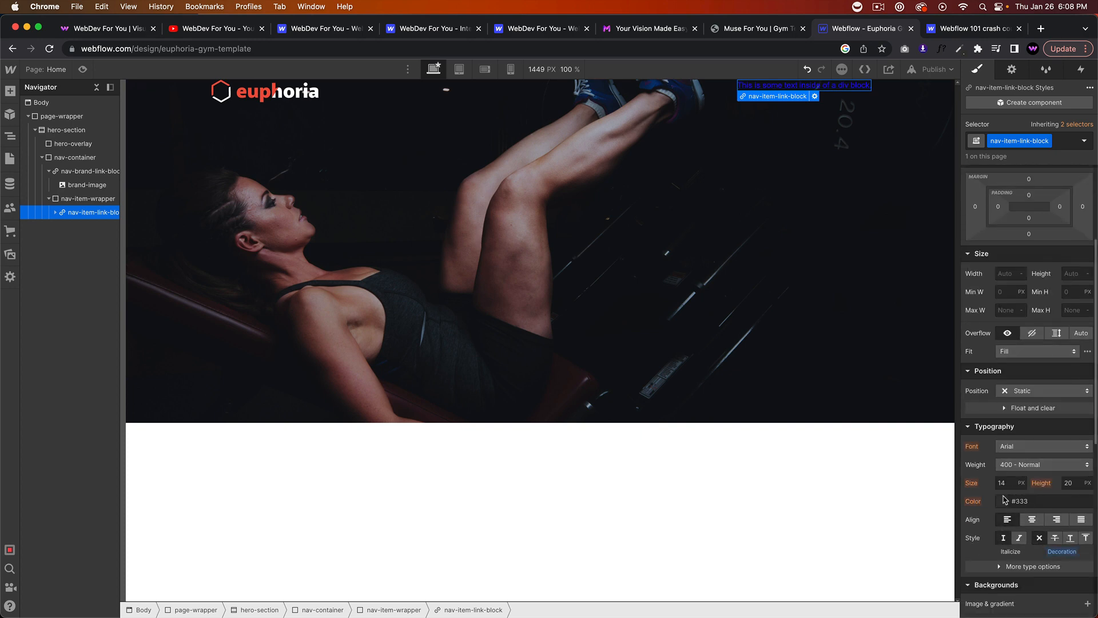
click(1003, 501)
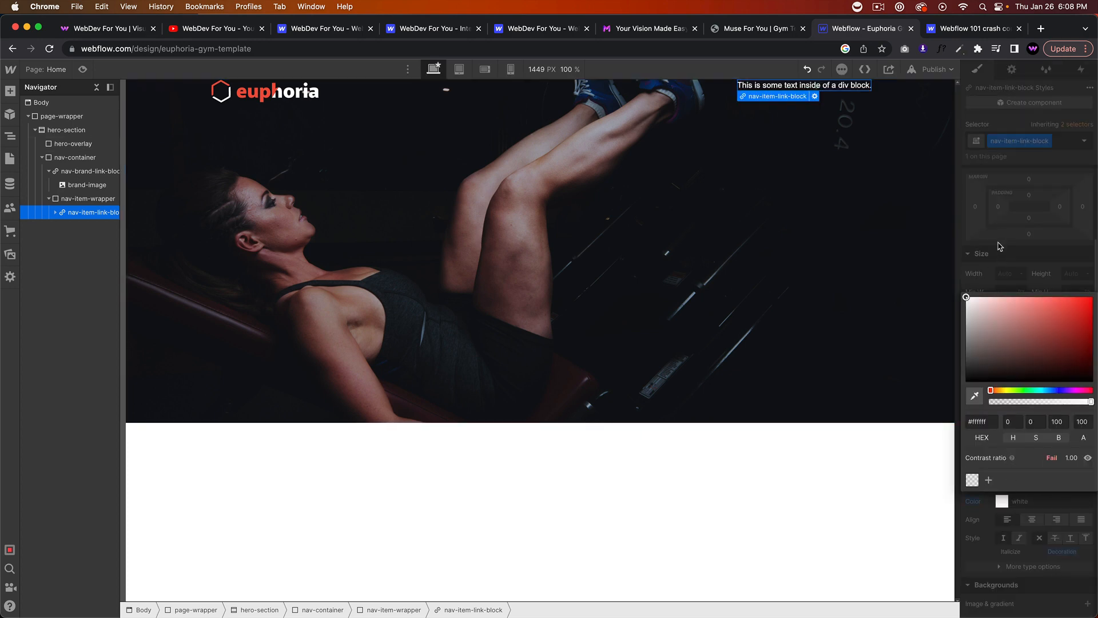
click(757, 28)
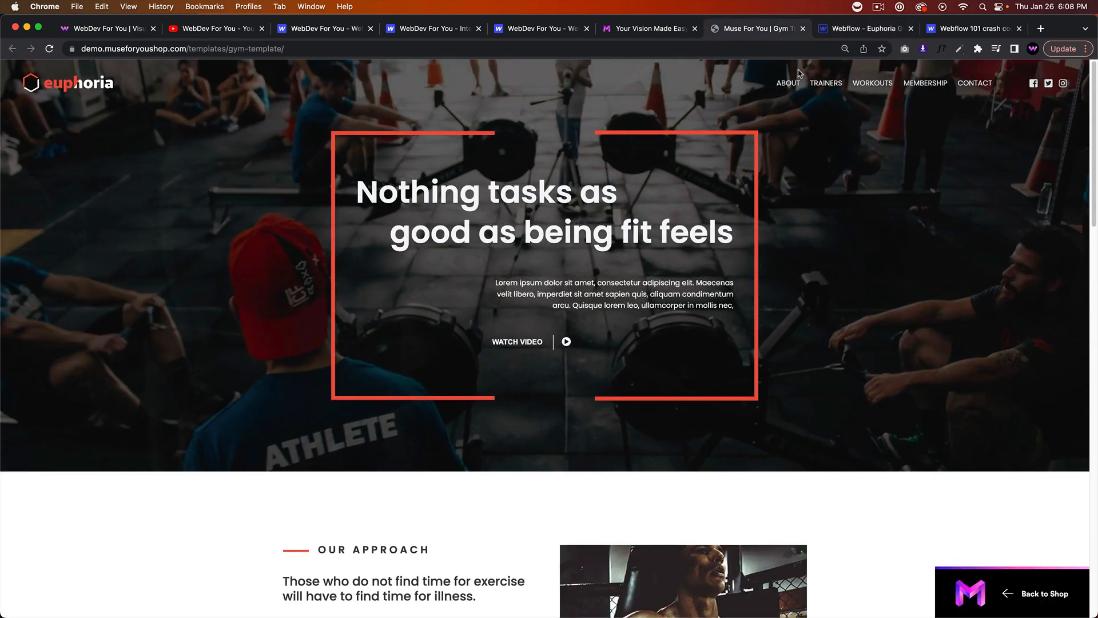
right_click(787, 82)
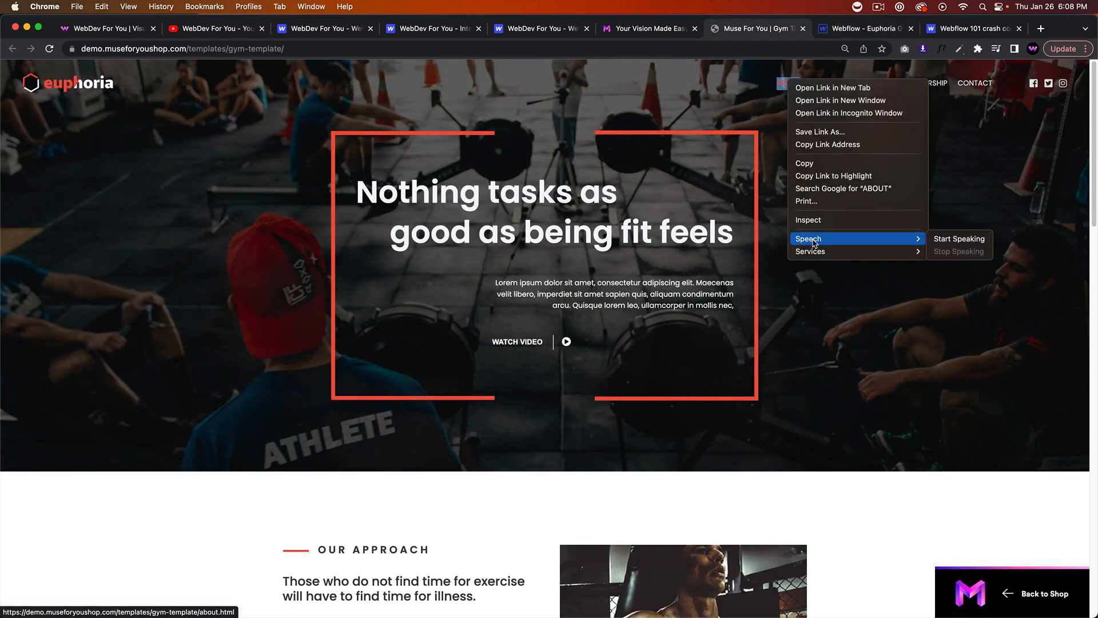
click(806, 219)
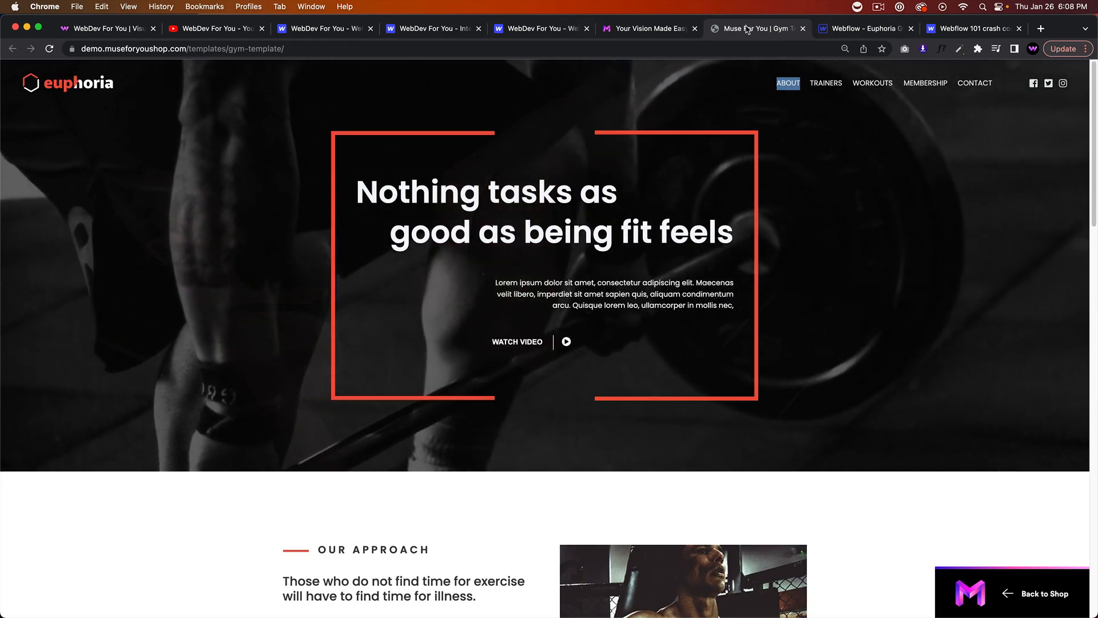
click(861, 28)
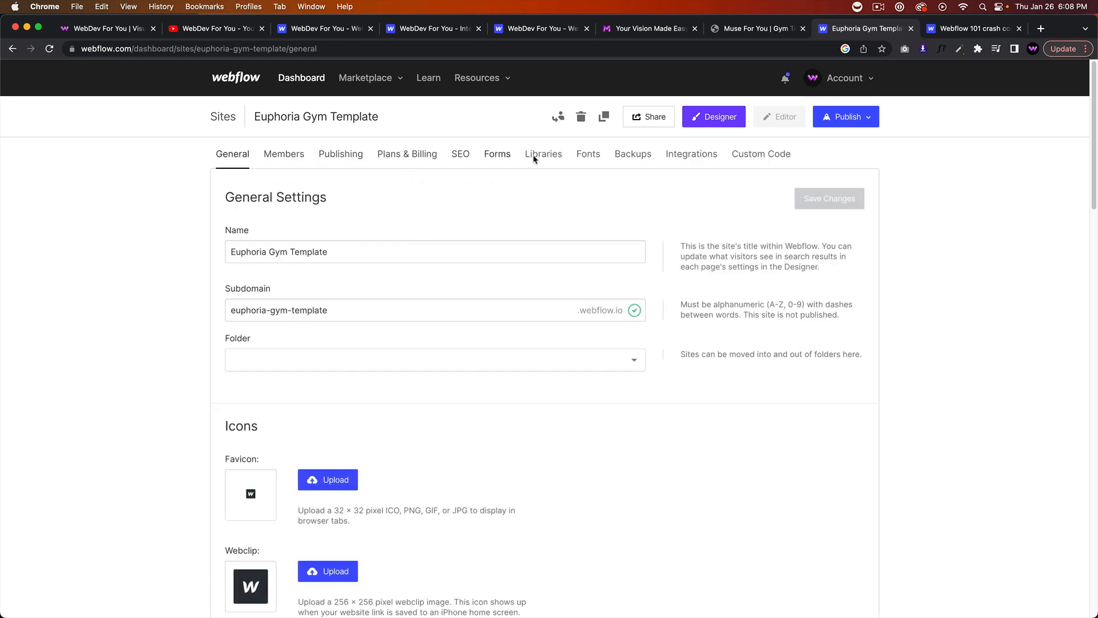
Add the Poppins Google font, ticking its thin through heaviest weights, in the site's Fonts settings.
click(588, 153)
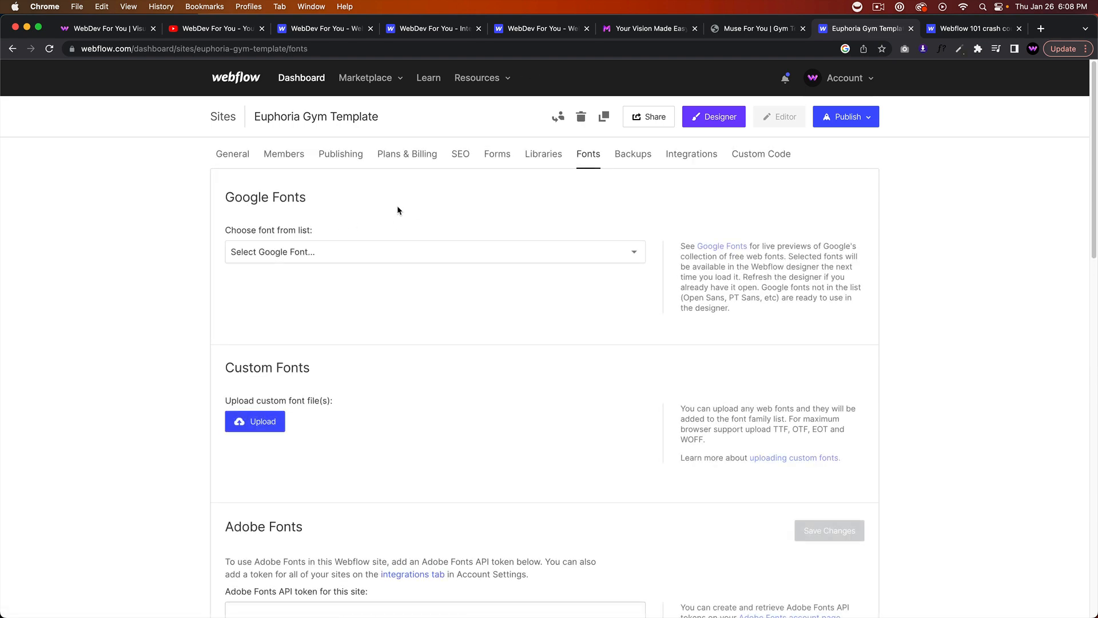
click(434, 251)
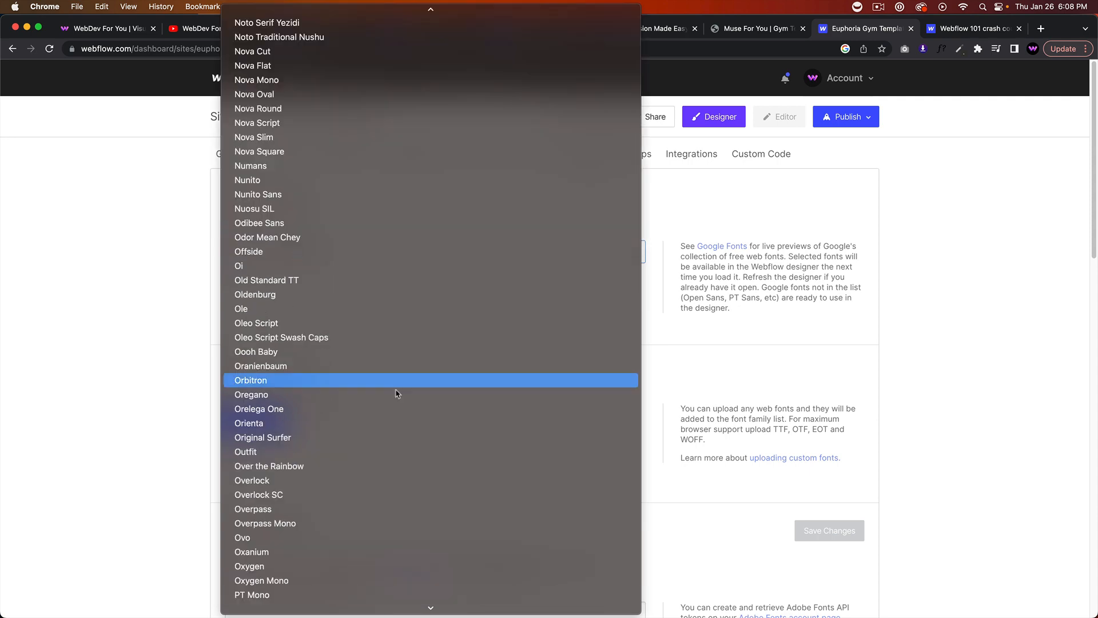
scroll(down, 3)
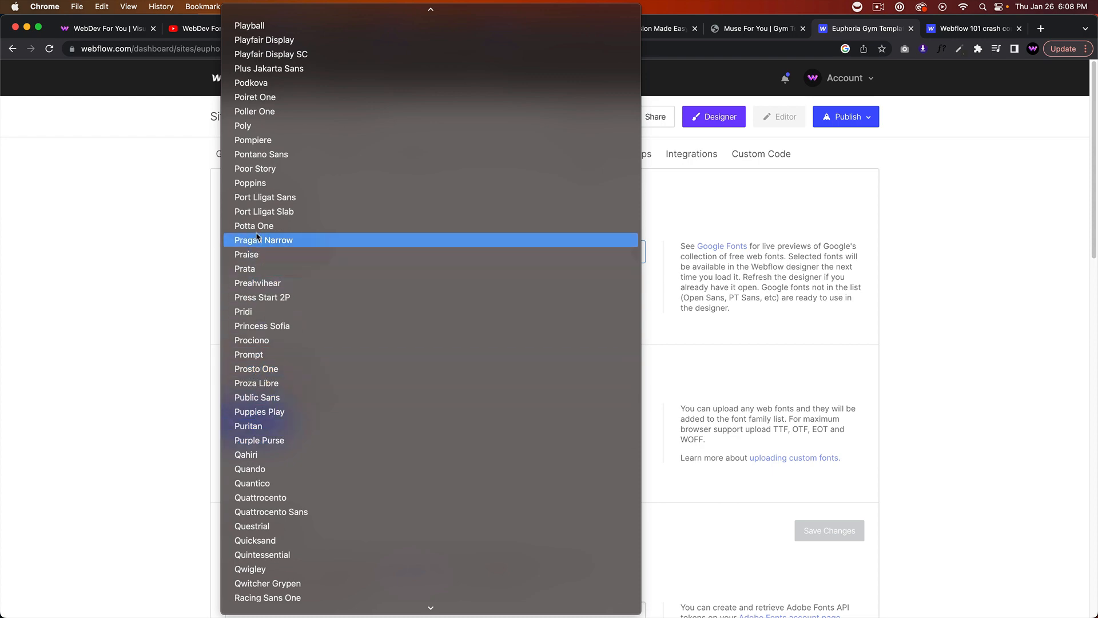
click(250, 183)
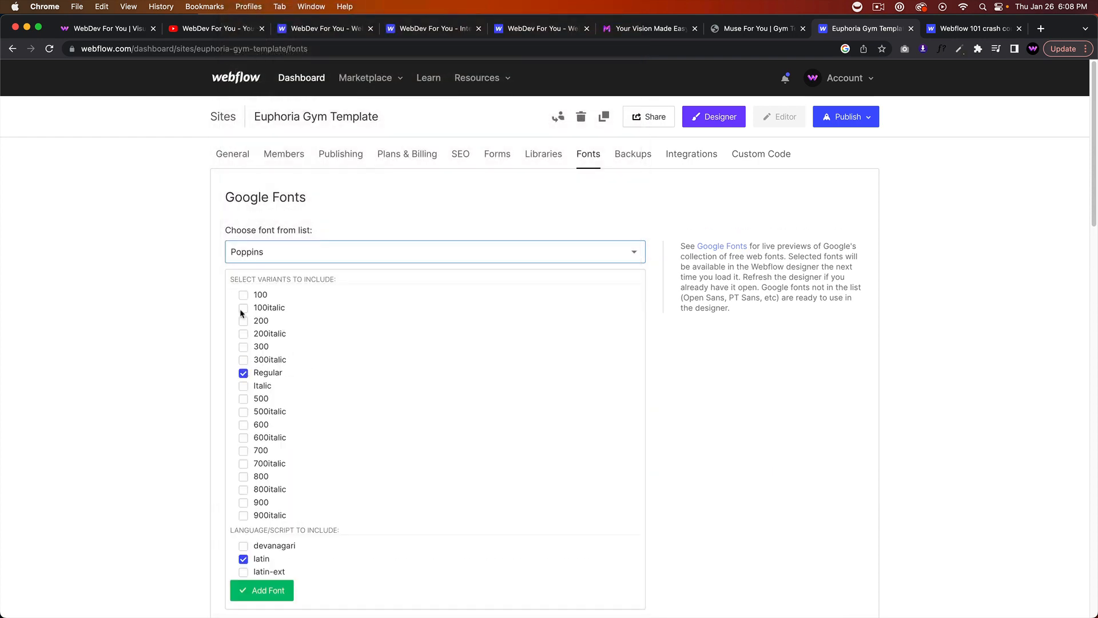
click(242, 347)
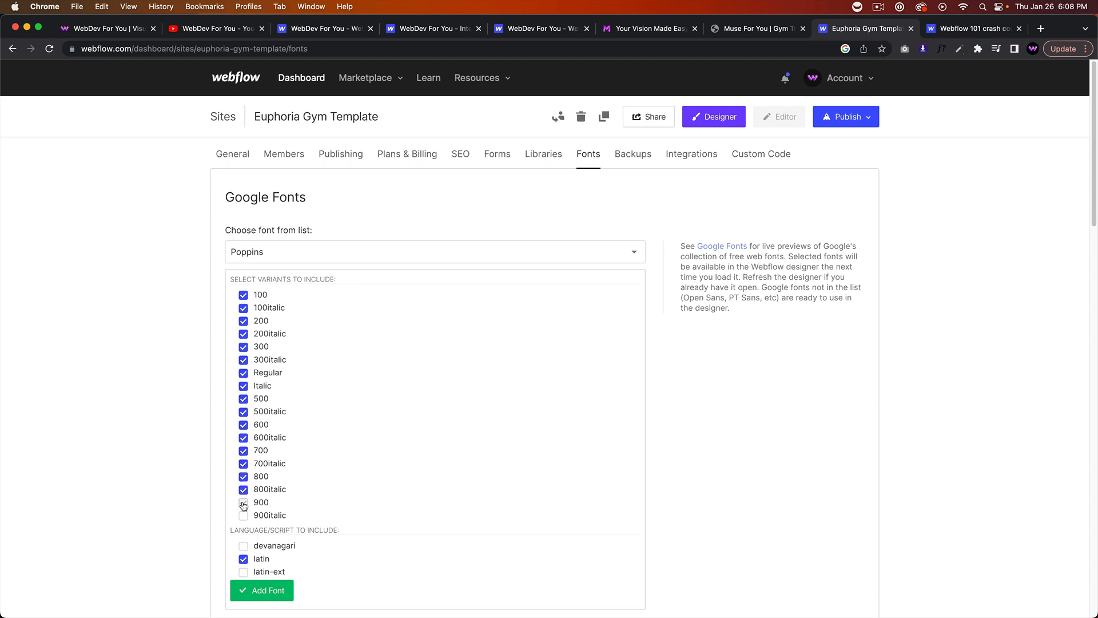
click(261, 590)
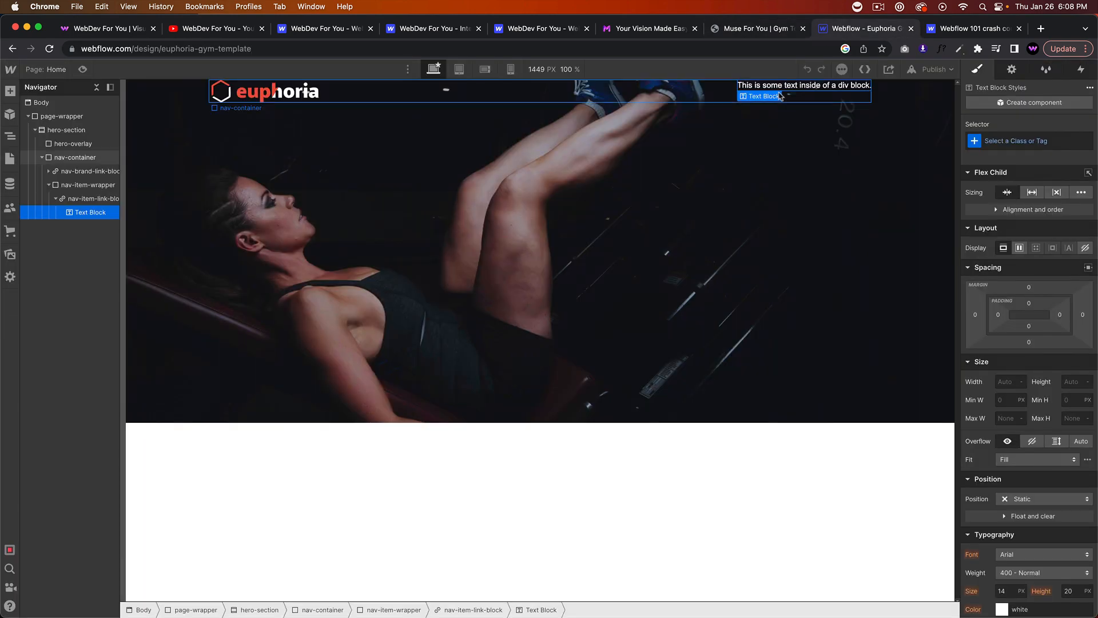
Retype the nav text as About and style nav-item-text in Poppins, uppercase with 2 px letter spacing.
double_click(803, 85)
text(About)
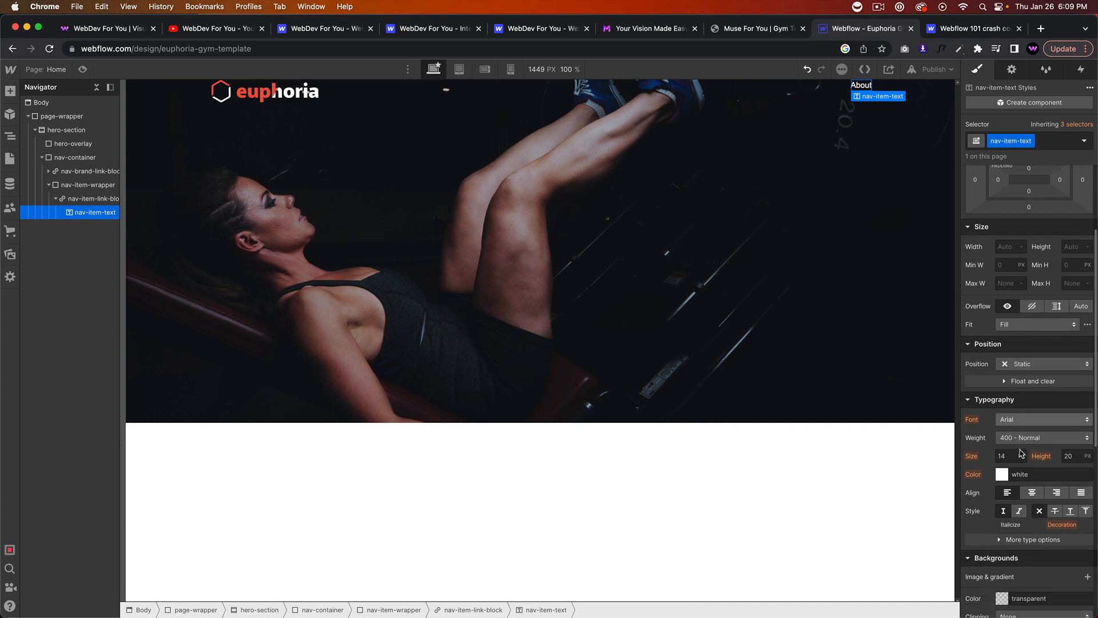
click(1043, 418)
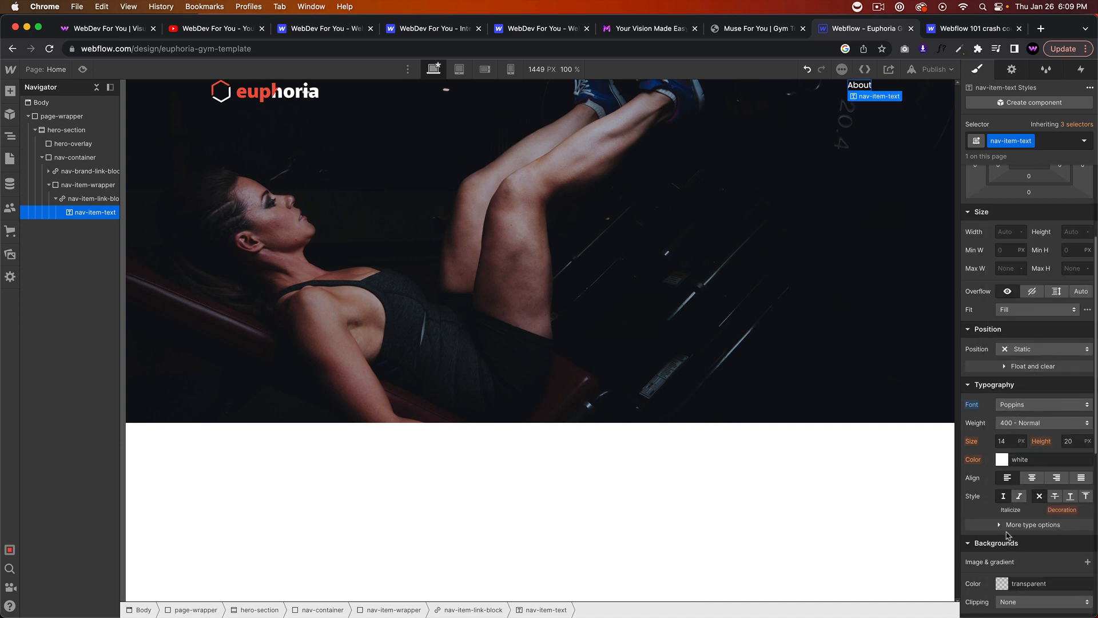
click(1031, 525)
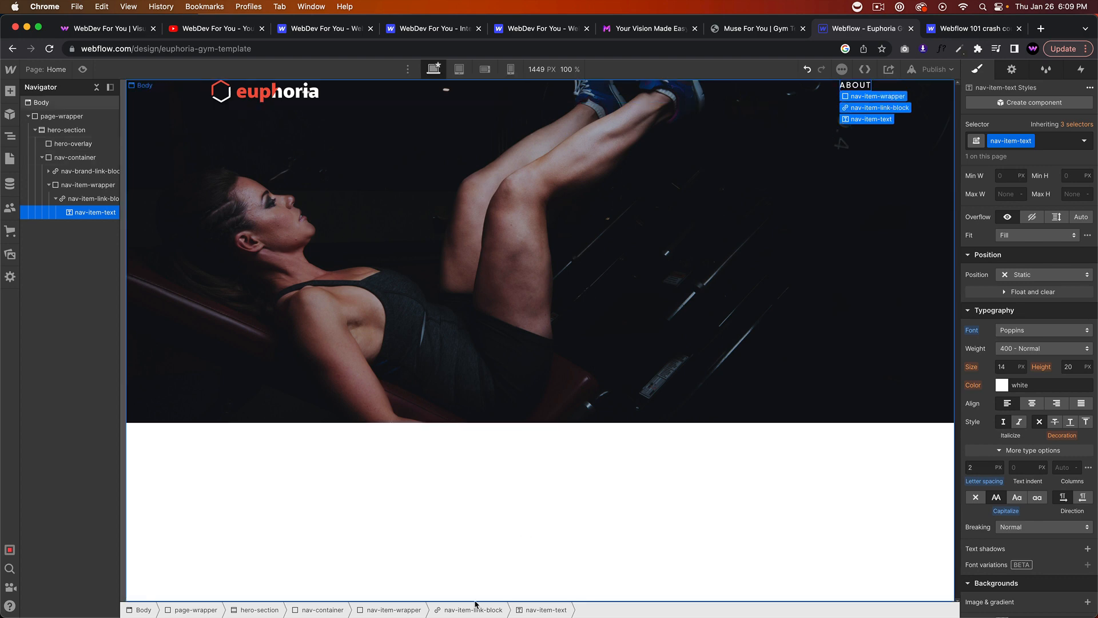
Make nav-item-wrapper a flex row with its nav links centered vertically.
click(94, 198)
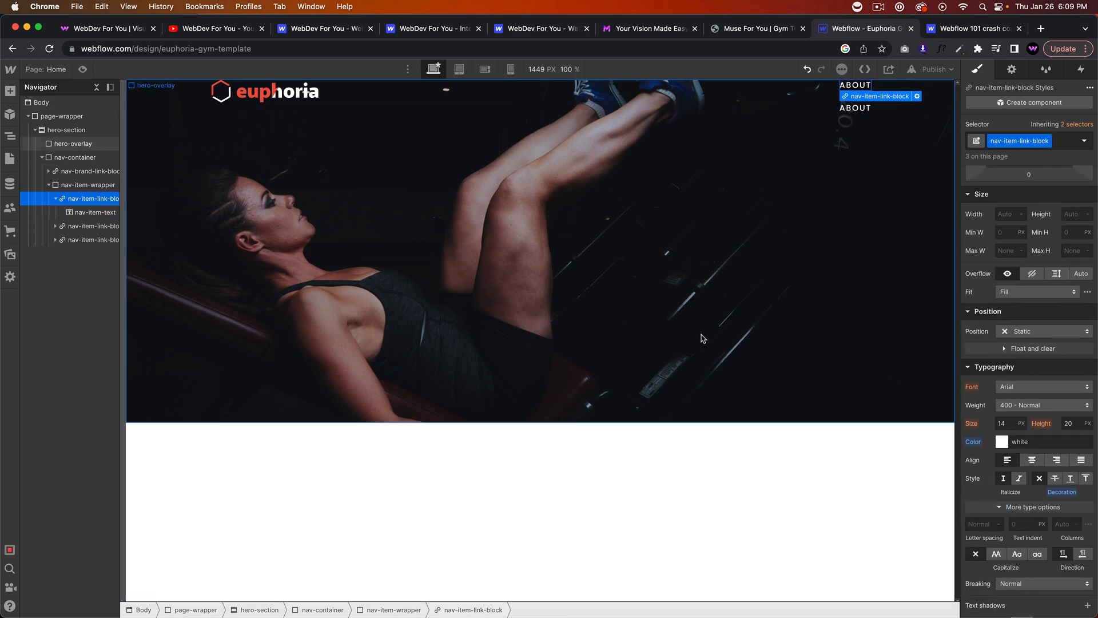
click(87, 184)
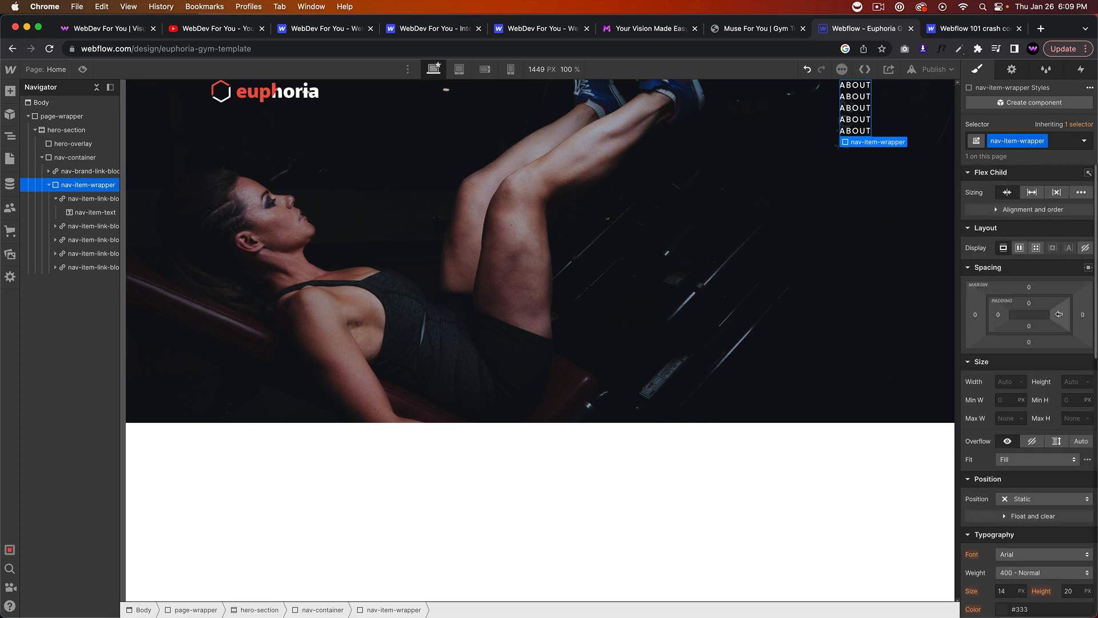
click(1019, 248)
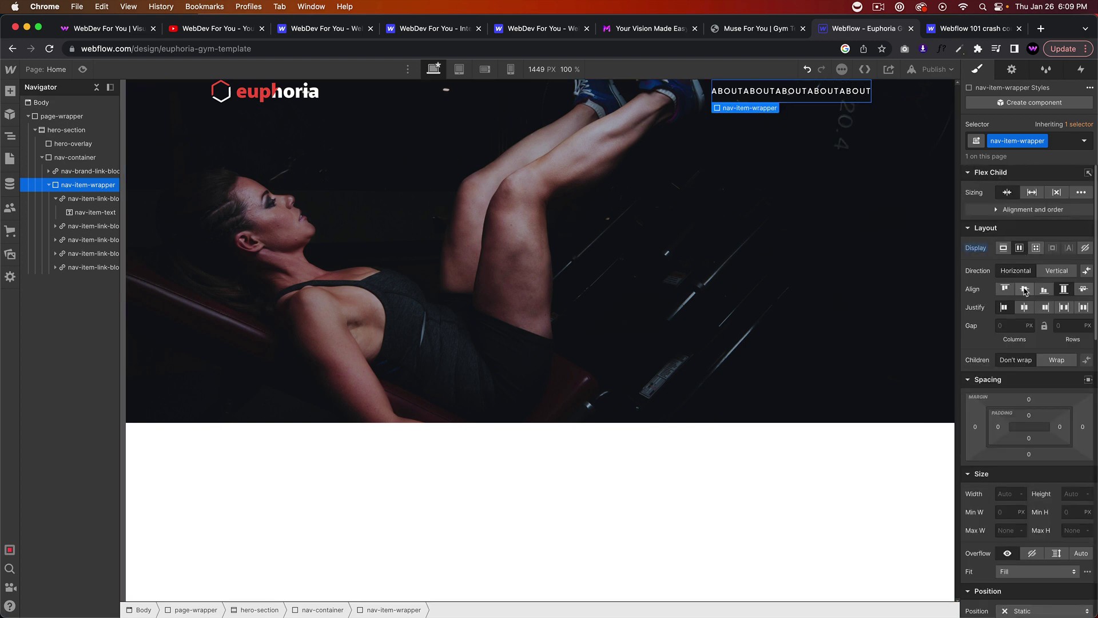
click(1023, 289)
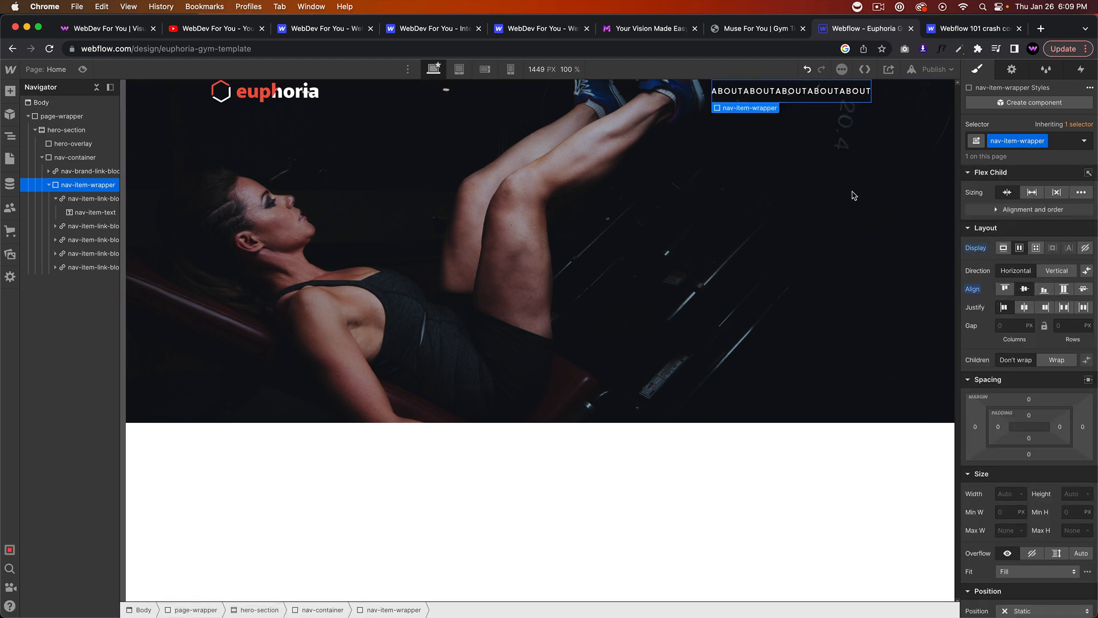
Relabel the second nav link TRAINERS after checking the demo site's menu wording.
click(753, 29)
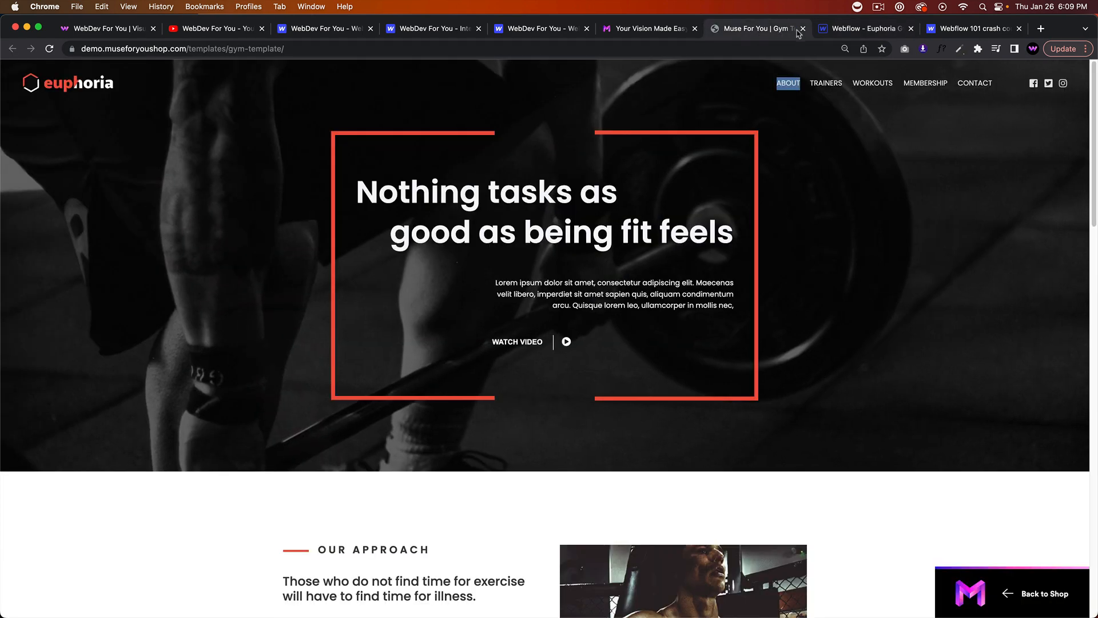
click(866, 29)
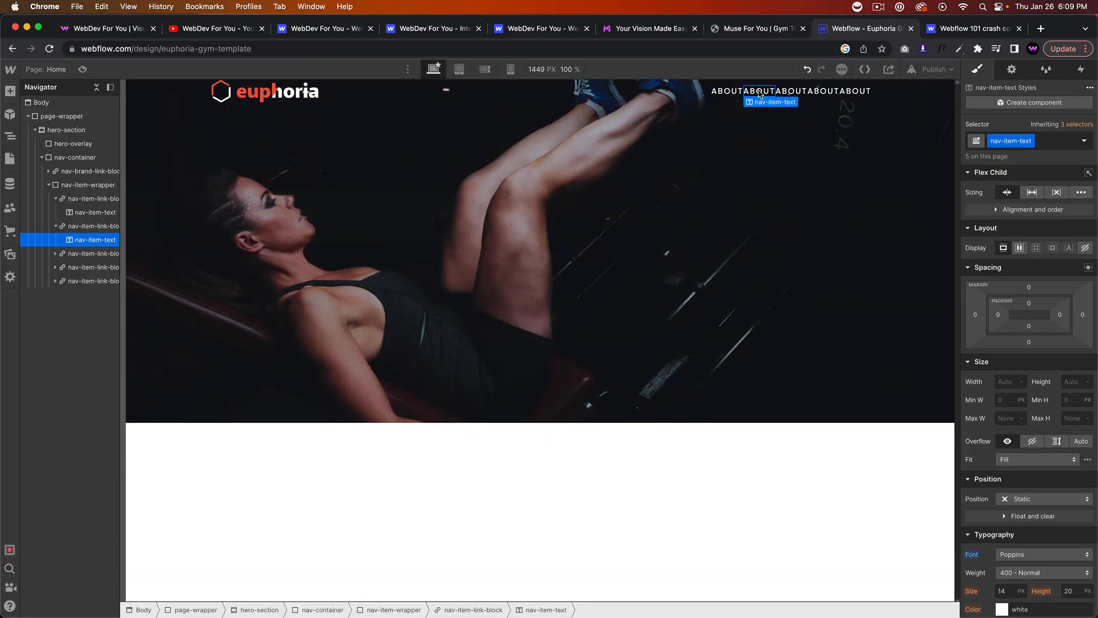
text(TRAINE)
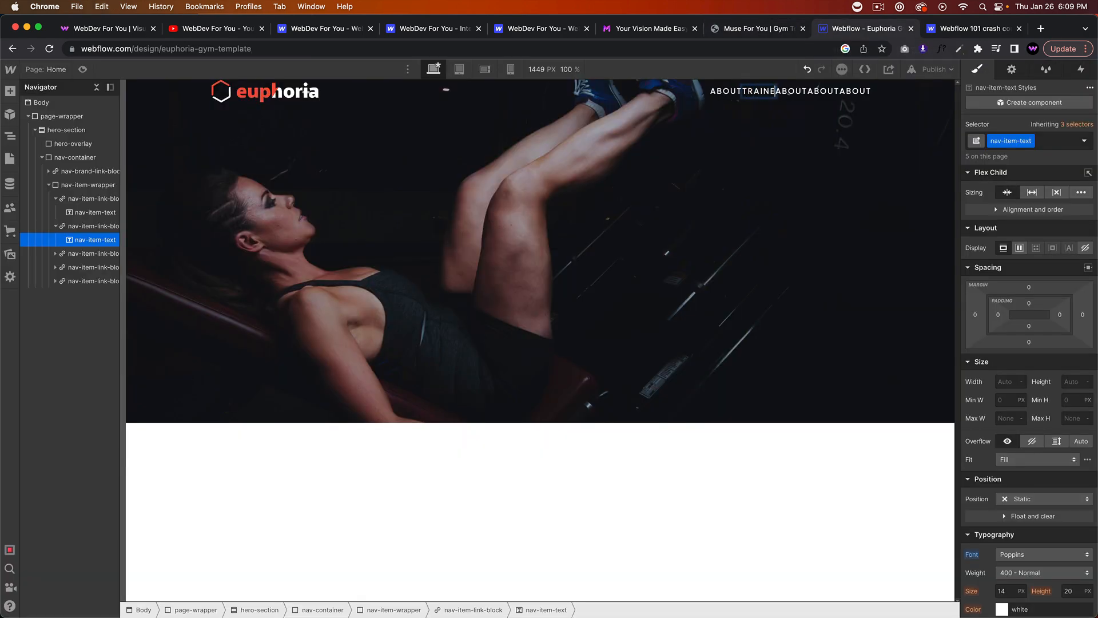
click(758, 27)
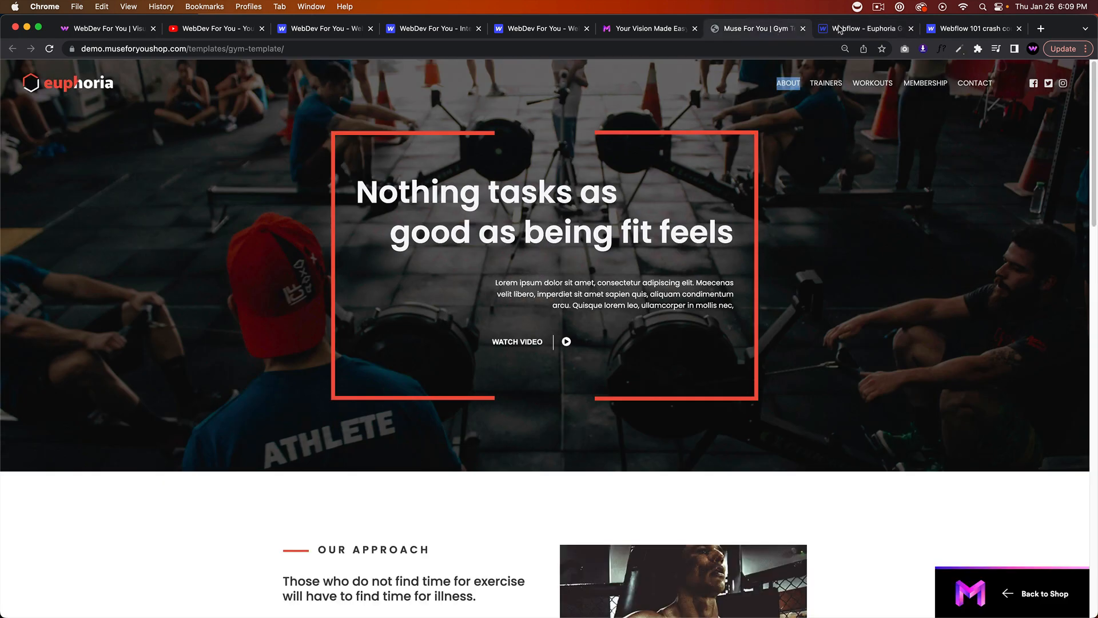
Relabel the last link CONTACT and give the nav links 20 px right padding with 0 letter spacing.
click(866, 29)
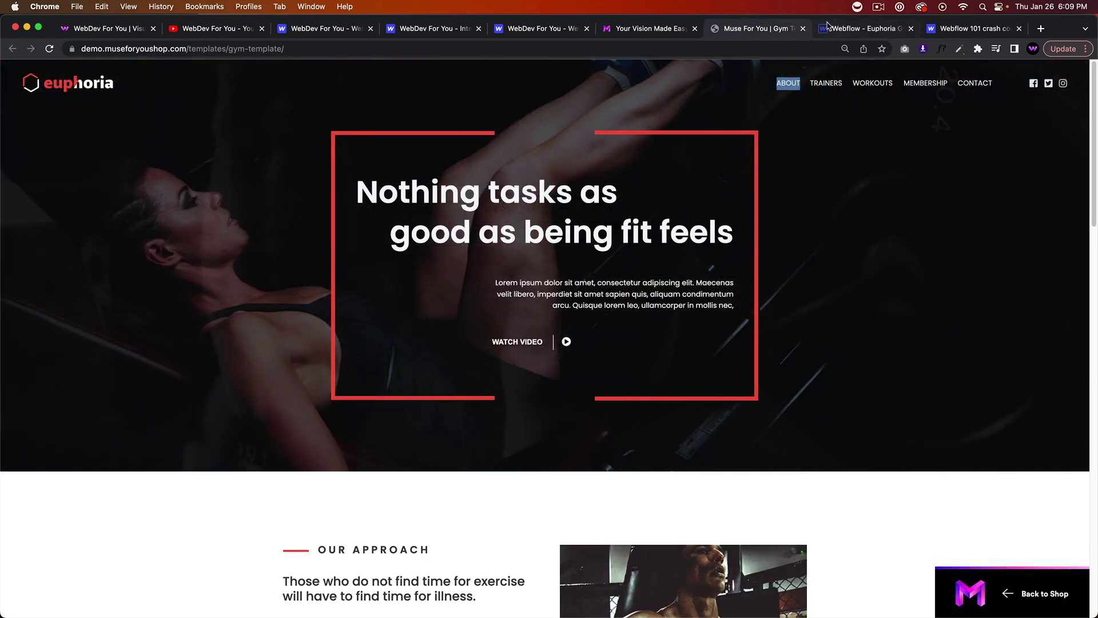
click(866, 27)
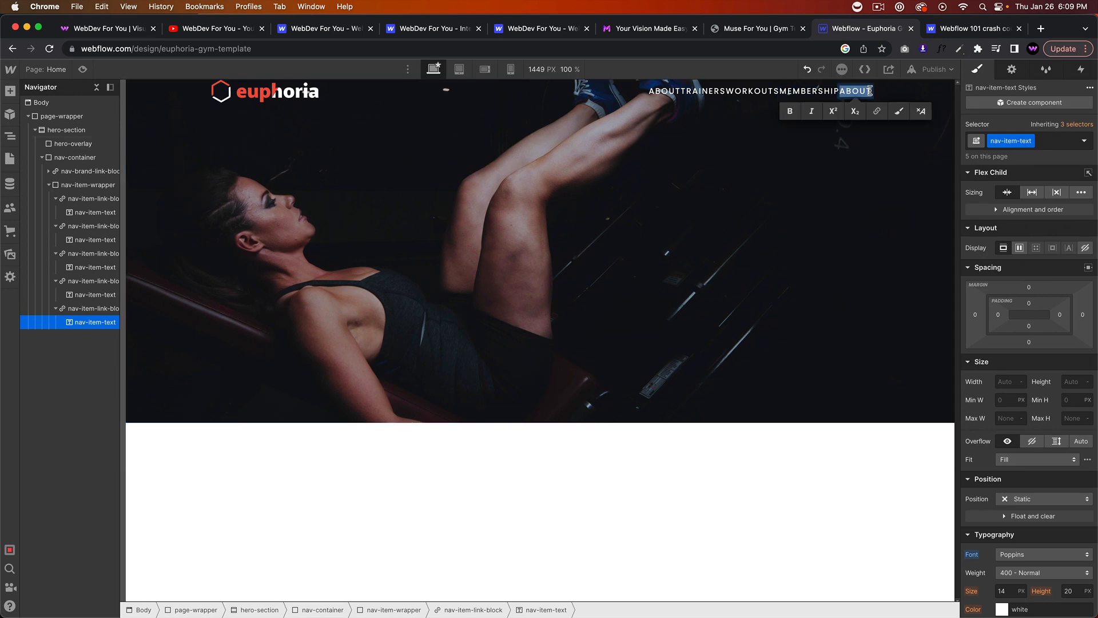
text(CONTACT)
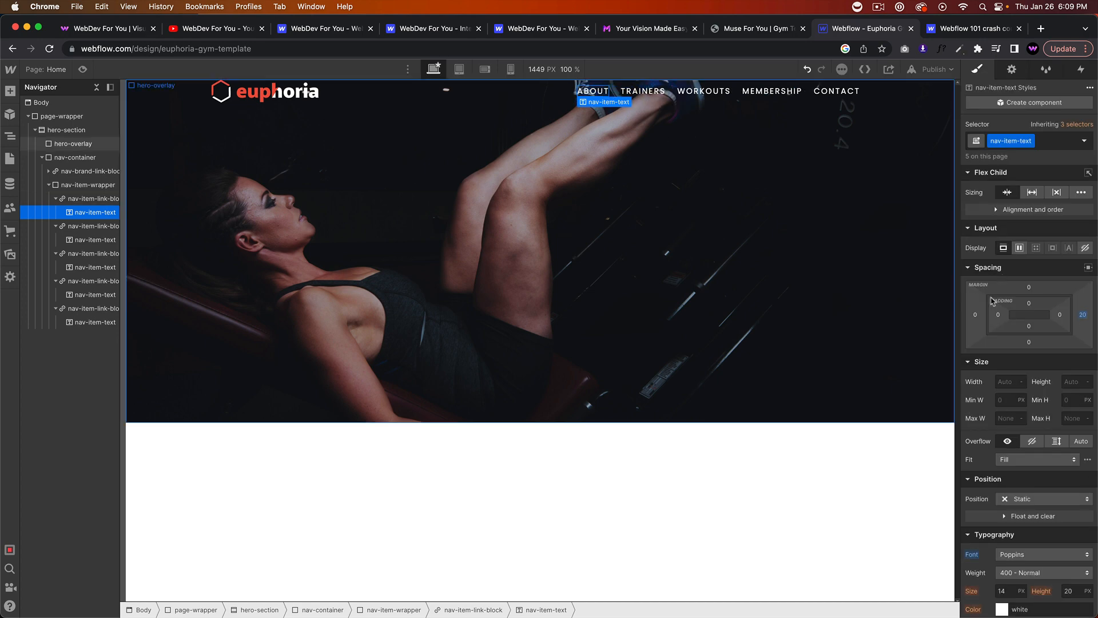
scroll(down, 3)
text(0)
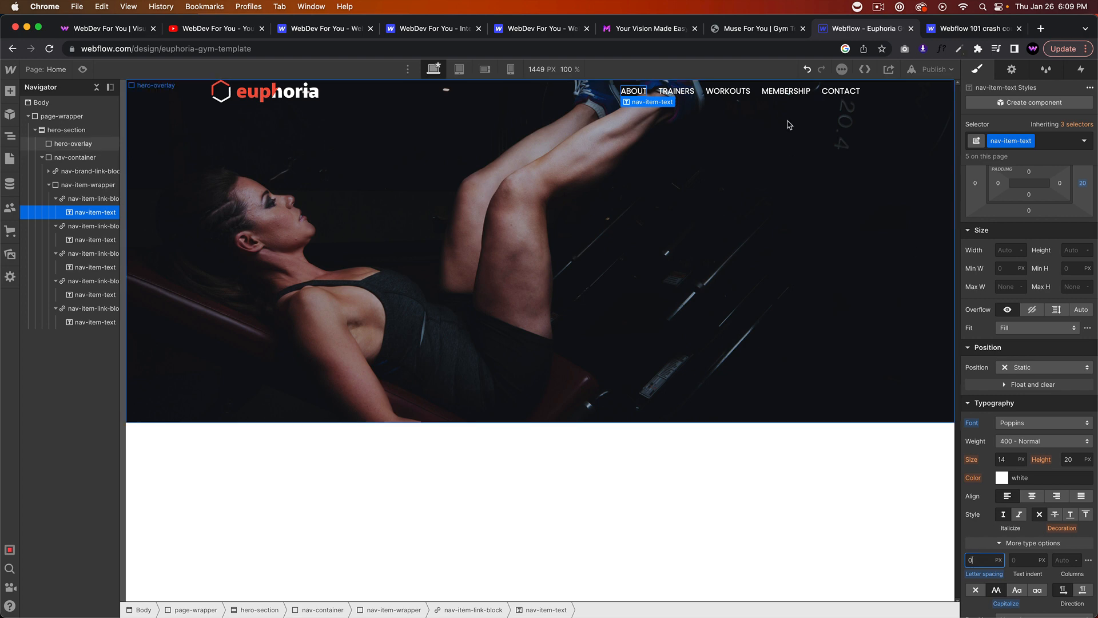
click(756, 28)
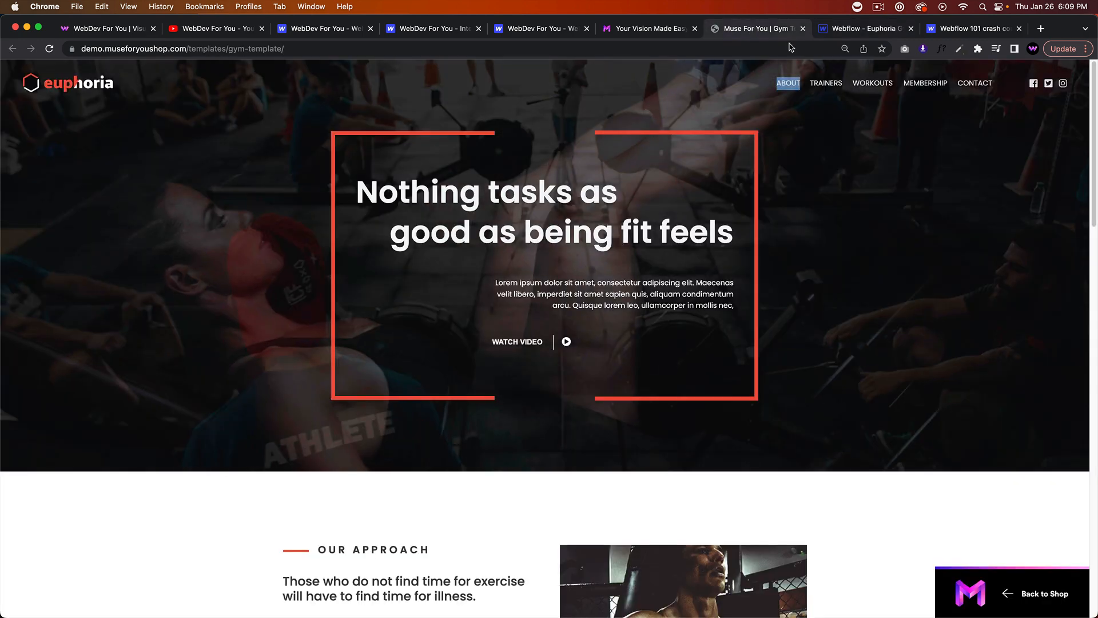
Give nav-container 40 px top and bottom padding and preview the page.
click(866, 29)
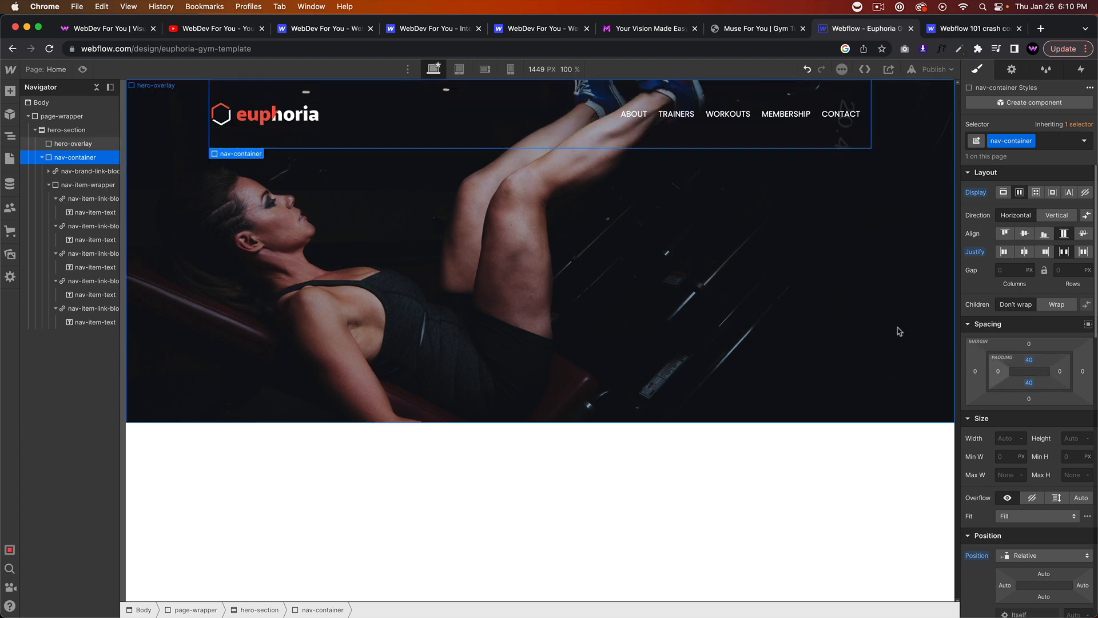
click(72, 144)
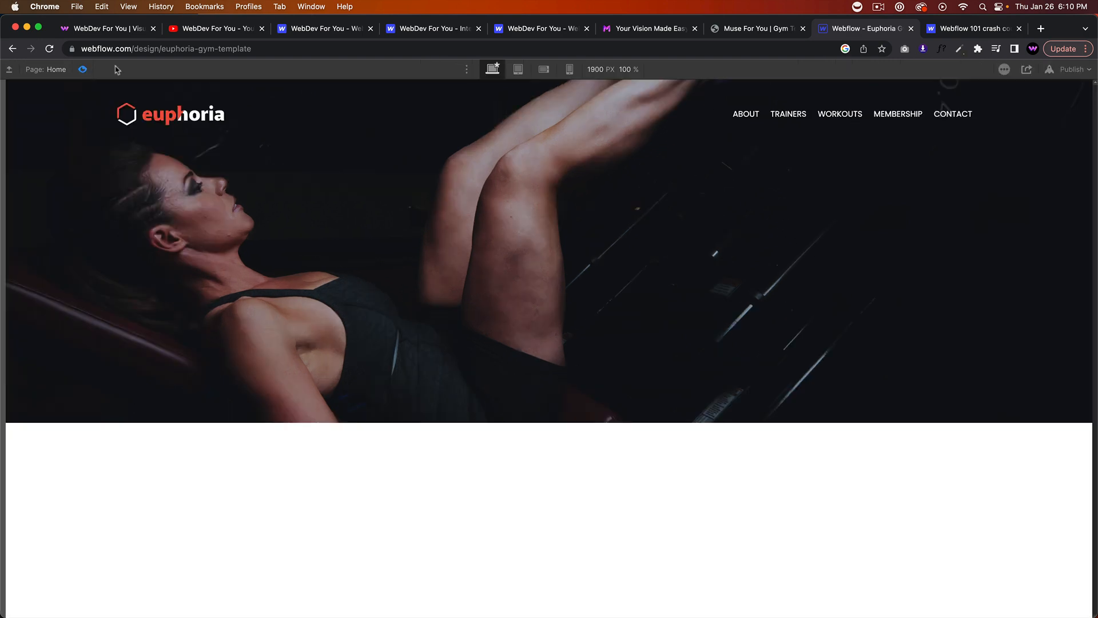
Compare the header with the Euphoria demo tab, then return to the Designer and exit Preview.
click(756, 29)
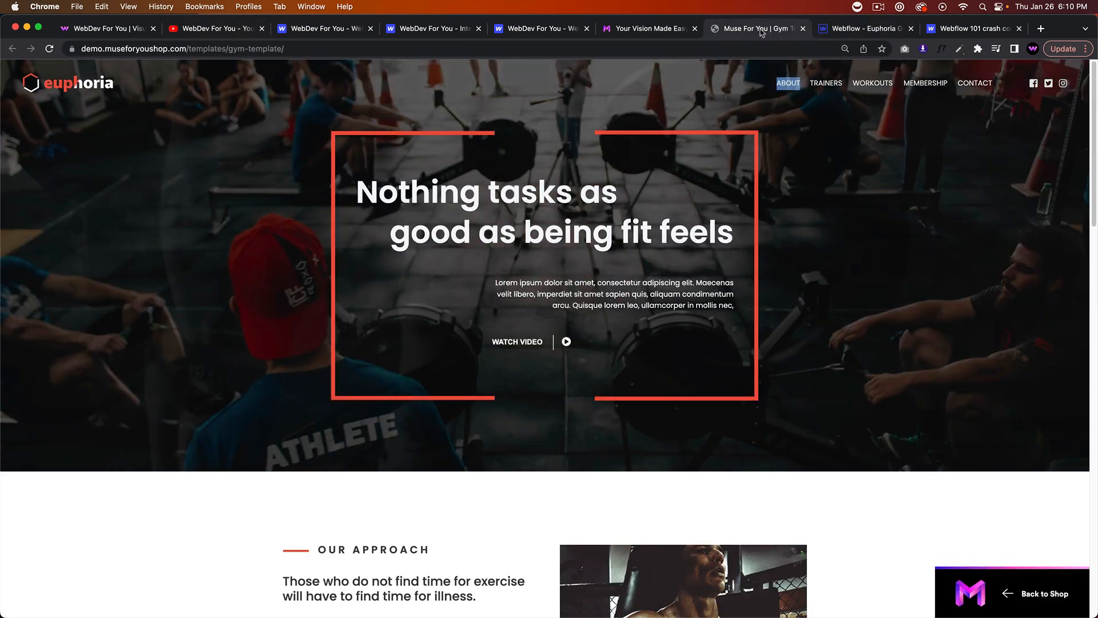
click(866, 28)
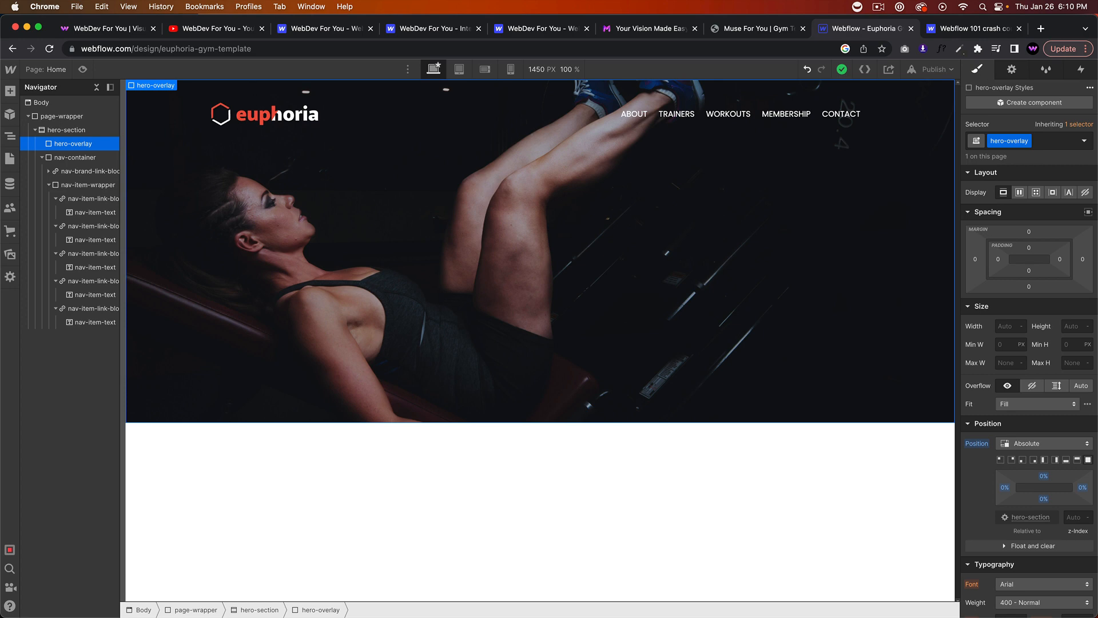
mouse_move(619, 135)
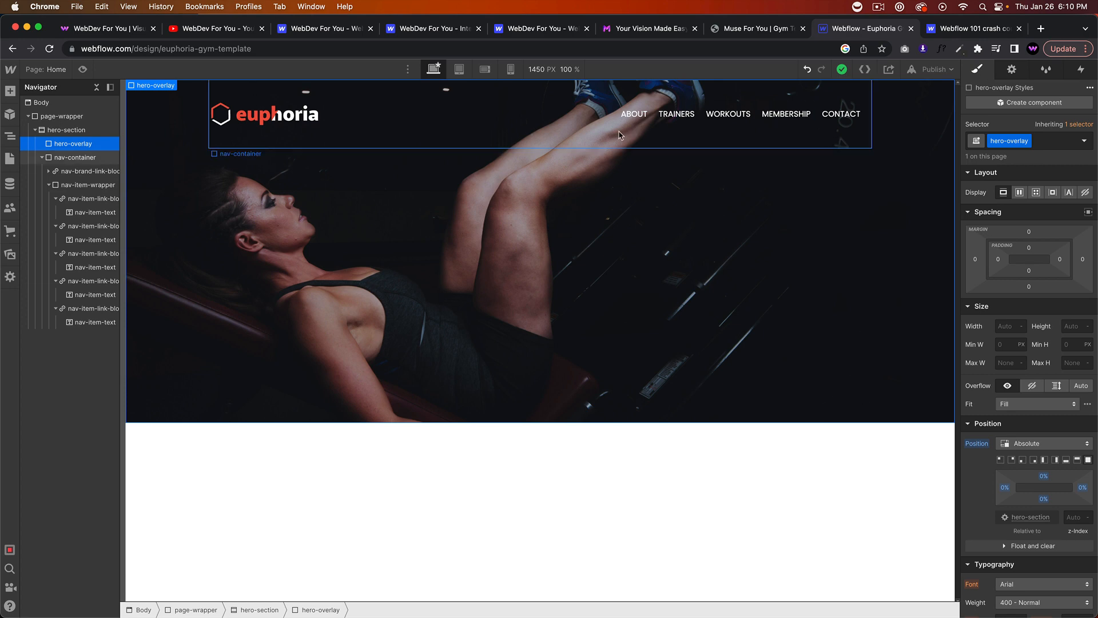
Add a Div Block after nav-item-wrapper and class it social-link-wrapper.
click(77, 157)
text(s)
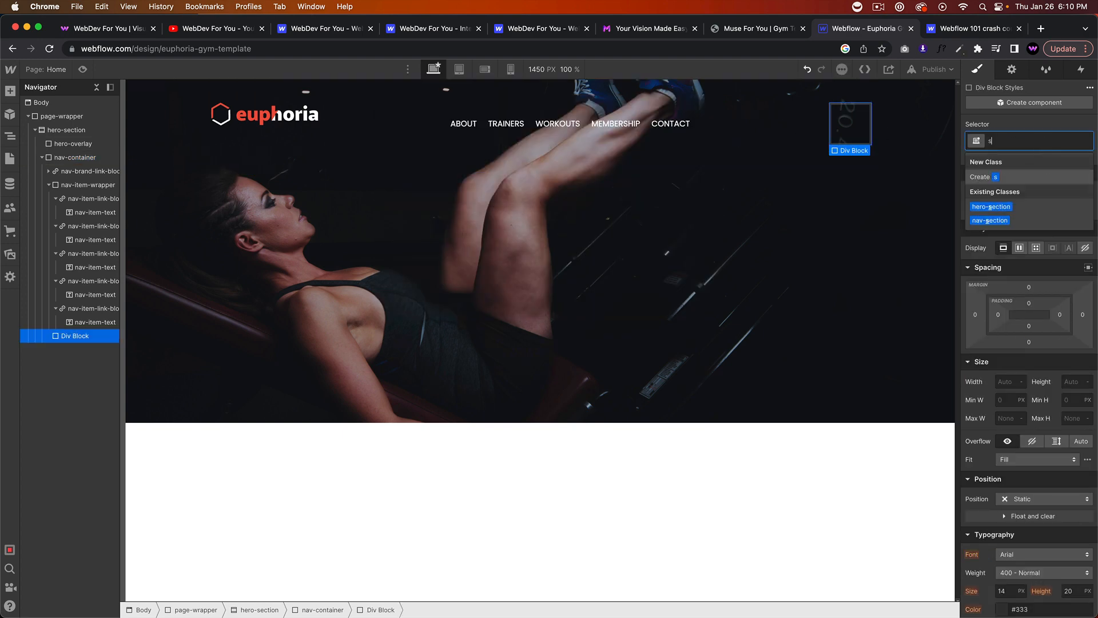
text(ocial)
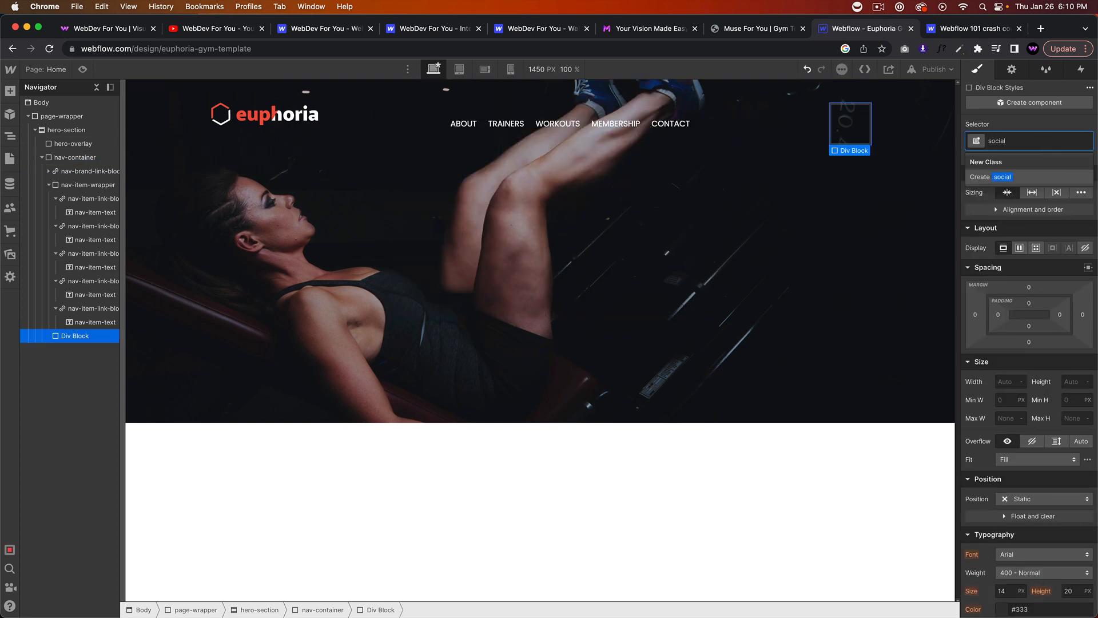
text(-)
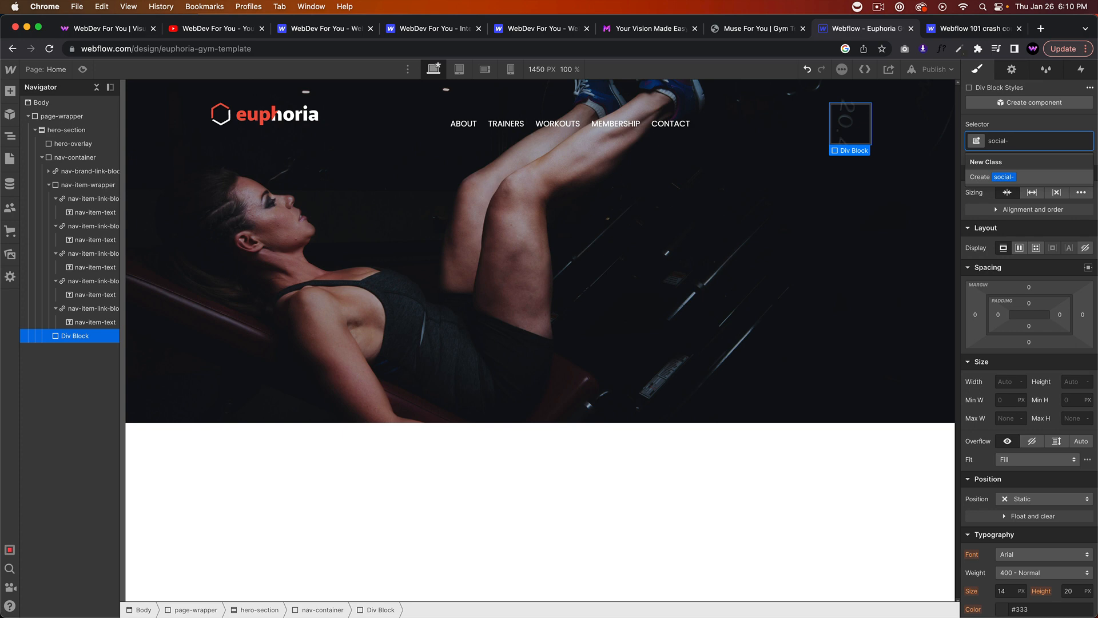
text(li)
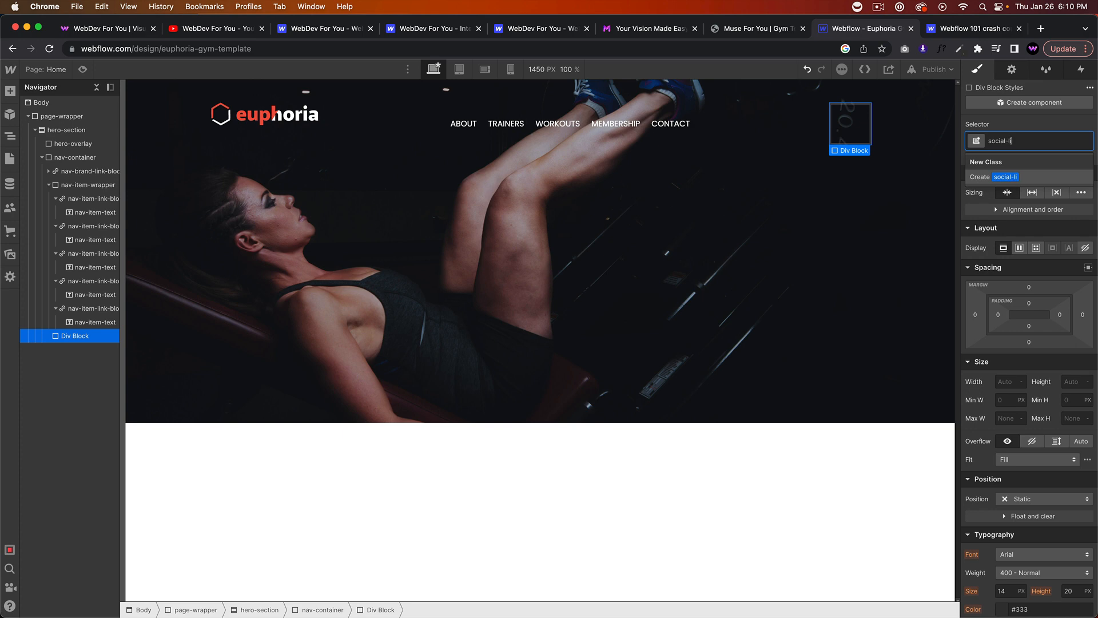
key(Return)
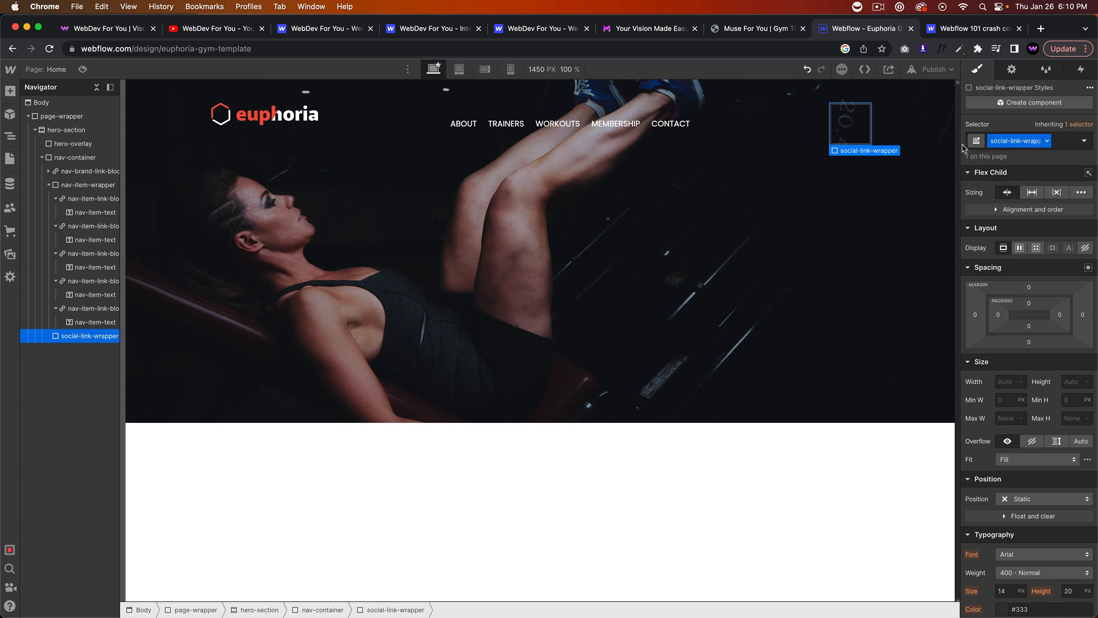
mouse_move(848, 129)
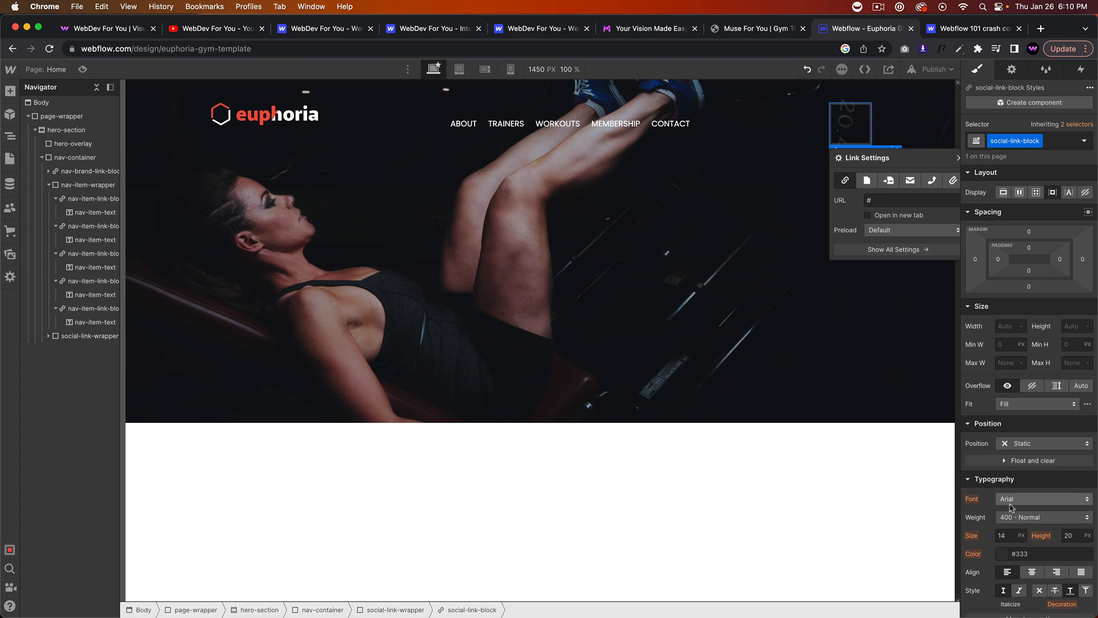
Make social-link-block a white 30 px circle with 50% radius and 10 px right margin, duplicated to three.
click(1008, 326)
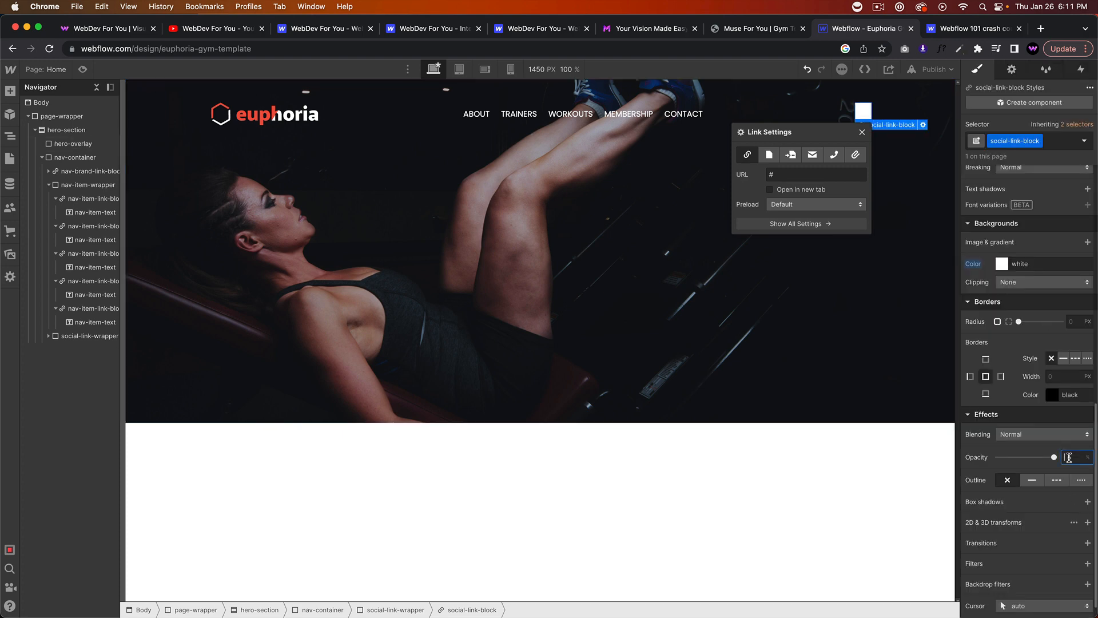
text(50)
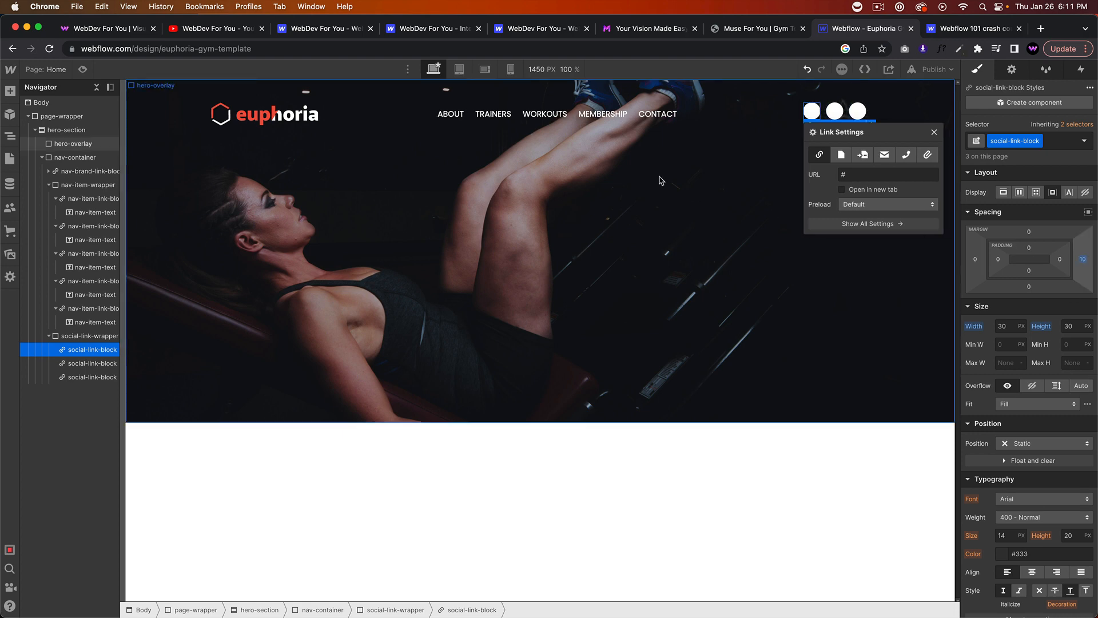
click(76, 157)
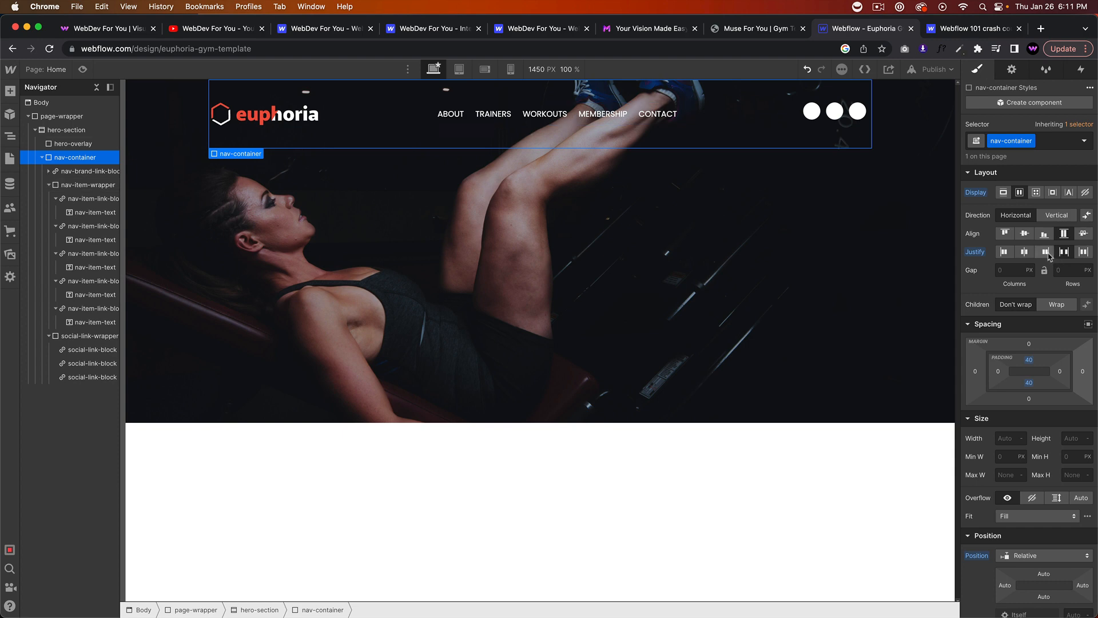
Pack the nav container's items right and add a div block beside the brand logo link.
click(1045, 252)
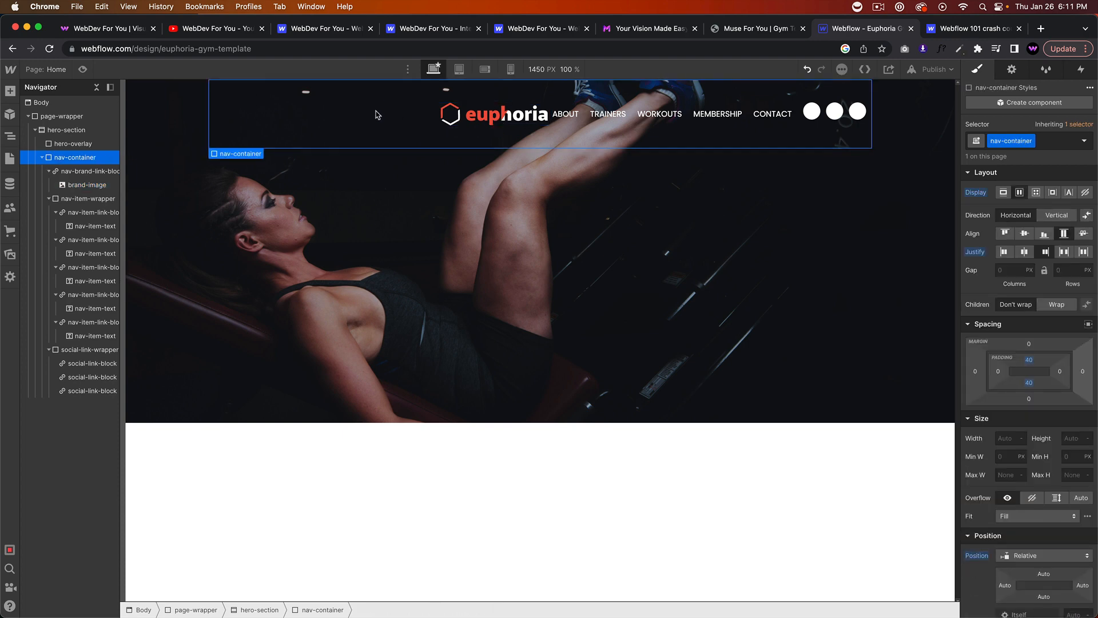
text(div)
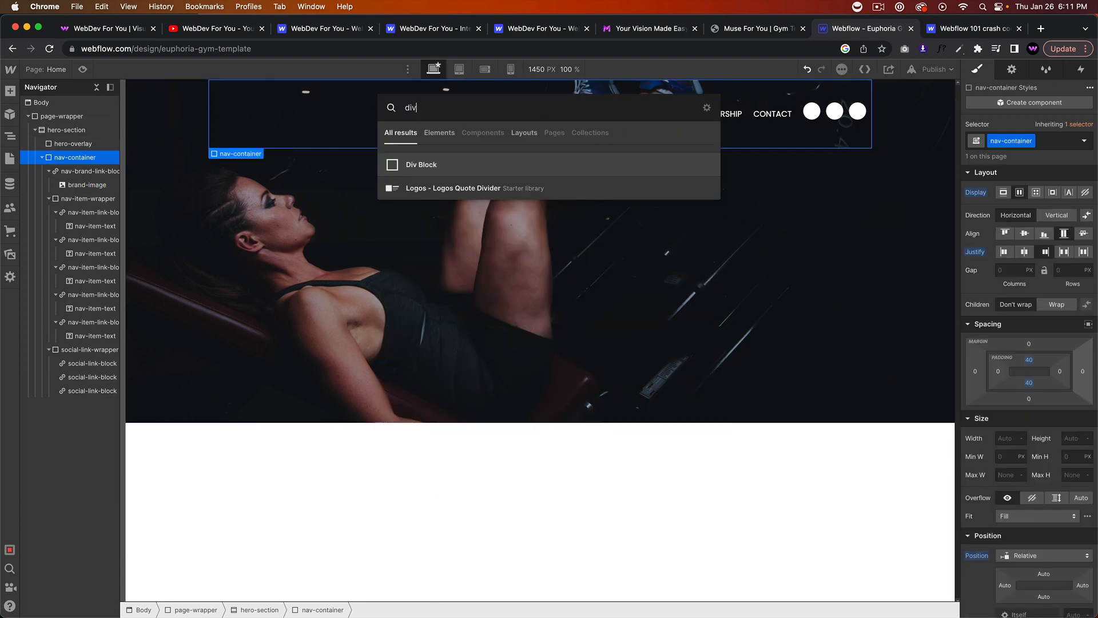
click(421, 165)
text(nav-left)
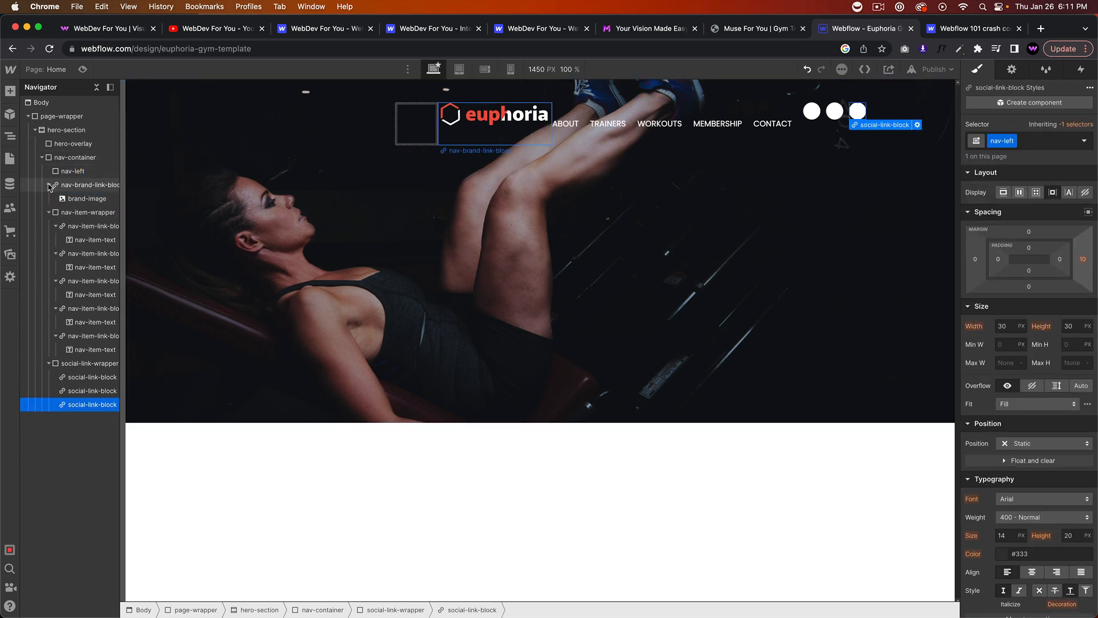
click(89, 186)
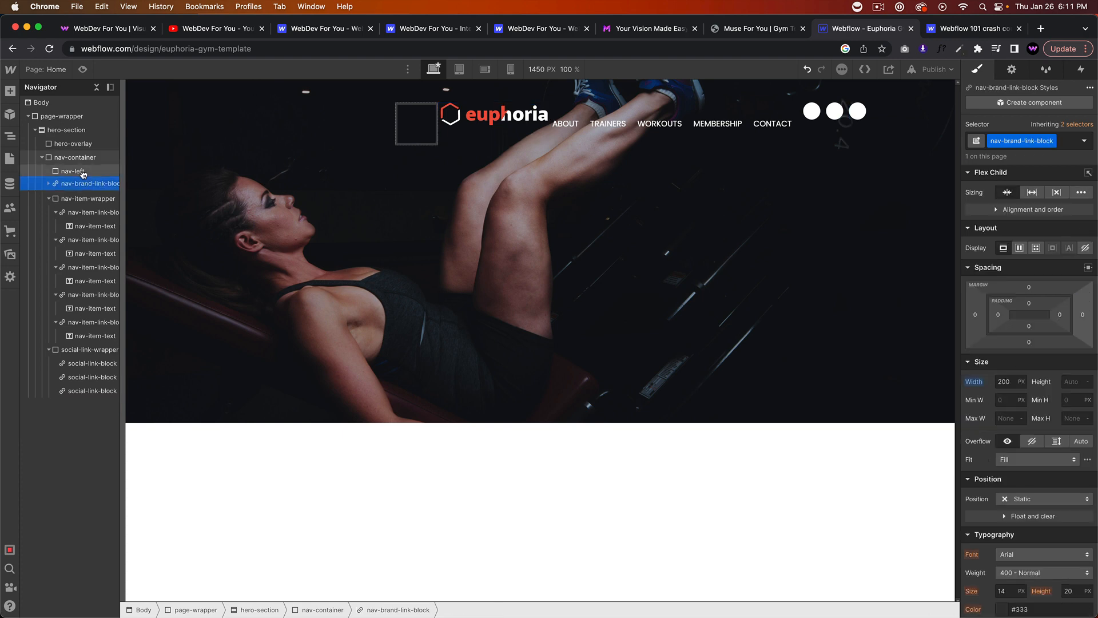
click(79, 158)
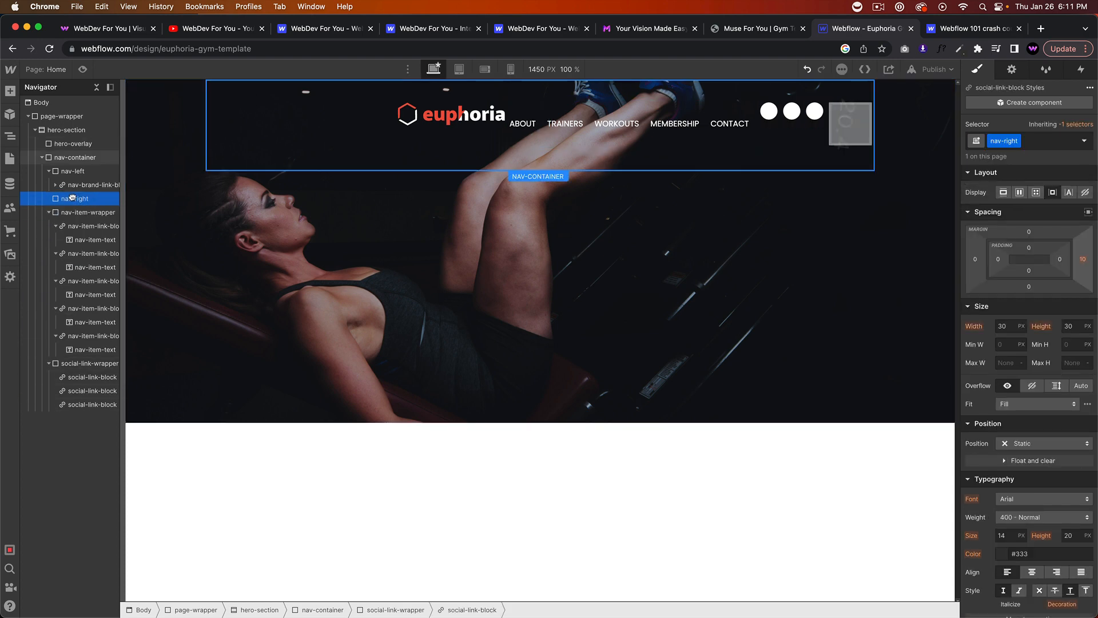
Move the menu links and social circles into nav-right, leaving the logo in nav-left.
click(95, 211)
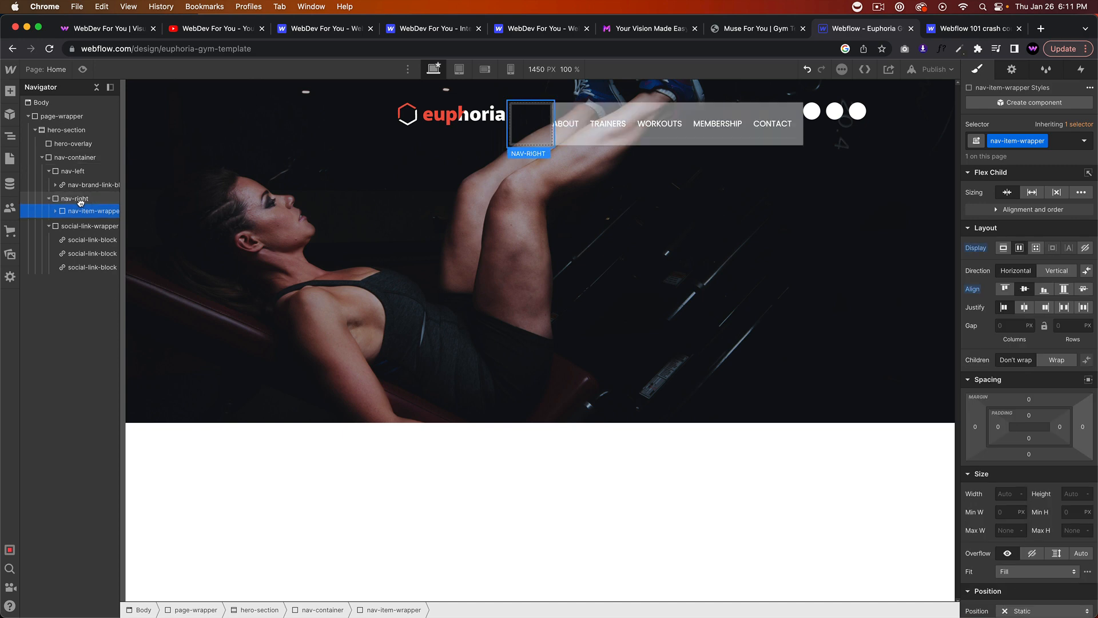
click(94, 225)
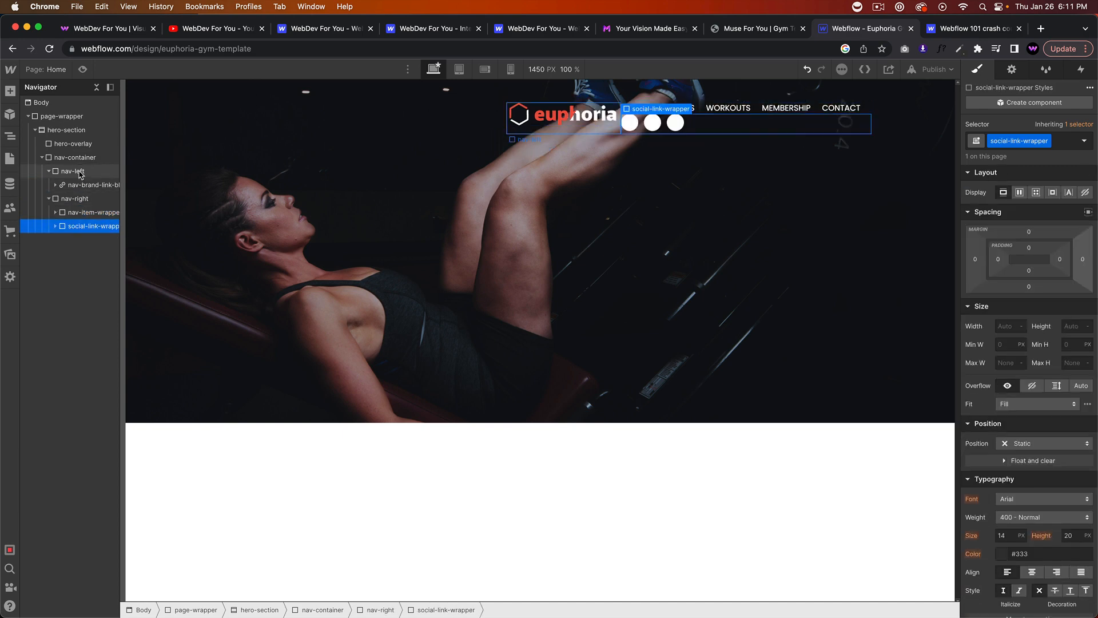
click(76, 157)
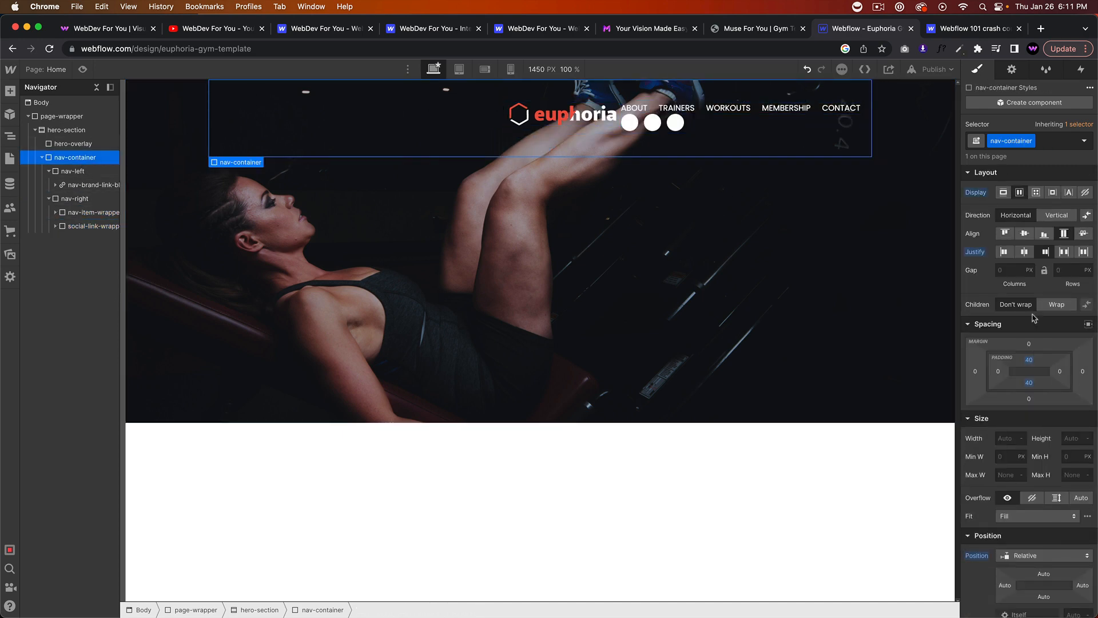
click(1064, 252)
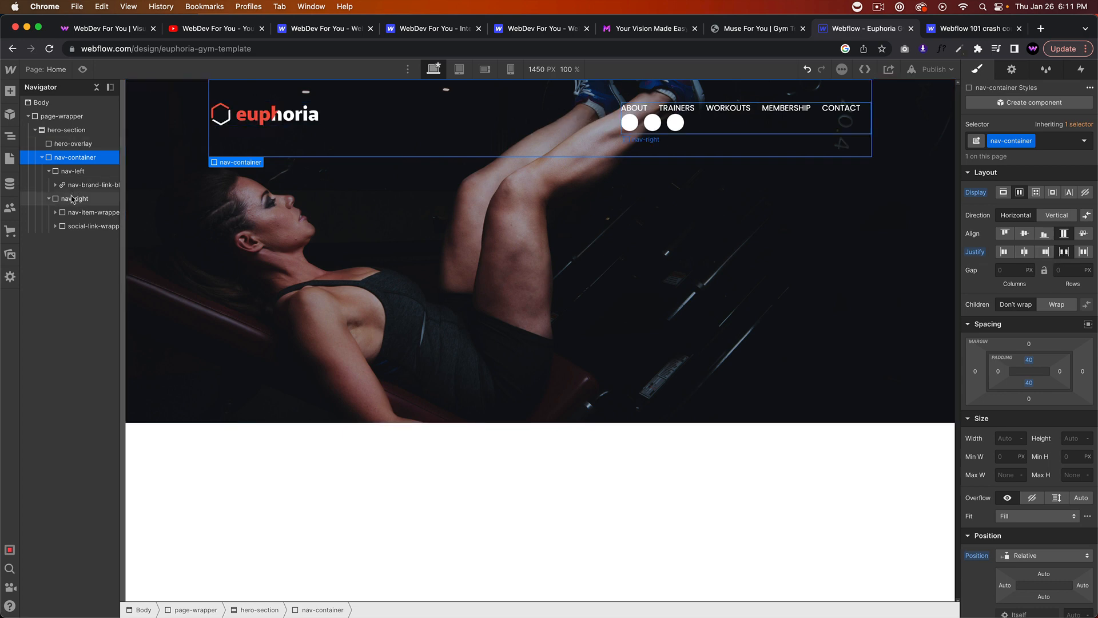
click(73, 170)
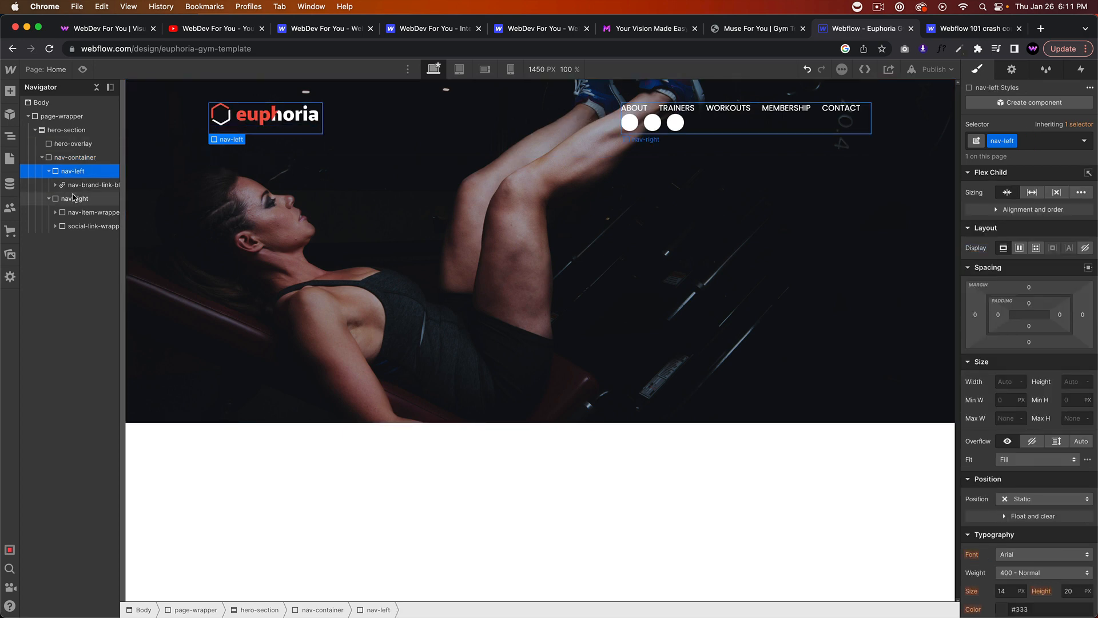
click(75, 198)
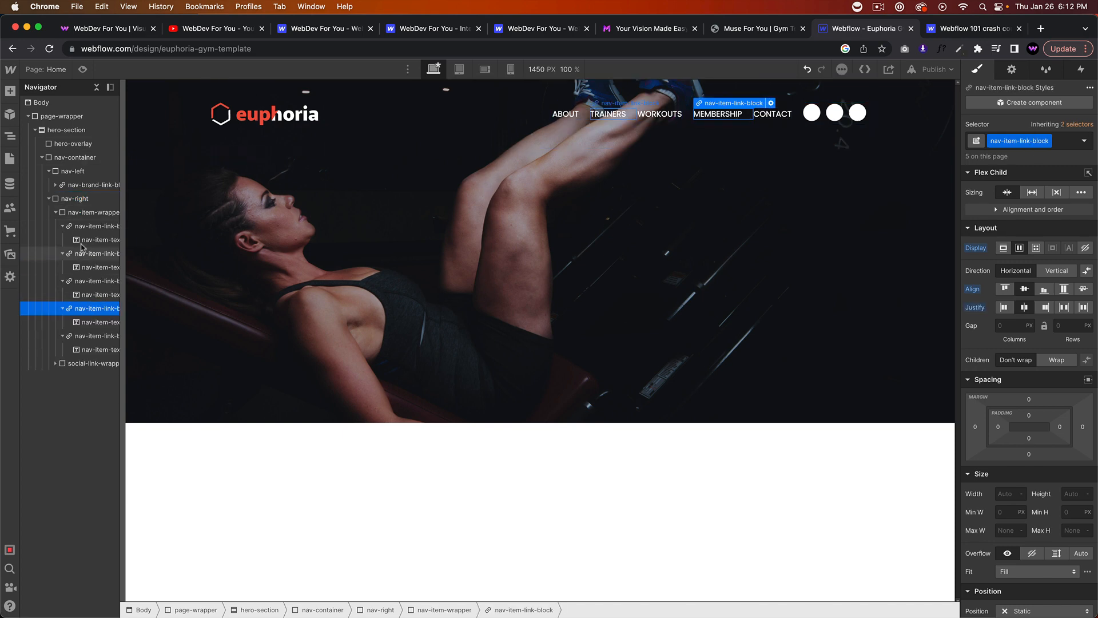
Give nav-item-wrapper a 40 px right margin and shrink social-link-block to 20 px.
click(94, 212)
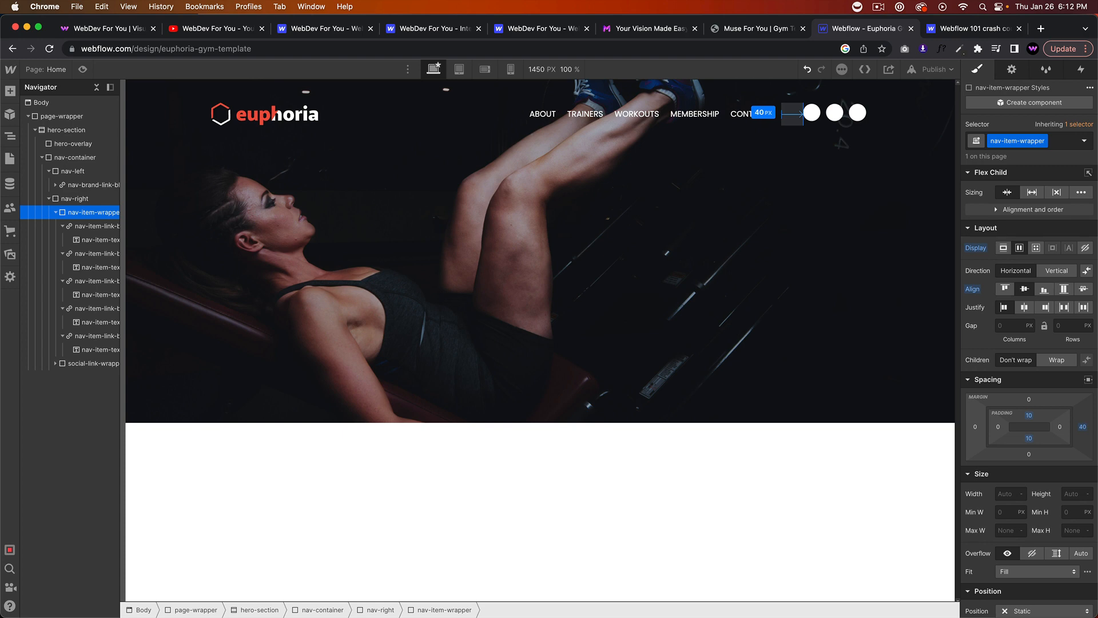
click(74, 144)
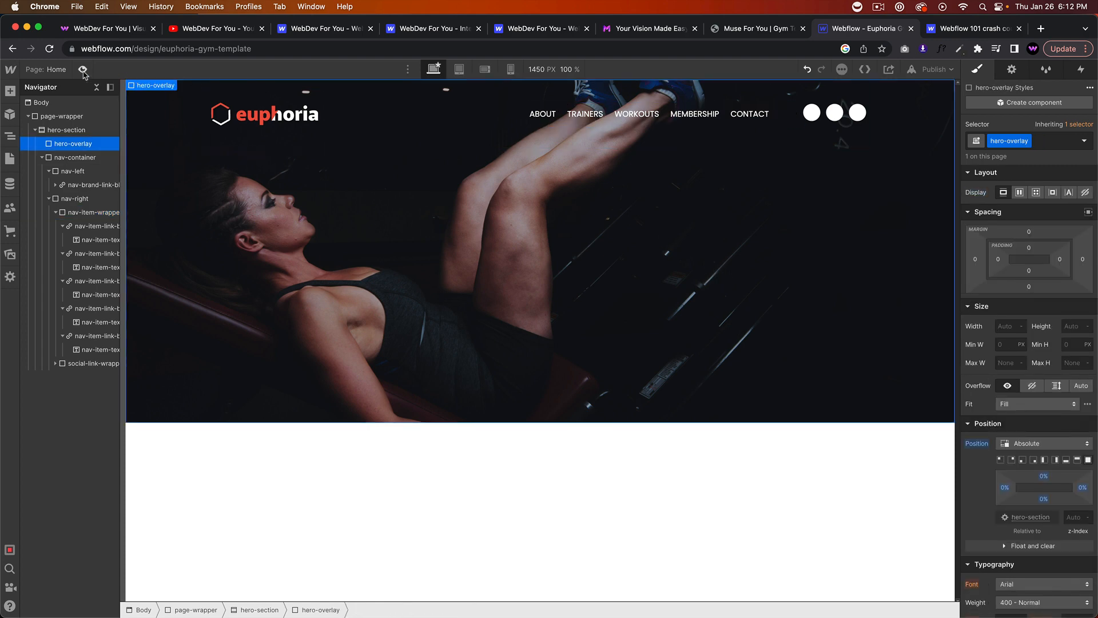
click(811, 113)
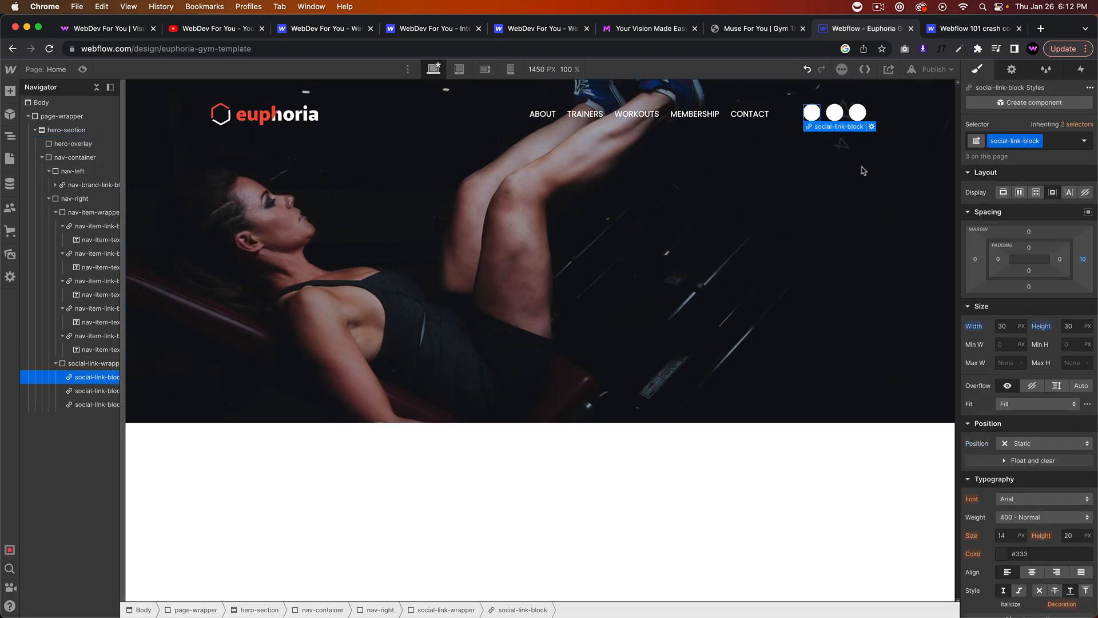
mouse_move(1000, 316)
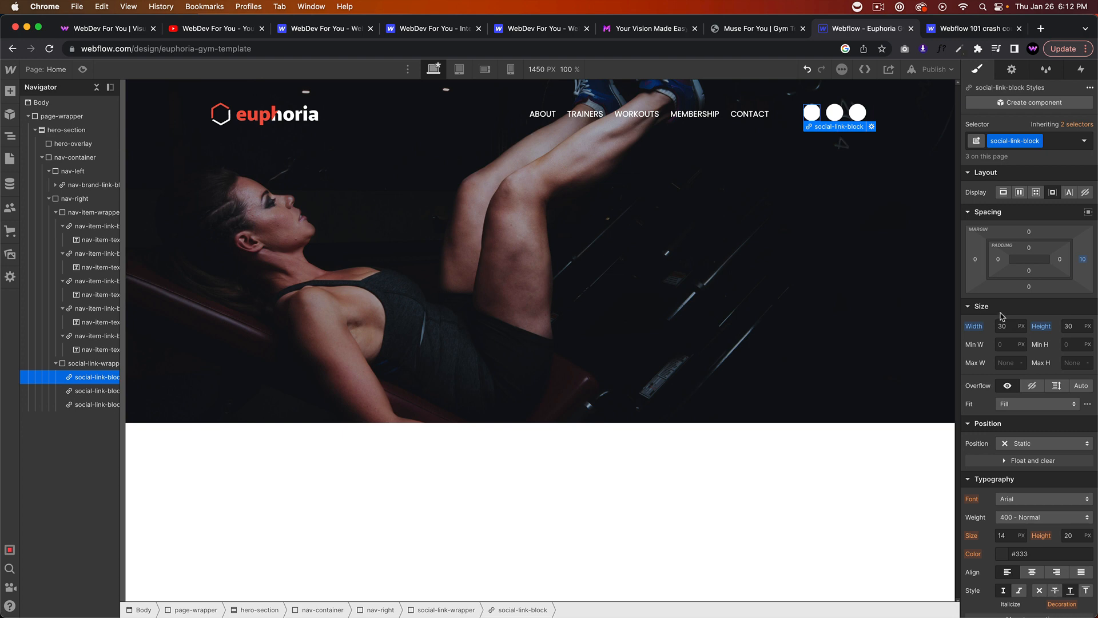
text(20)
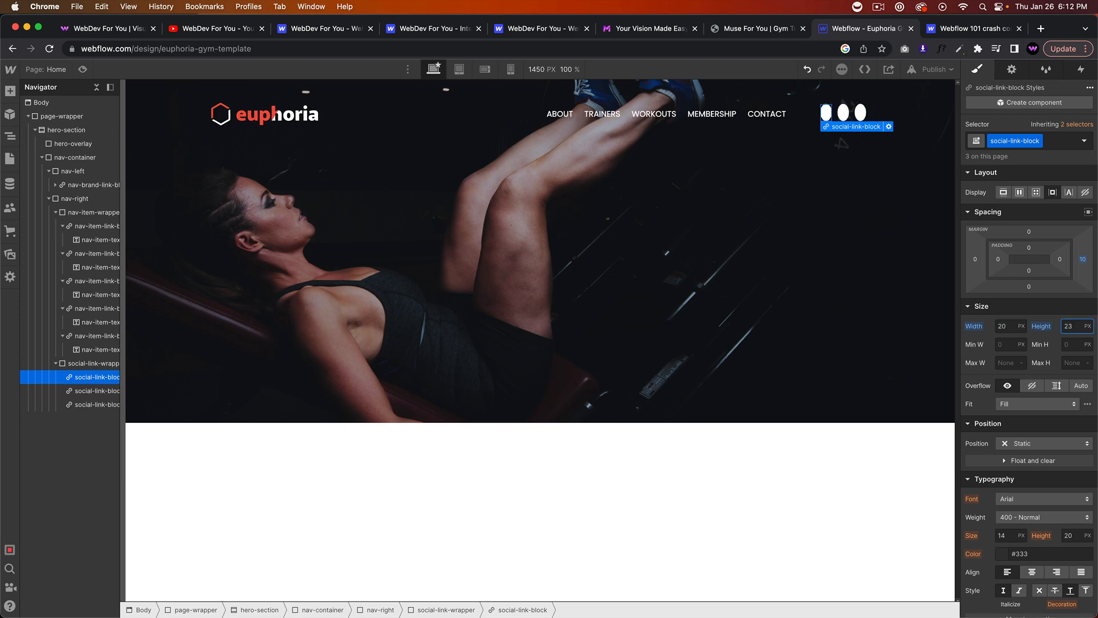
click(72, 144)
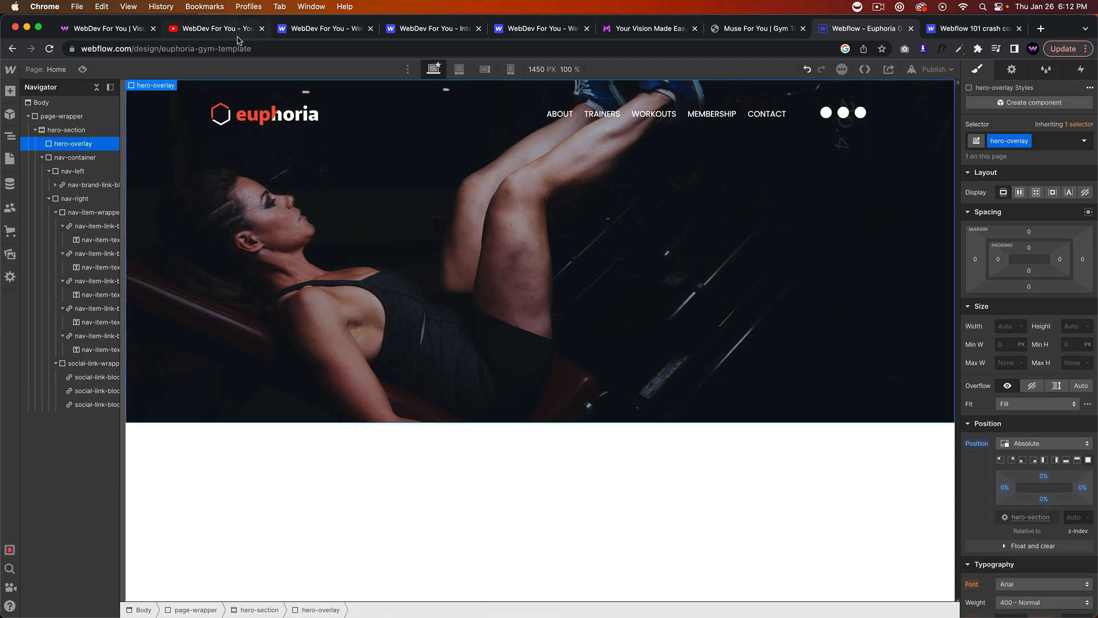
Set social-link-wrapper to flex so the three circles sit in a row, then view the reference template.
click(76, 198)
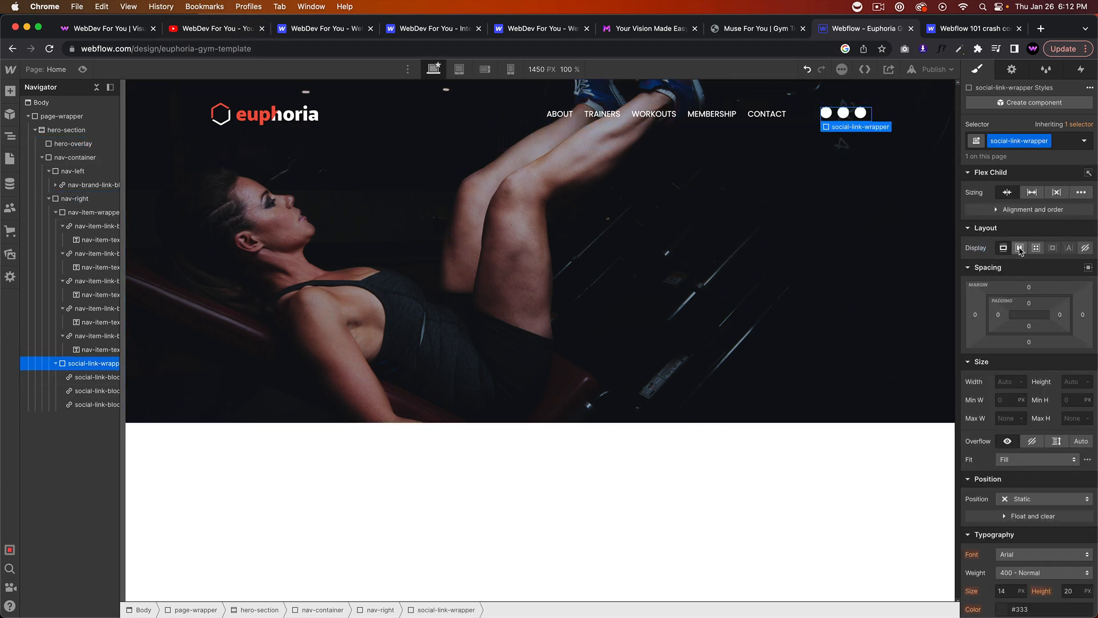
click(1020, 247)
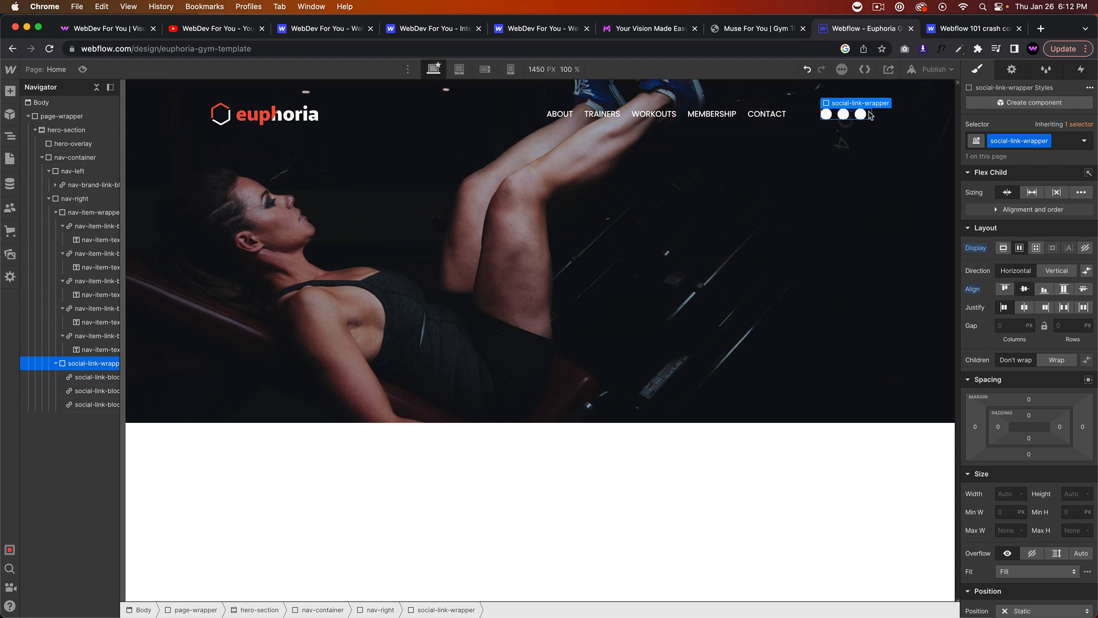
click(73, 156)
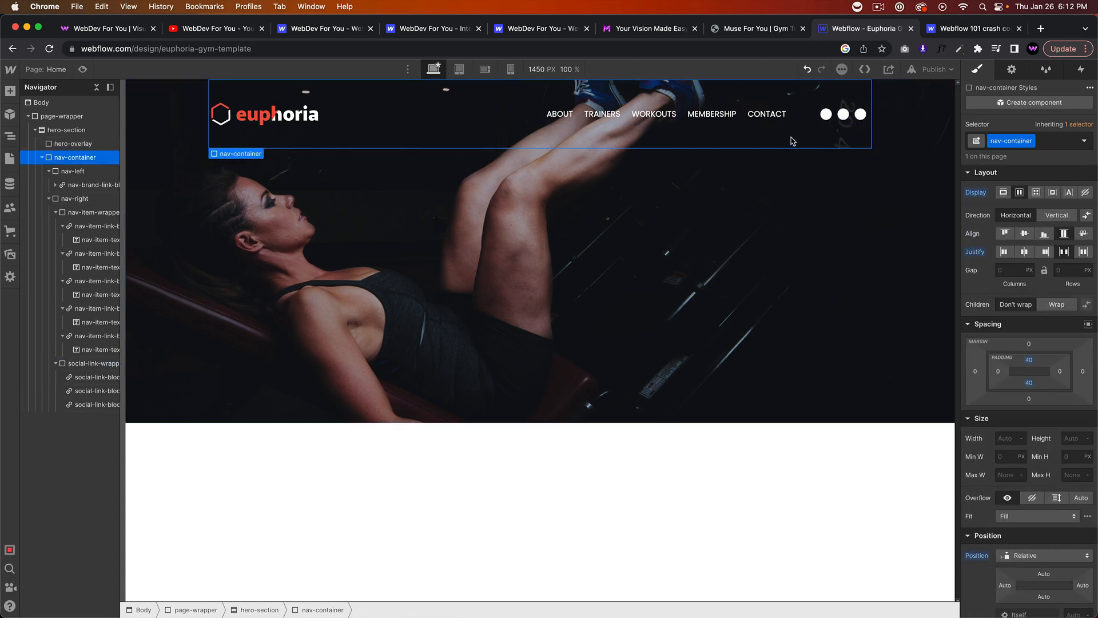
click(73, 144)
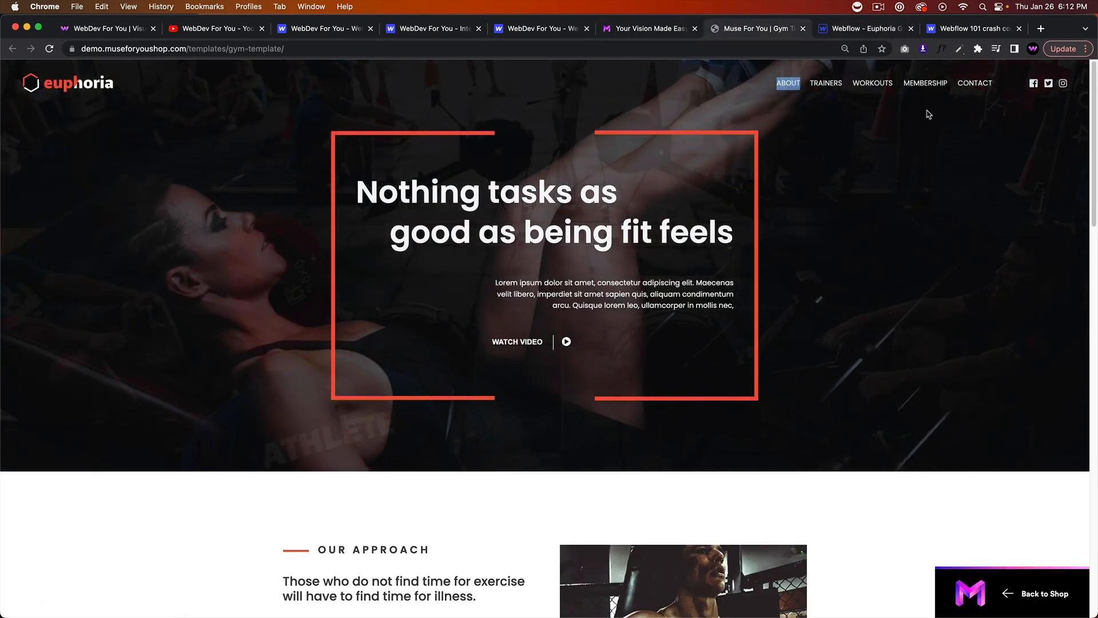
Compare the Webflow nav with the reference demo tab and return to the page in preview.
click(866, 29)
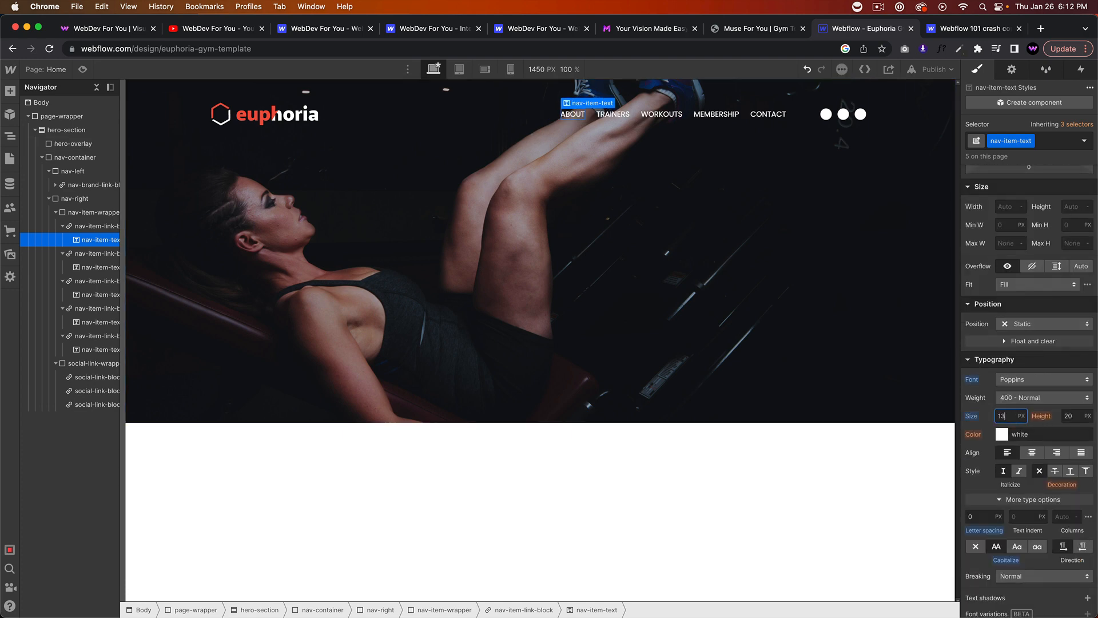
click(756, 29)
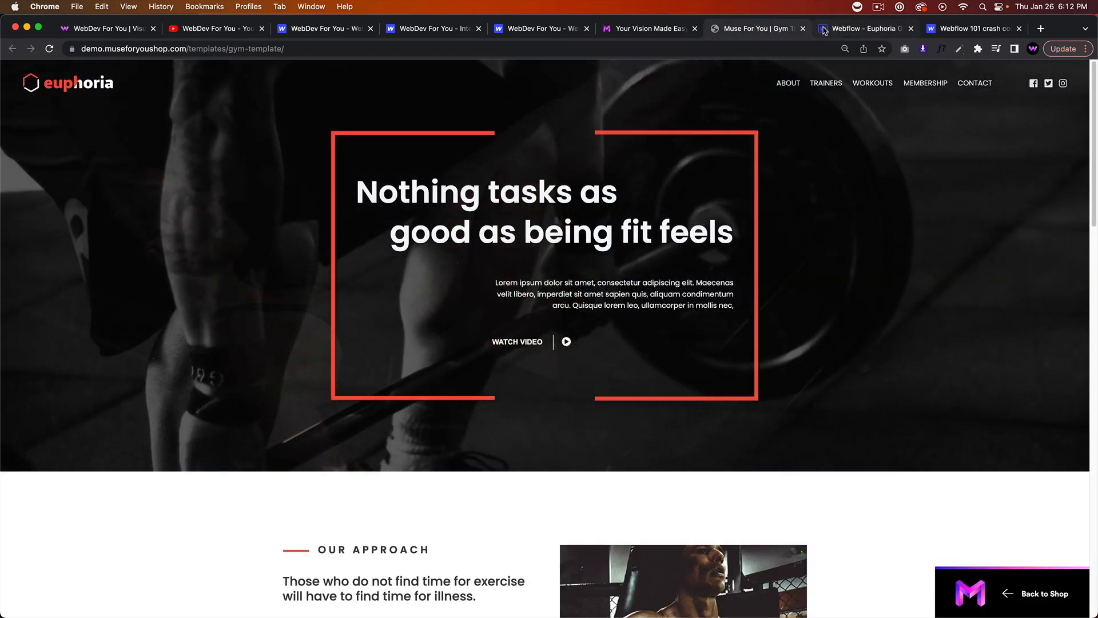
click(866, 29)
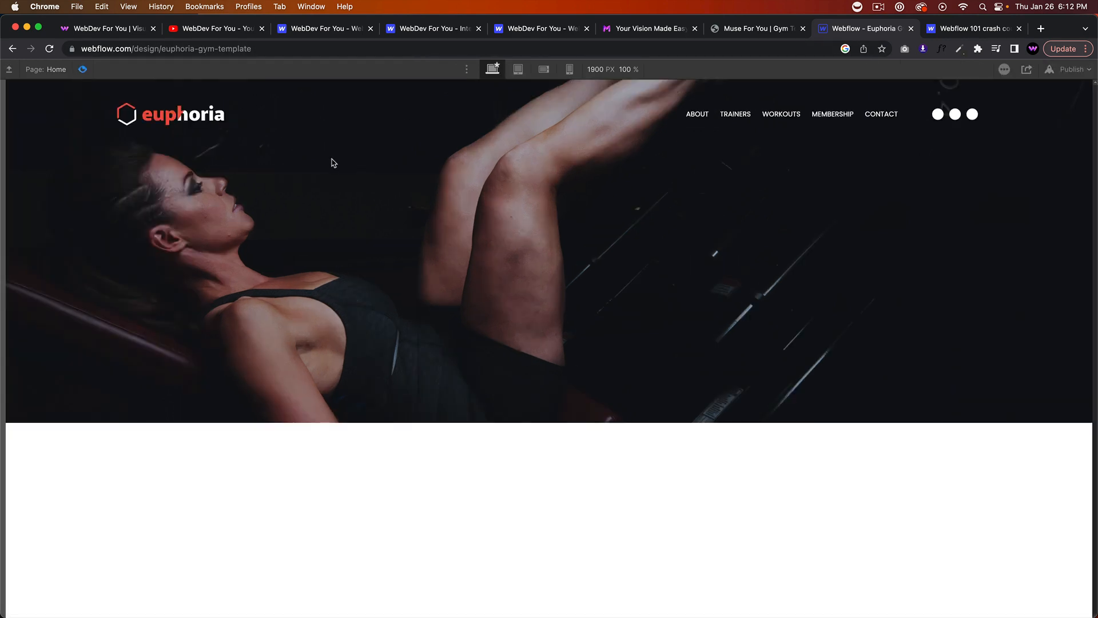
mouse_move(612, 238)
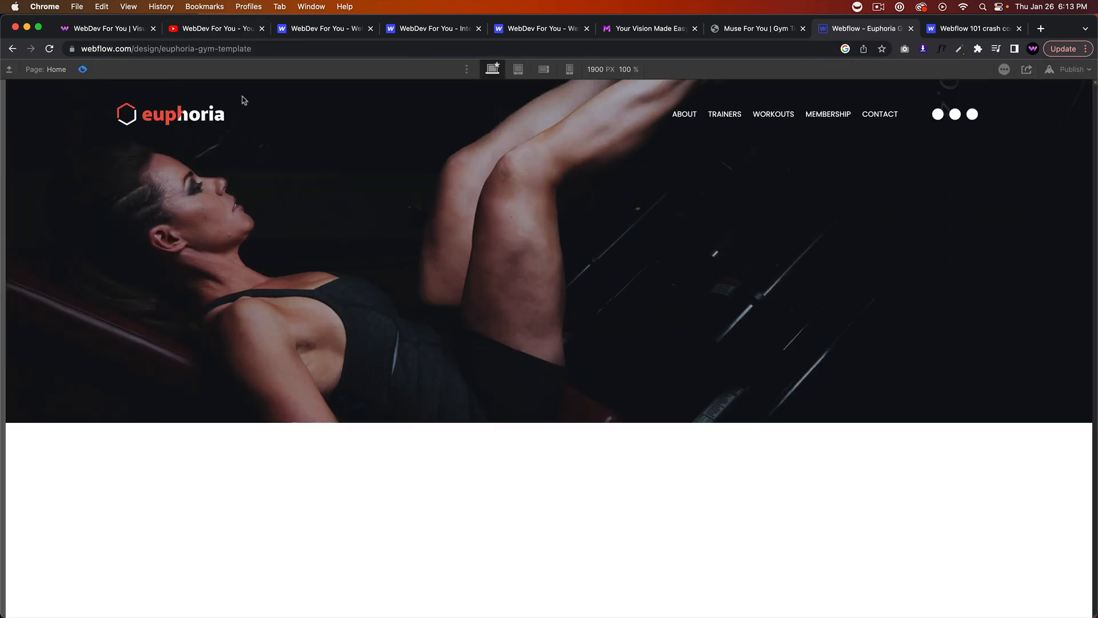
Review the demo site's Watch Video popup and page sections, then return to the Webflow designer.
click(756, 28)
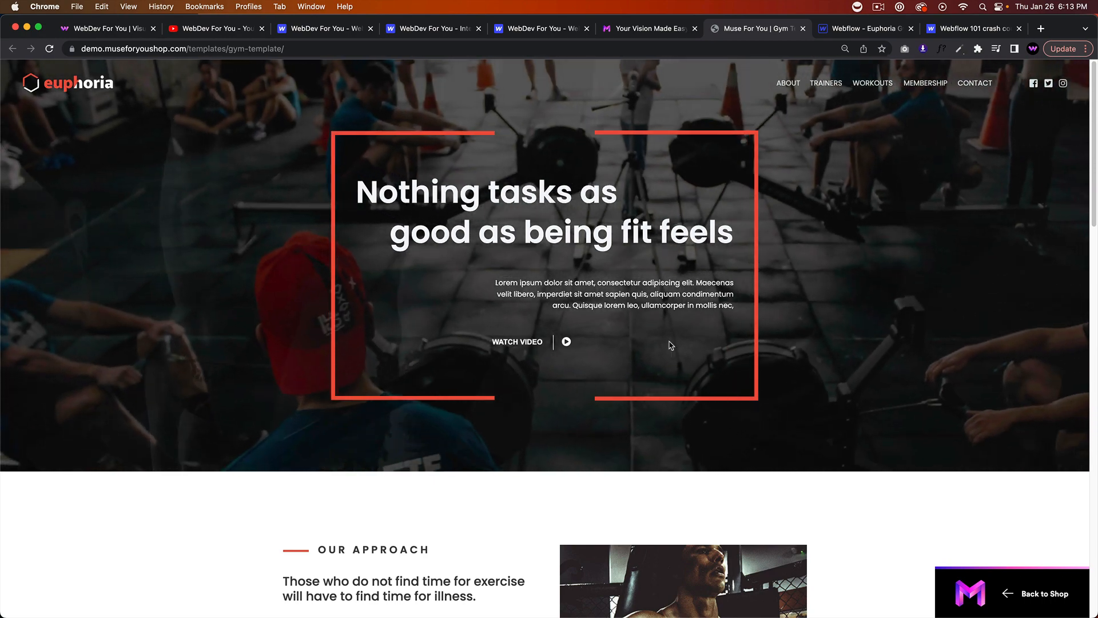
click(517, 342)
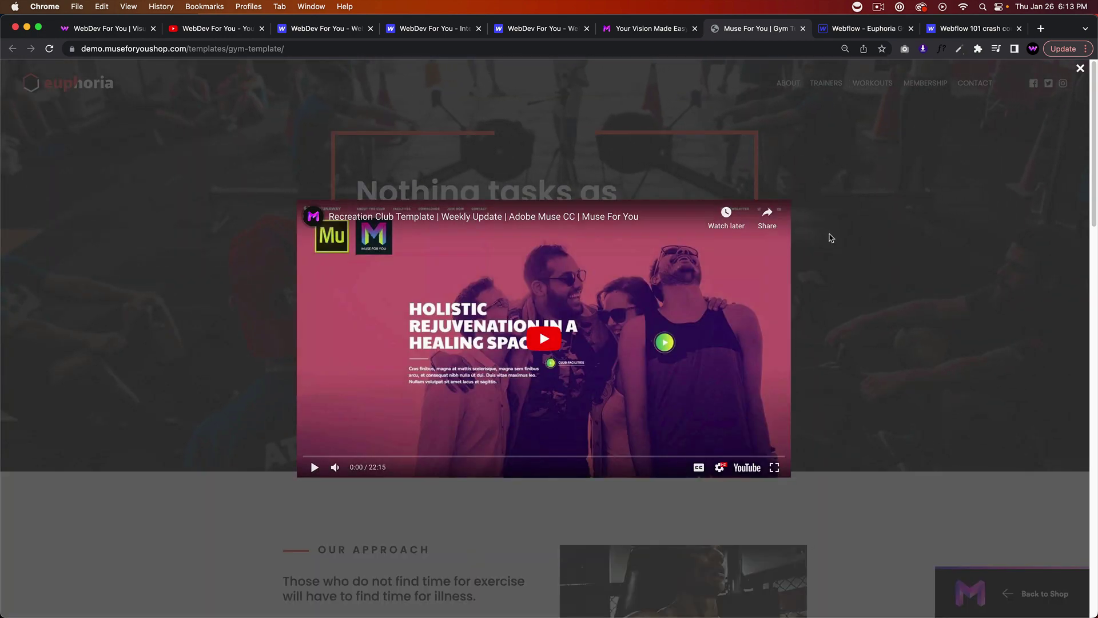
click(1080, 68)
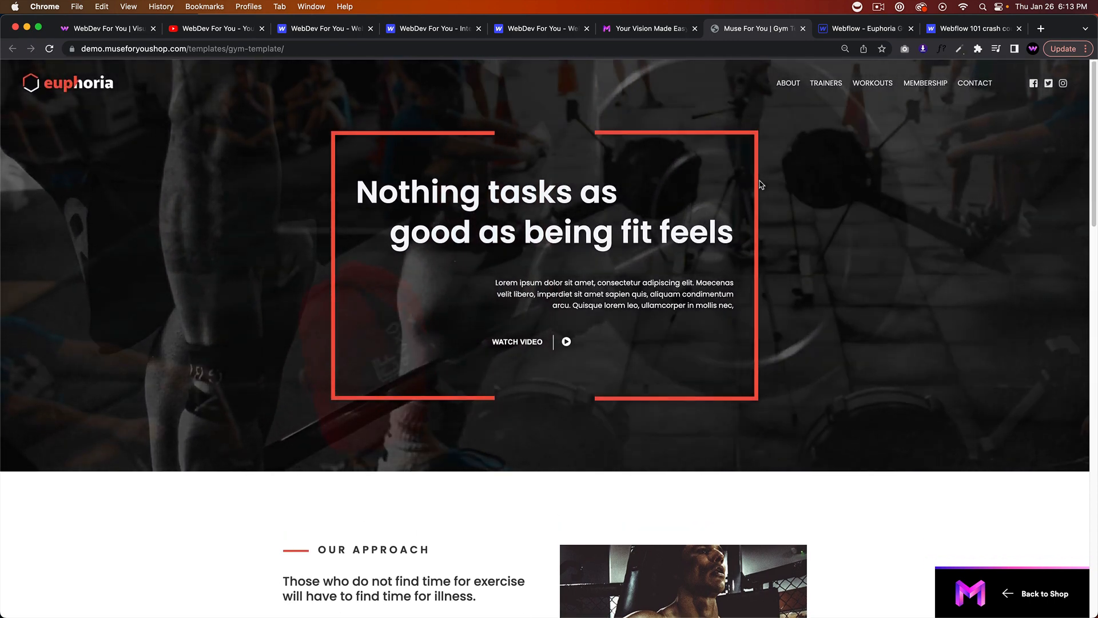
scroll(down, 3)
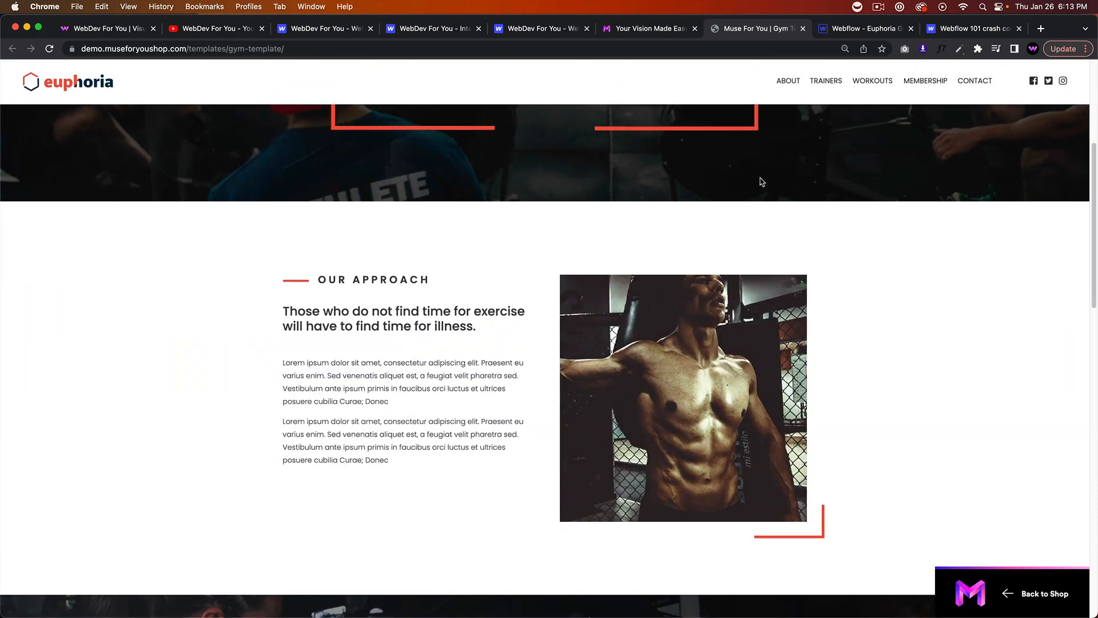
scroll(down, 3)
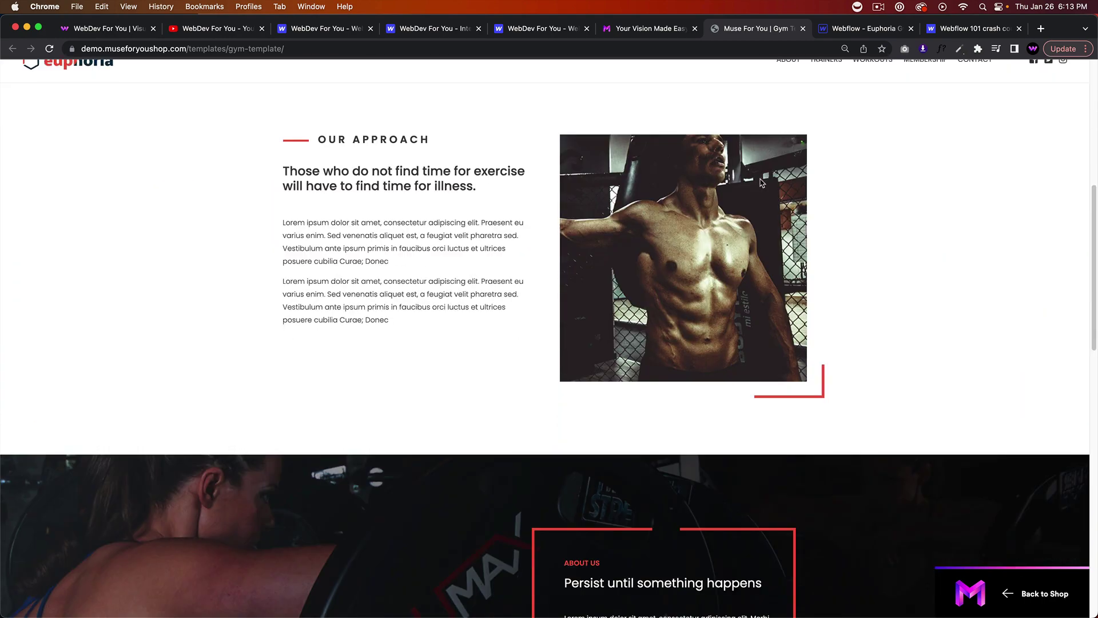
scroll(down, 3)
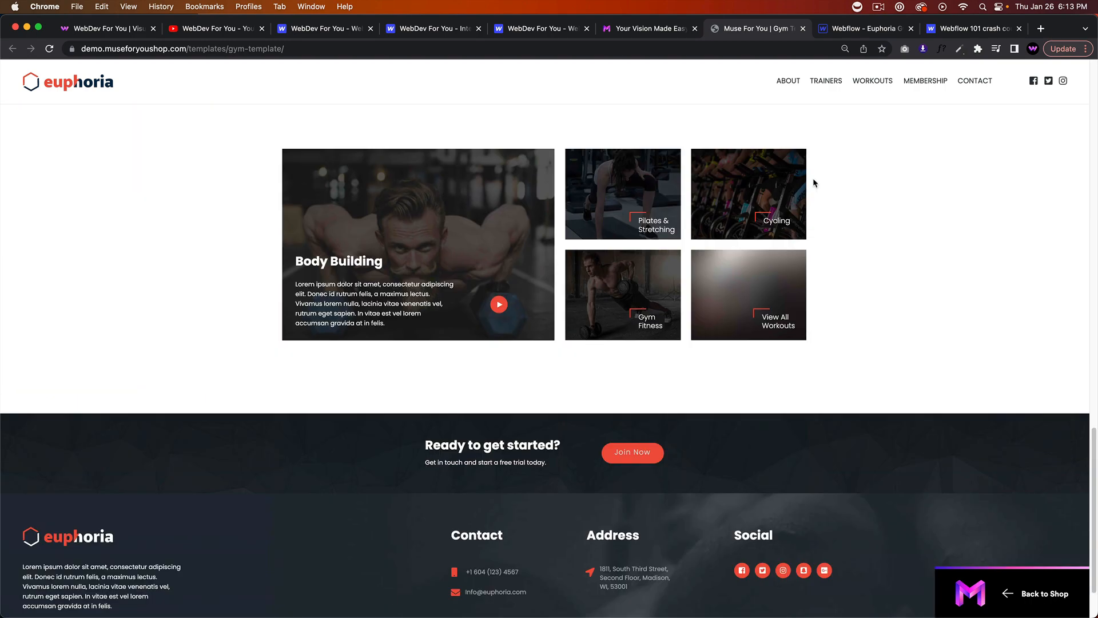
scroll(up, 3)
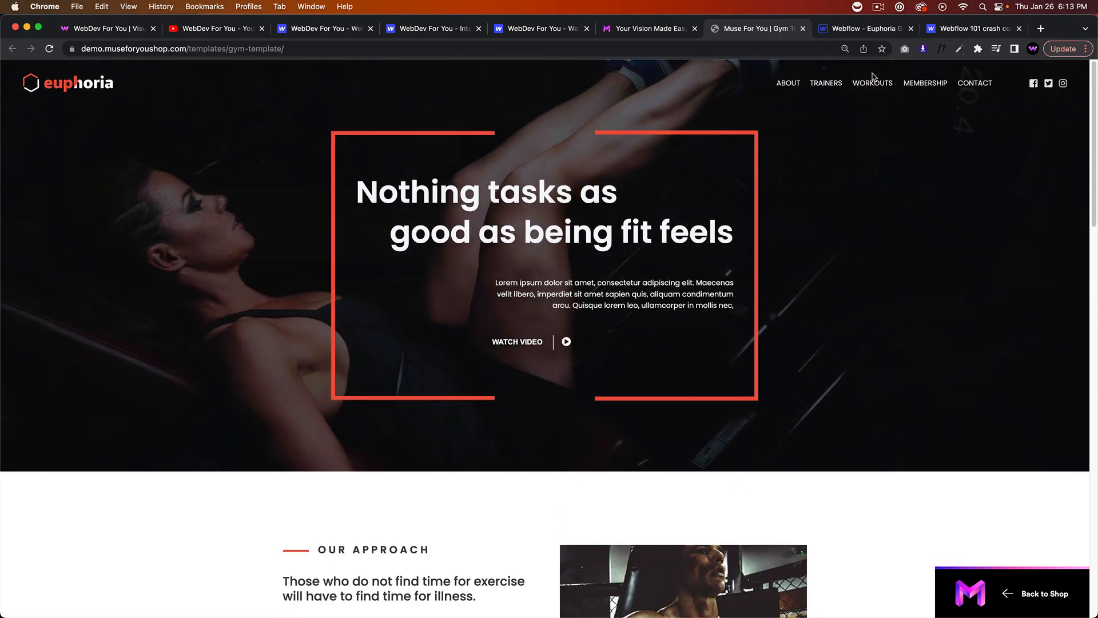
scroll(down, 3)
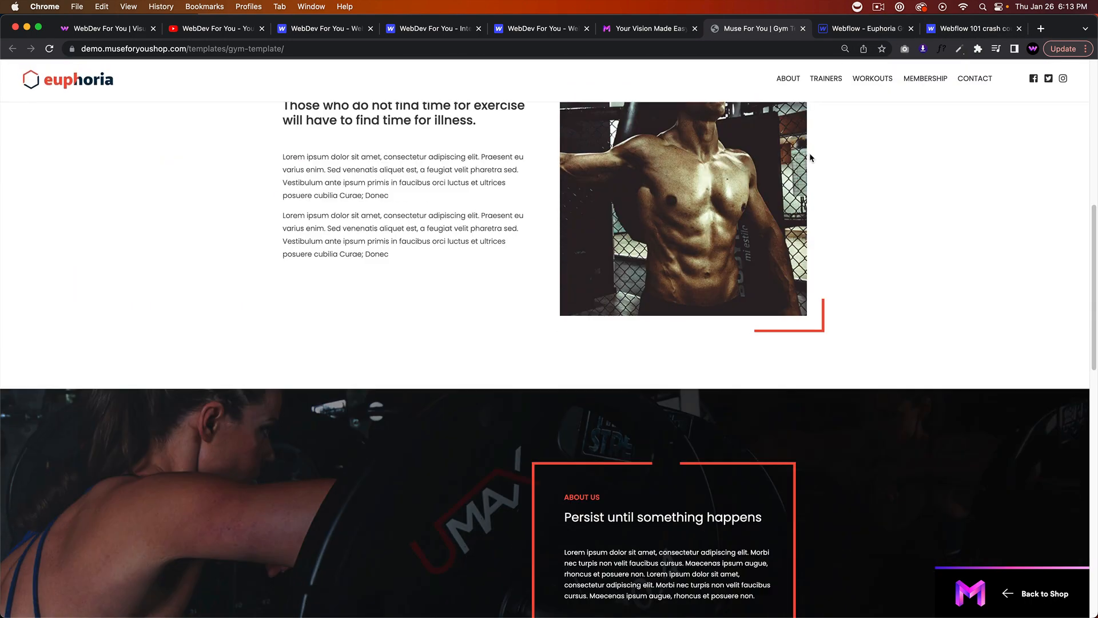
click(866, 29)
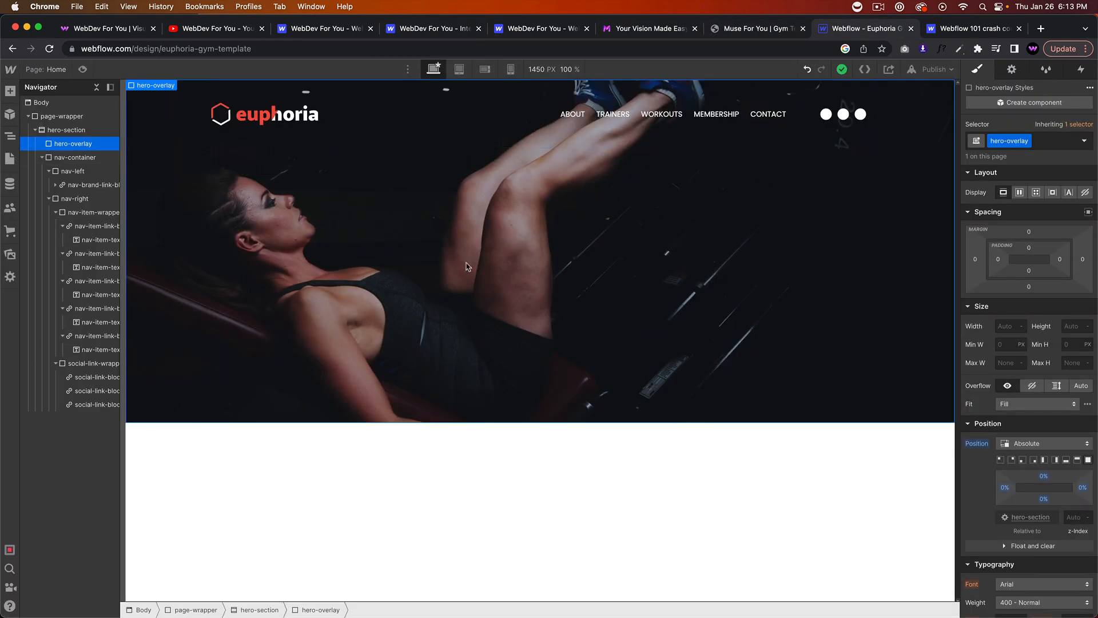
mouse_move(616, 341)
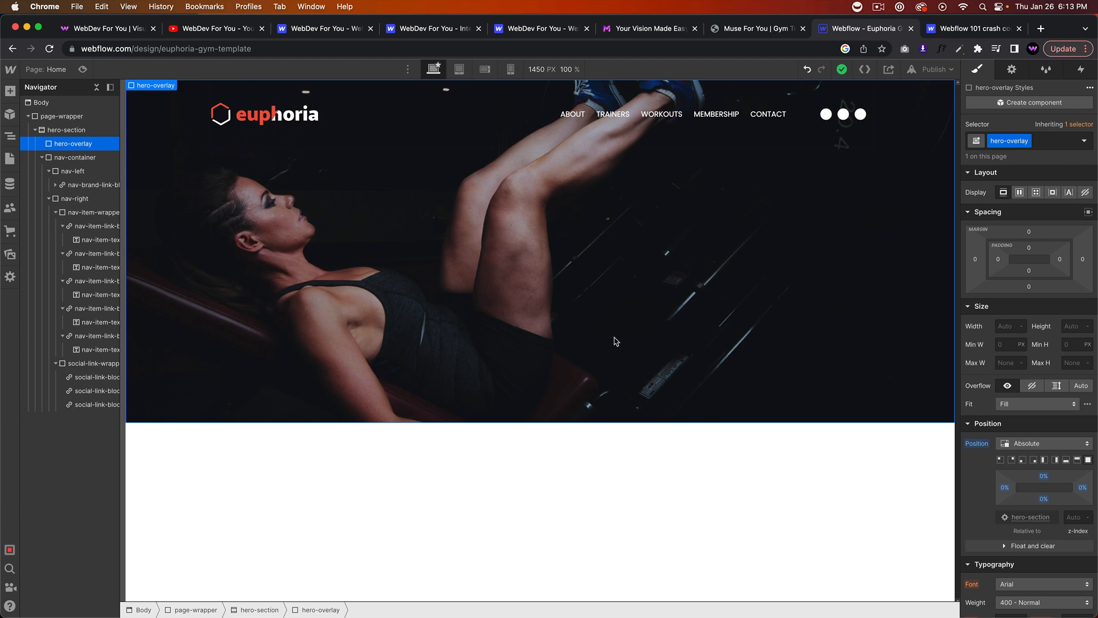